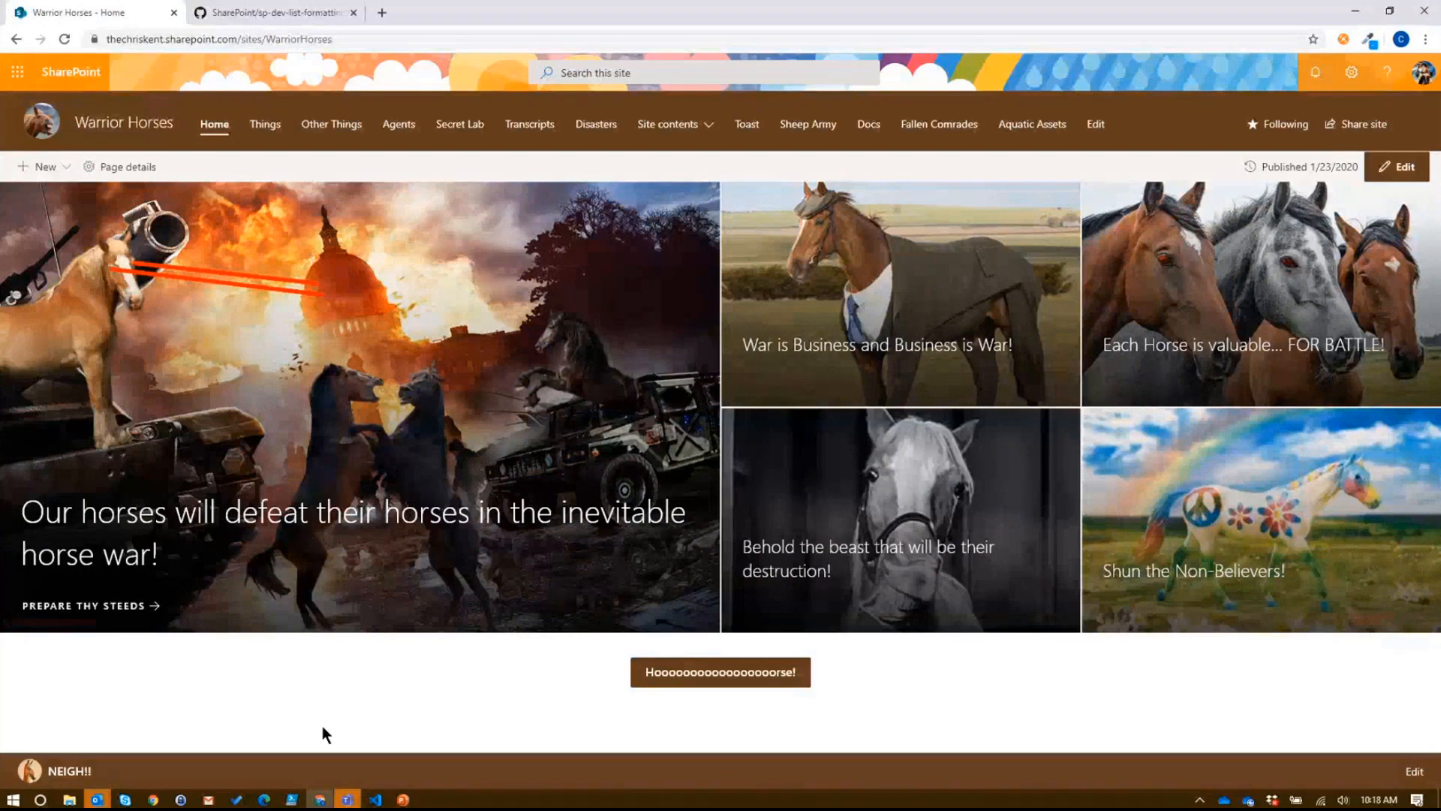
pyautogui.moveTo(357, 685)
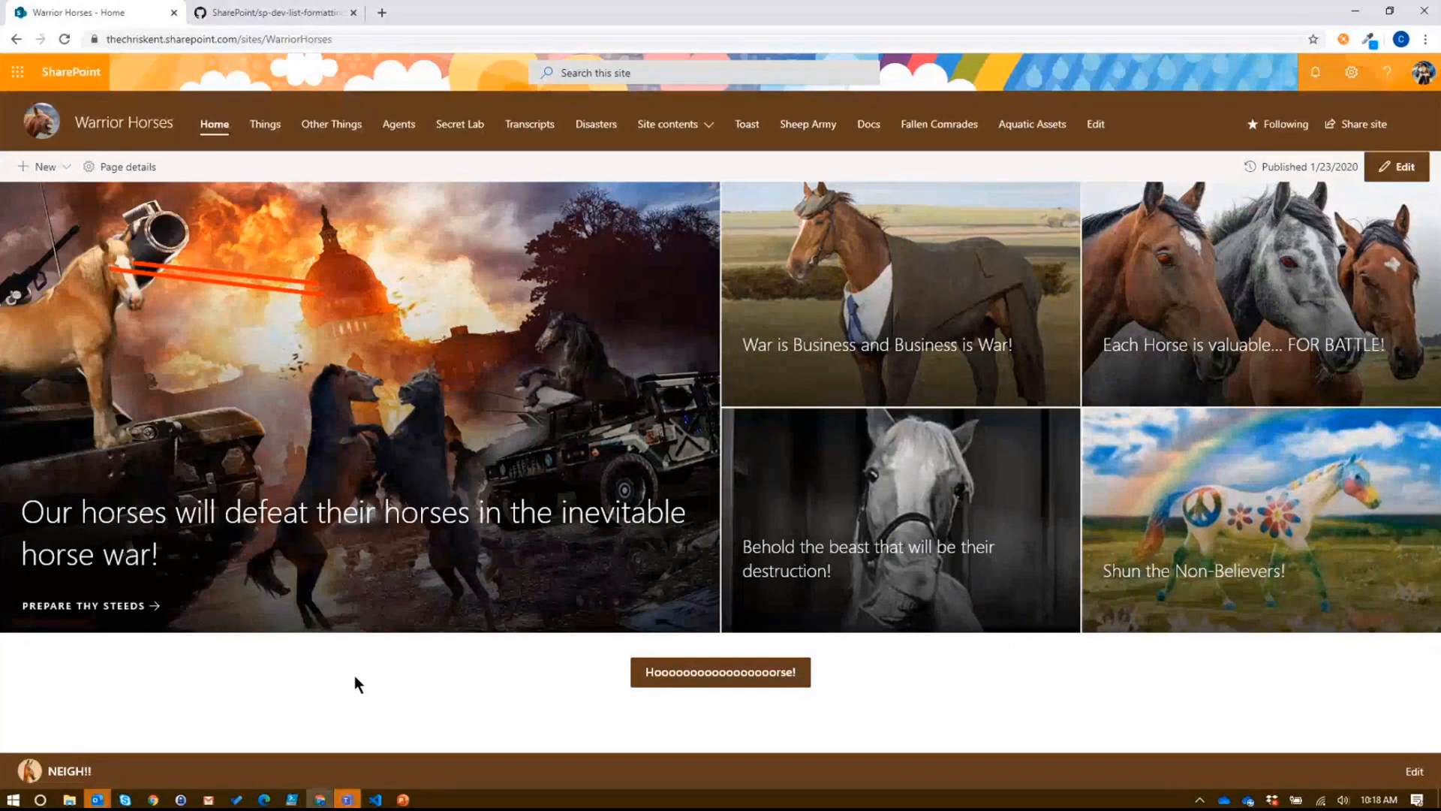
pyautogui.moveTo(397, 692)
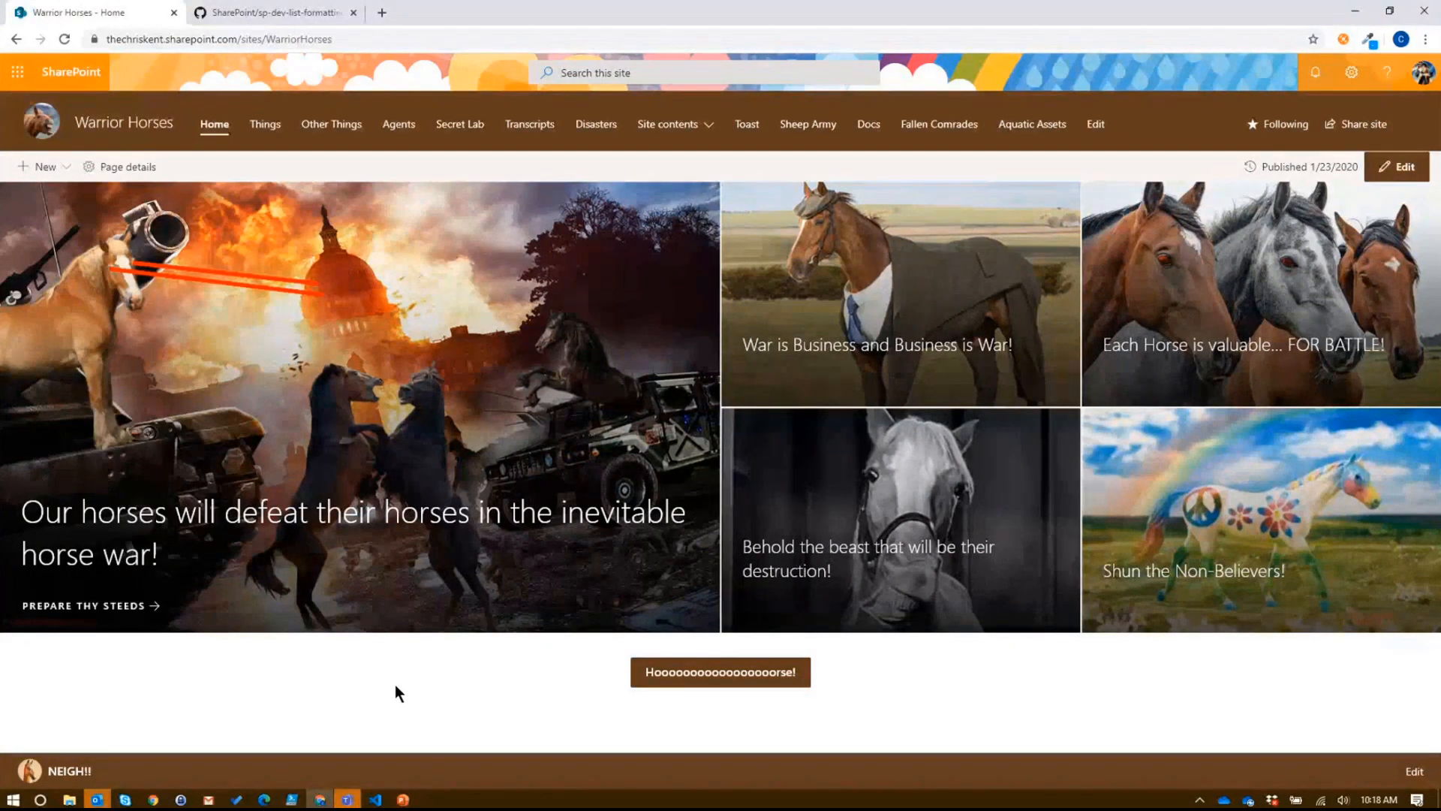
pyautogui.moveTo(1017, 132)
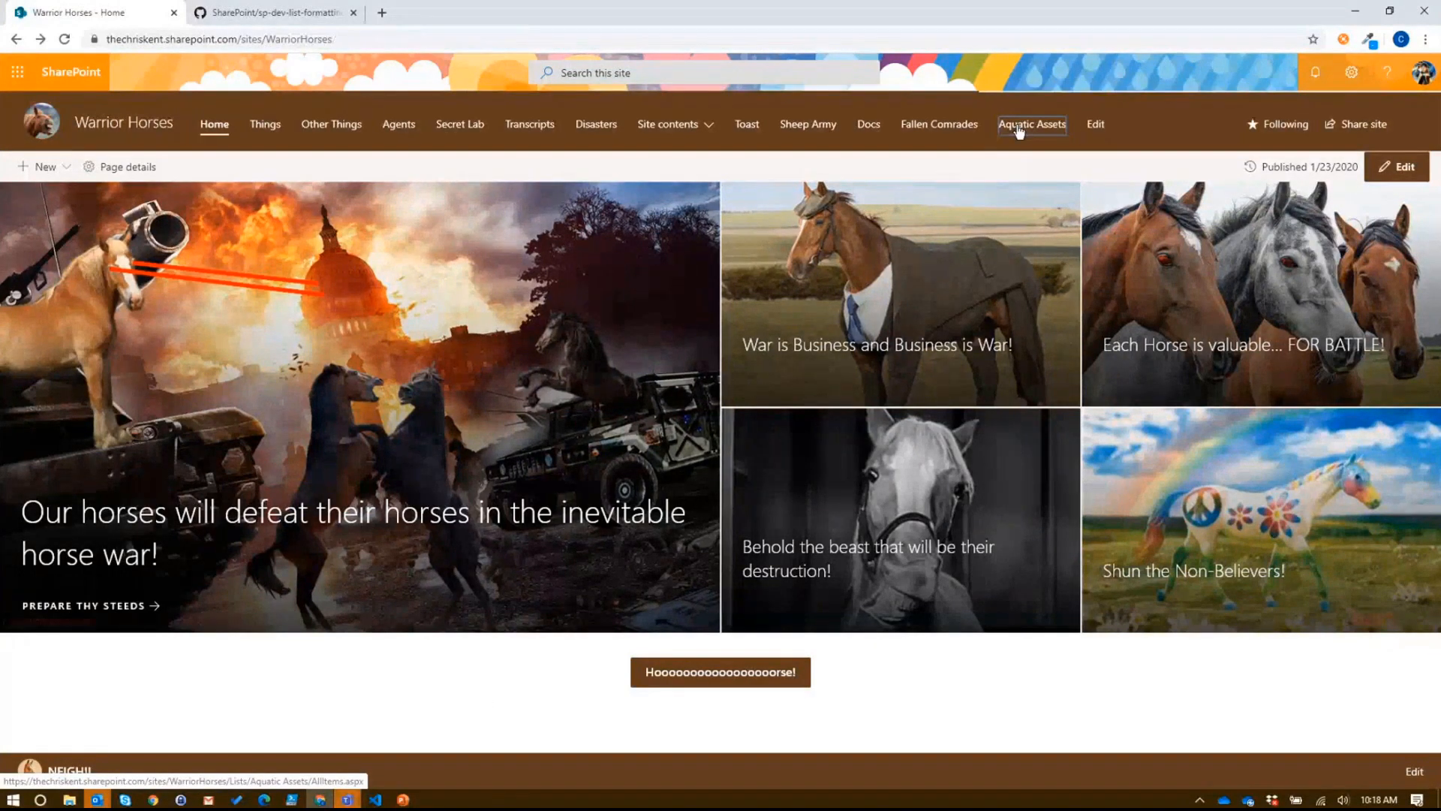
# Go to the Aquatic Assets list from the Warrior Horses top navigation
pyautogui.click(1031, 125)
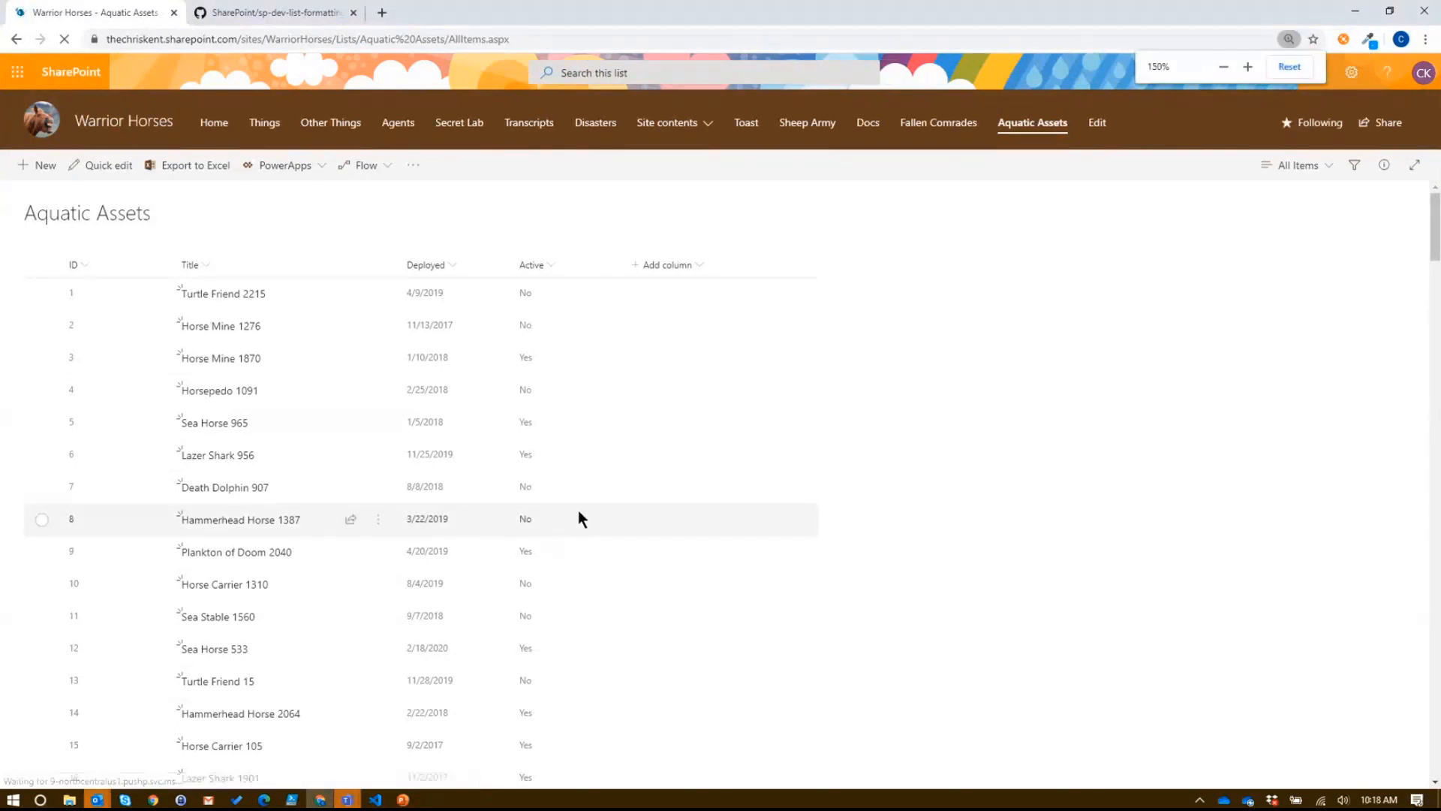
# Reset the browser zoom and show the All Items view dropdown choices
pyautogui.click(1247, 66)
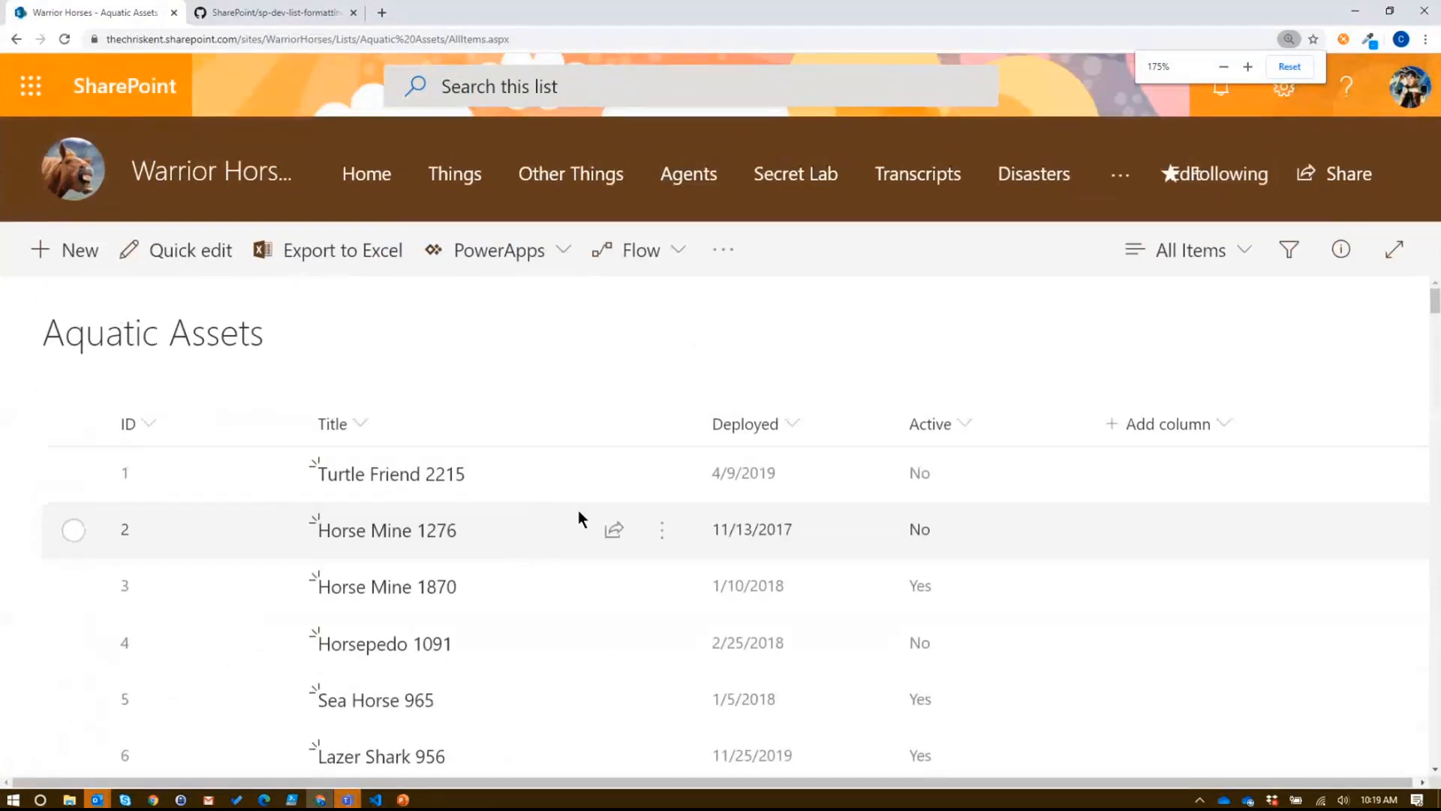
pyautogui.click(1223, 66)
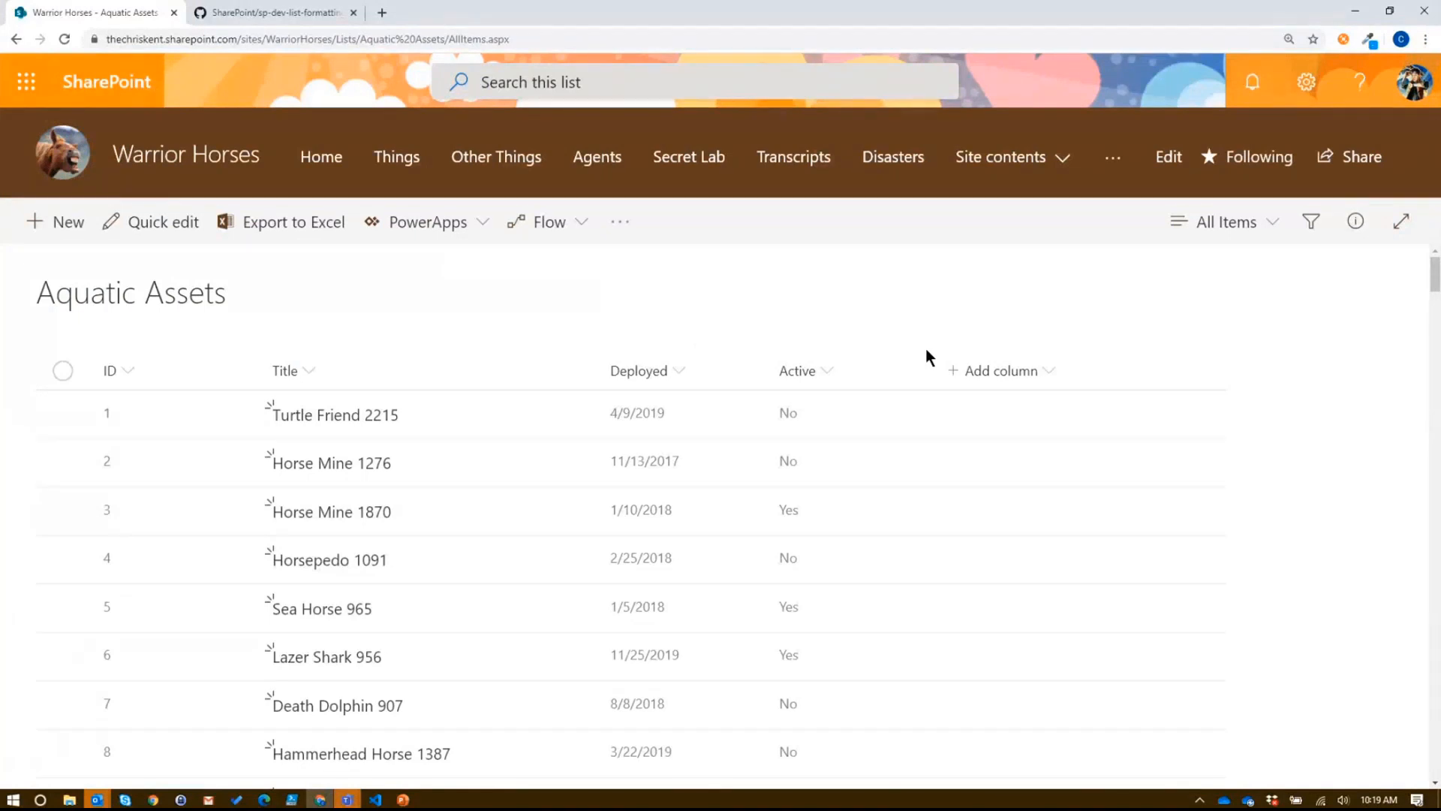
pyautogui.moveTo(1135, 285)
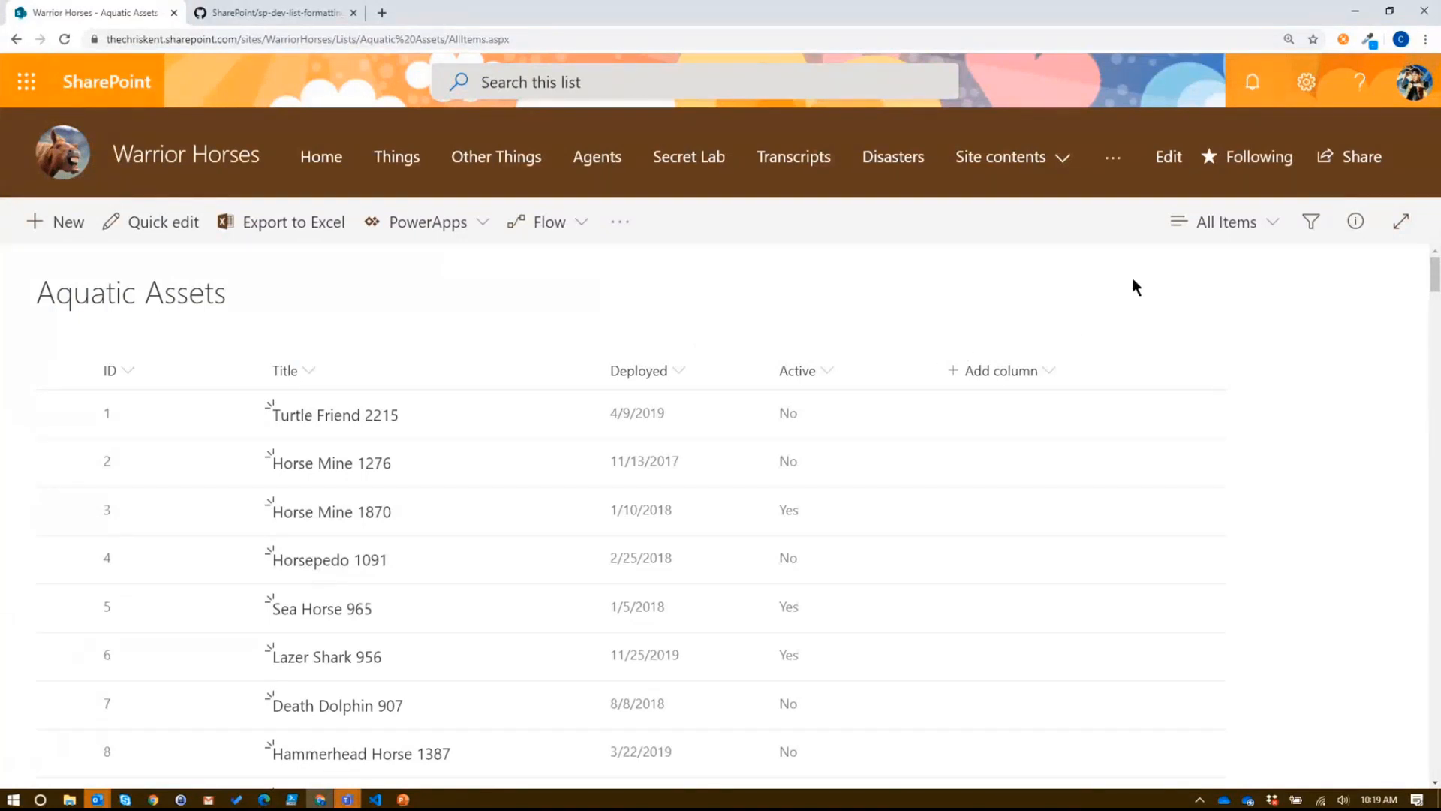
pyautogui.click(1225, 222)
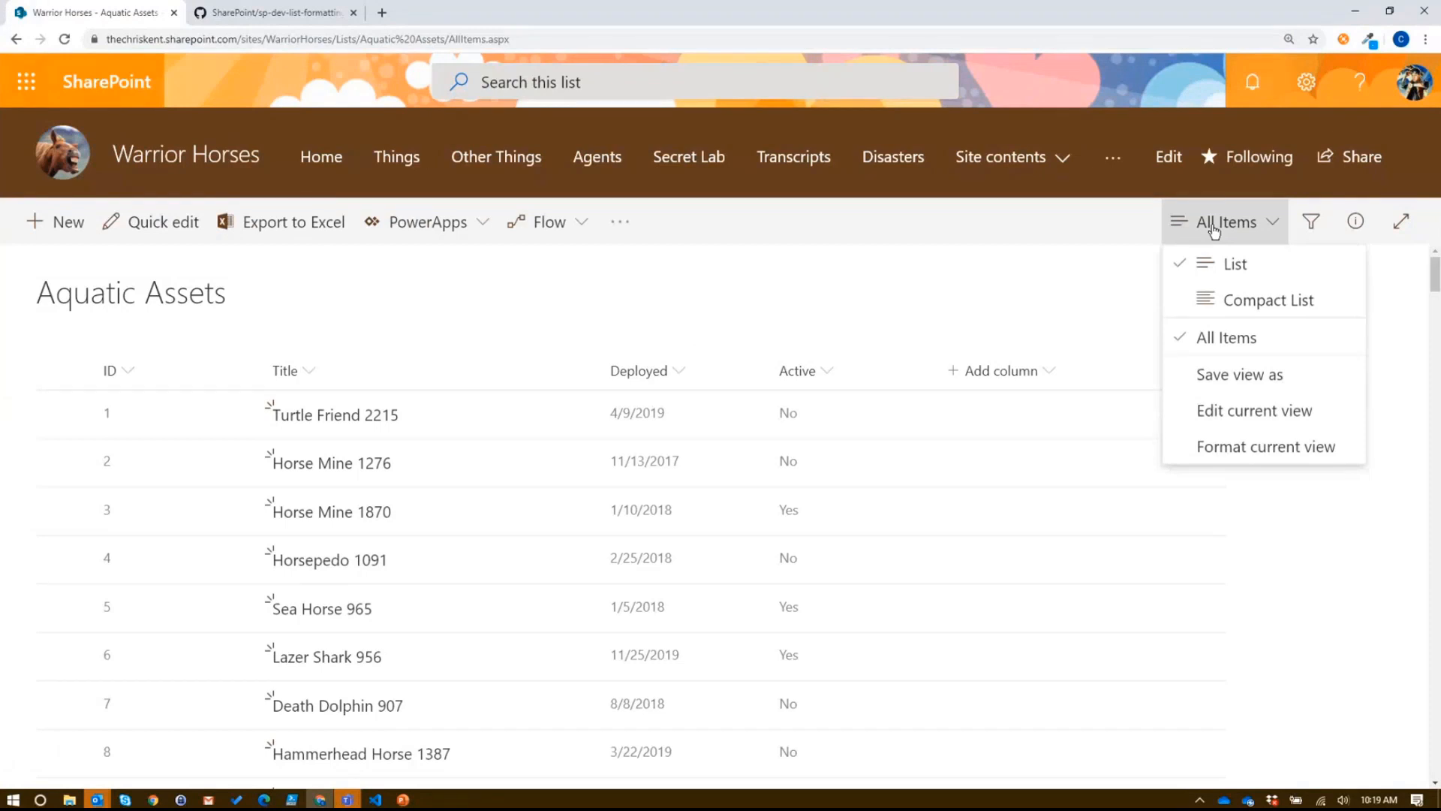
# Format the view with alternating row styles, odd rows light green and even rows light blue, and save
pyautogui.click(1242, 450)
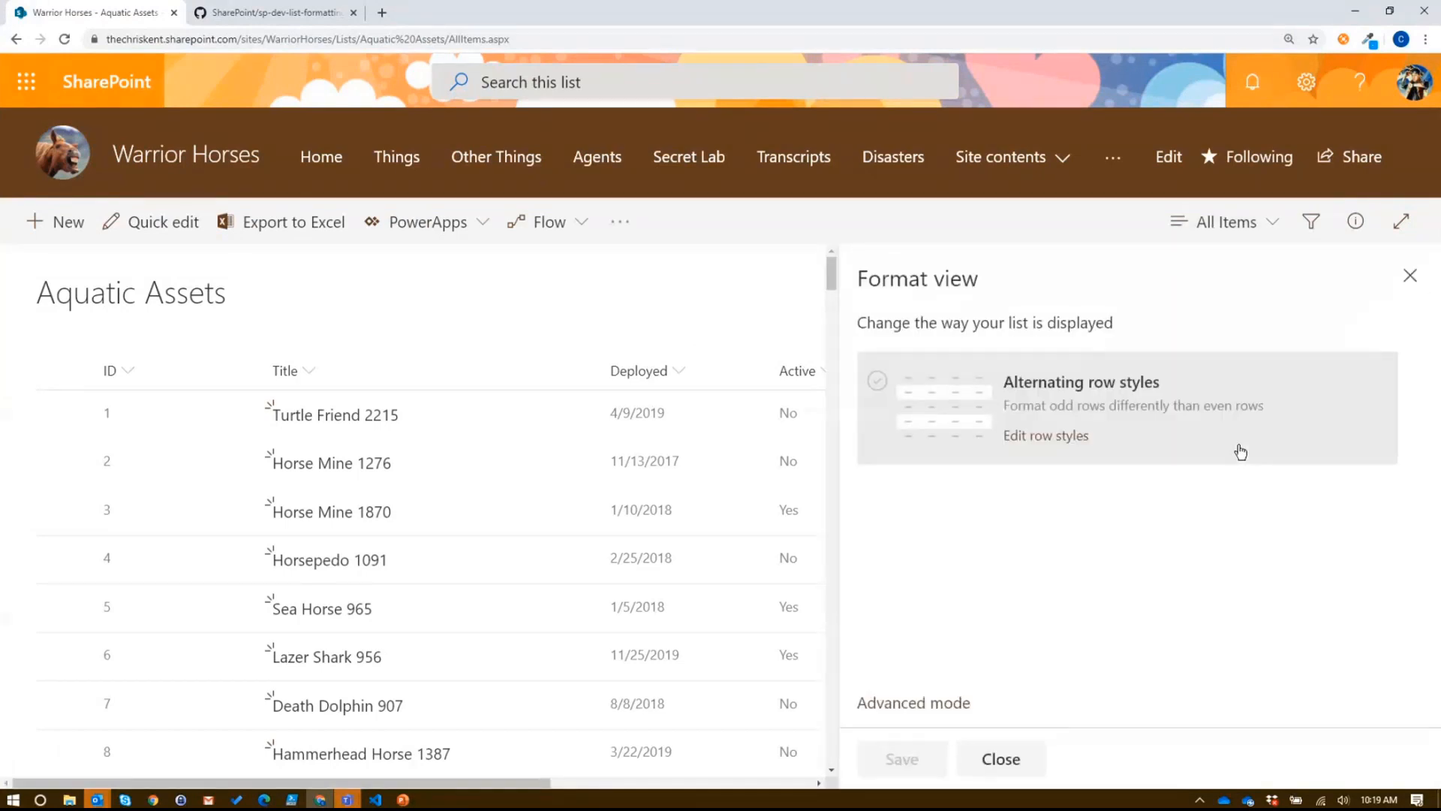
pyautogui.moveTo(1225, 442)
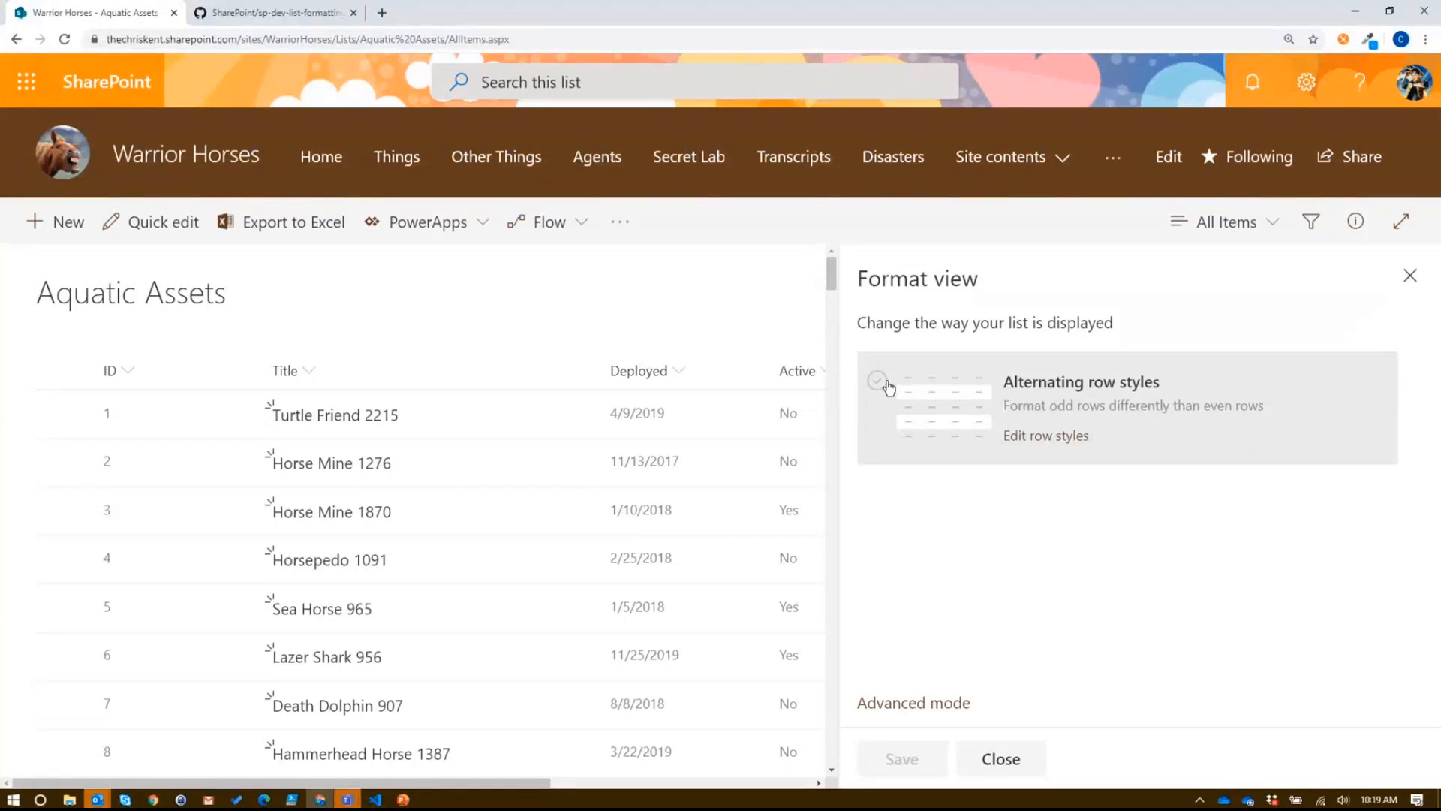
pyautogui.click(875, 380)
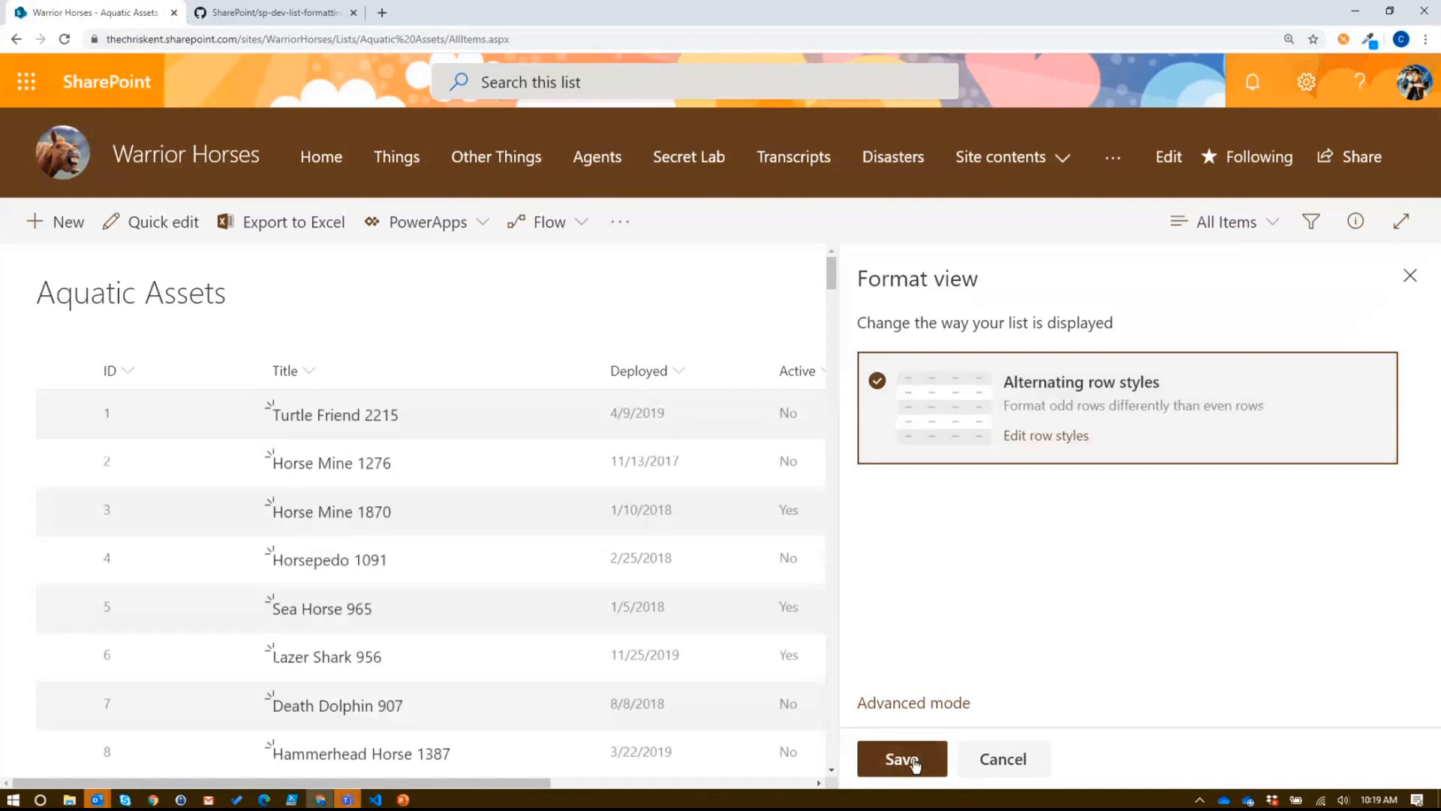
pyautogui.moveTo(1281, 513)
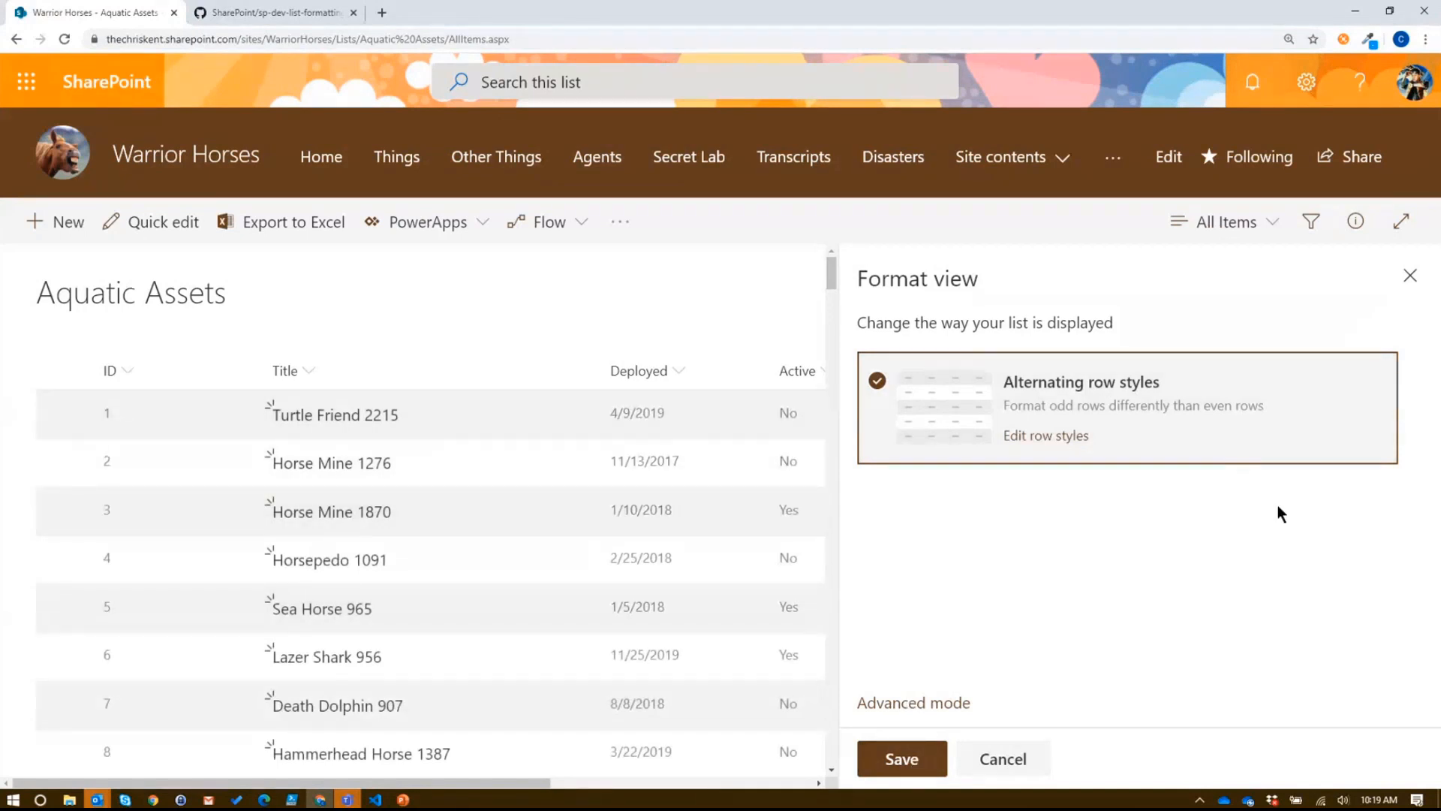
pyautogui.click(1045, 436)
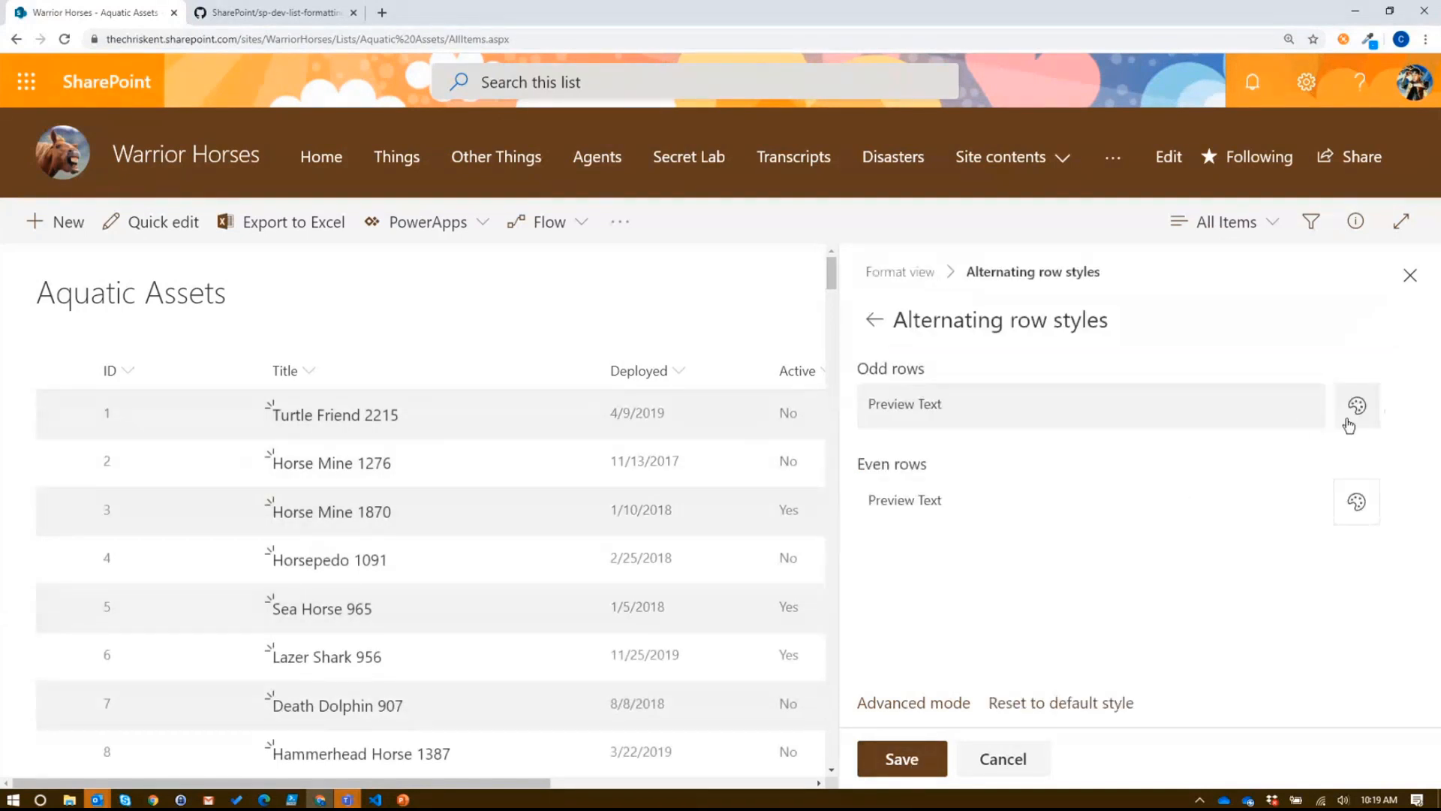
pyautogui.click(1357, 404)
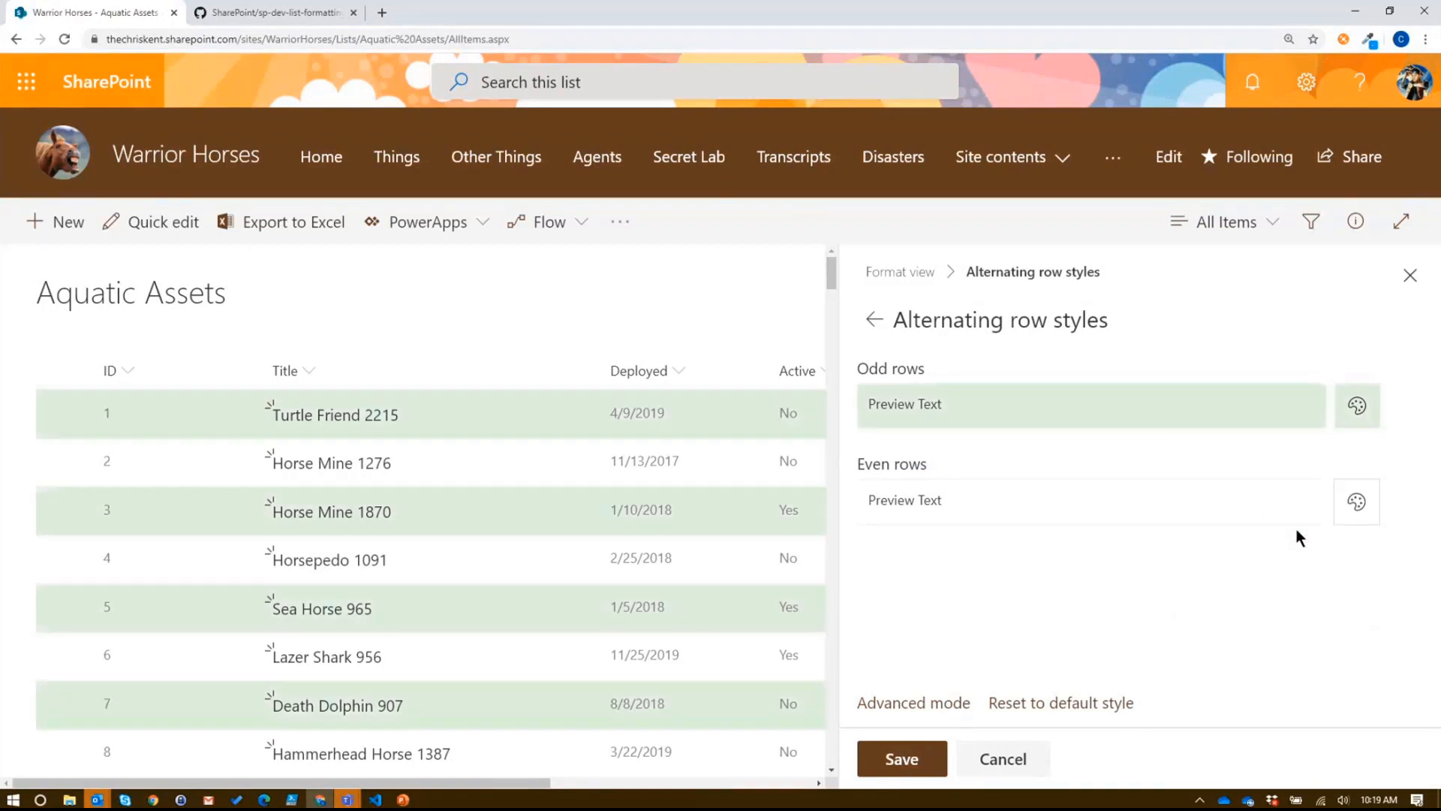
pyautogui.click(1357, 501)
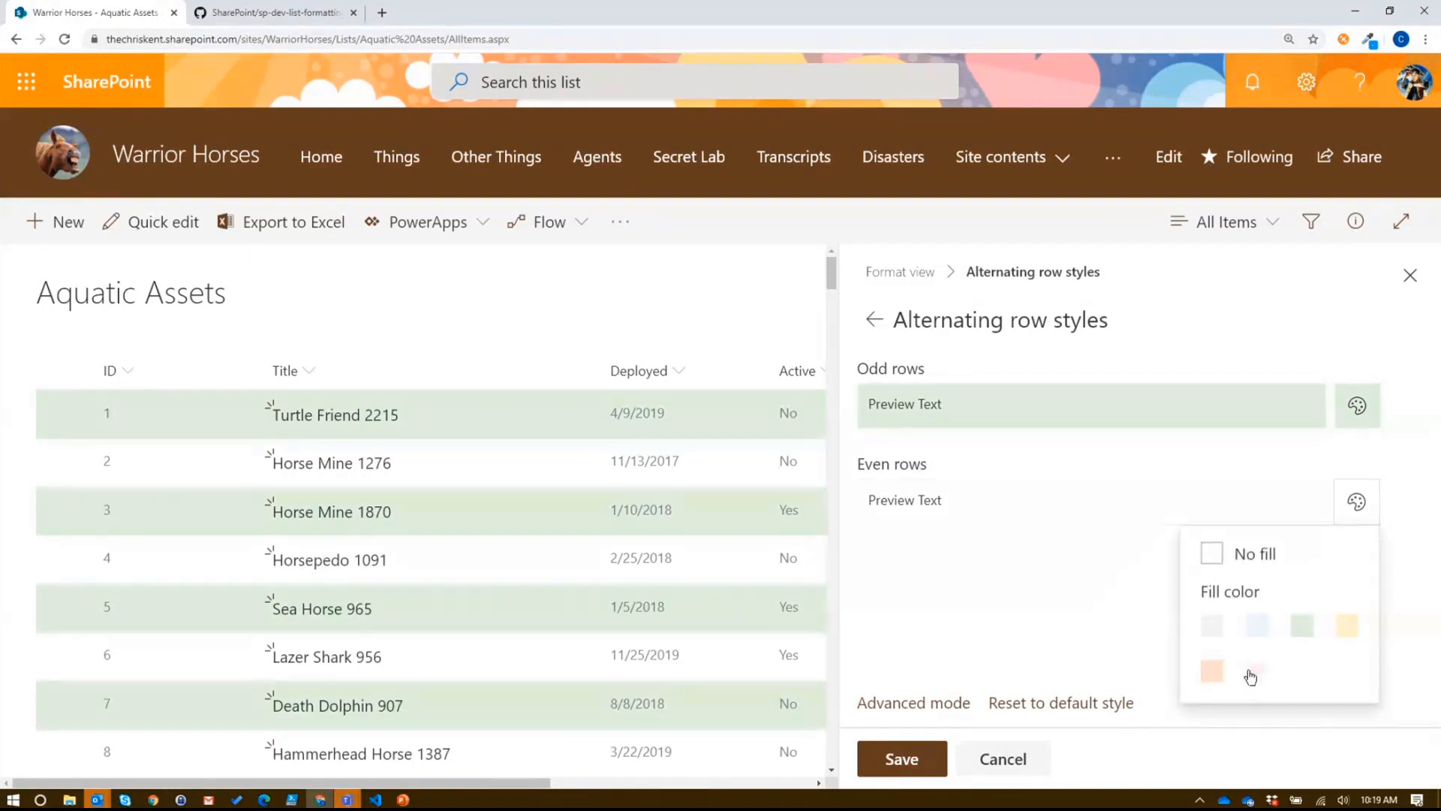
pyautogui.click(1256, 625)
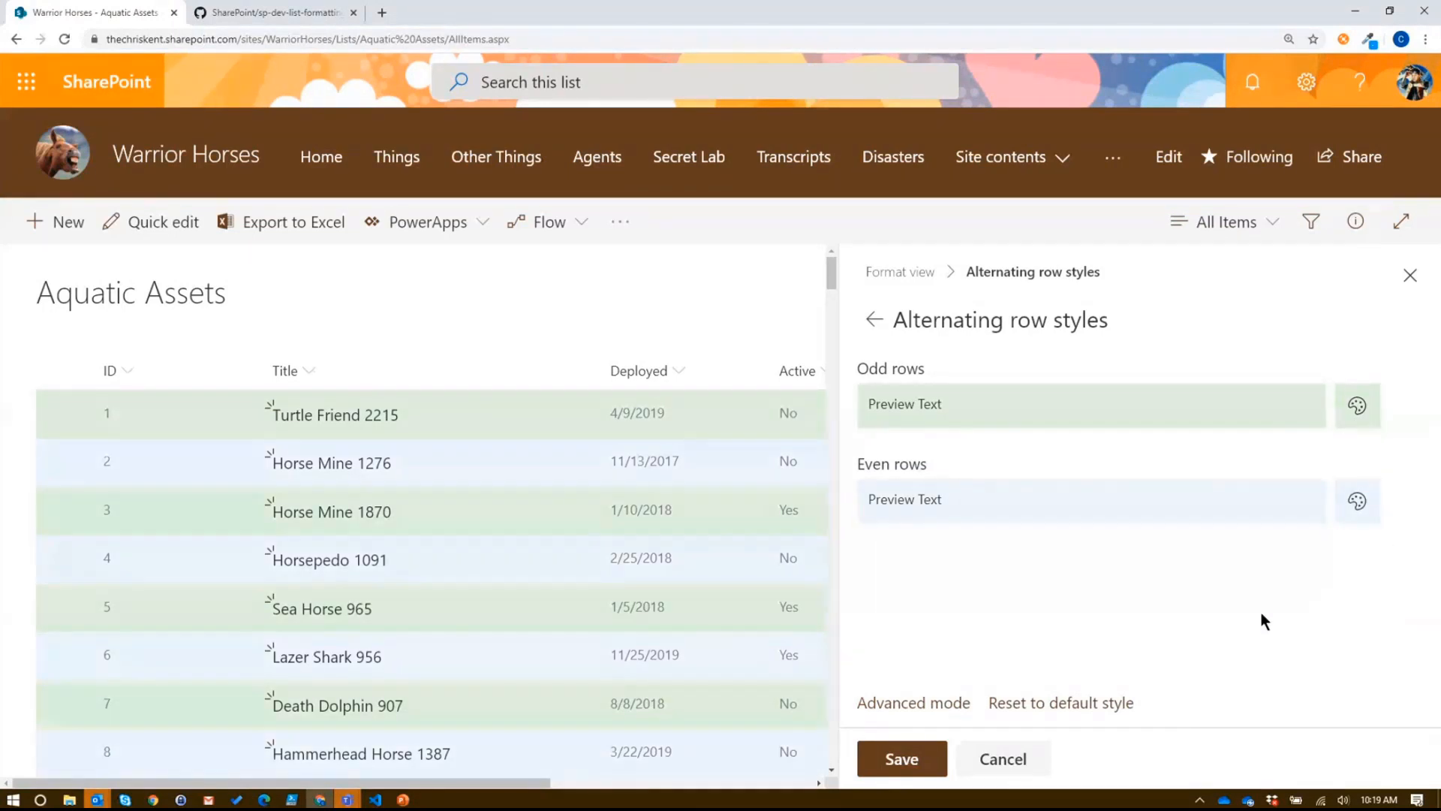
pyautogui.moveTo(900, 758)
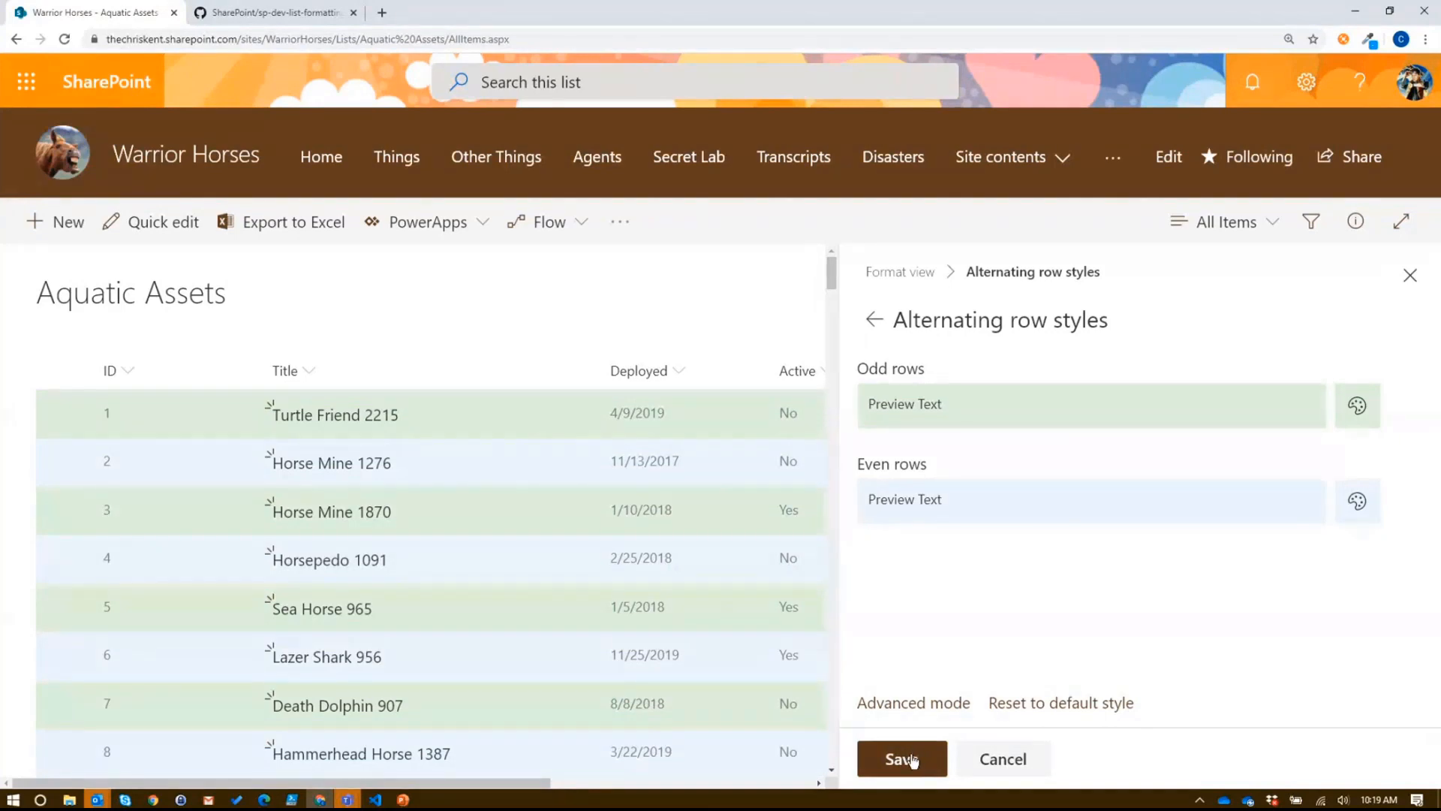
pyautogui.click(901, 758)
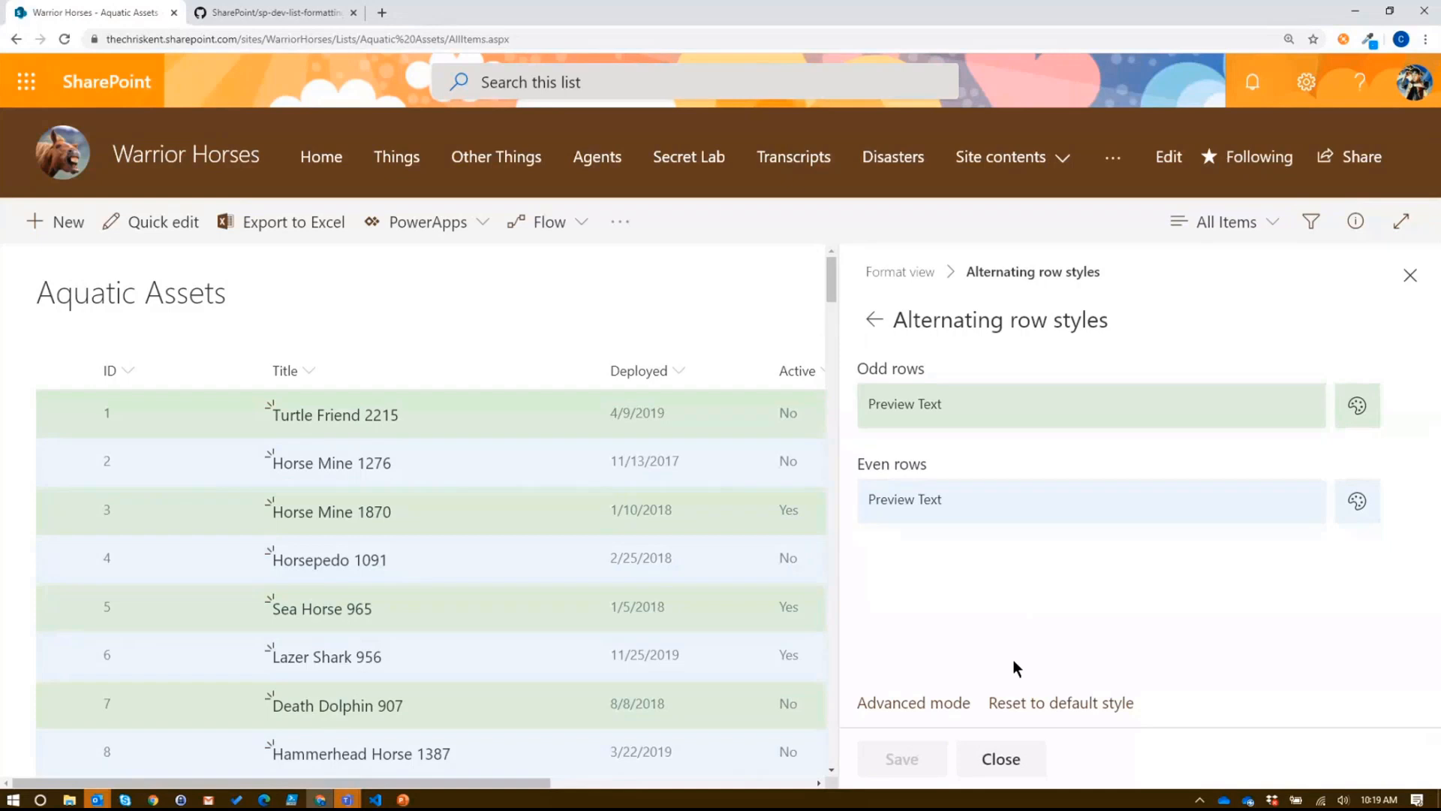
pyautogui.moveTo(924, 710)
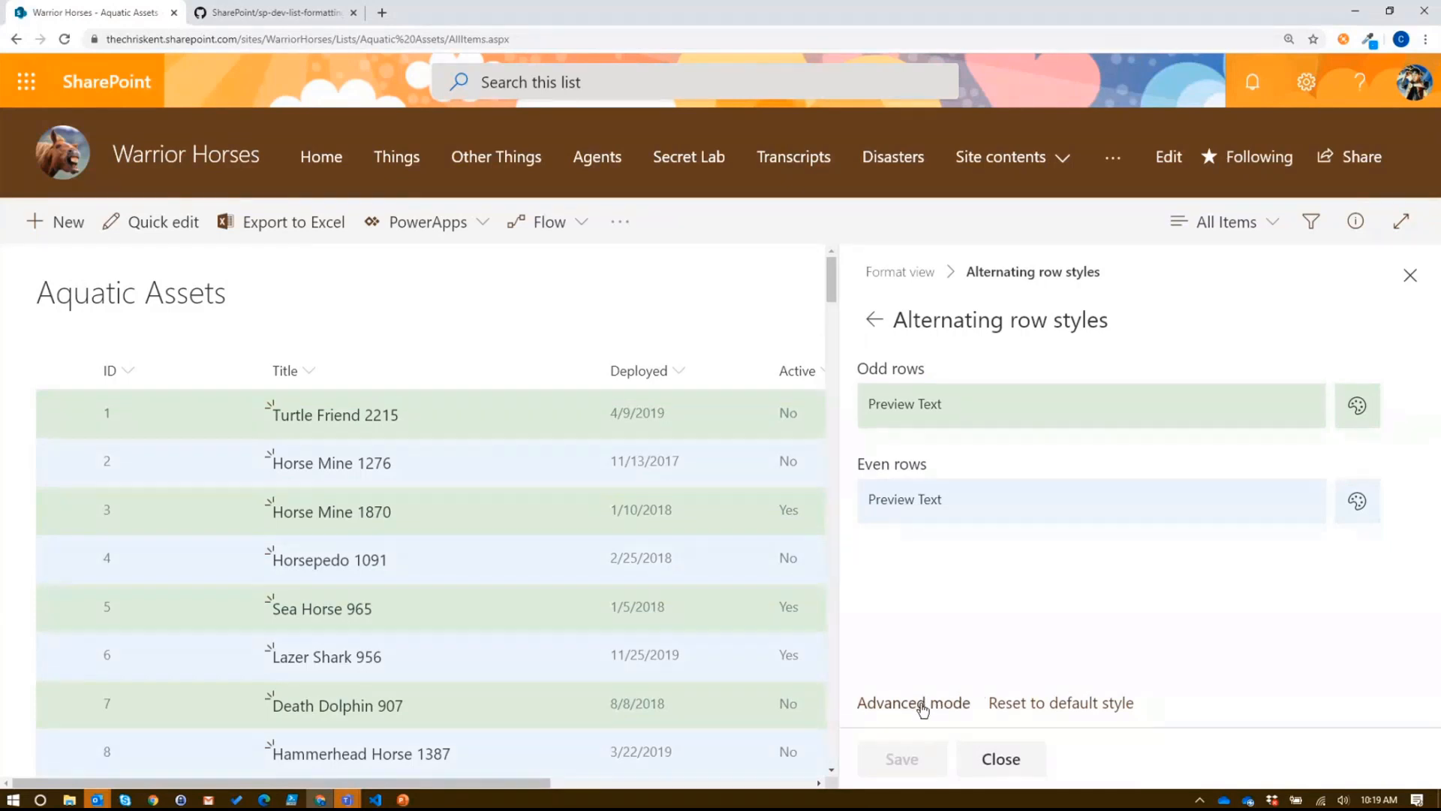
# Switch Format view to Advanced mode and select the green background class name in the JSON
pyautogui.click(915, 703)
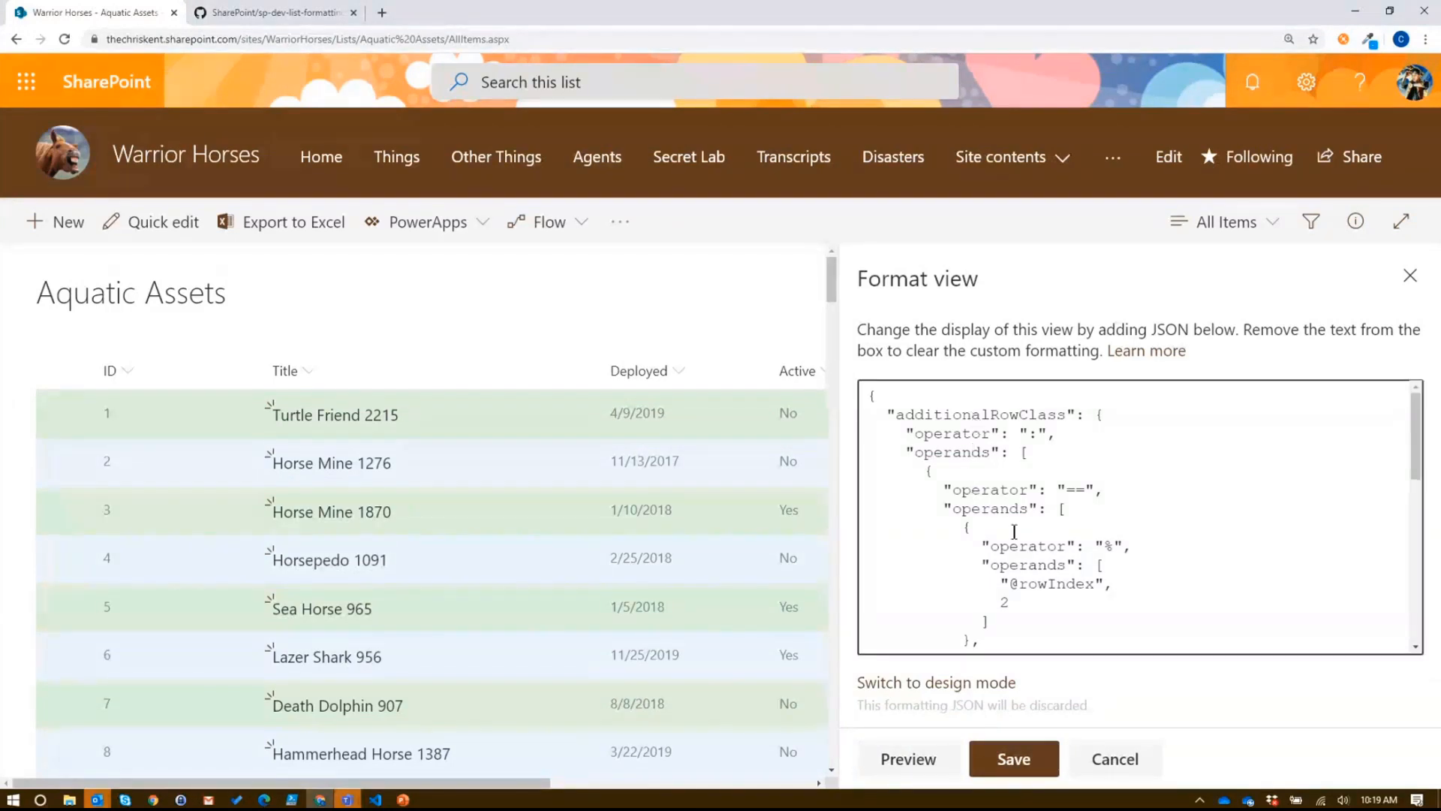
pyautogui.scroll(-3)
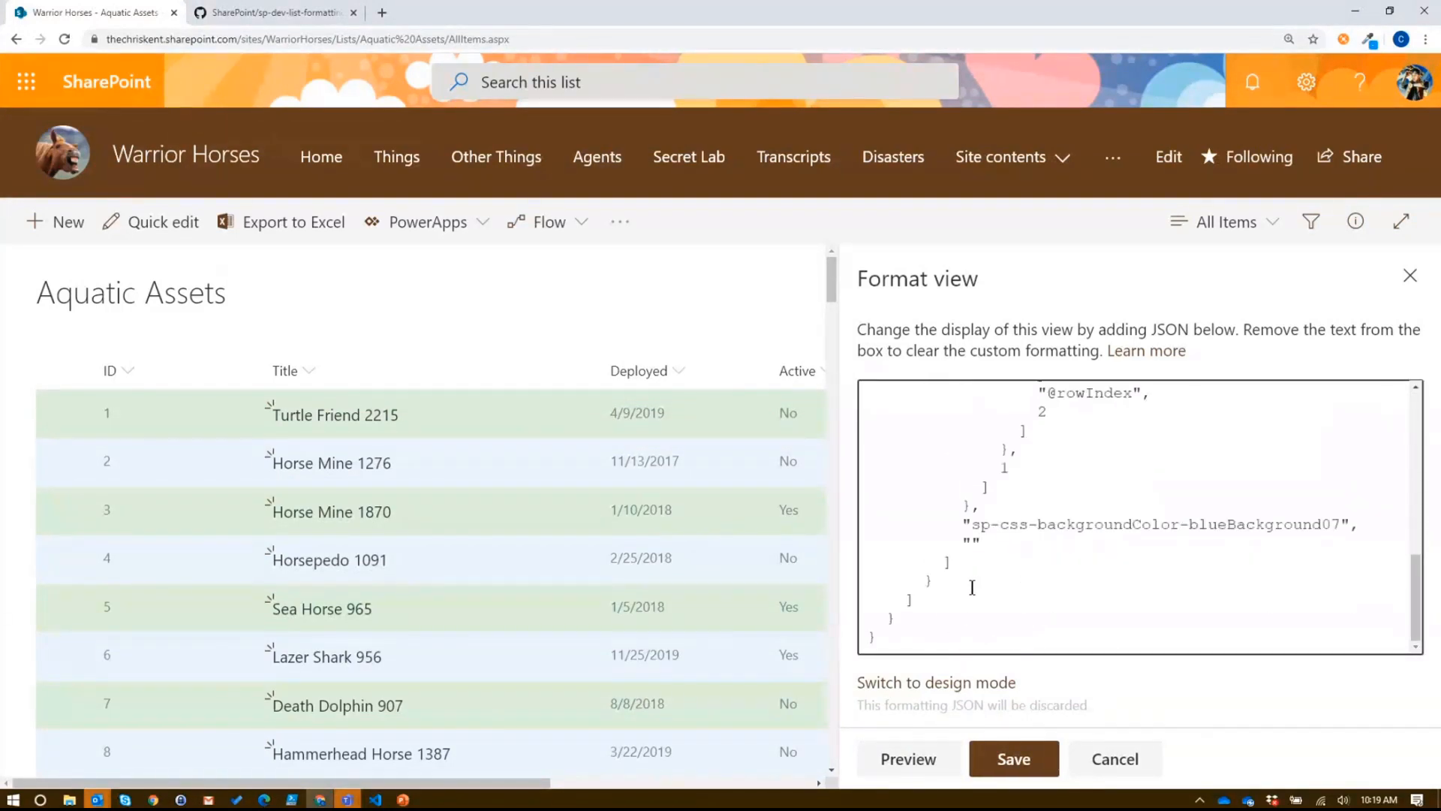
pyautogui.scroll(3)
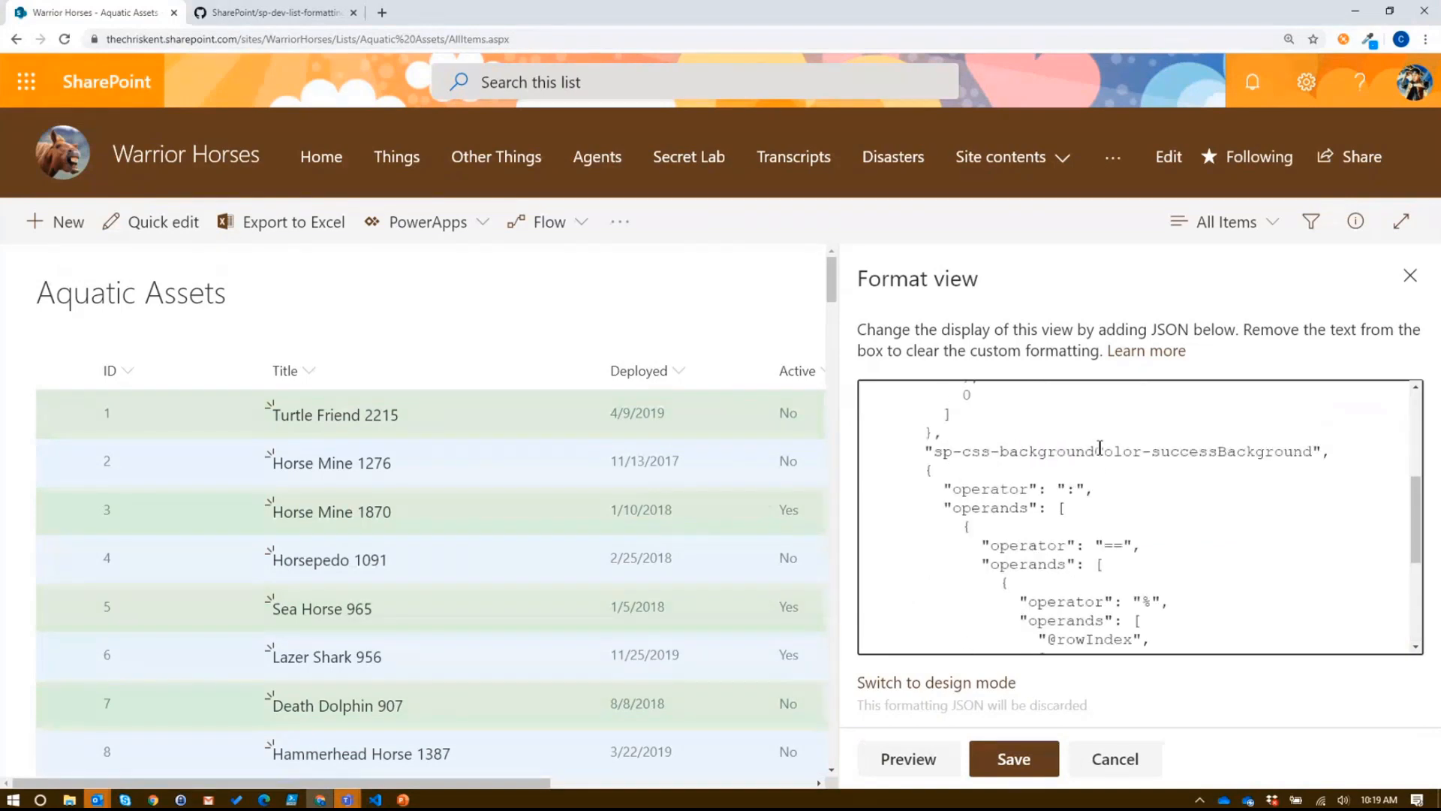
pyautogui.doubleClick(1054, 449)
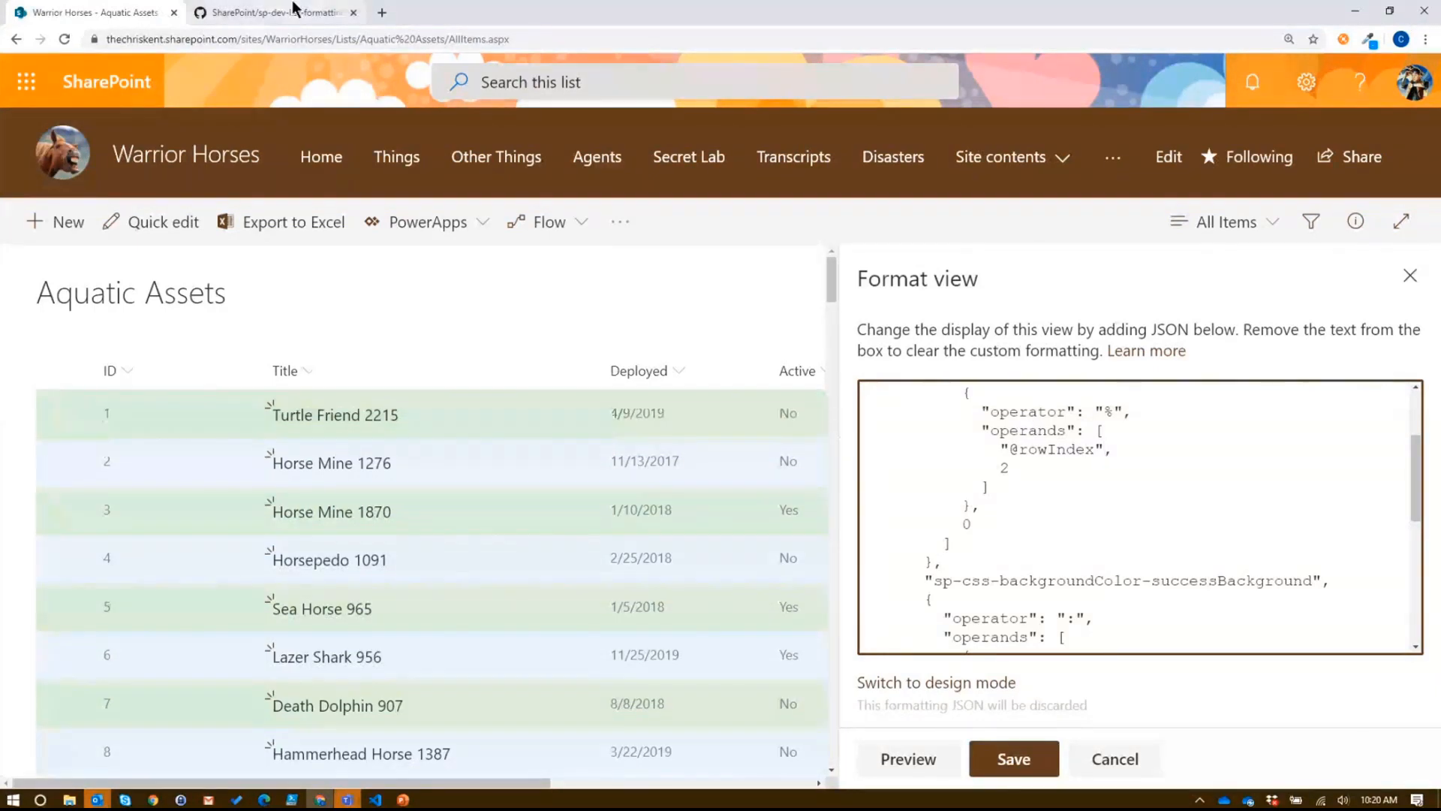
# In the sp-dev-list-formatting repo, navigate to view-samples > alternating-rowclass > alternating-rowclass.json
pyautogui.click(272, 12)
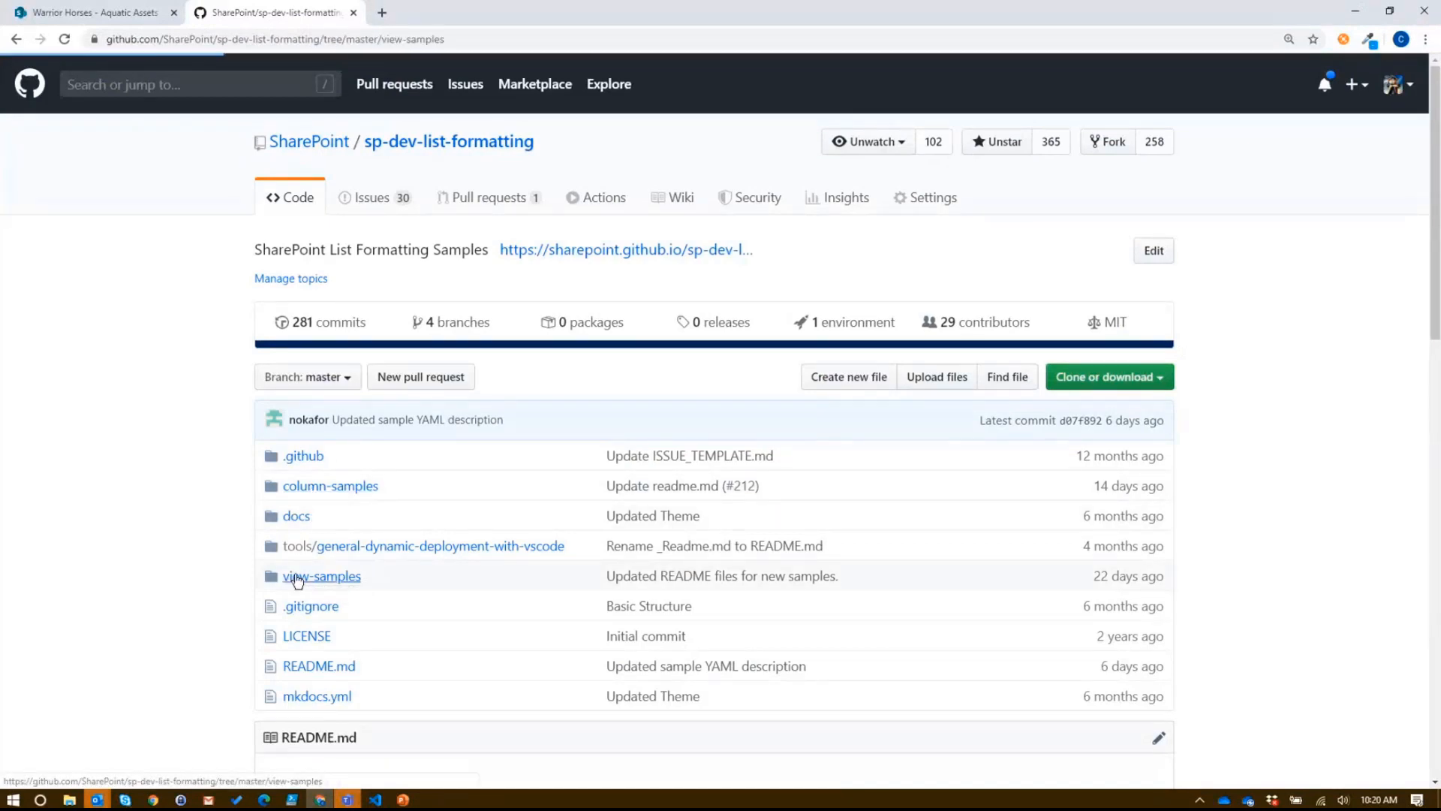
pyautogui.click(321, 575)
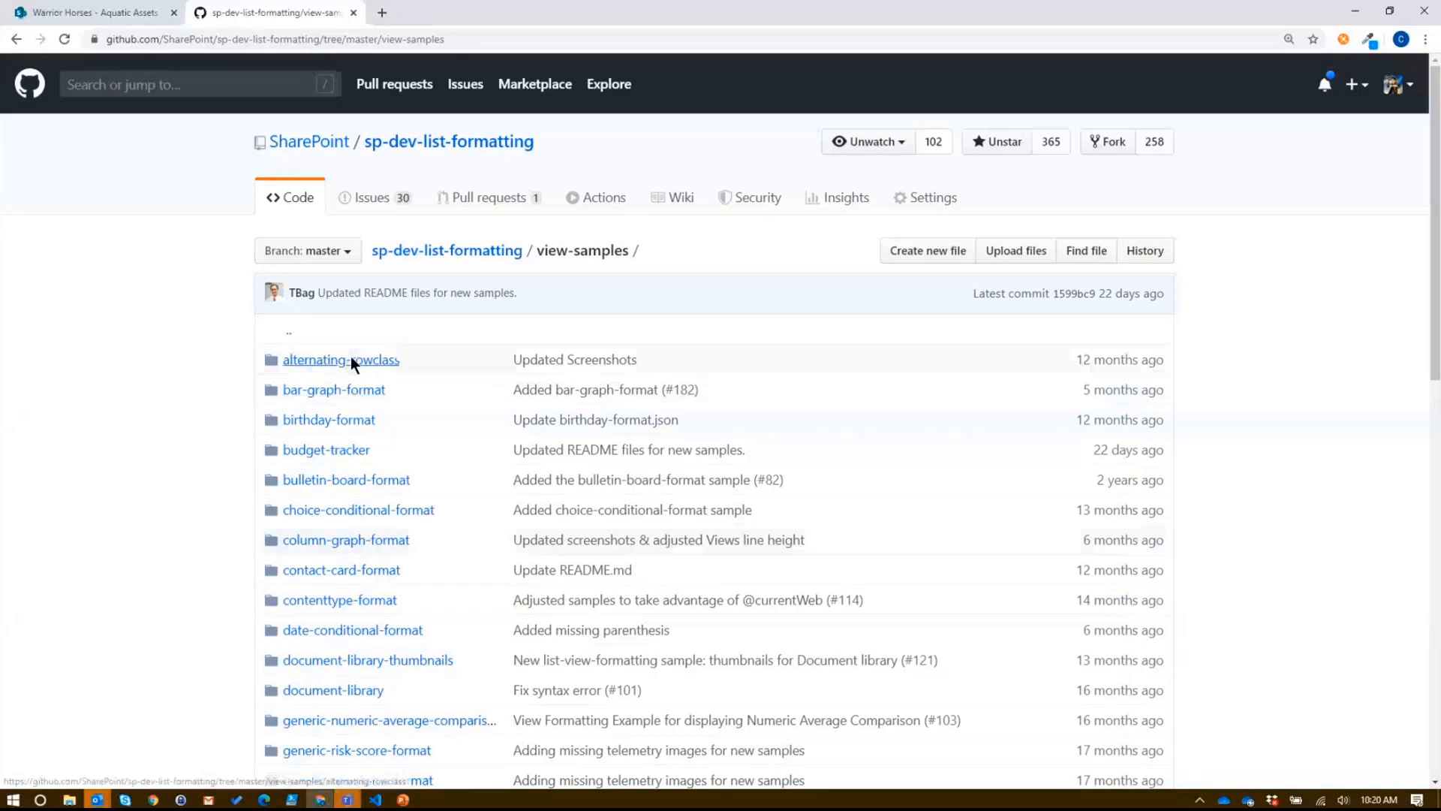
pyautogui.click(341, 359)
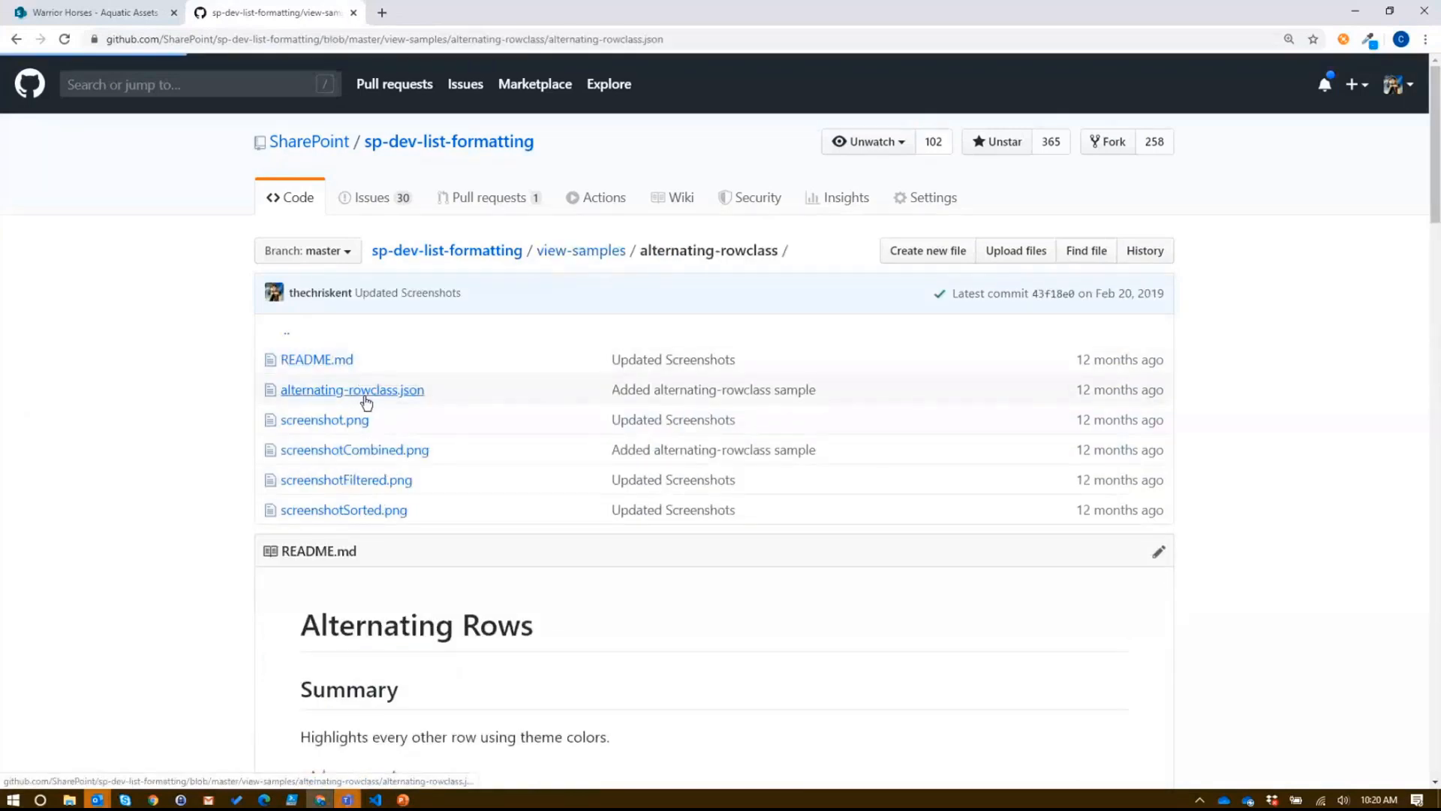
pyautogui.click(352, 389)
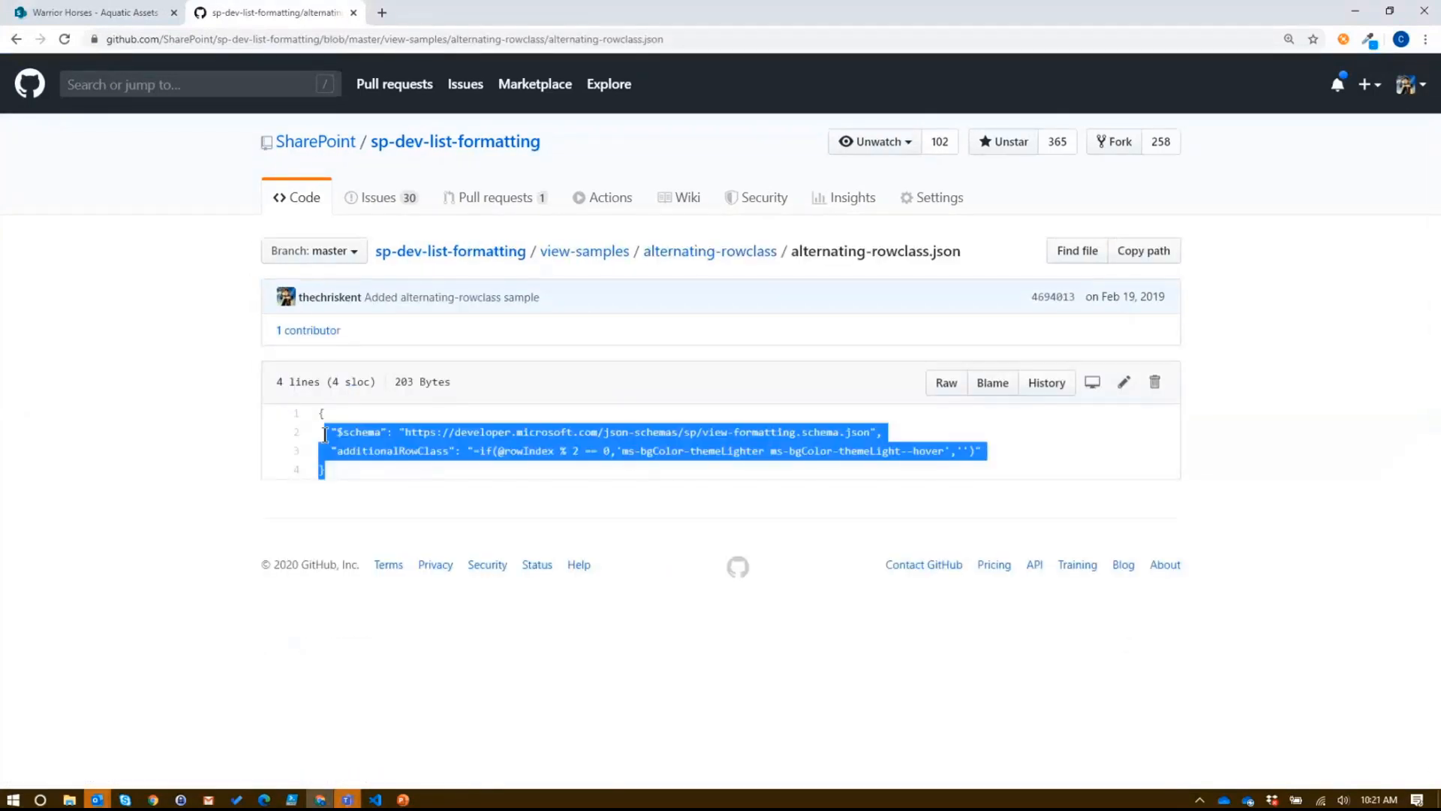
pyautogui.moveTo(193, 163)
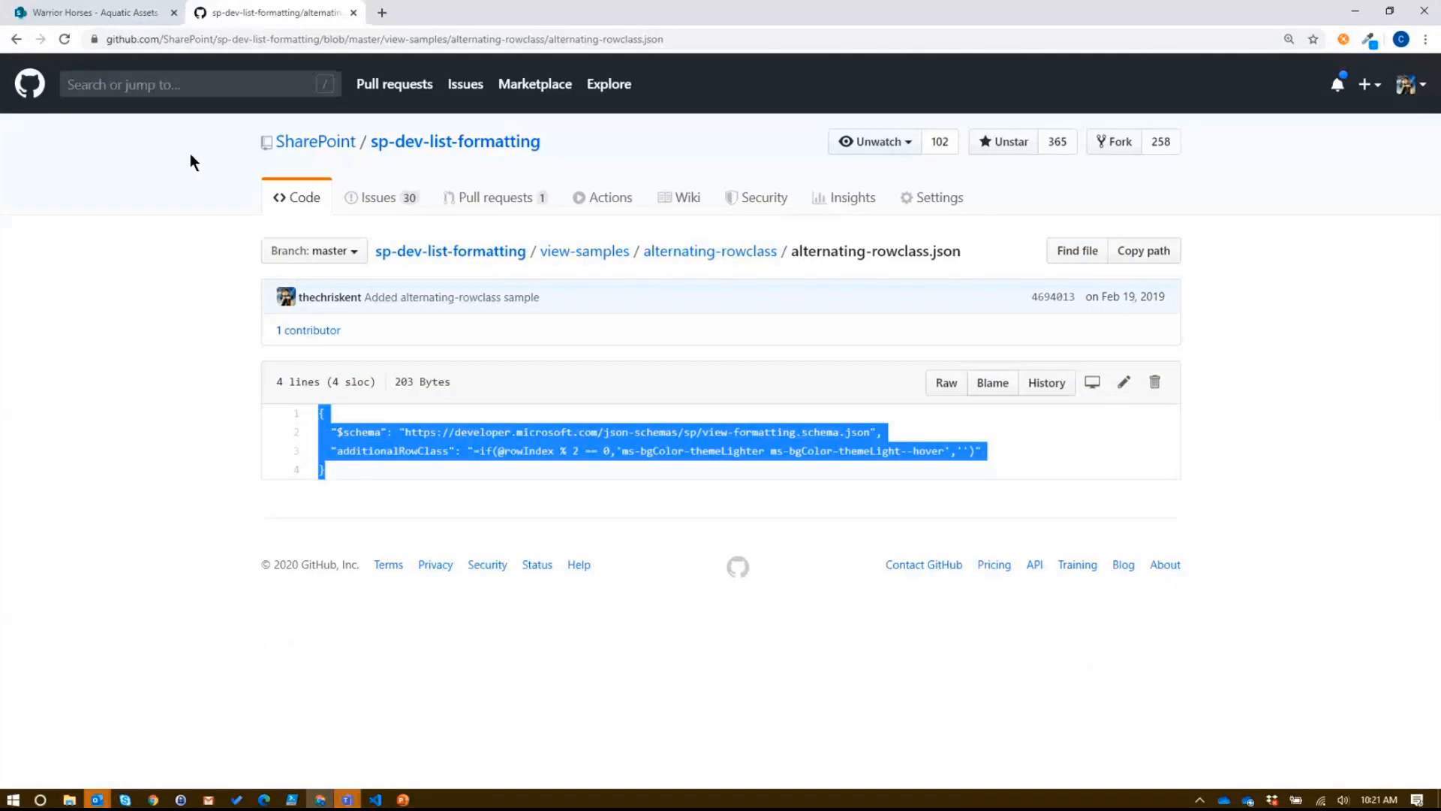
# Back on the list, select all the view JSON, then reach Settings > Change the look > Theme
pyautogui.click(92, 12)
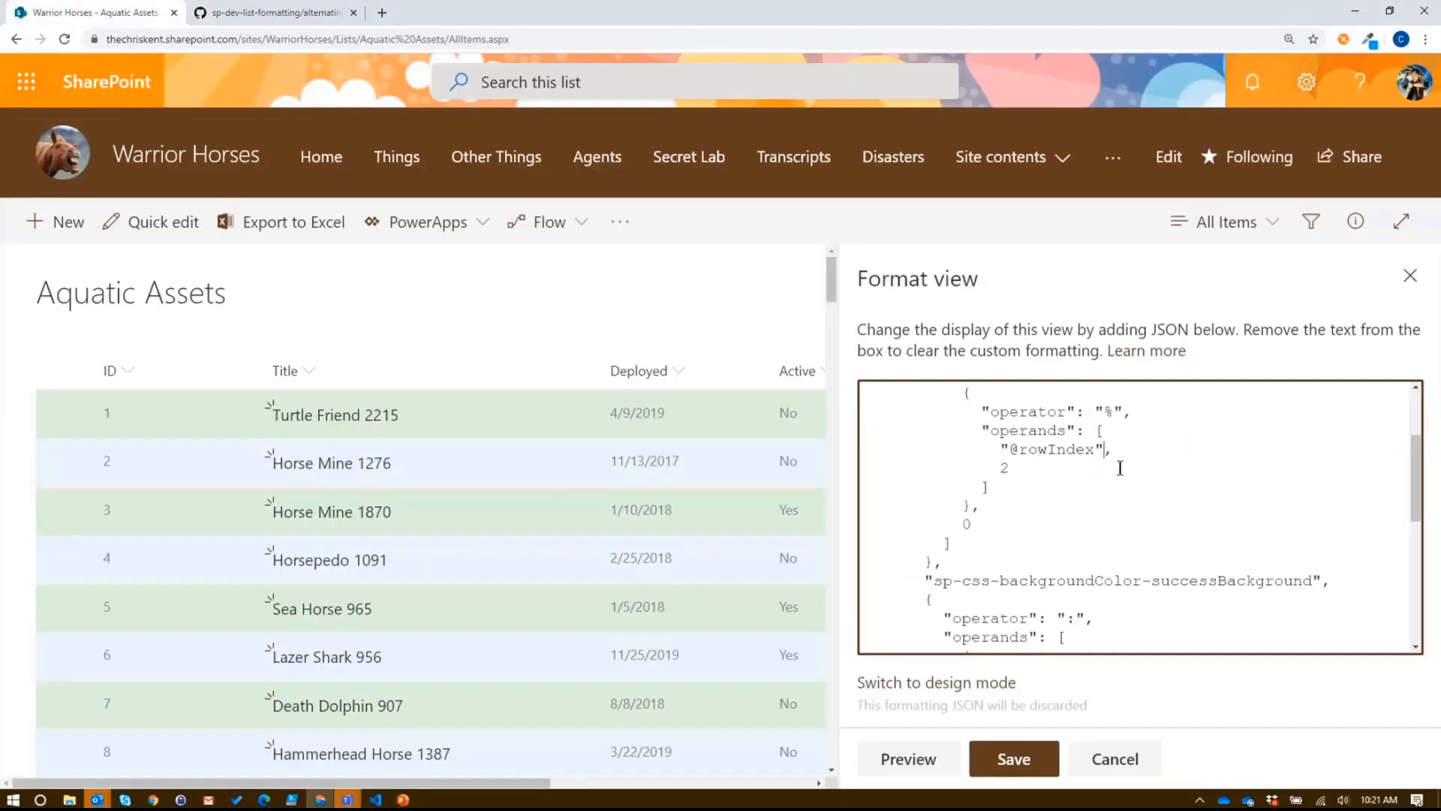
pyautogui.press('ctrl+a')
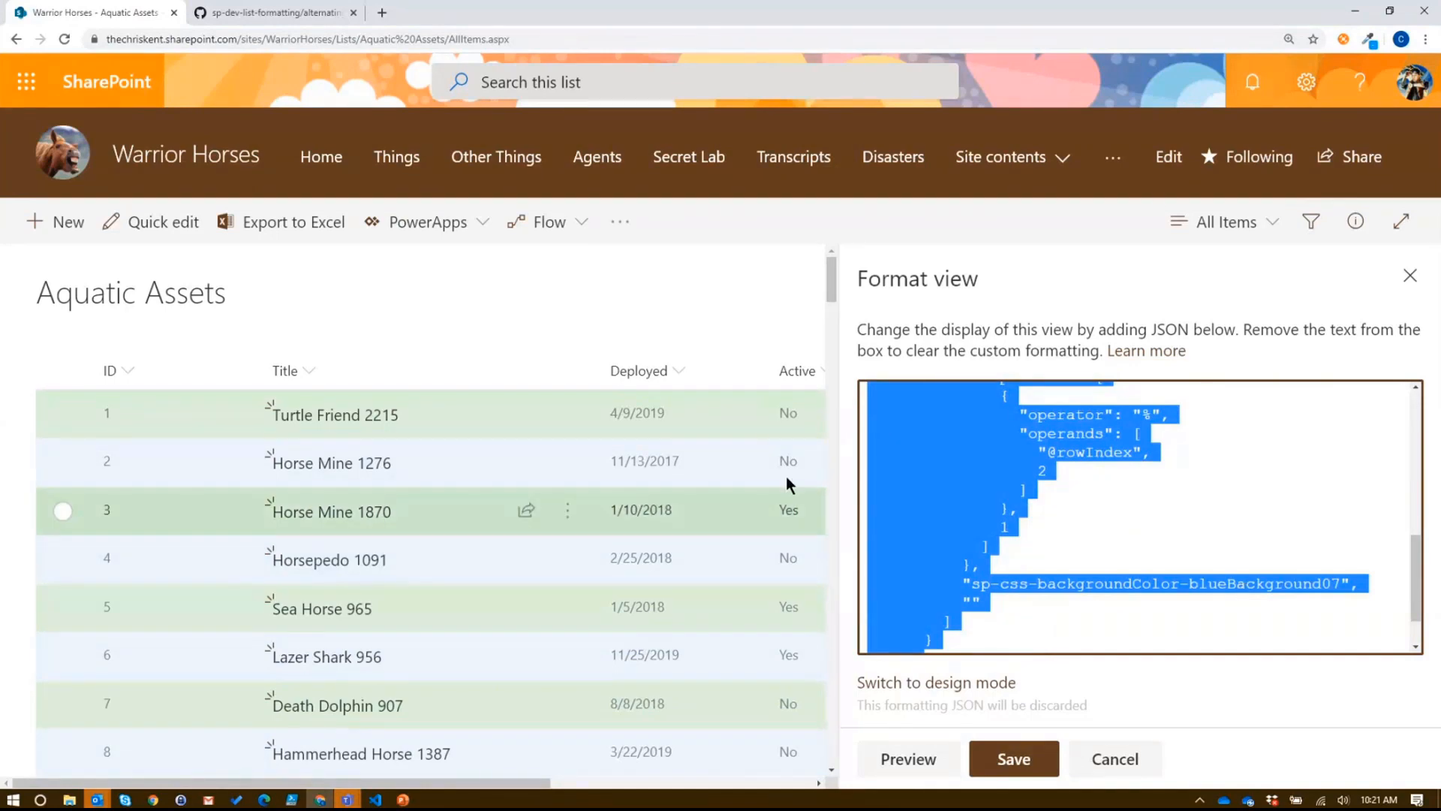
pyautogui.click(1306, 81)
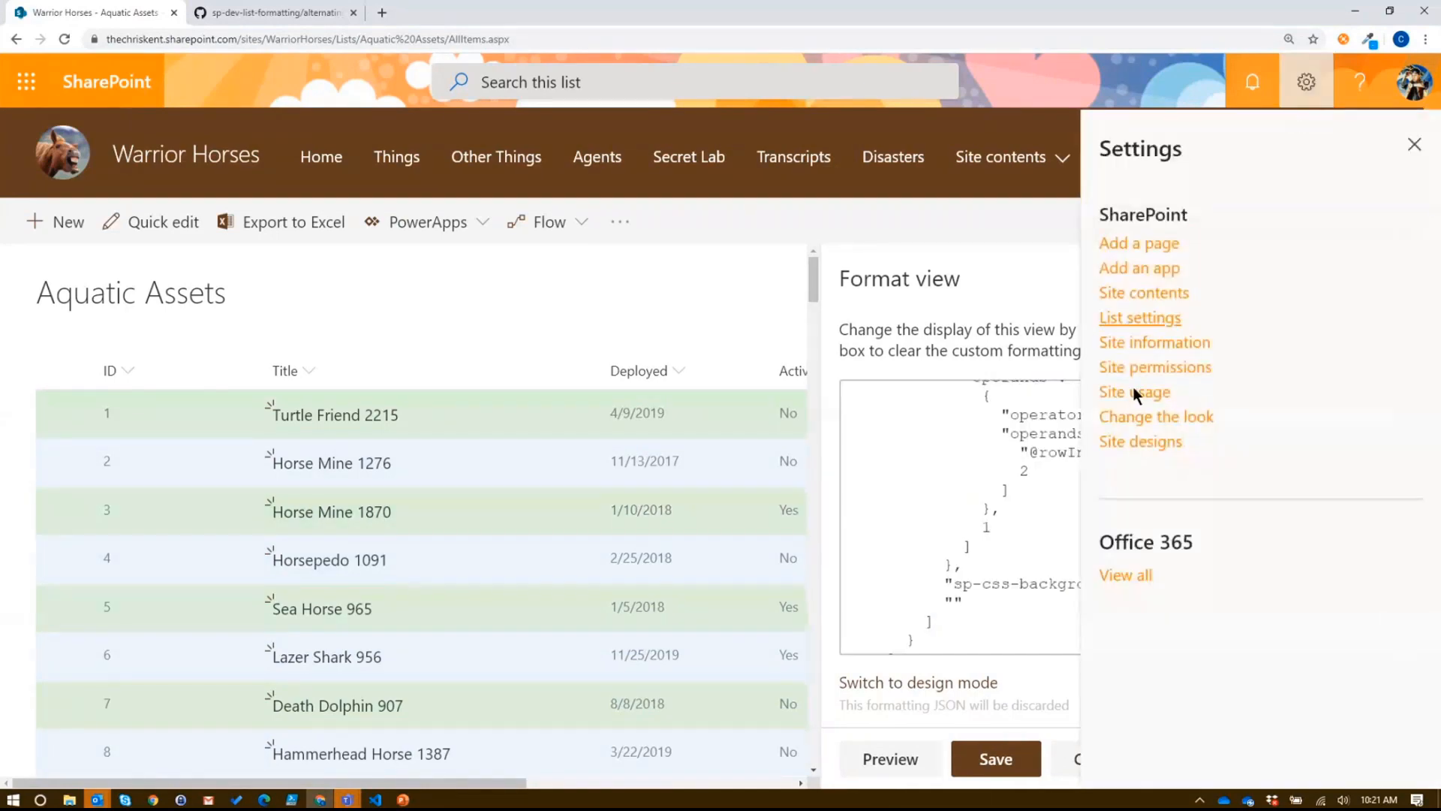
pyautogui.click(1156, 416)
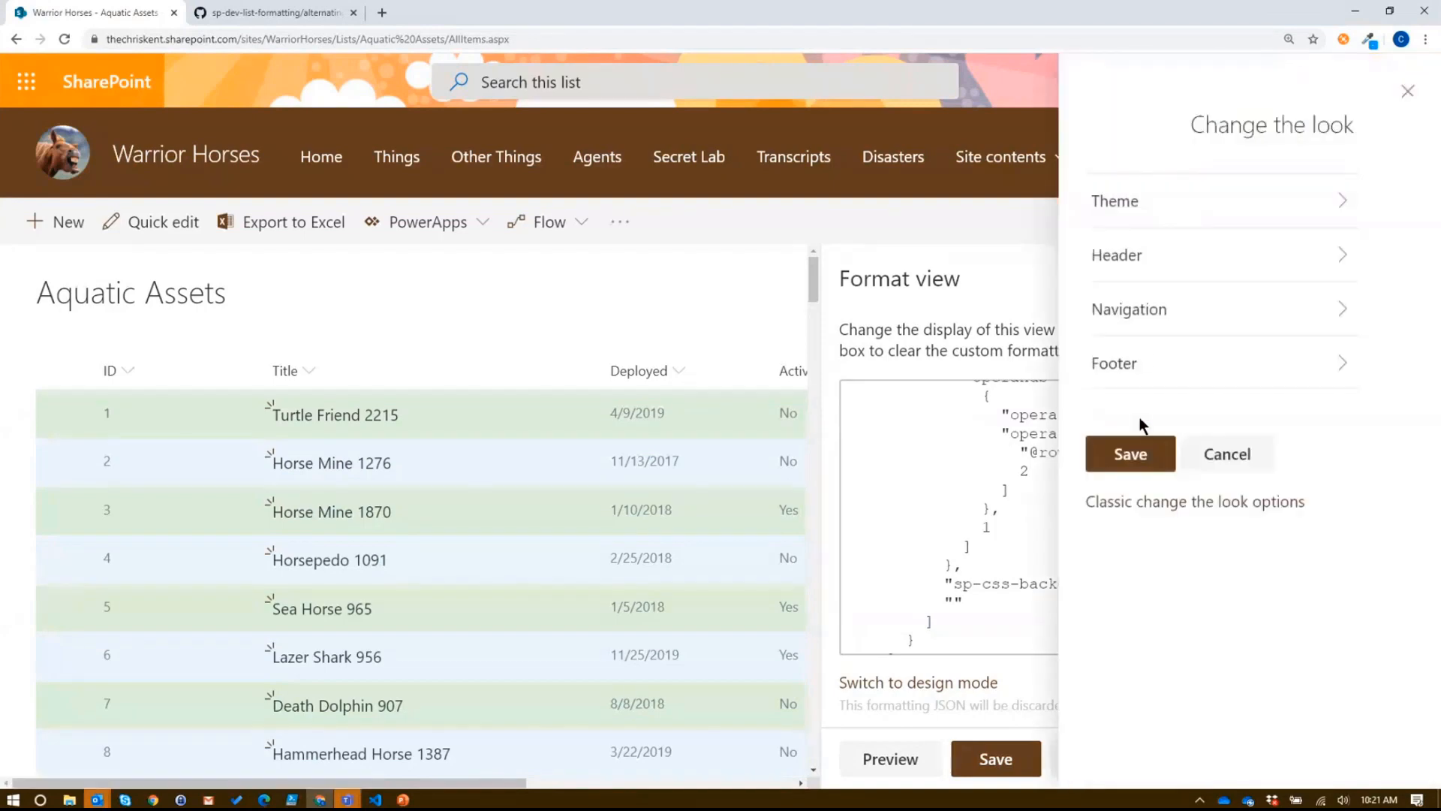
pyautogui.click(1222, 199)
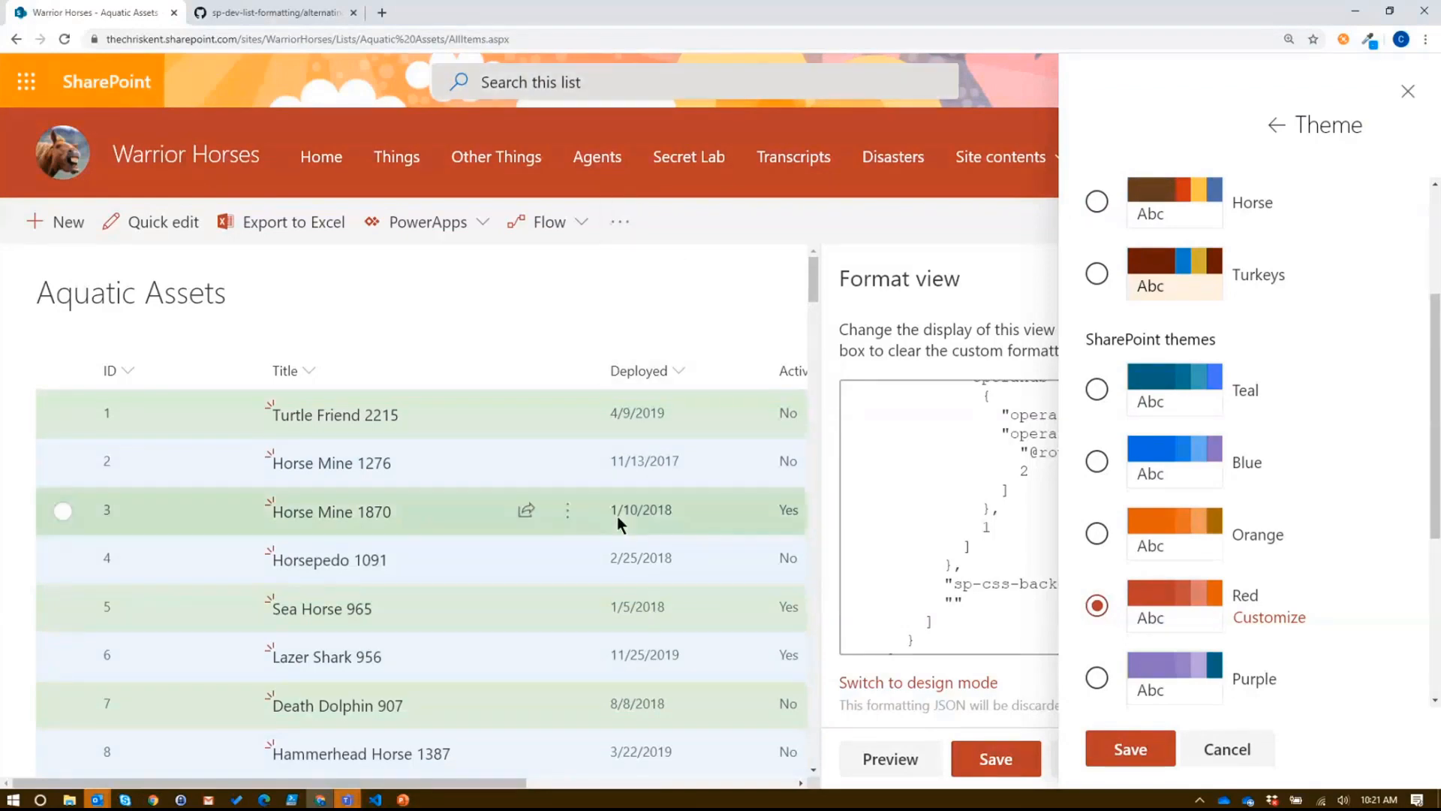
pyautogui.moveTo(1411, 147)
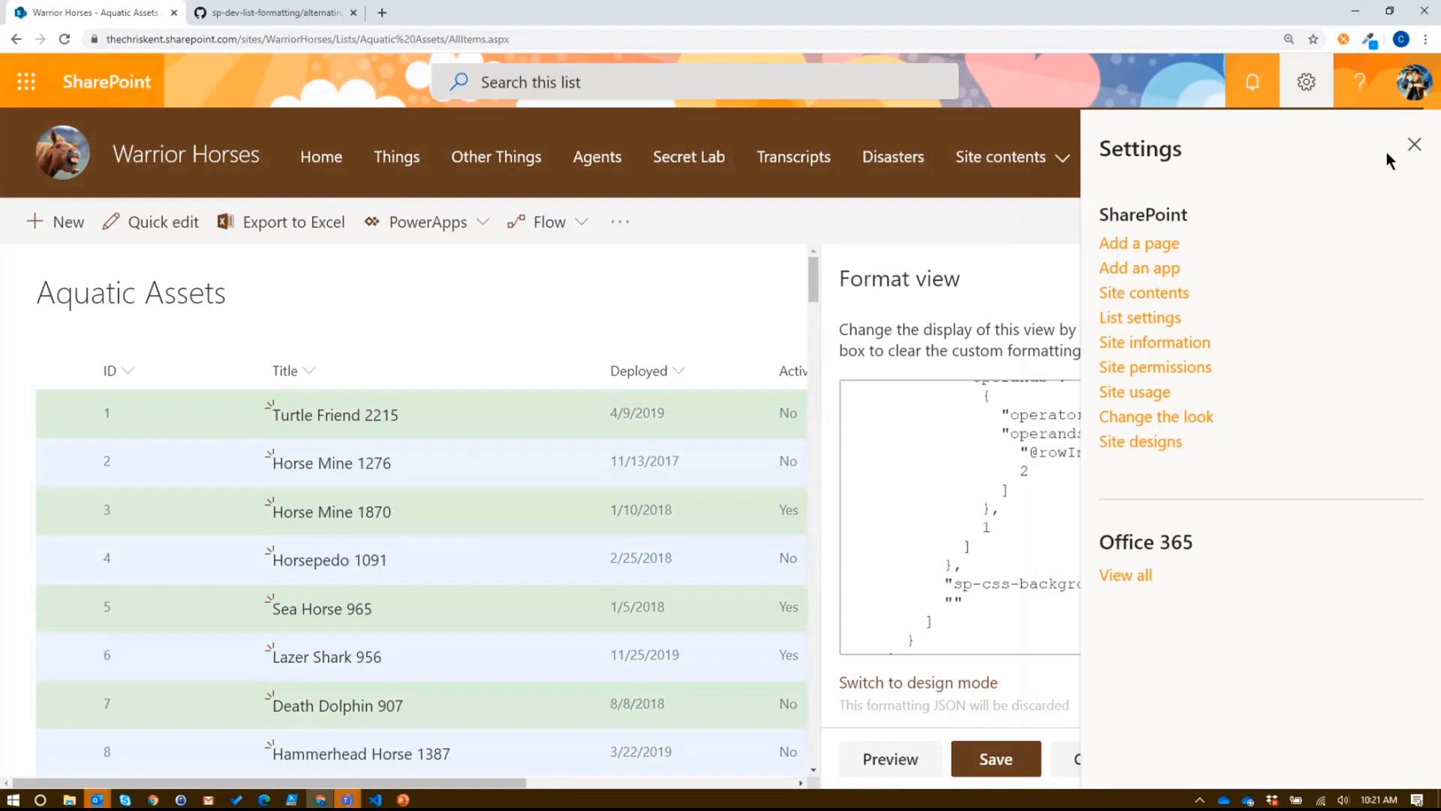
# Close settings and preview the theme-based additionalRowClass alternating shading
pyautogui.click(1414, 146)
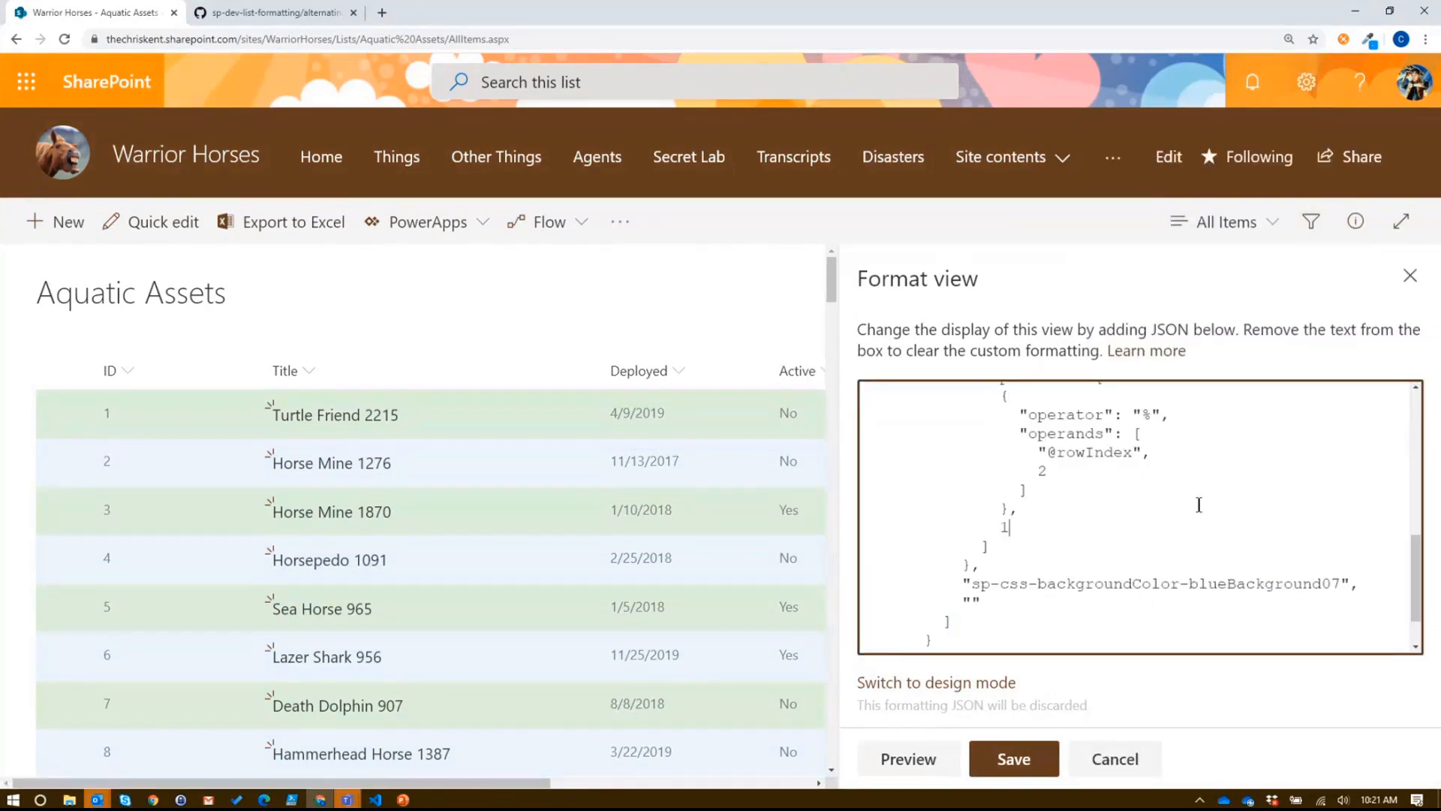
pyautogui.click(907, 758)
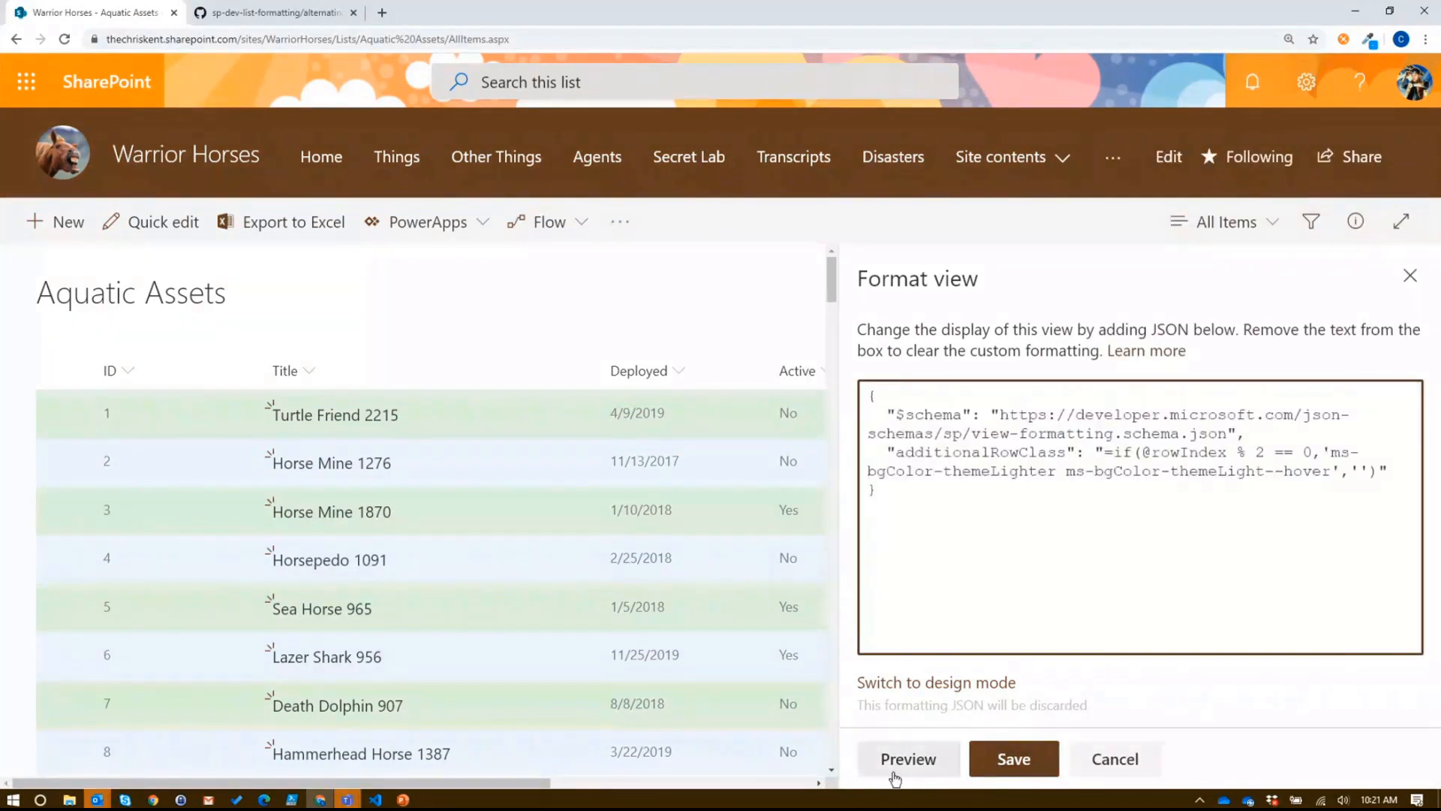
pyautogui.click(907, 759)
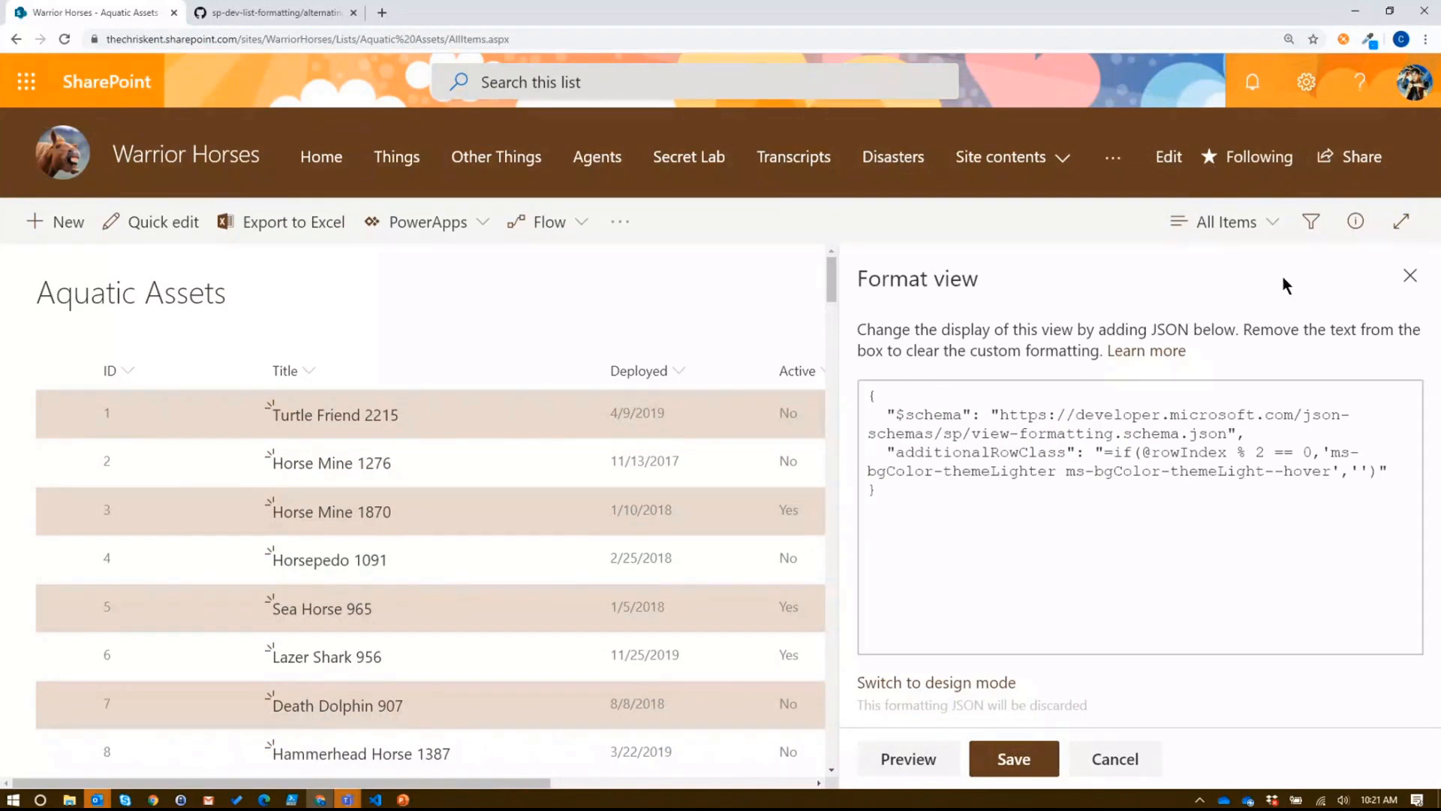
# Compare the shading under another theme via Change the look, then close the settings panel
pyautogui.click(1306, 81)
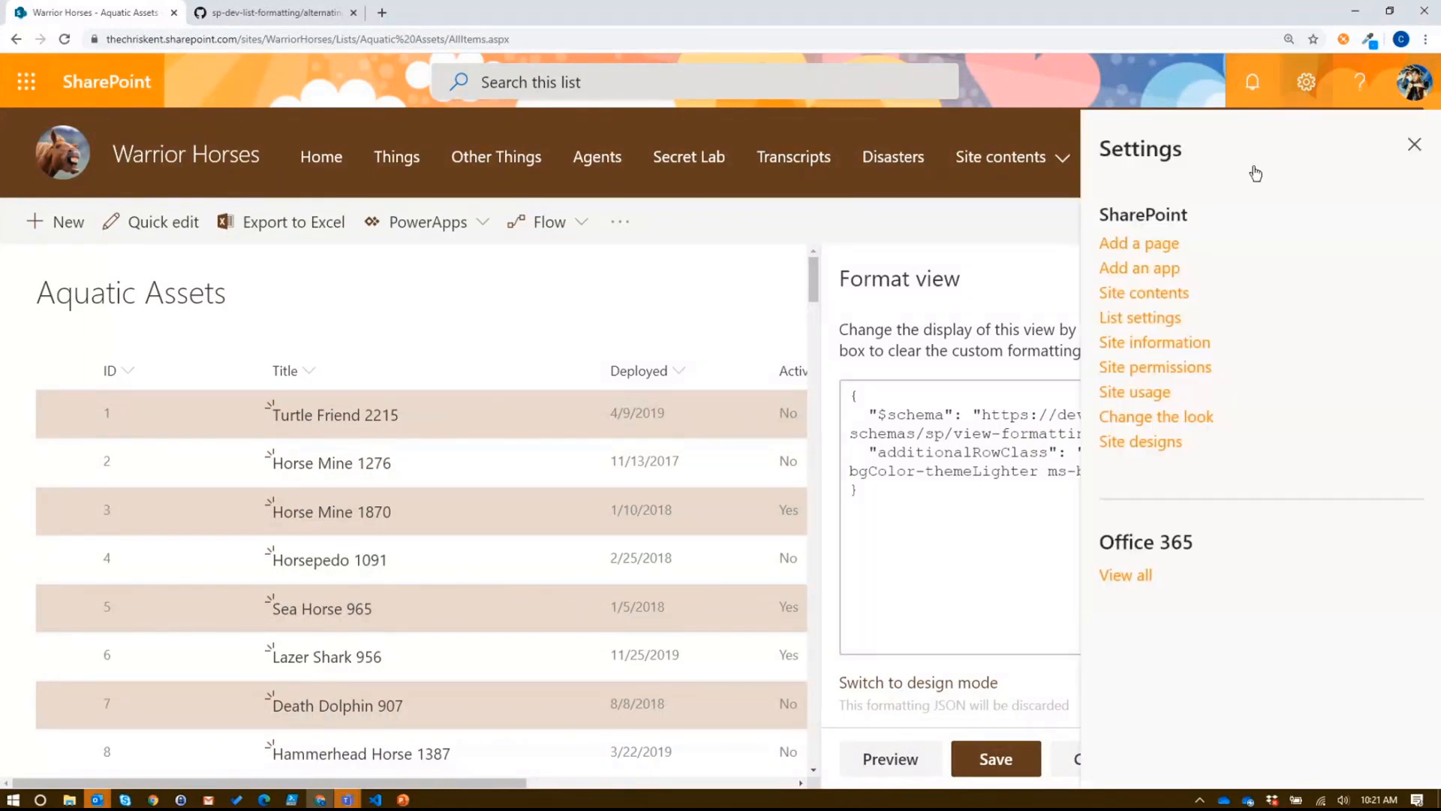
pyautogui.click(1156, 415)
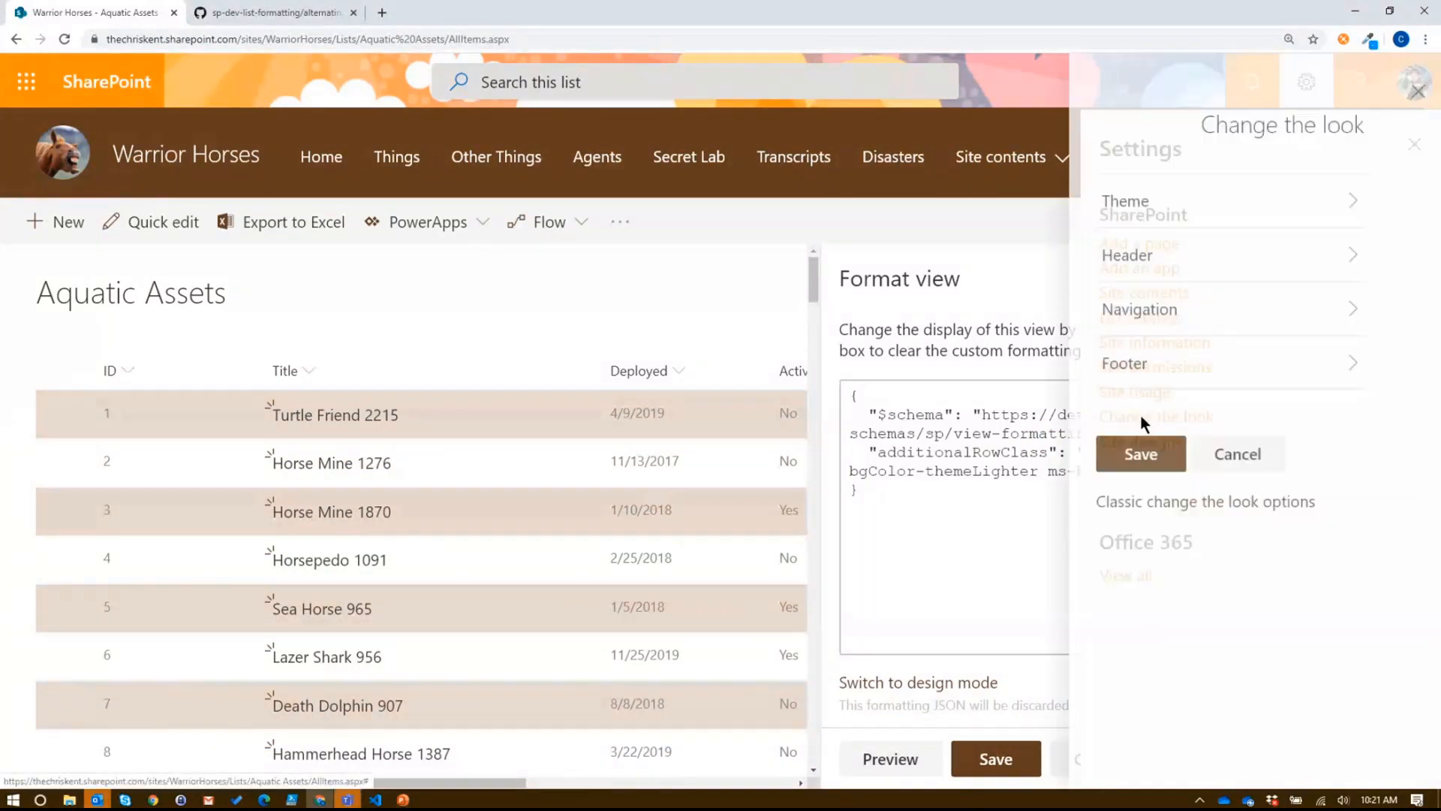
pyautogui.click(1195, 207)
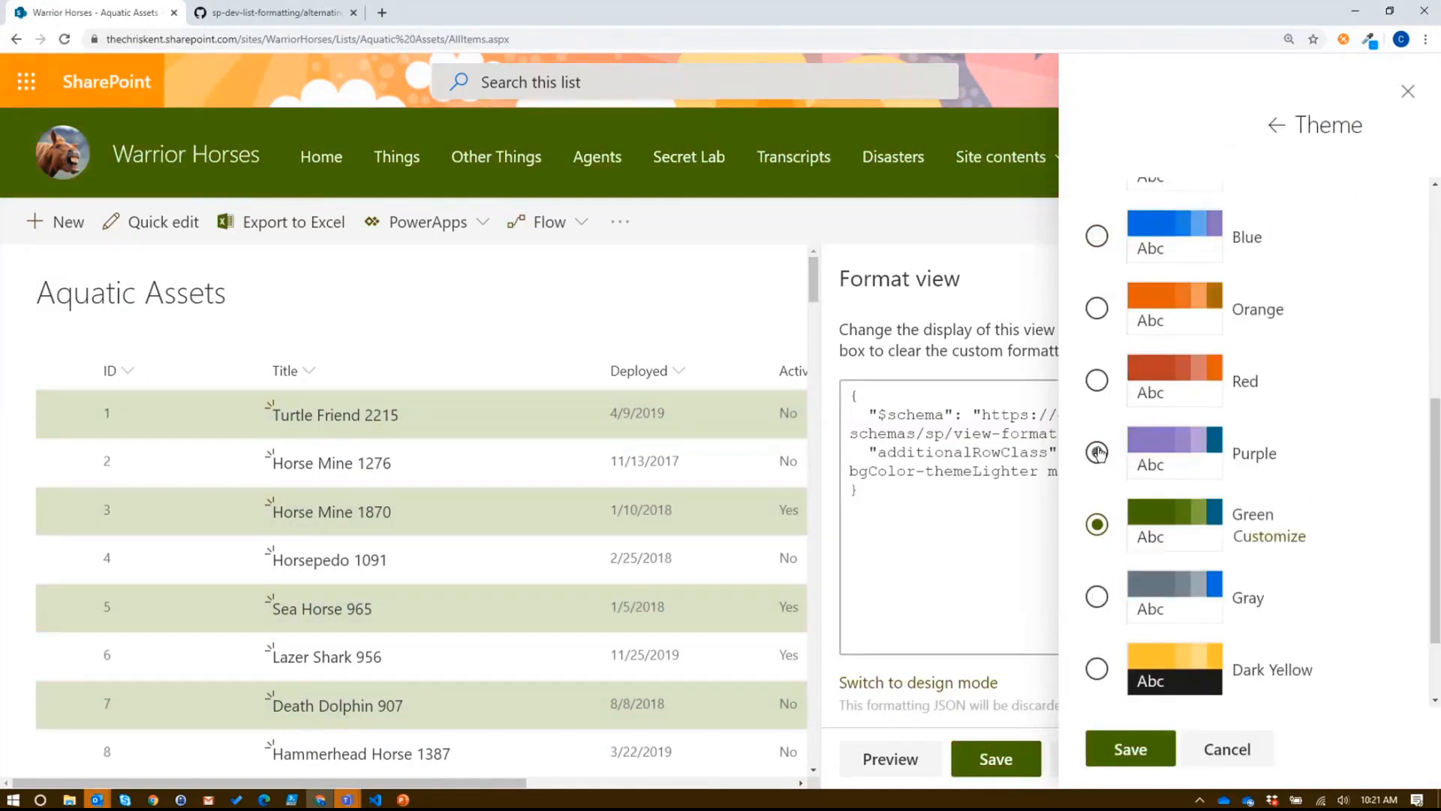
pyautogui.moveTo(1095, 380)
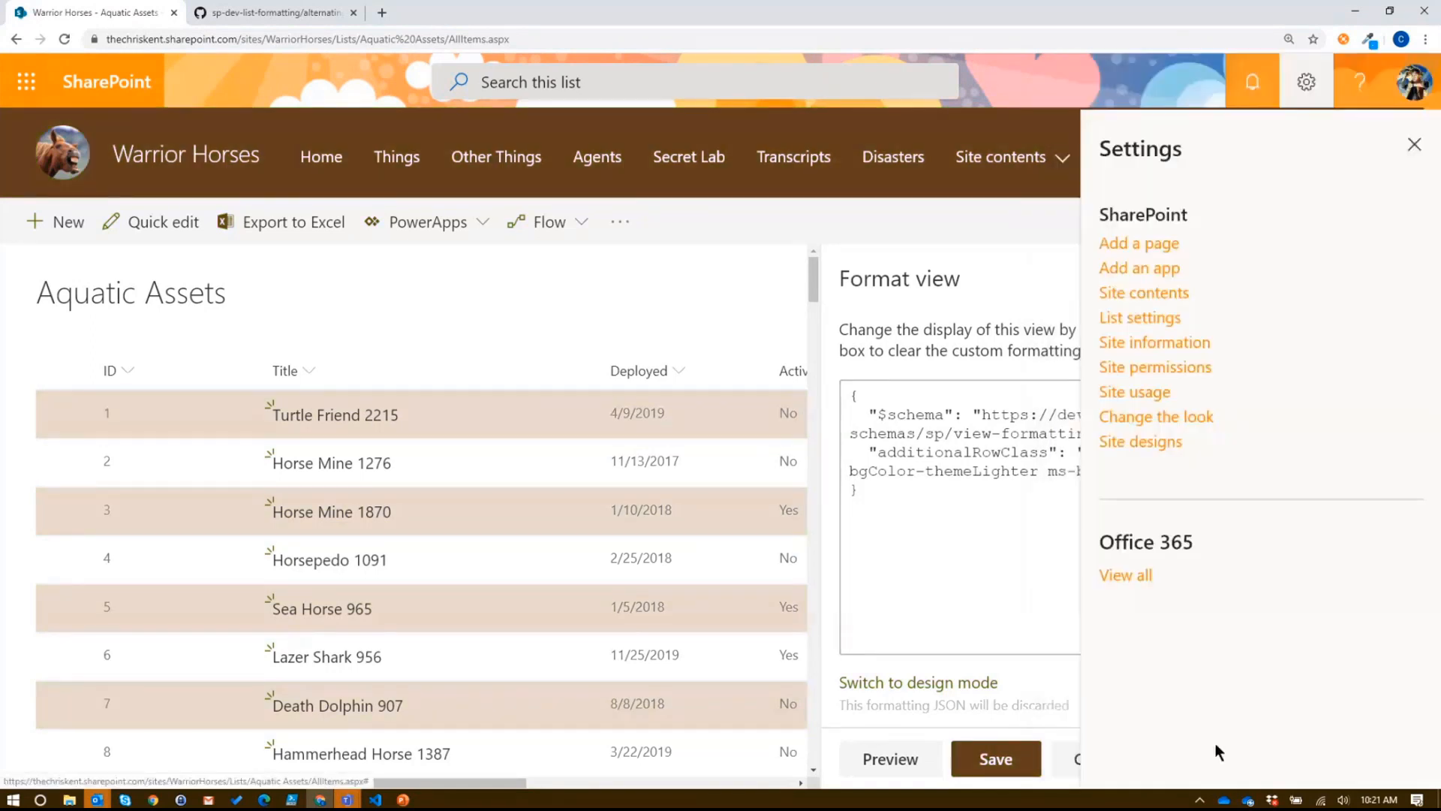
pyautogui.click(1415, 144)
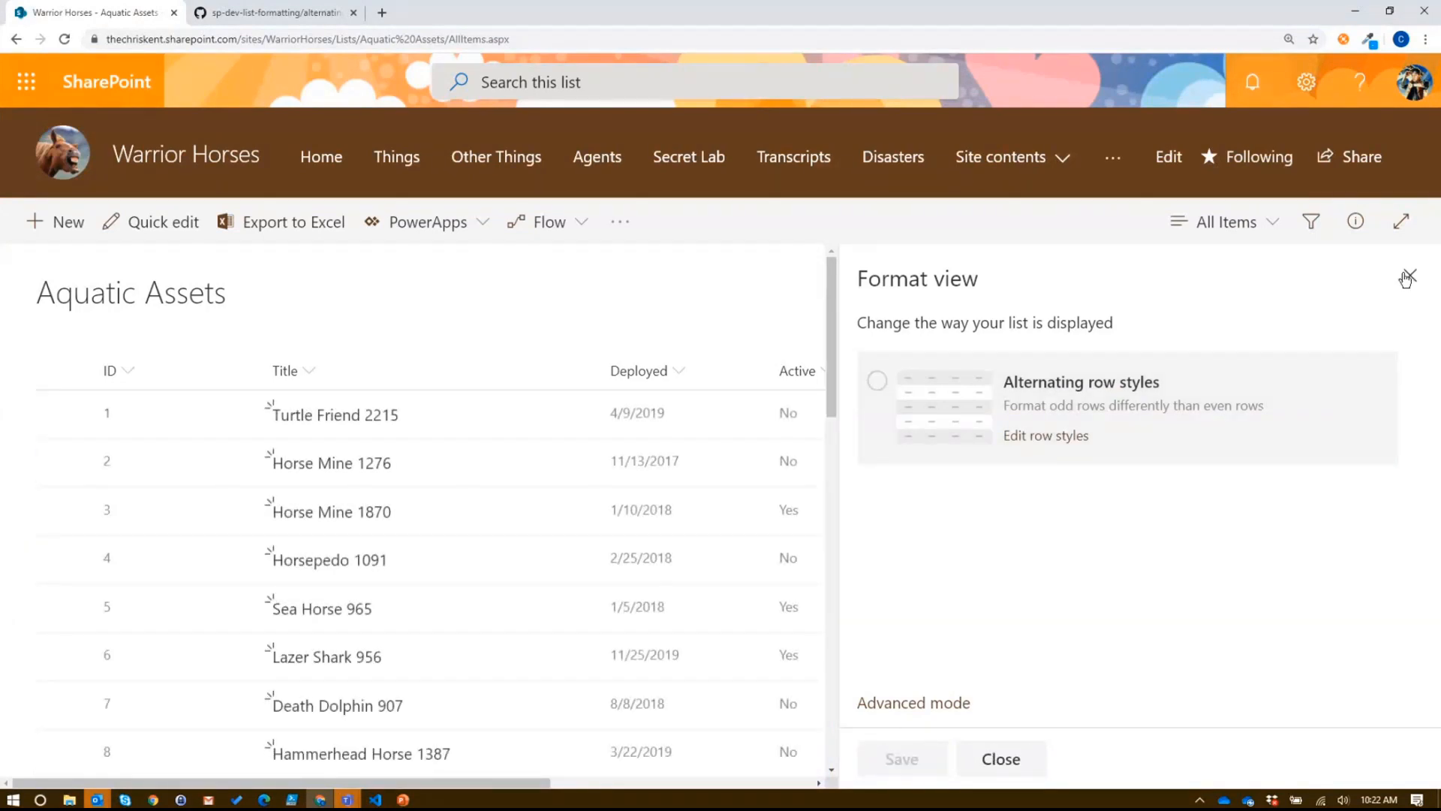
# Start formatting the Active column in Advanced JSON mode from Column settings
pyautogui.click(797, 371)
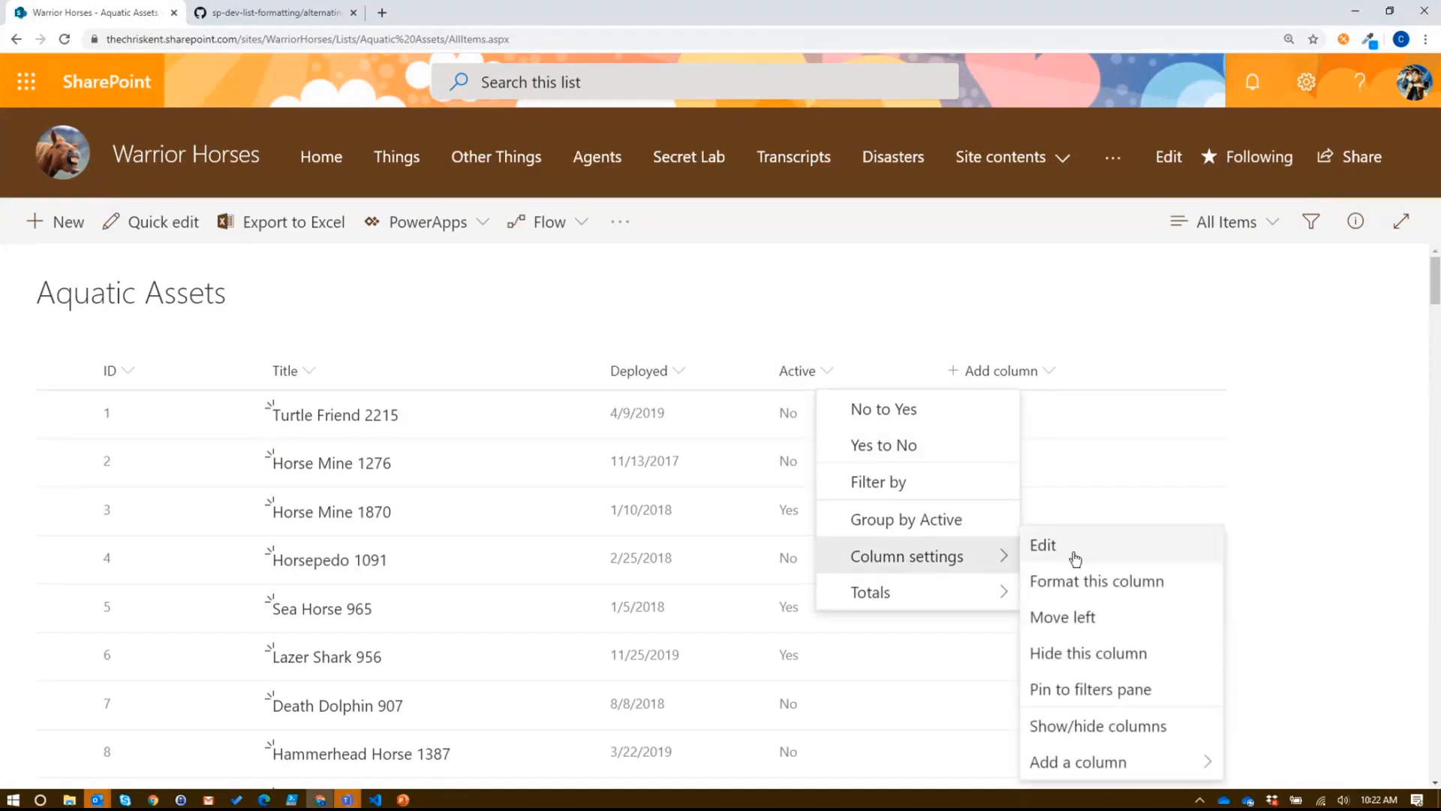
pyautogui.click(1096, 581)
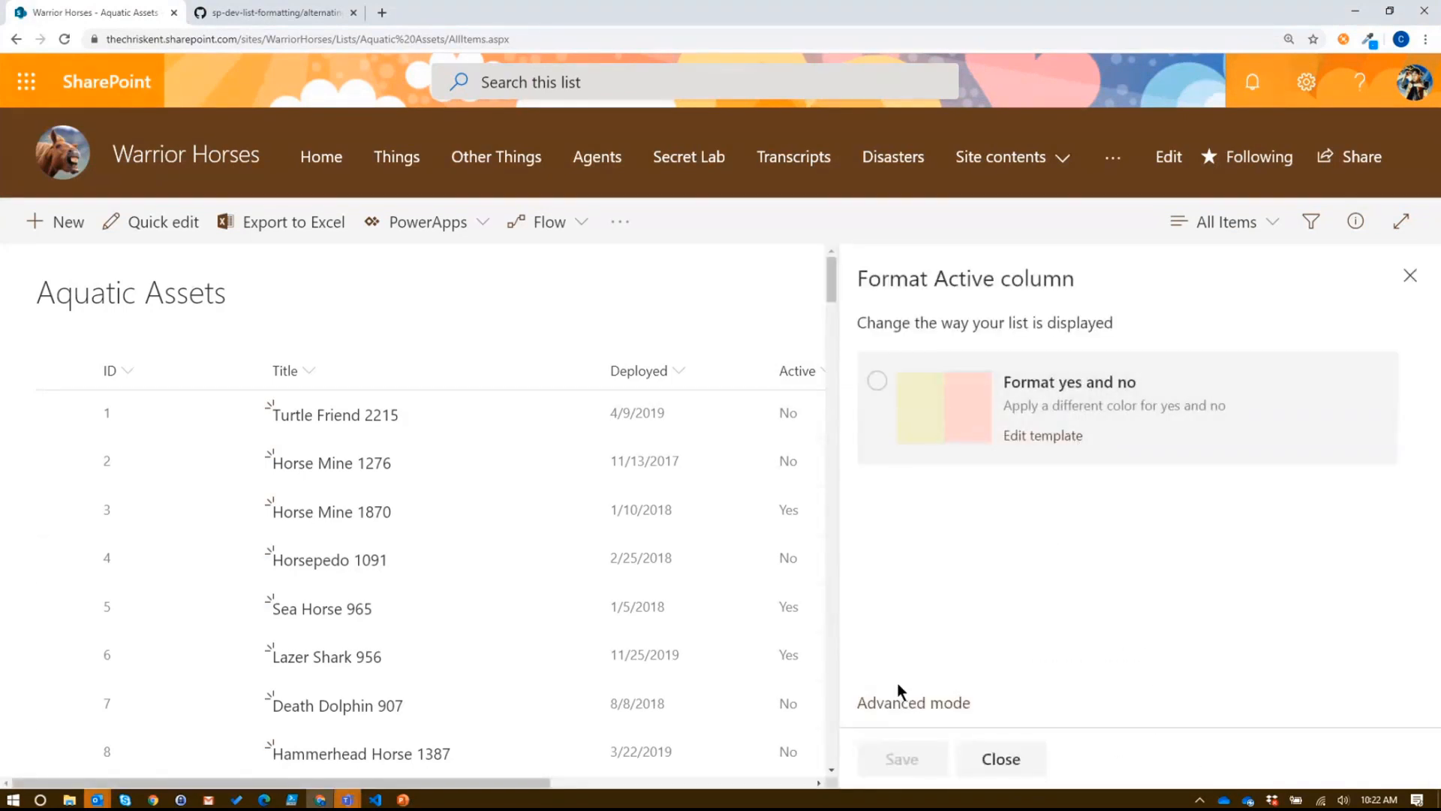
pyautogui.click(911, 702)
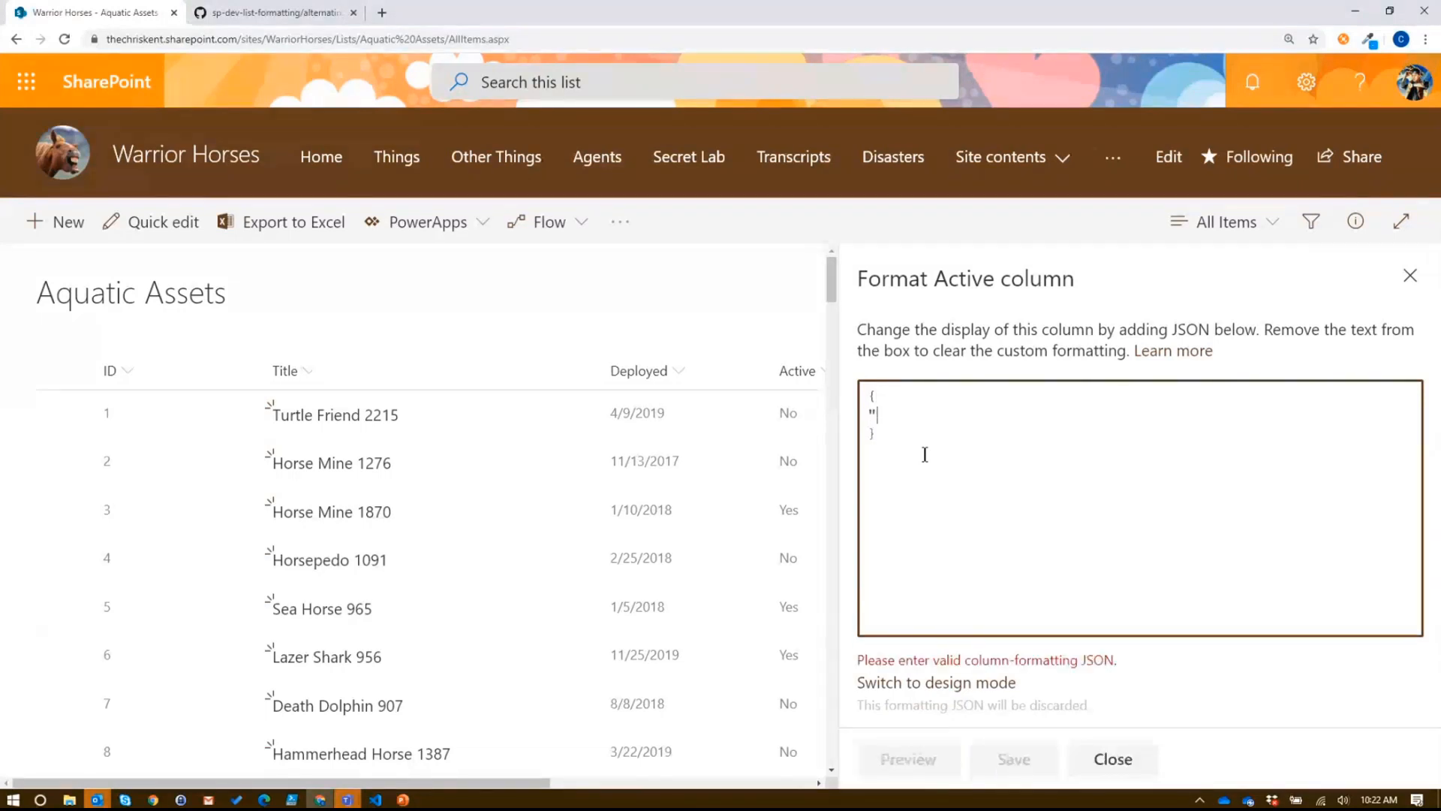
pyautogui.write('elmType":')
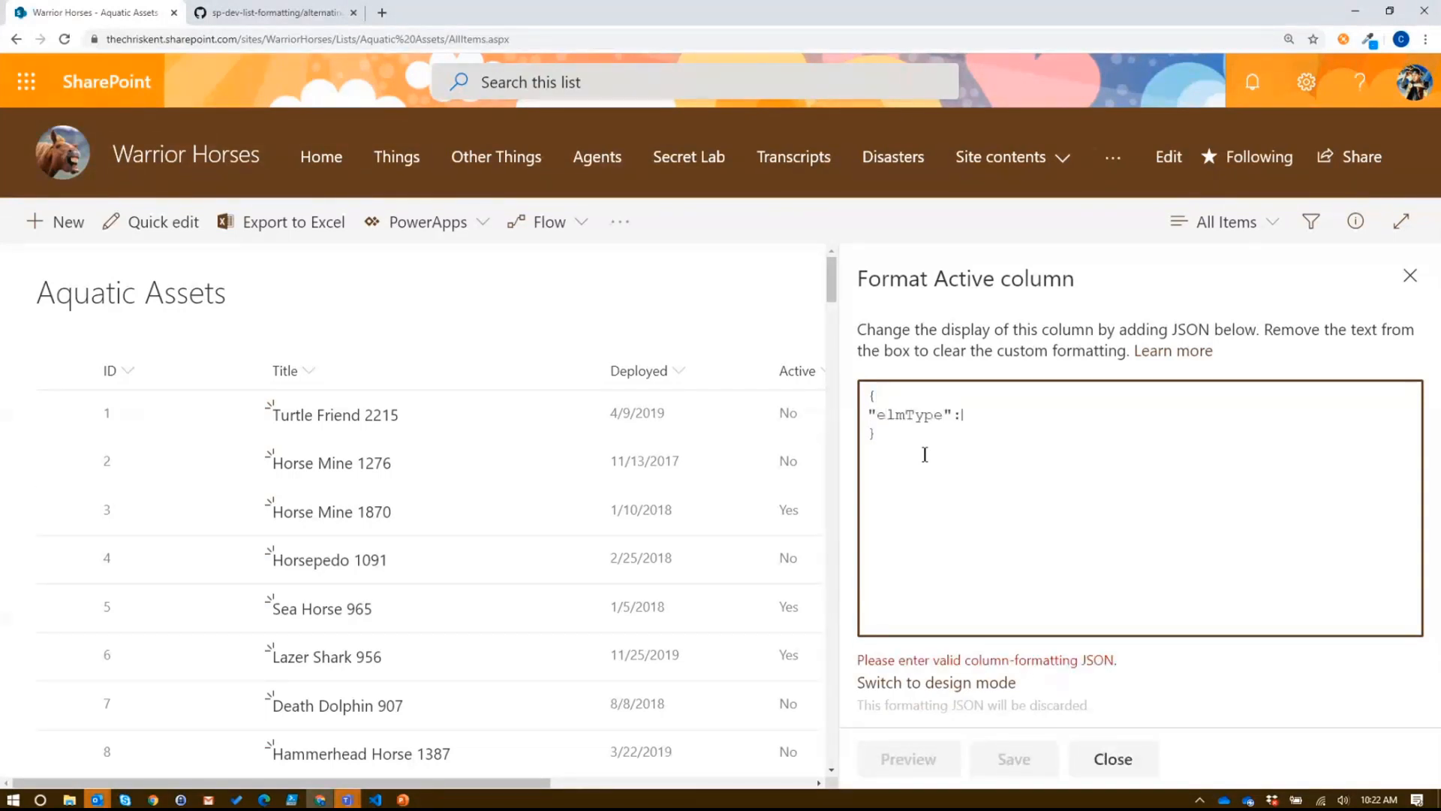
pyautogui.write('"div"')
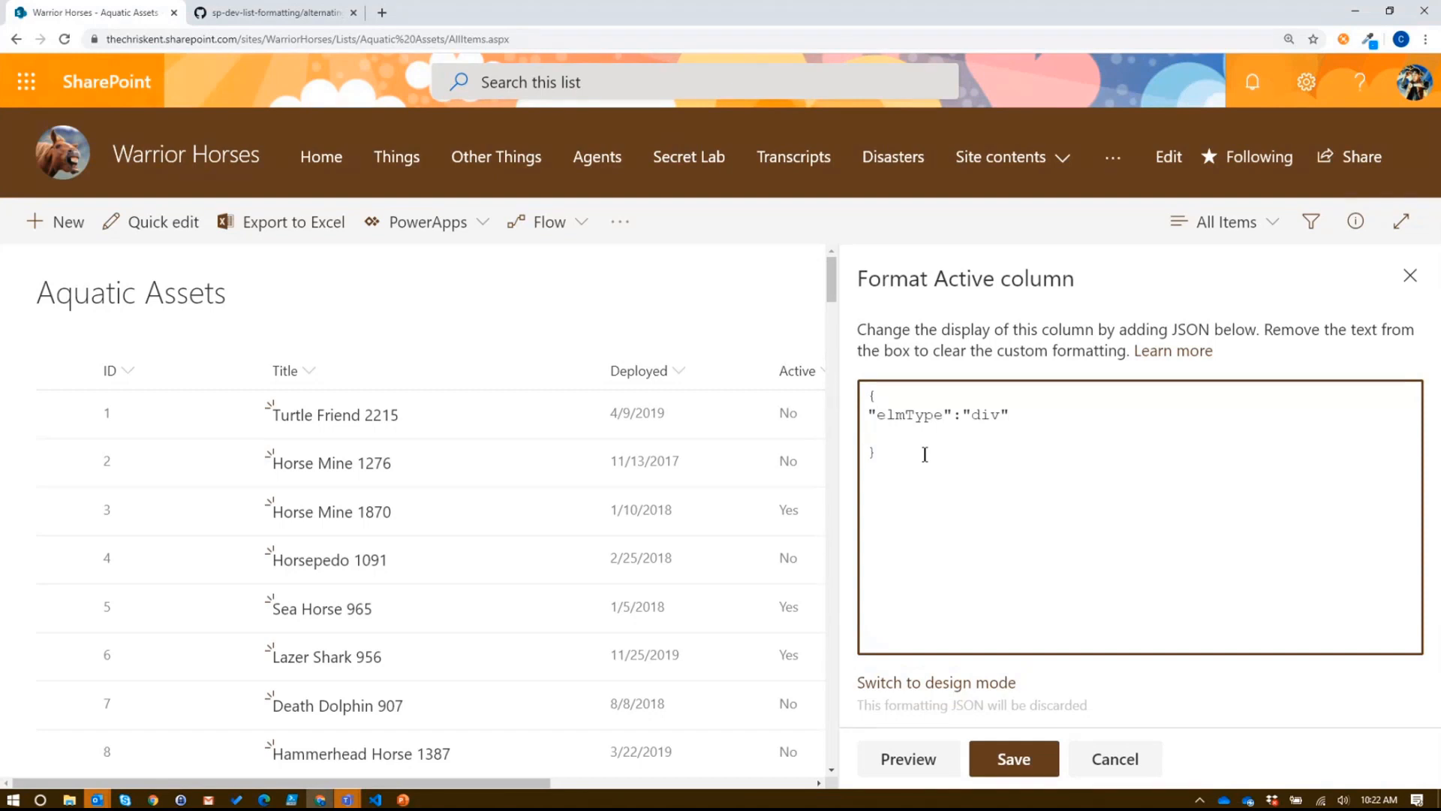
pyautogui.write('"')
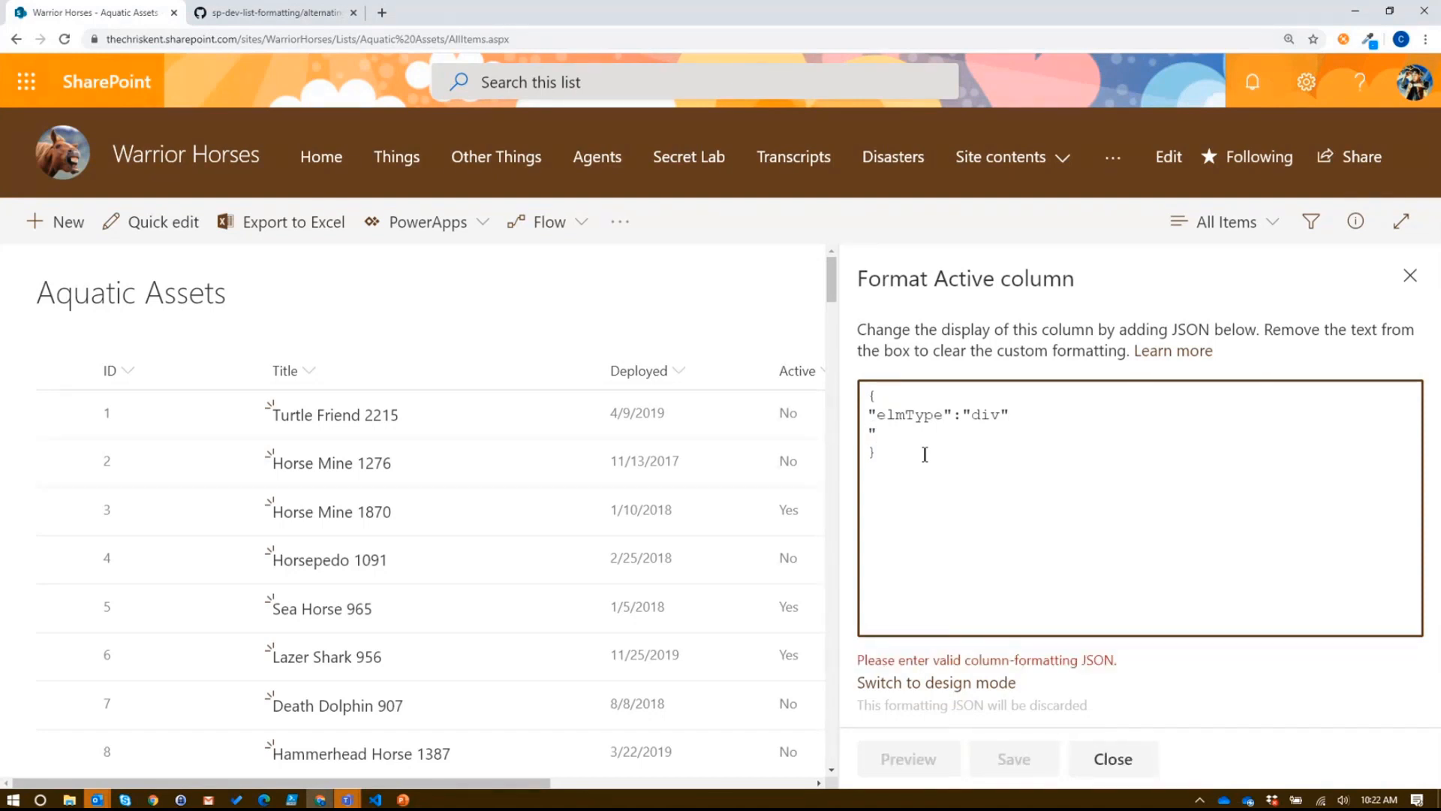
pyautogui.write('txtCn')
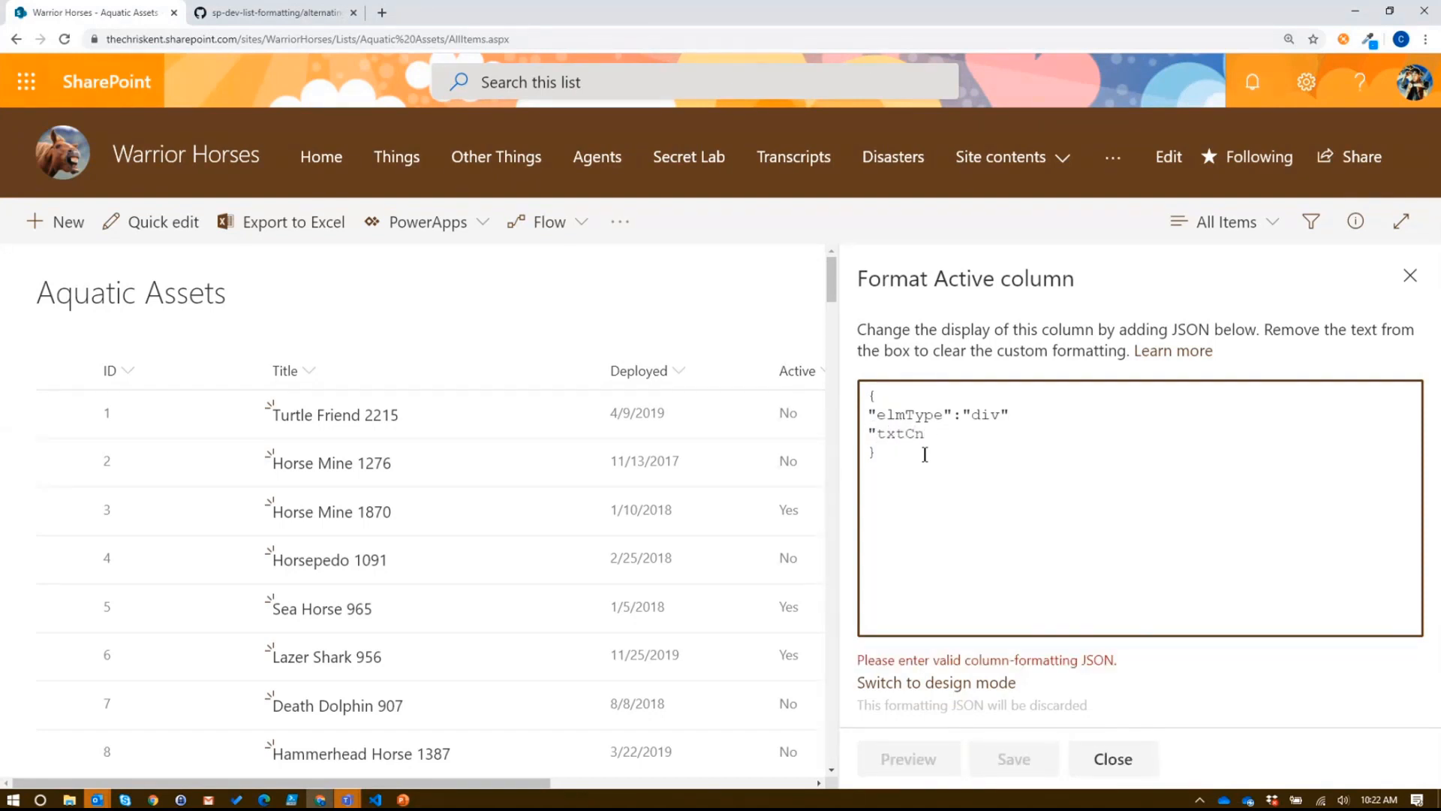
pyautogui.write('onent":')
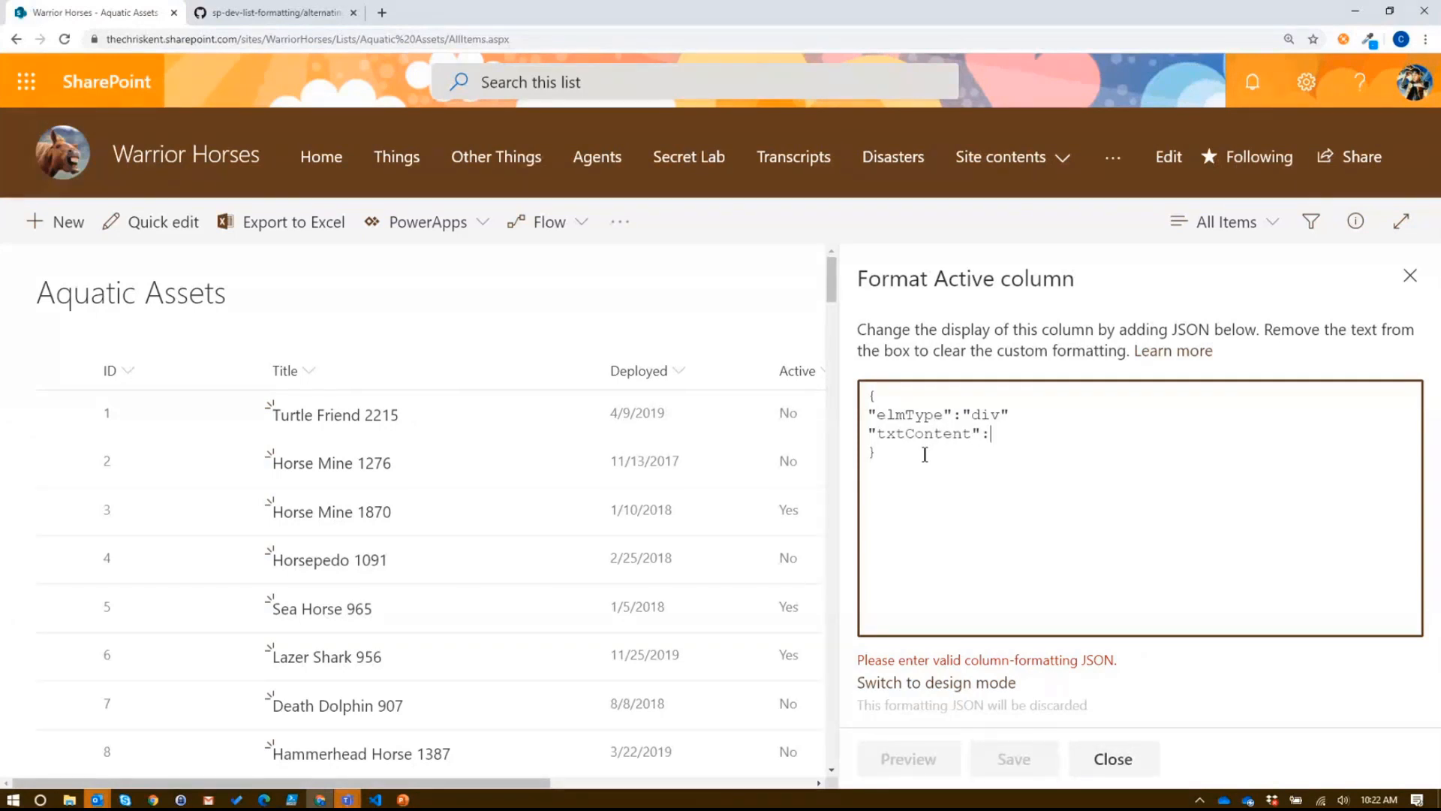
pyautogui.write('@rowR')
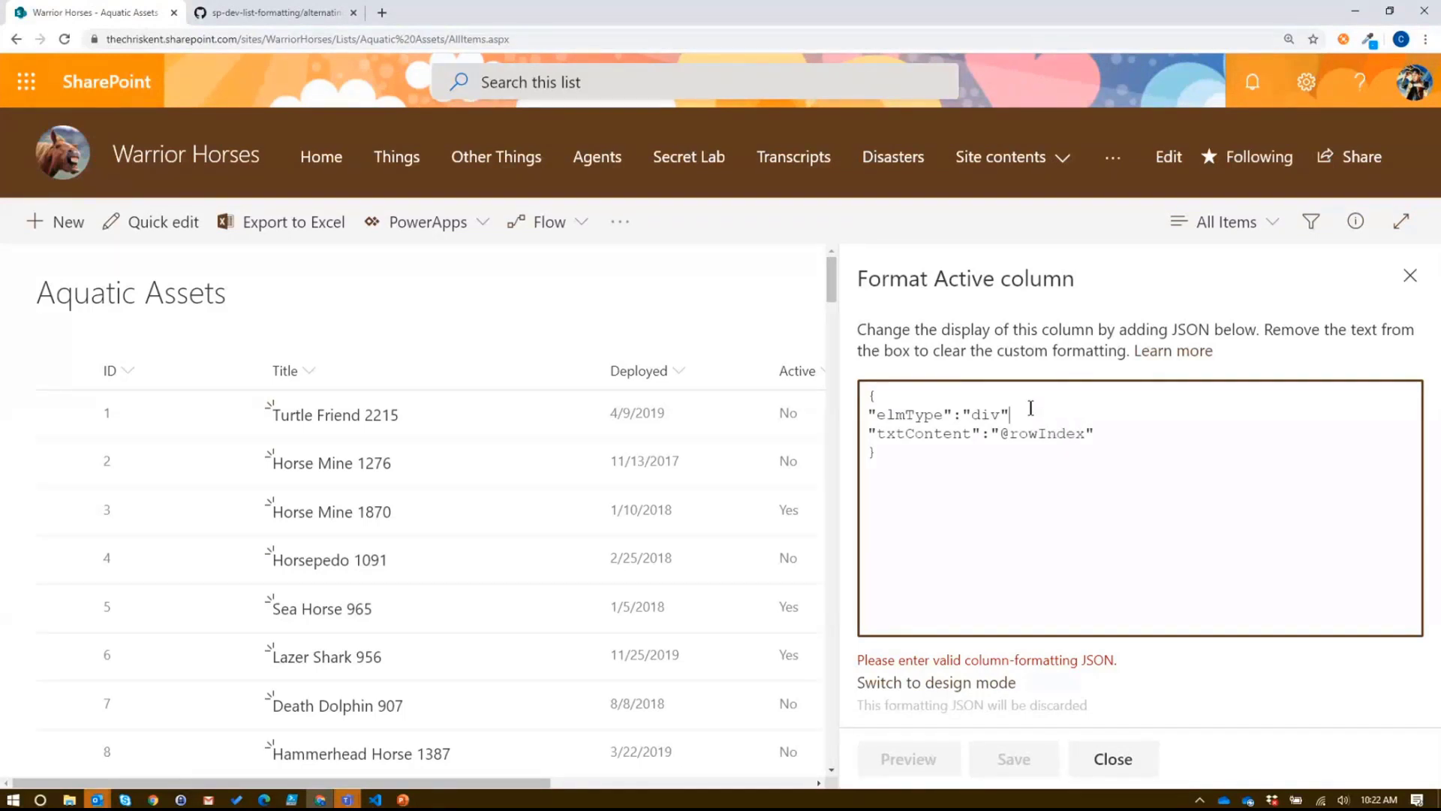
pyautogui.write(',')
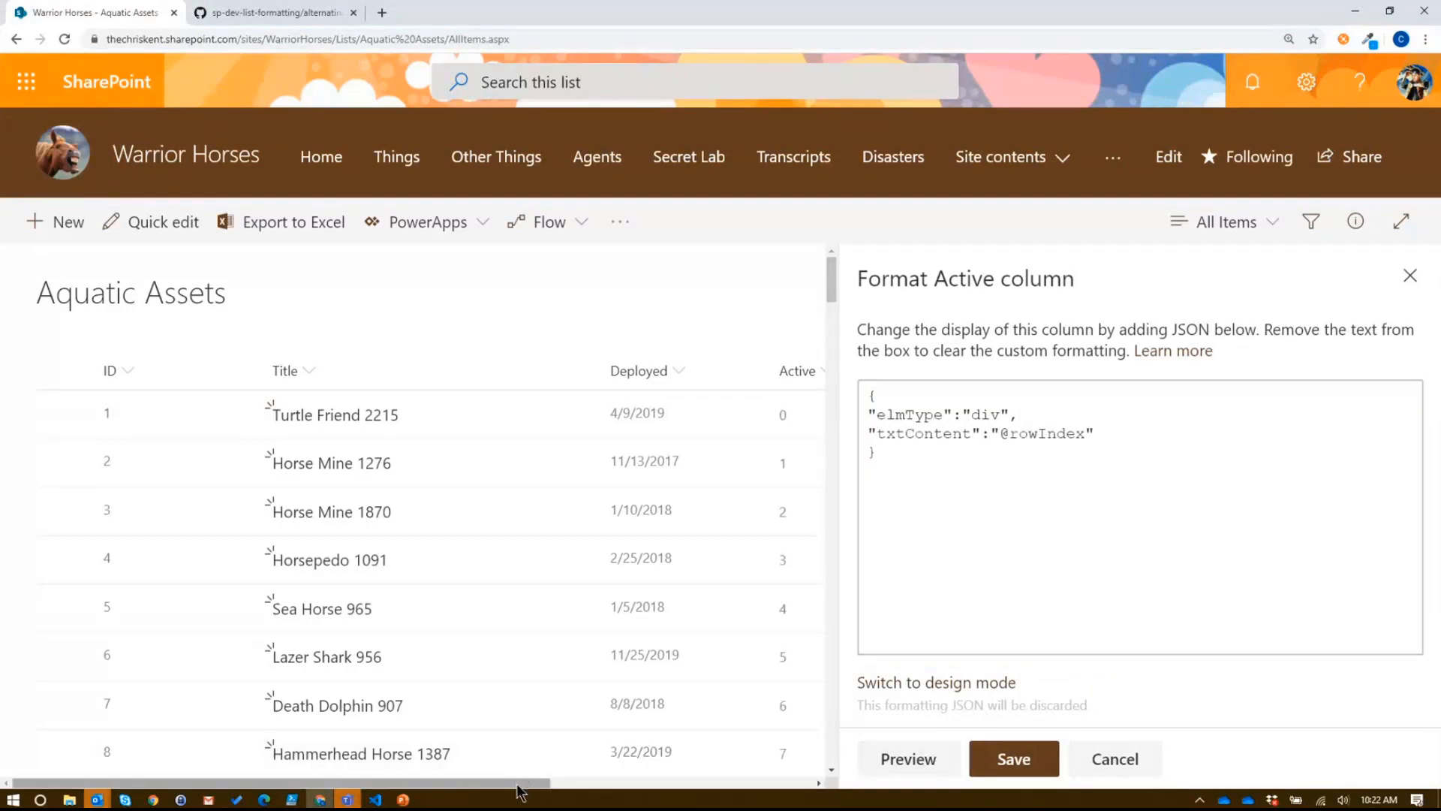
pyautogui.click(1012, 759)
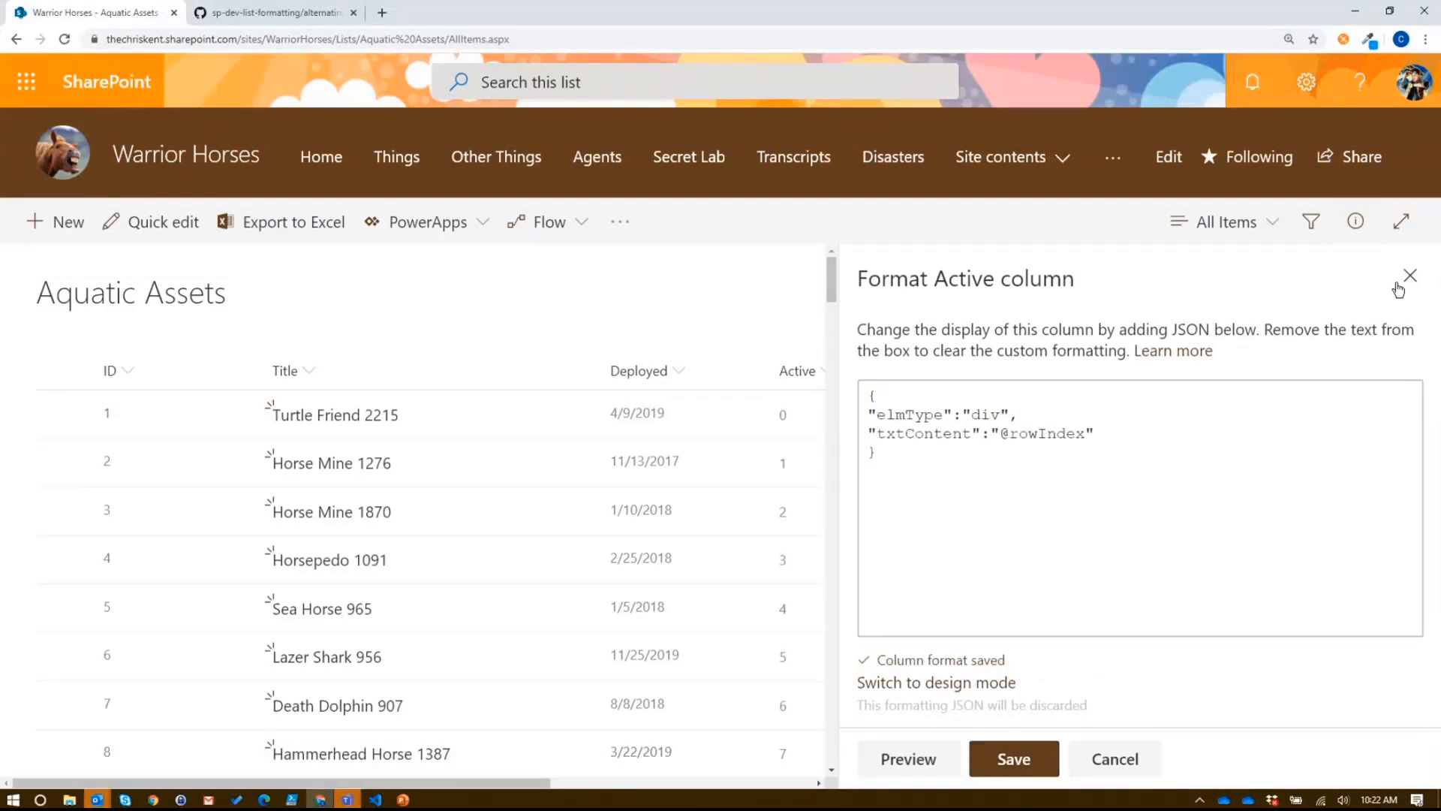
pyautogui.click(1410, 274)
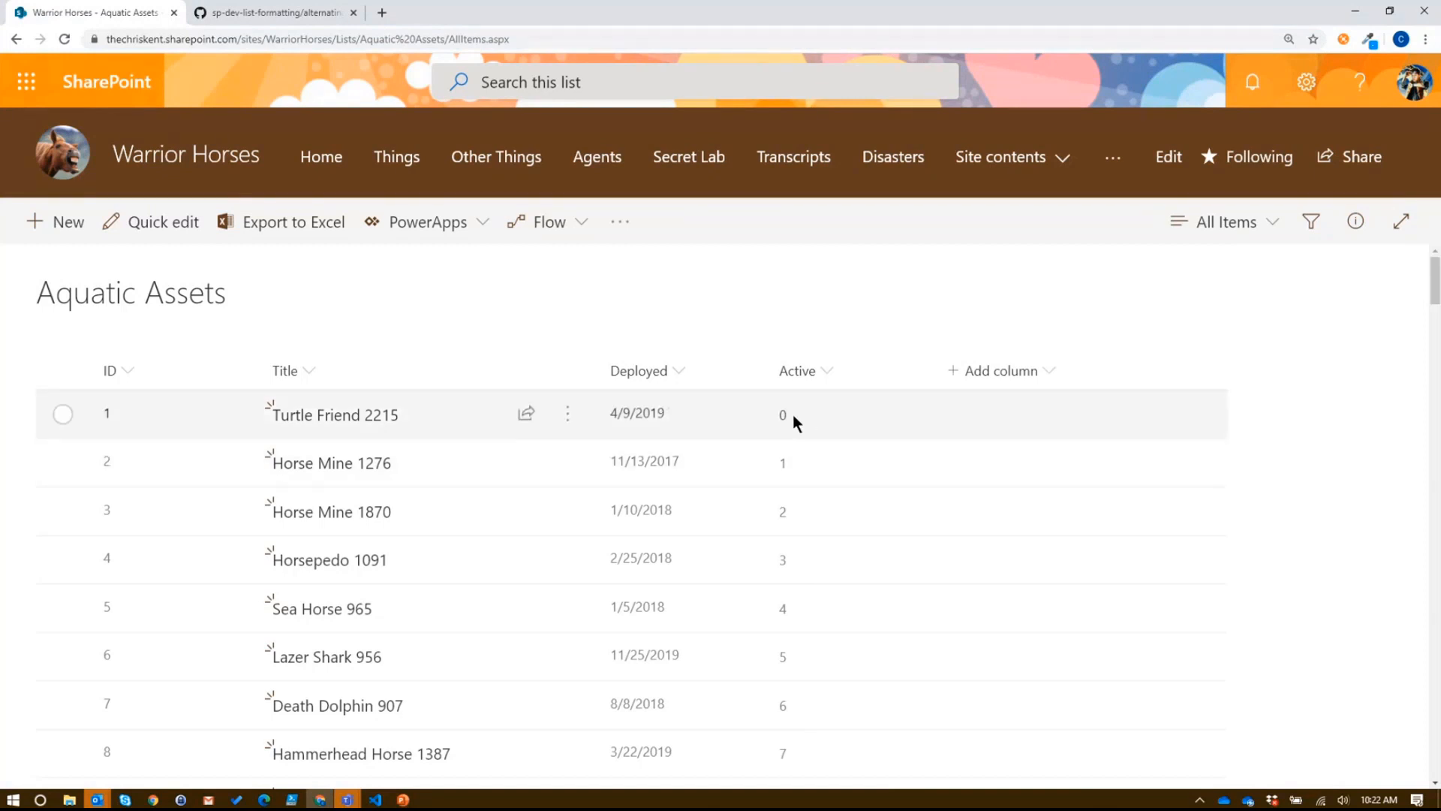
pyautogui.moveTo(783, 537)
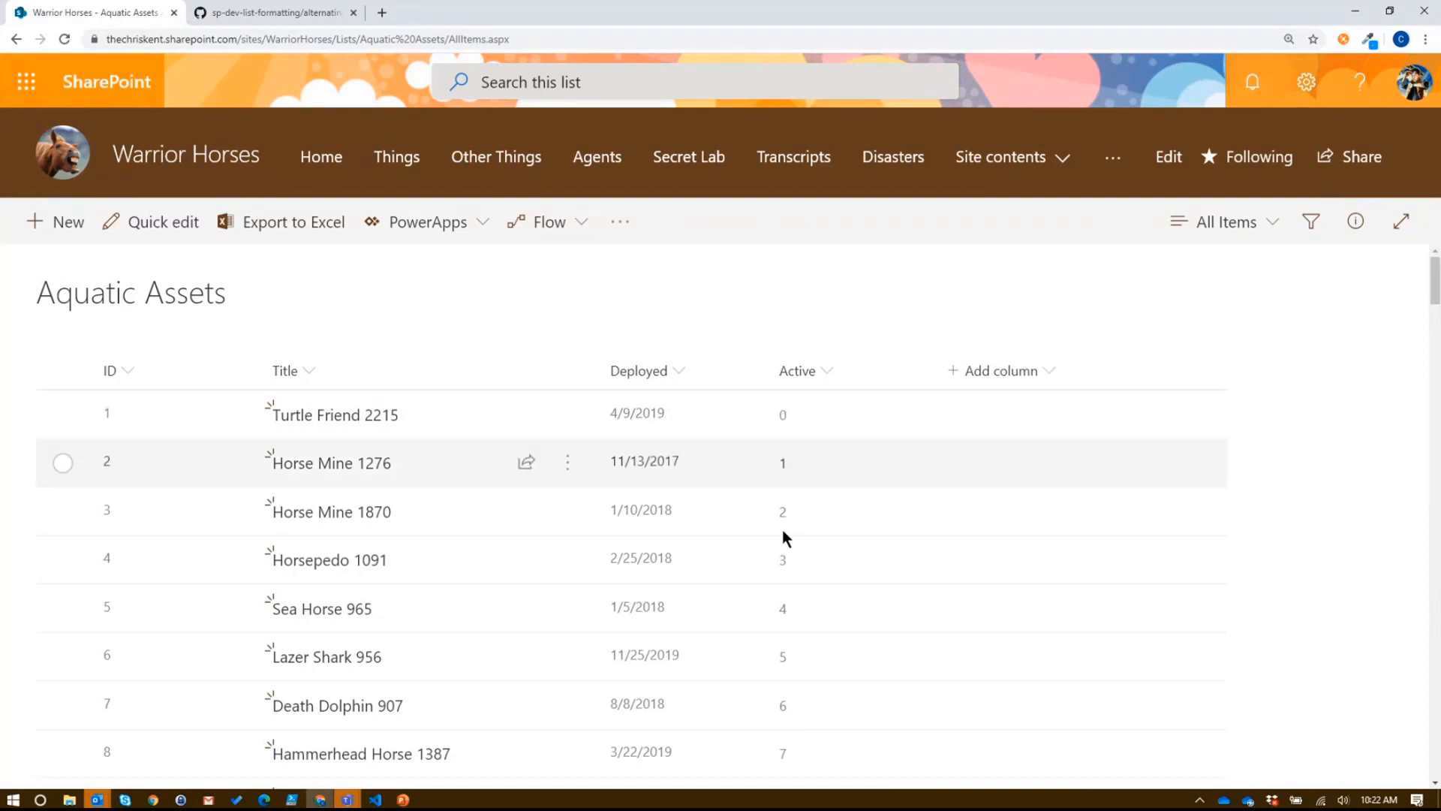
pyautogui.moveTo(1195, 613)
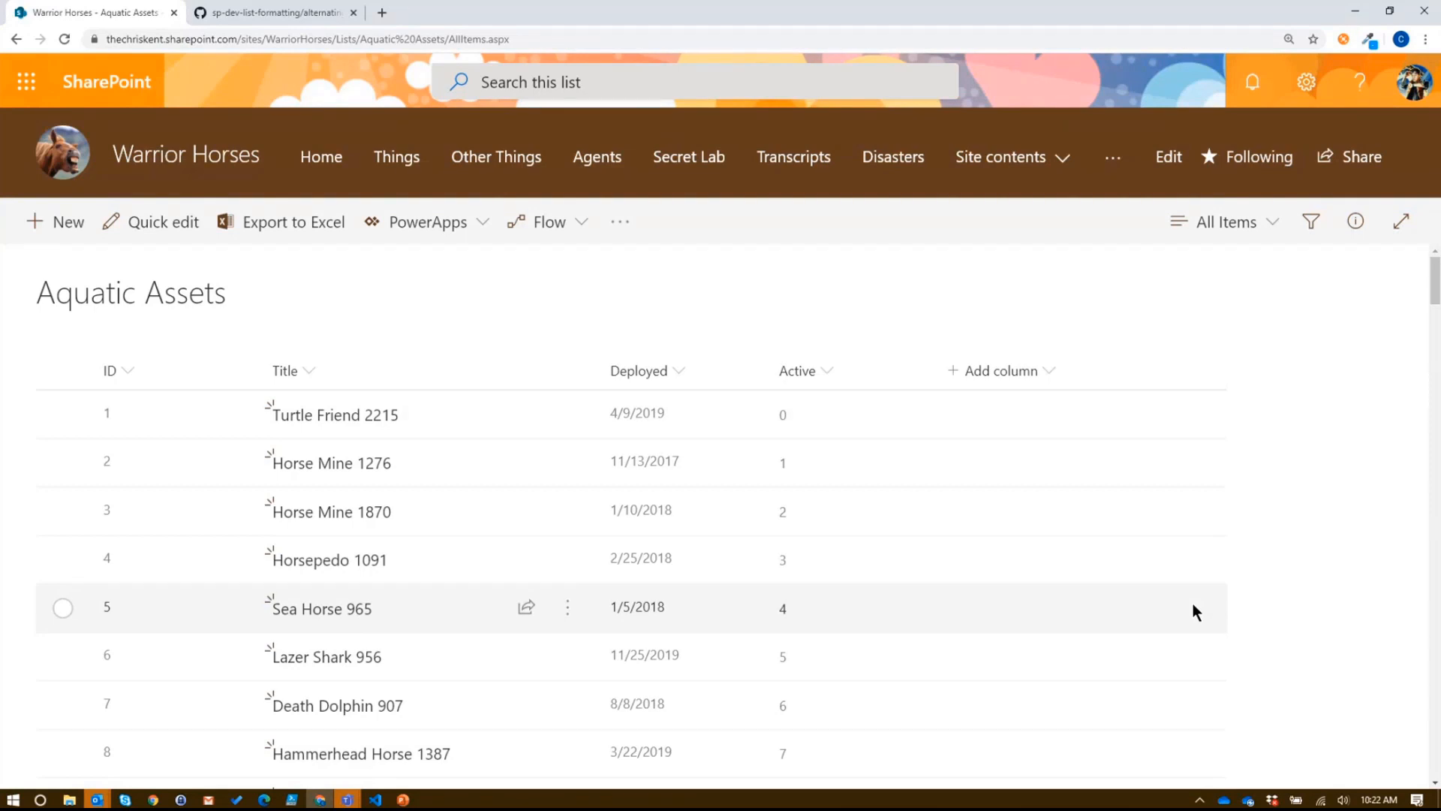
pyautogui.moveTo(729, 449)
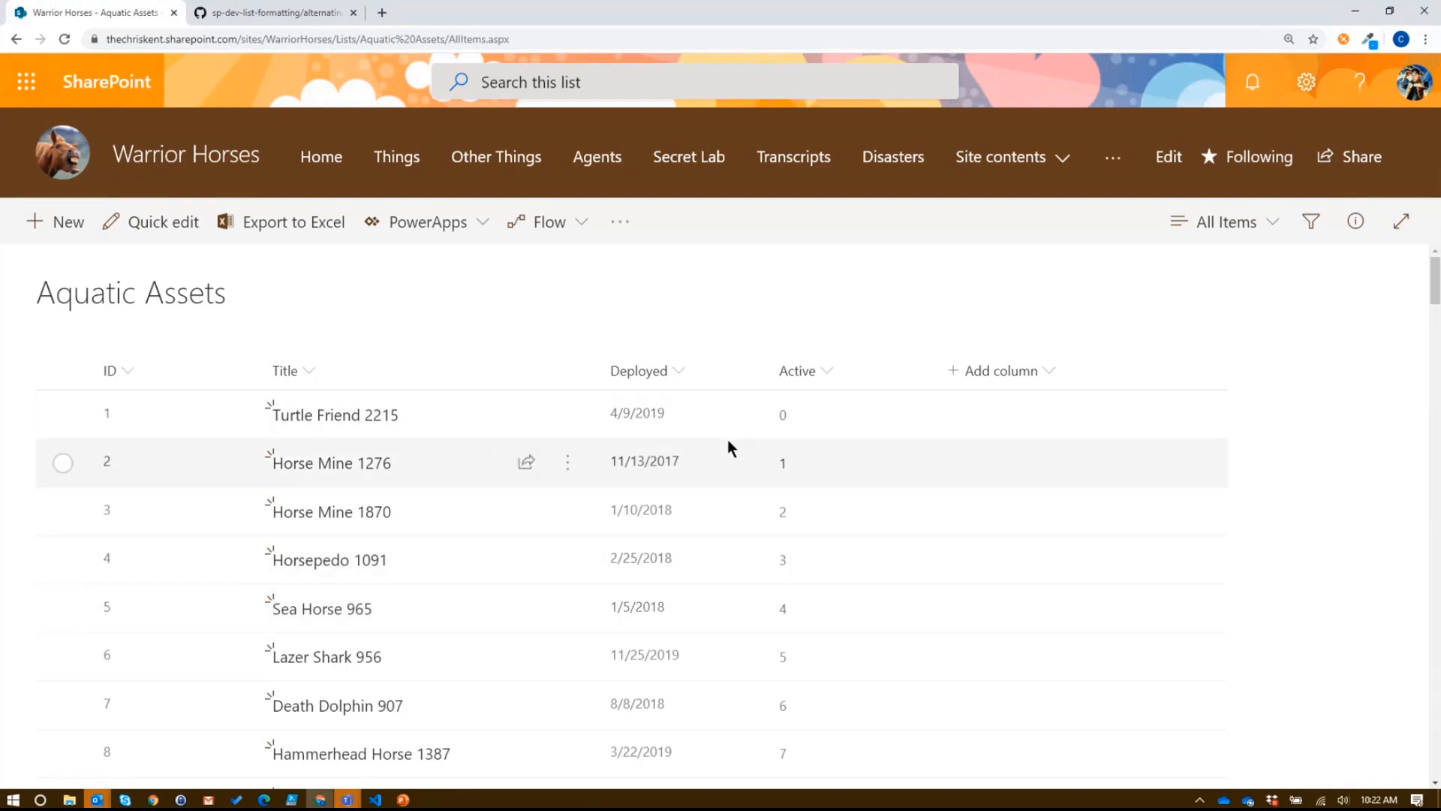
pyautogui.moveTo(333, 415)
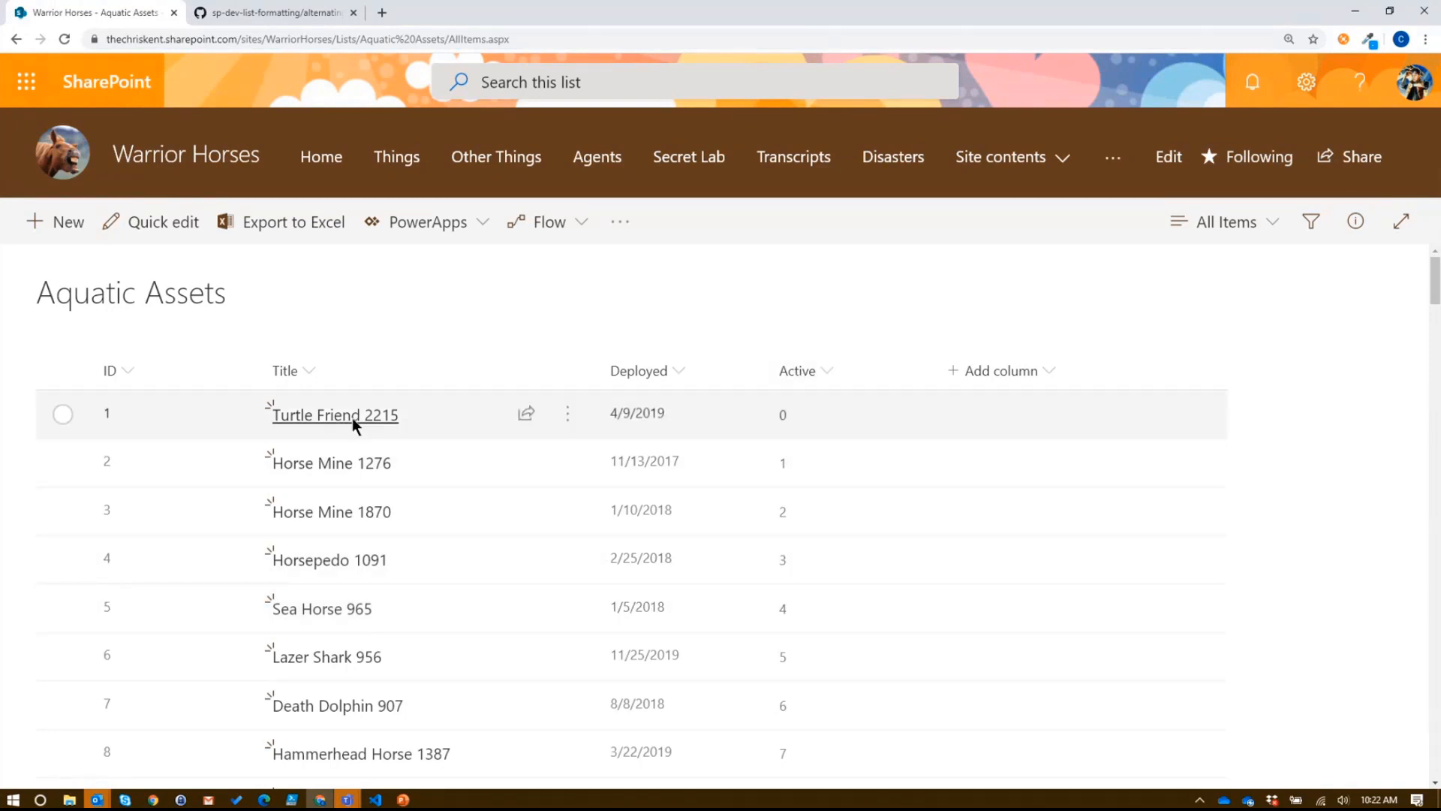
pyautogui.click(309, 371)
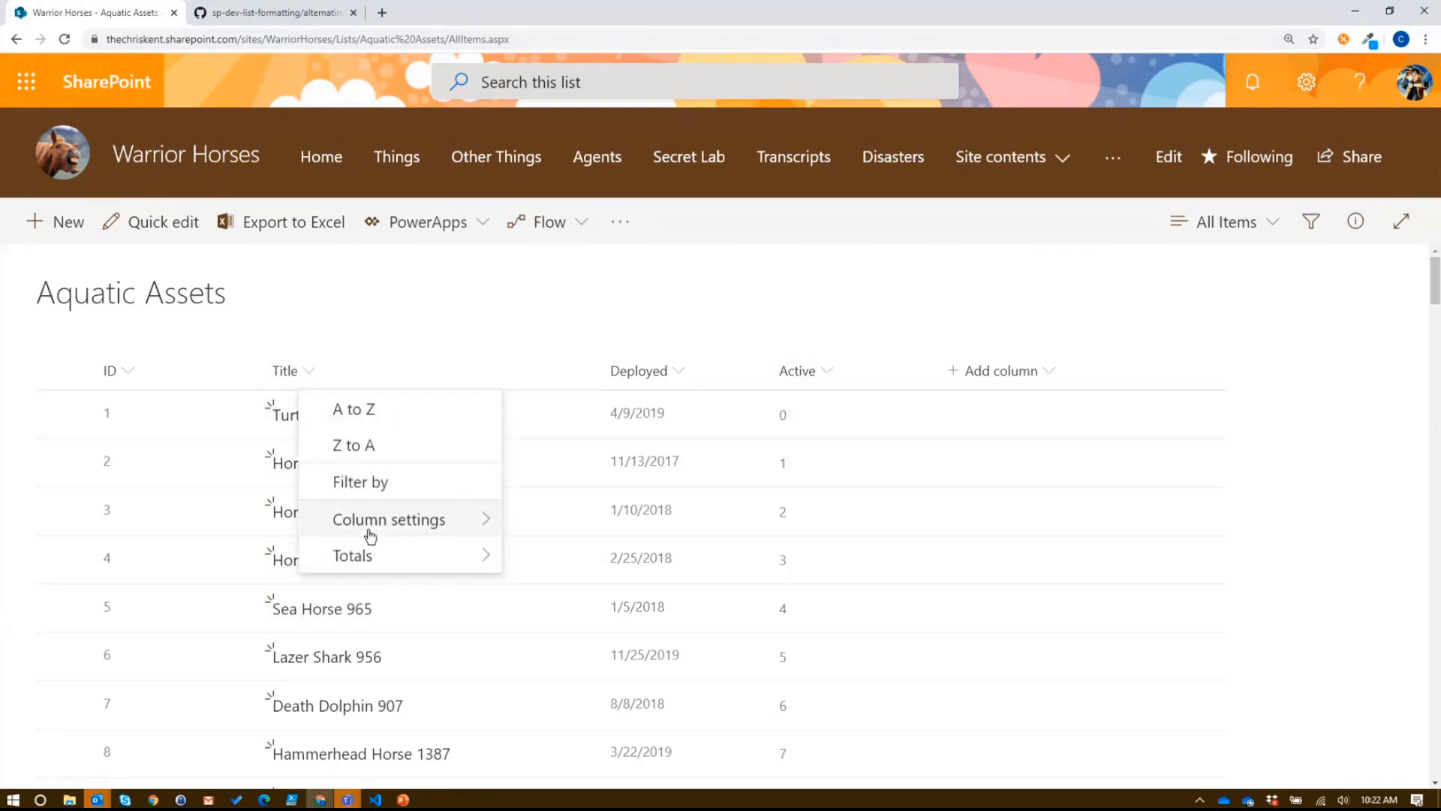
pyautogui.click(353, 408)
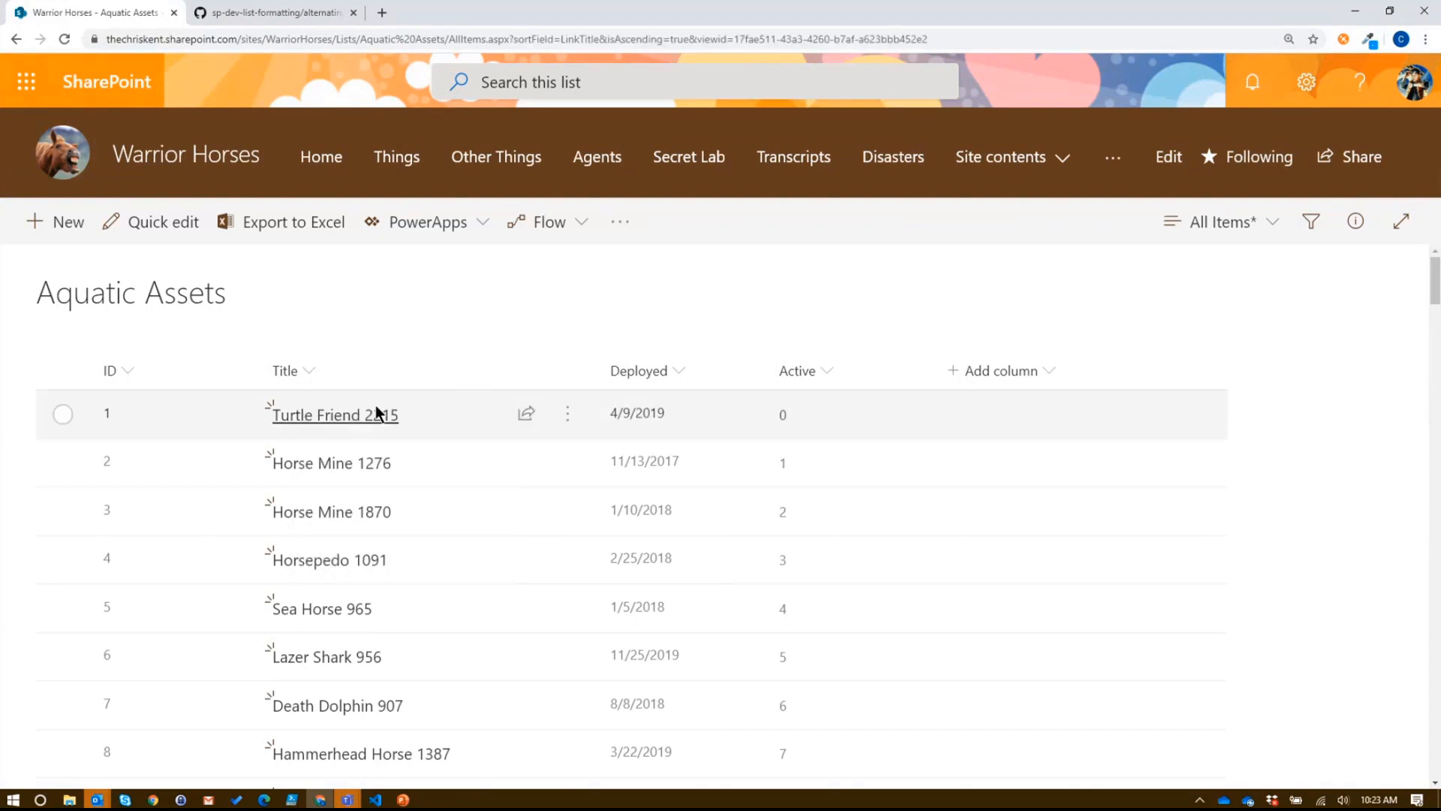
pyautogui.click(283, 371)
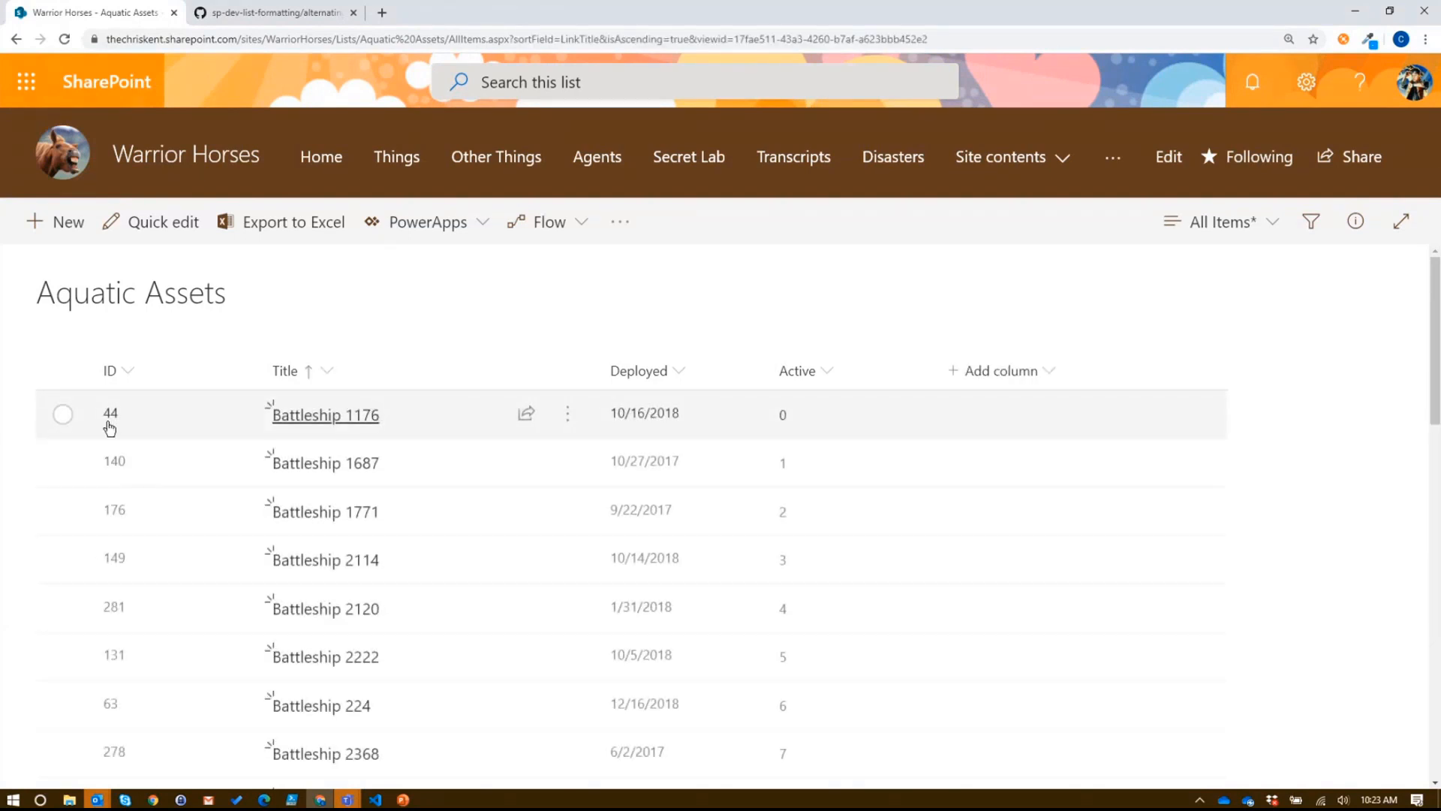
pyautogui.moveTo(793, 549)
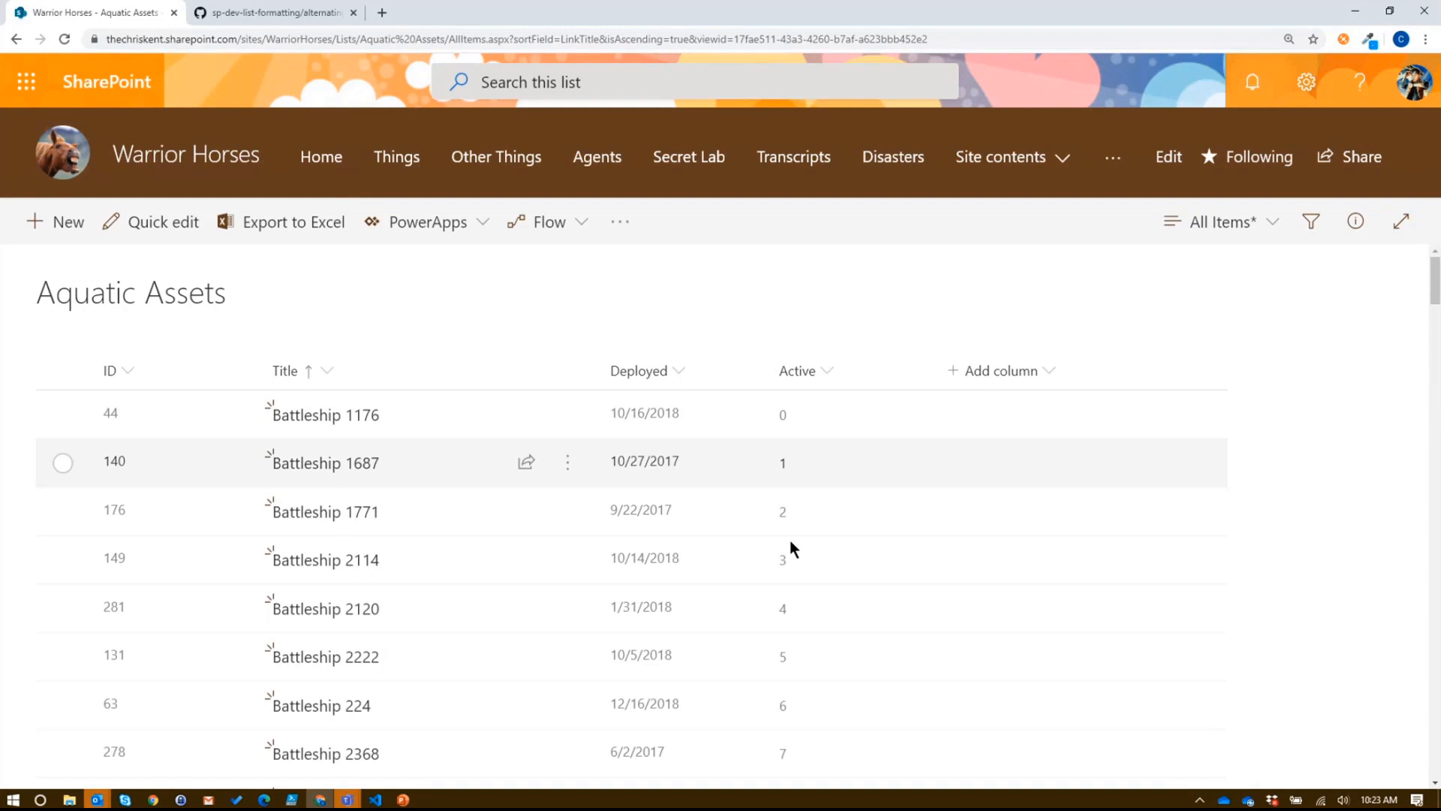
pyautogui.moveTo(792, 456)
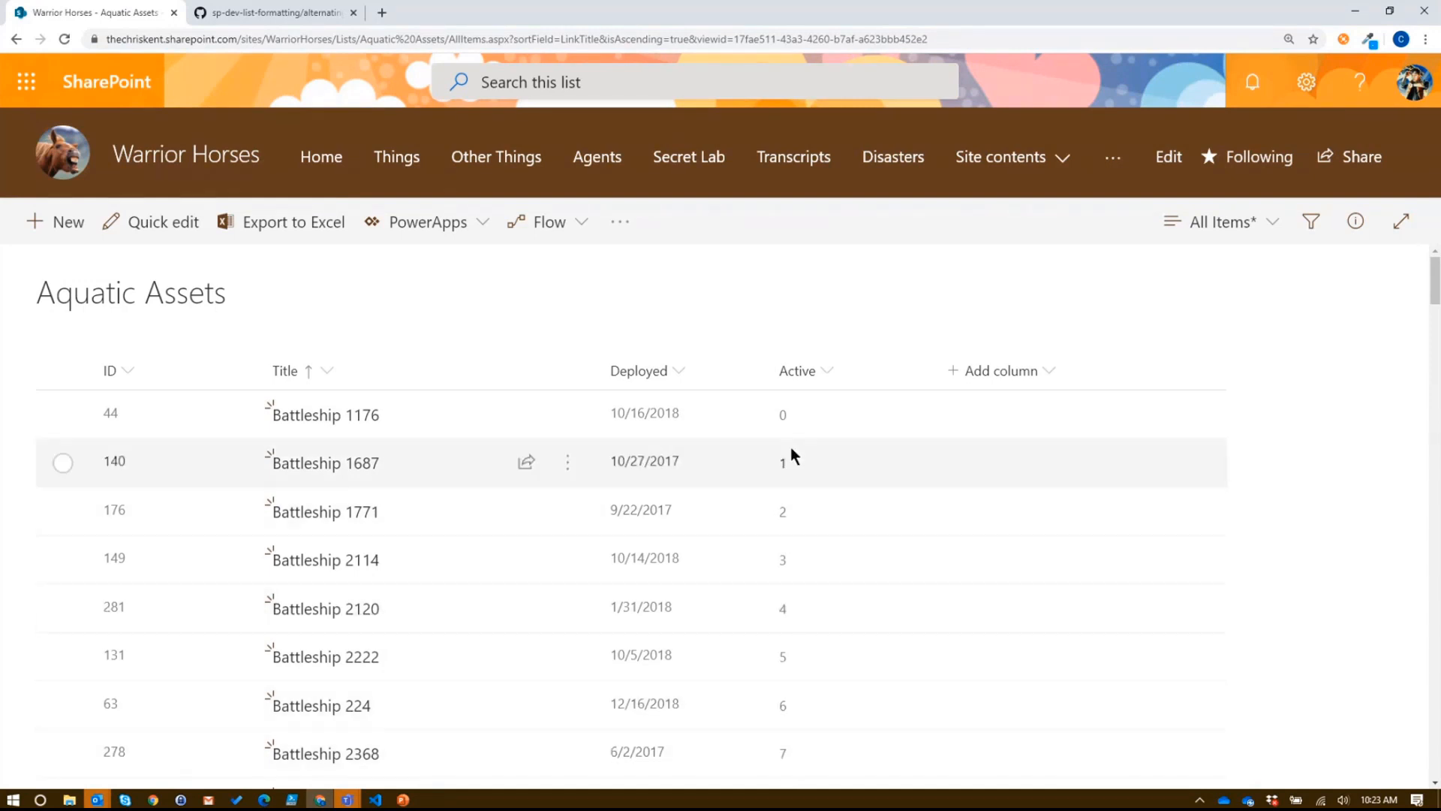
pyautogui.moveTo(984, 416)
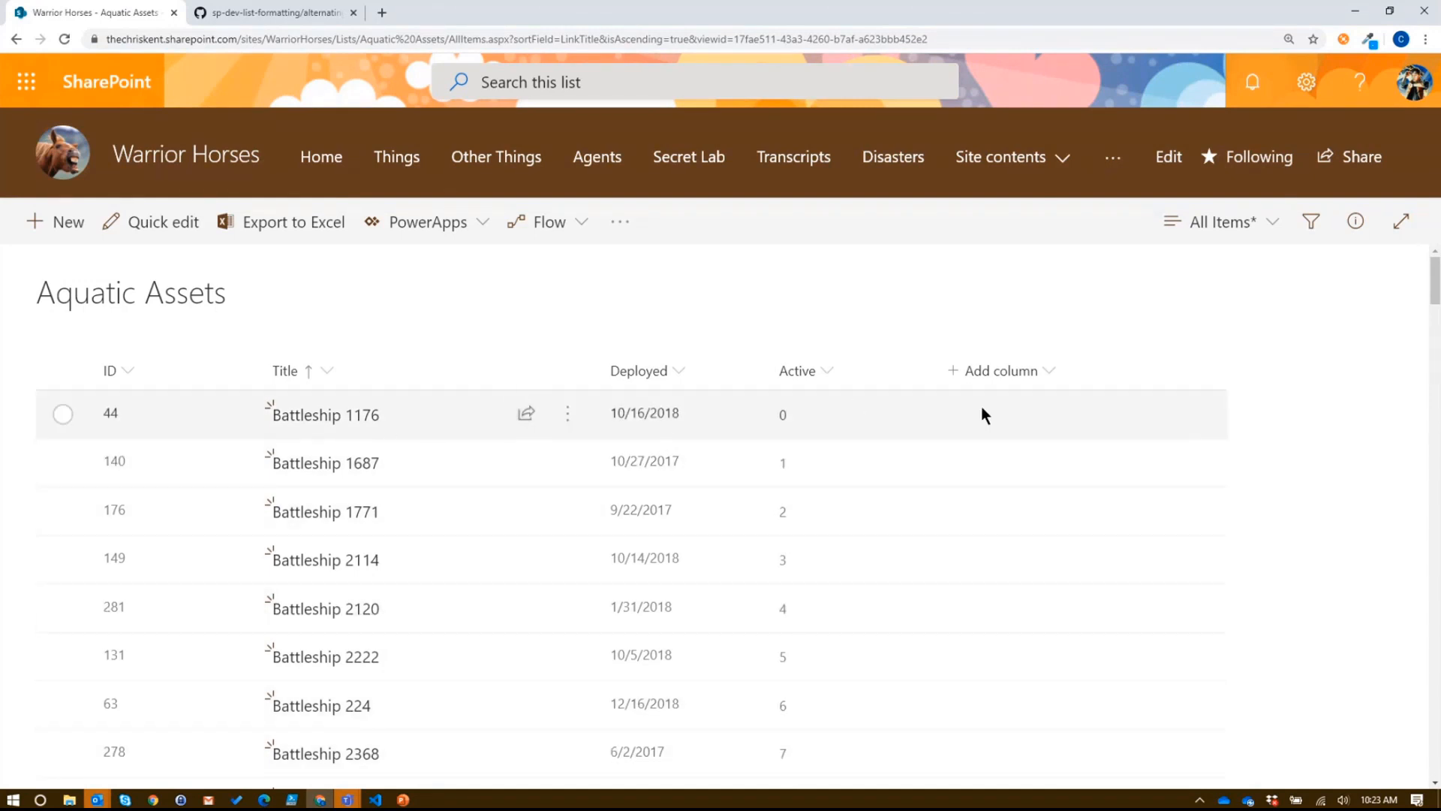
pyautogui.scroll(-3)
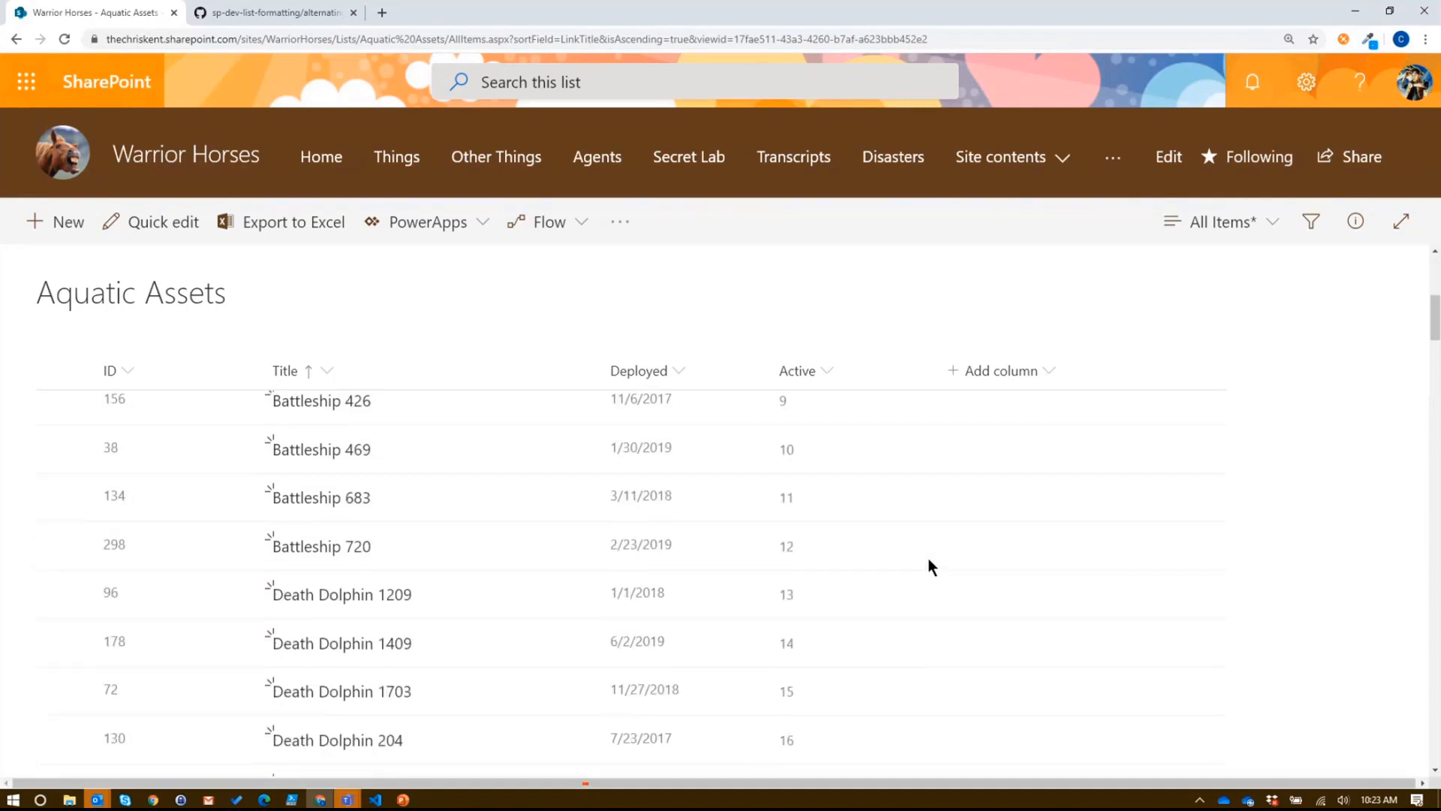
pyautogui.scroll(-3)
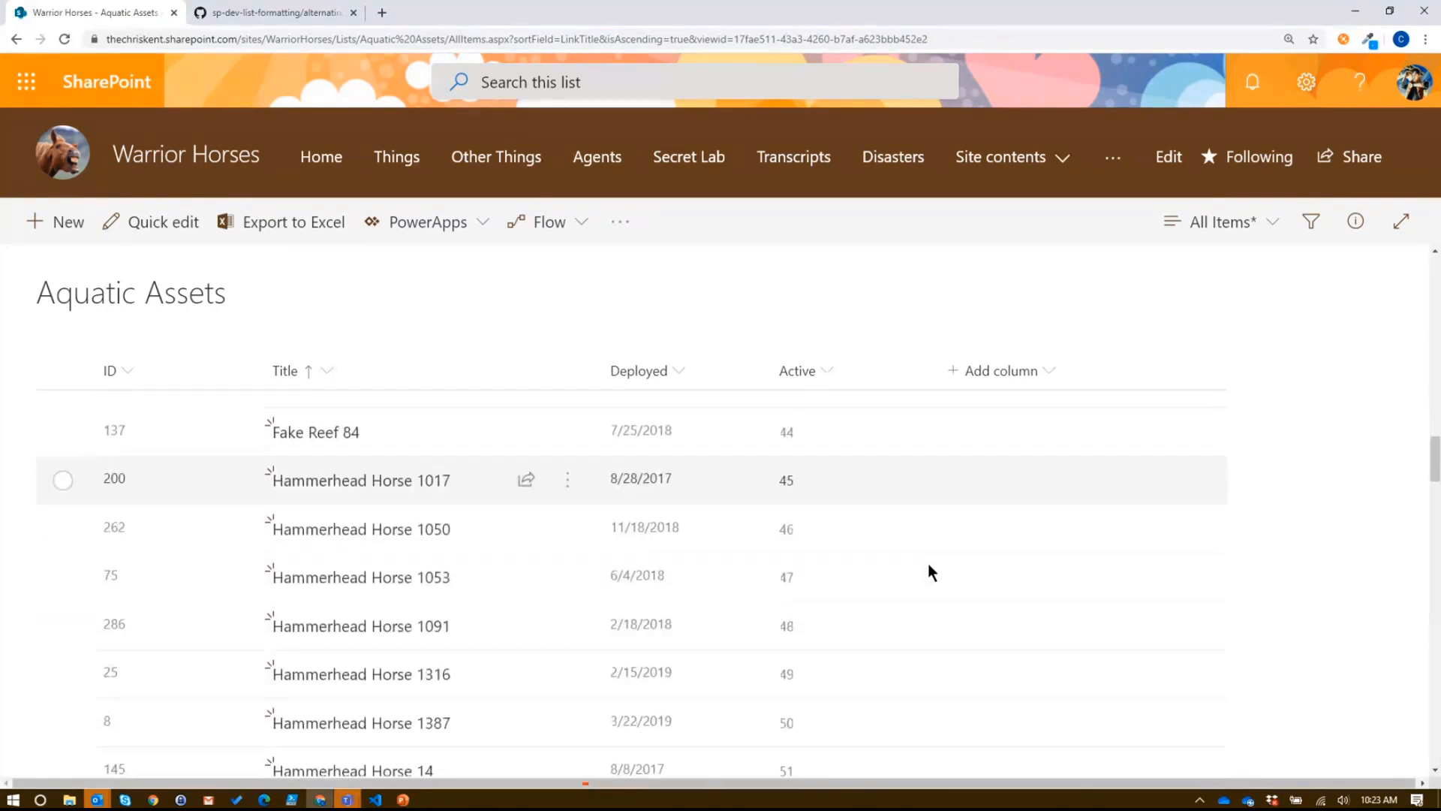
pyautogui.scroll(-3)
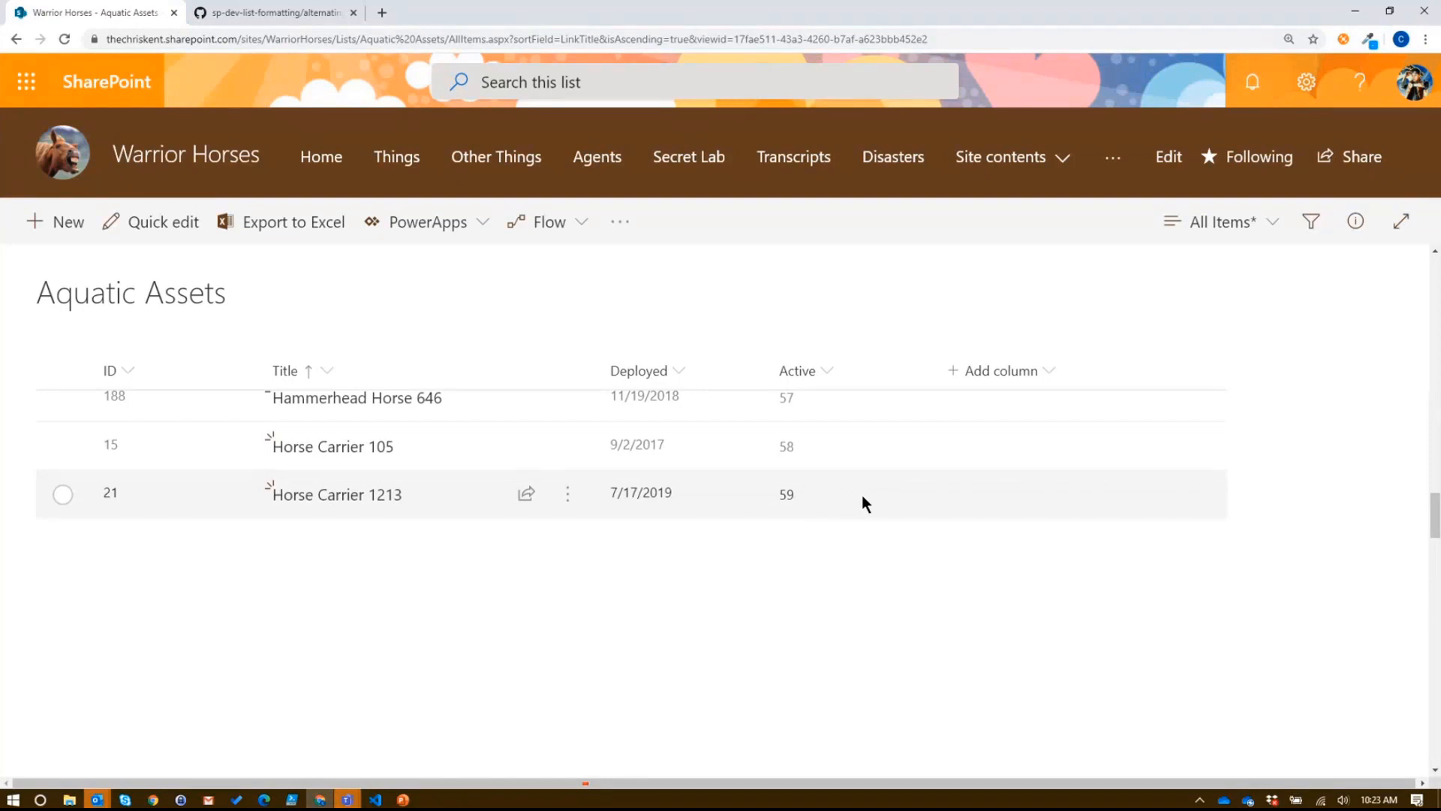
pyautogui.scroll(3)
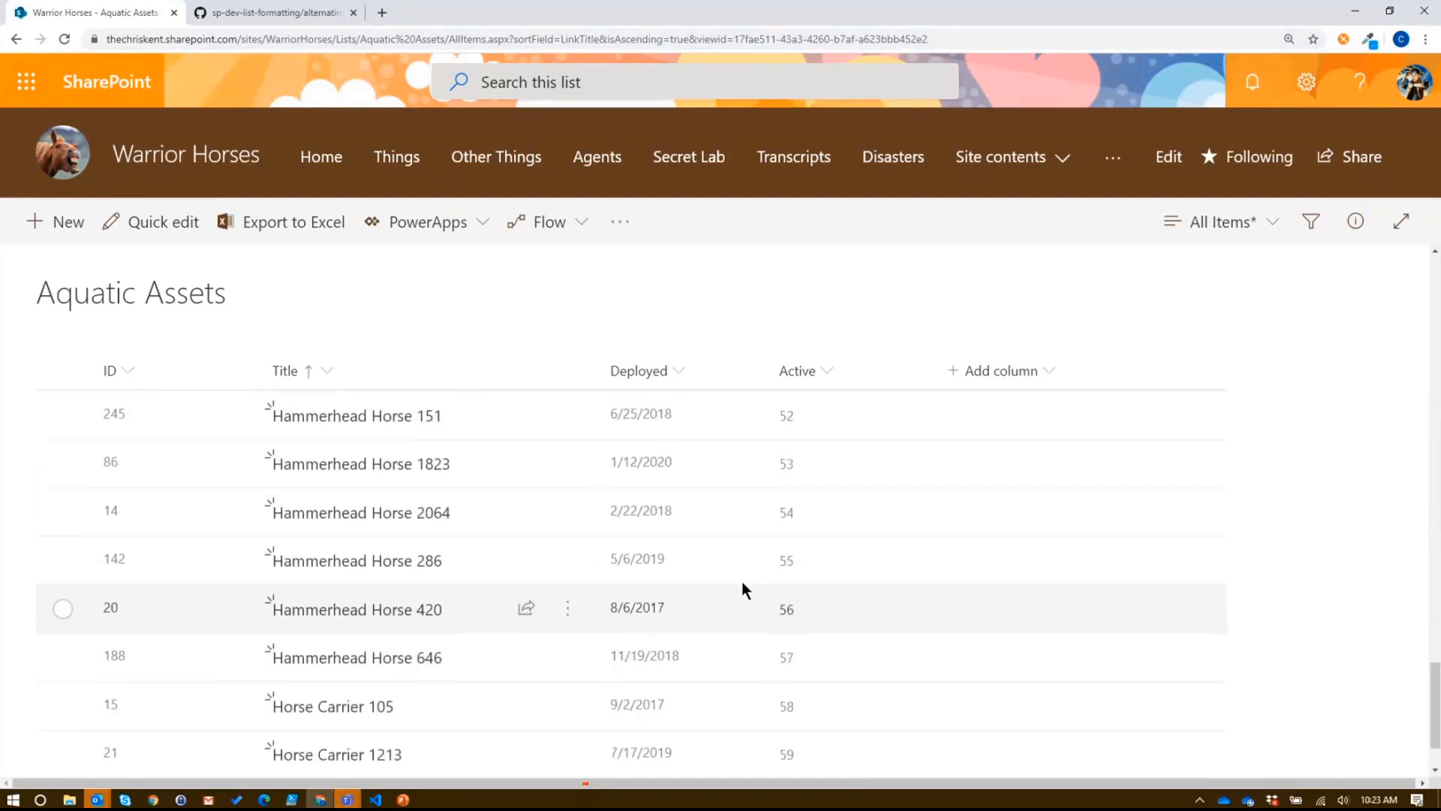
pyautogui.scroll(-3)
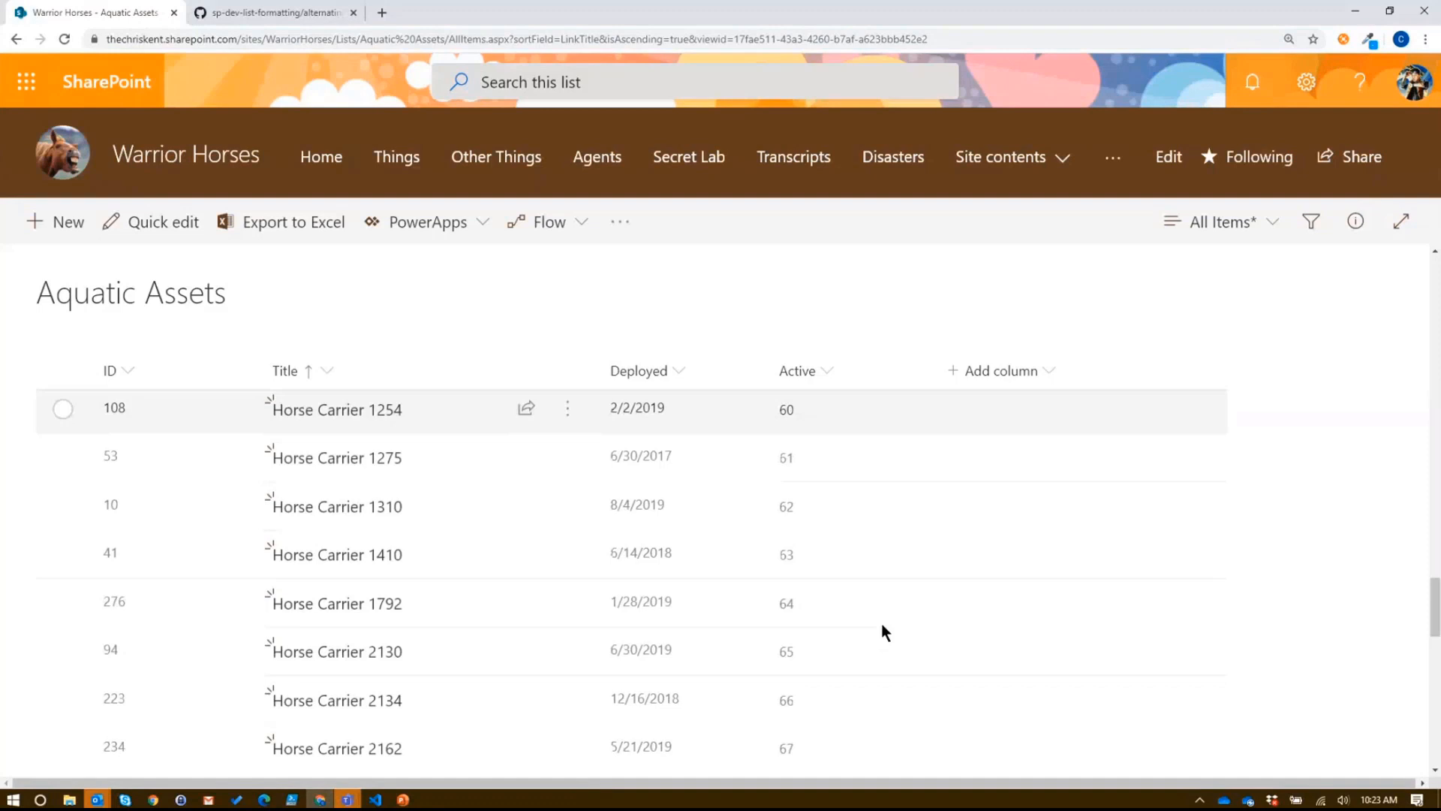
pyautogui.scroll(-3)
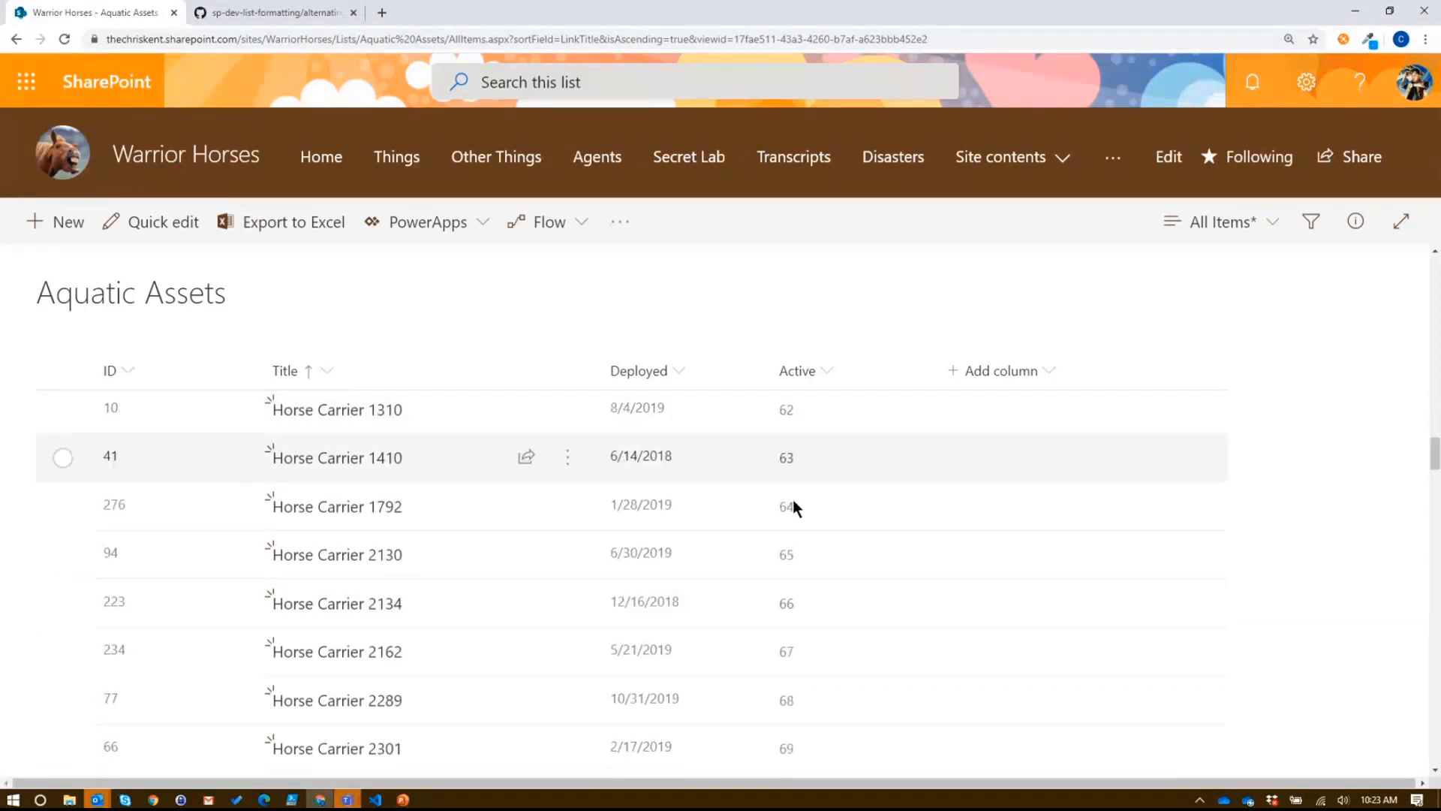
pyautogui.scroll(-3)
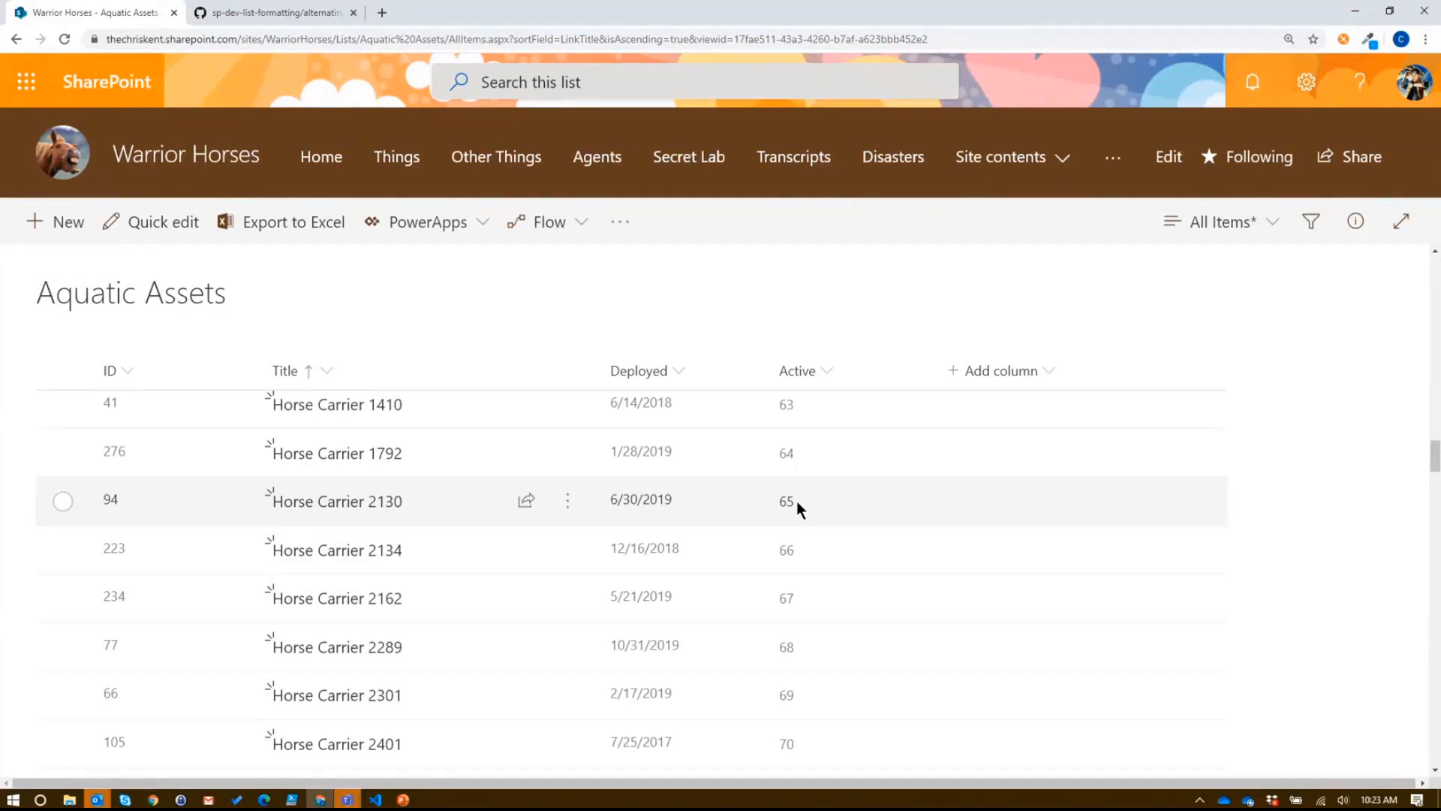
pyautogui.scroll(3)
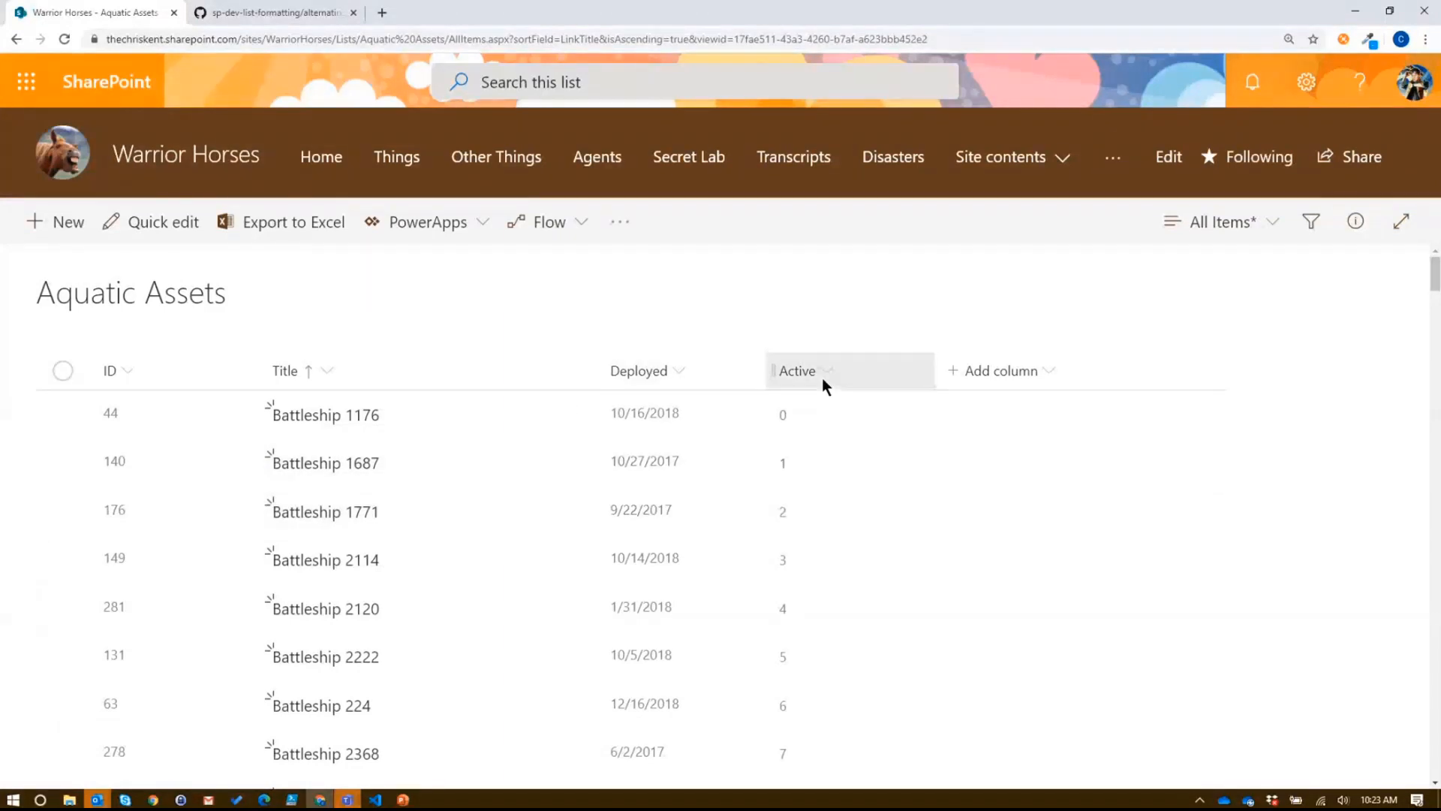
# Reopen the Active column's formatting via Column settings and save it
pyautogui.click(824, 371)
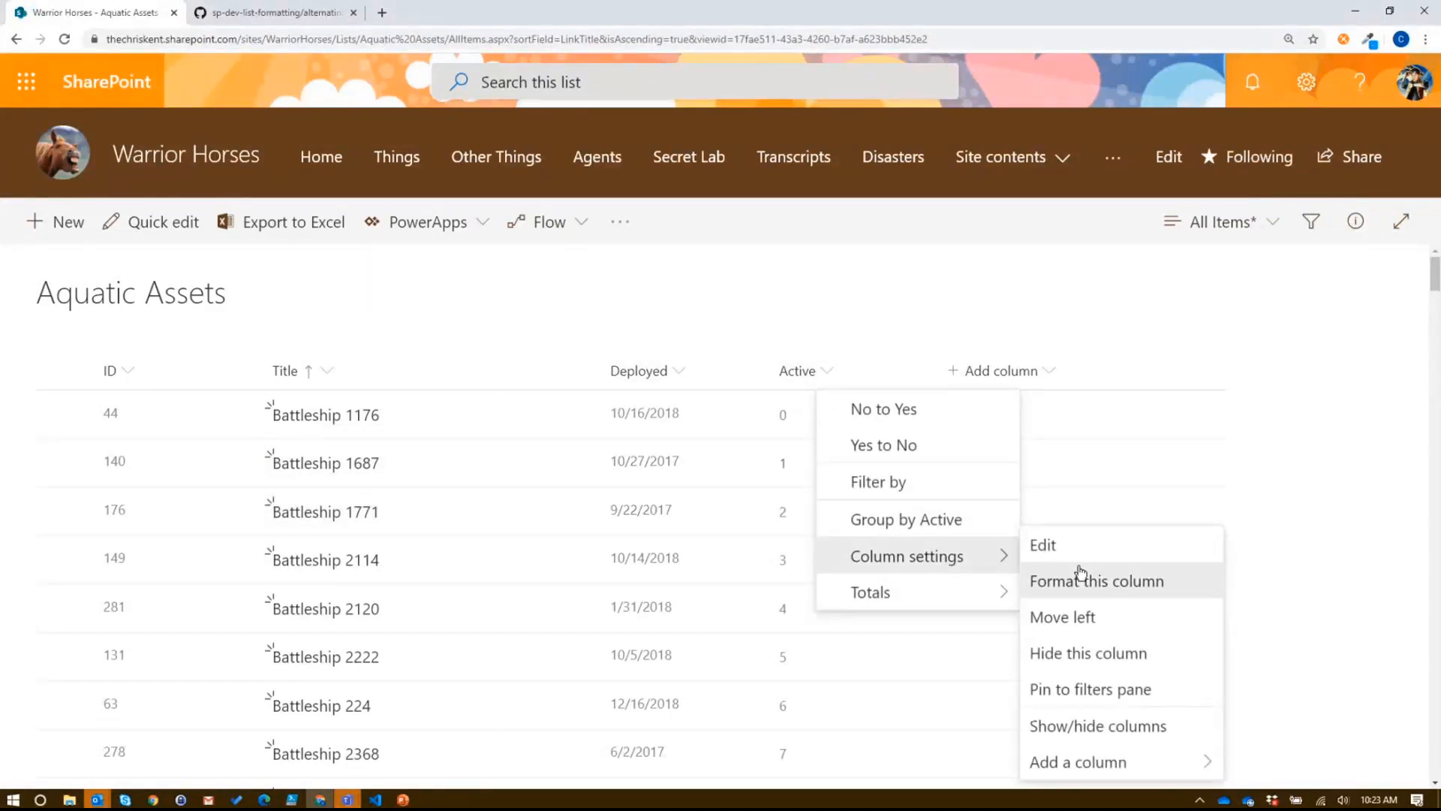
pyautogui.click(1096, 580)
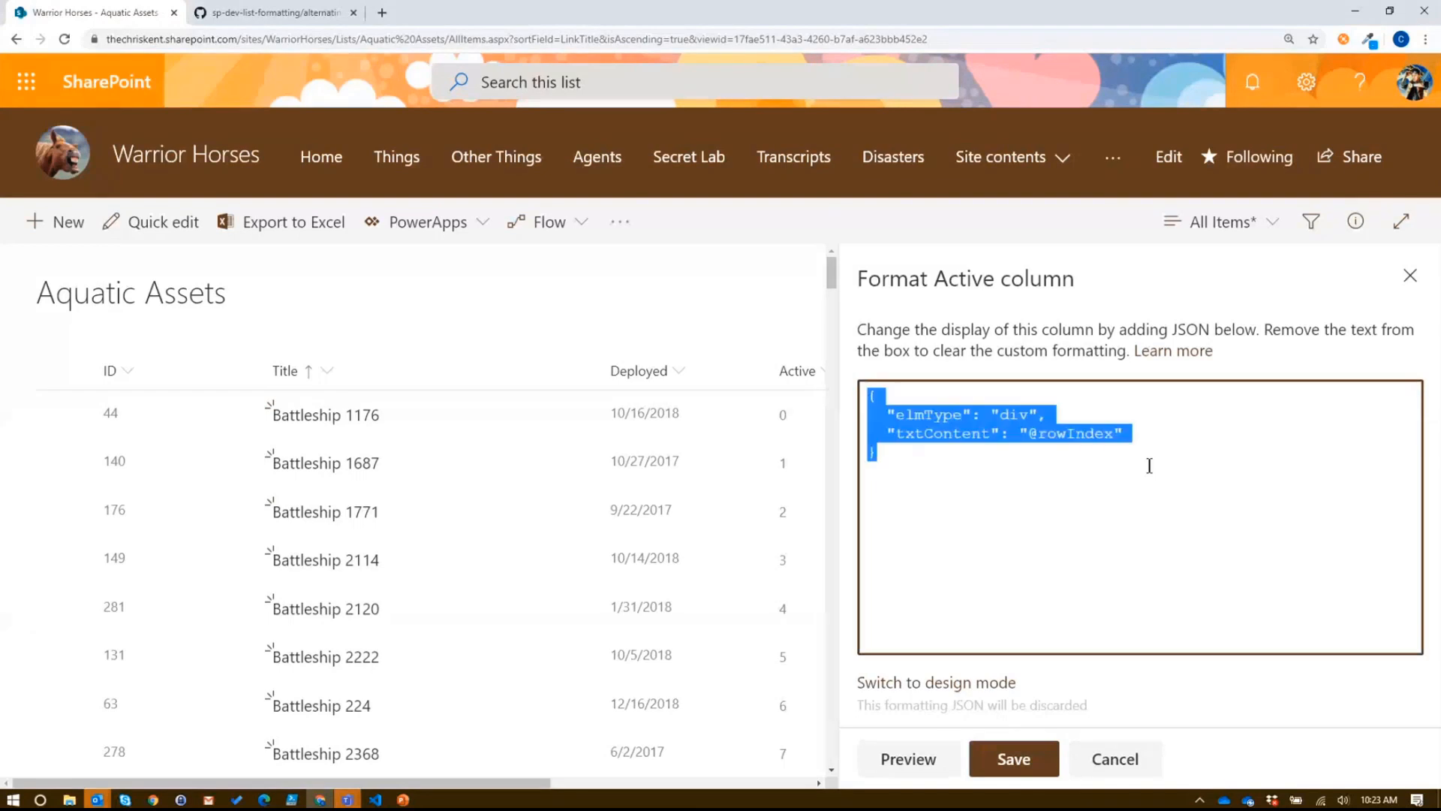
pyautogui.click(1013, 758)
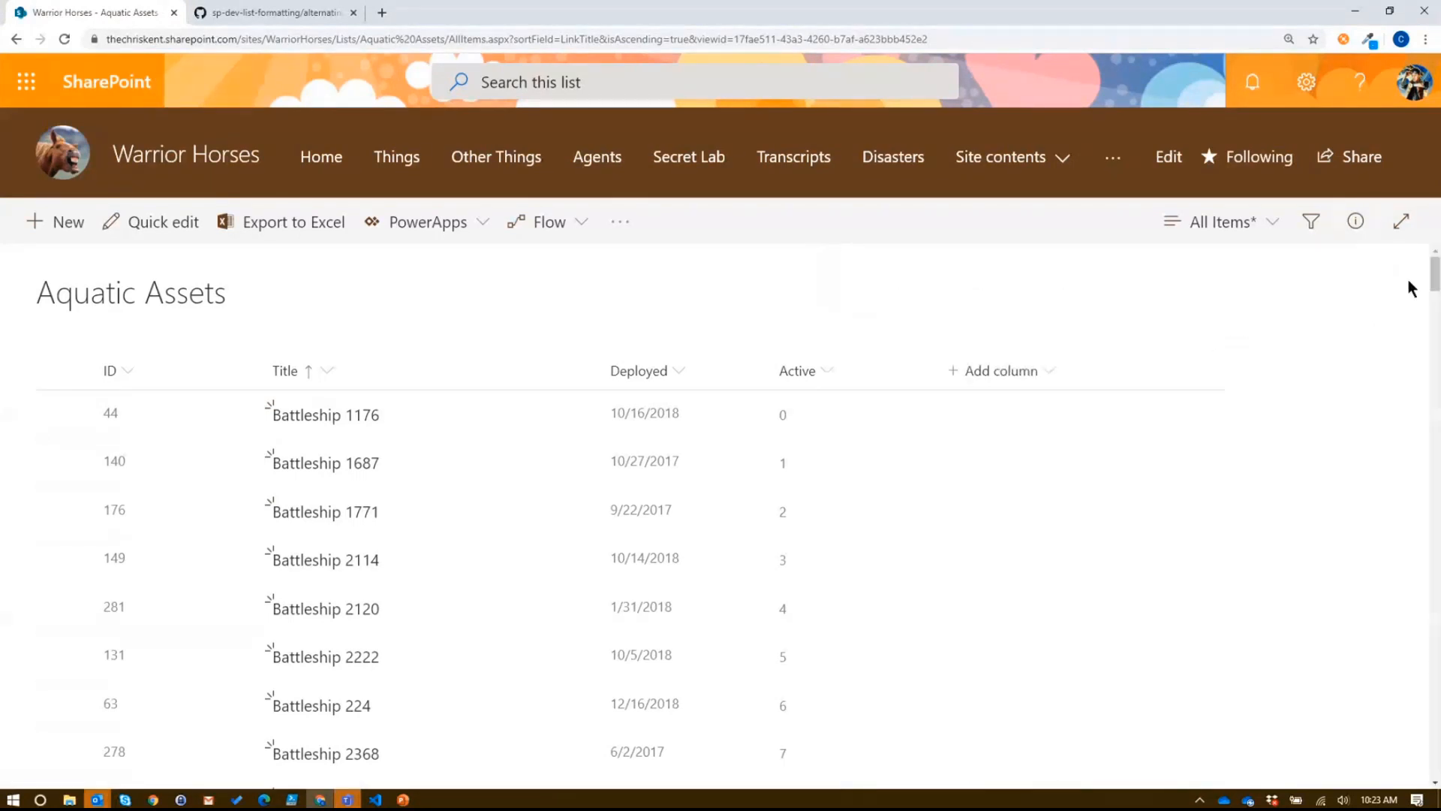
pyautogui.moveTo(641, 419)
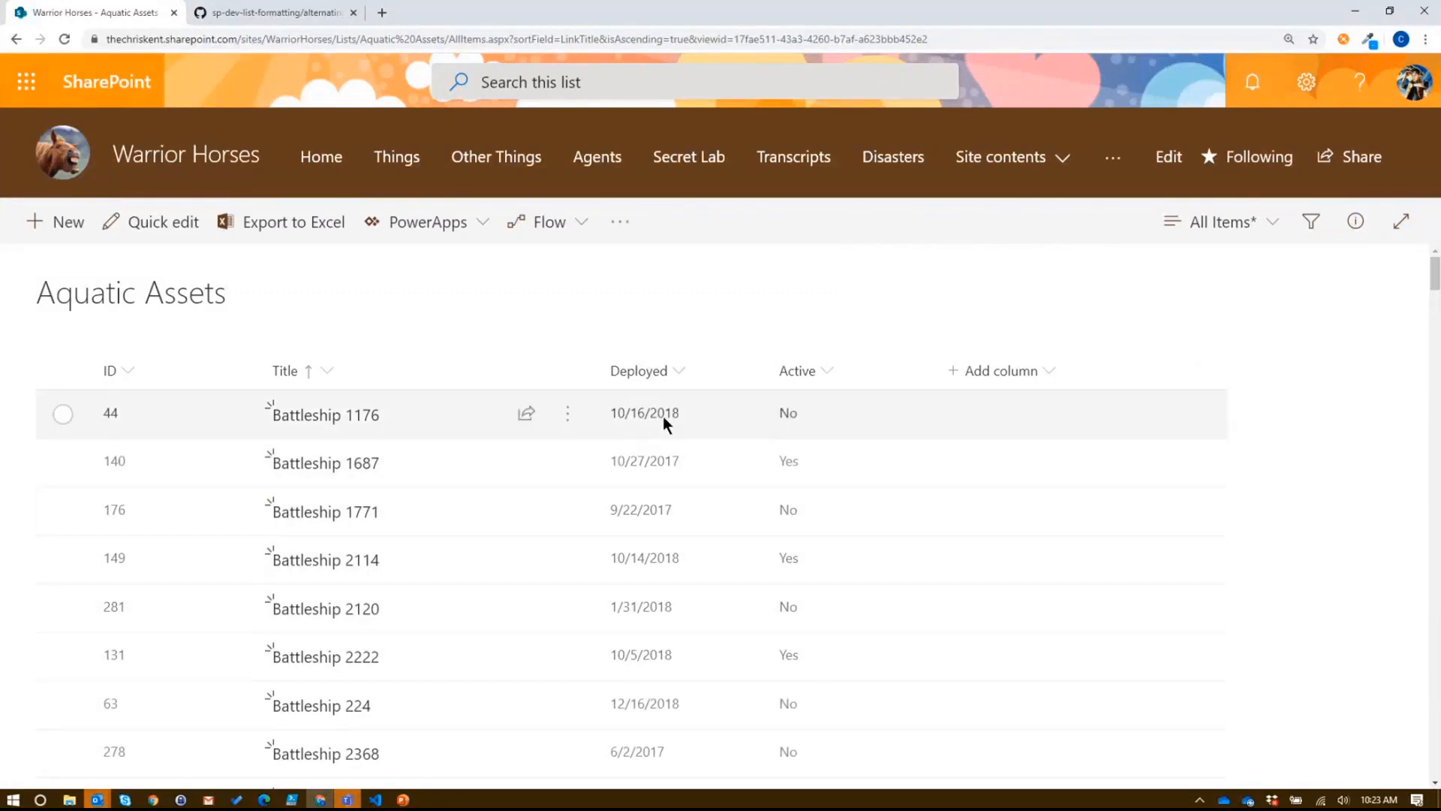
pyautogui.moveTo(793, 419)
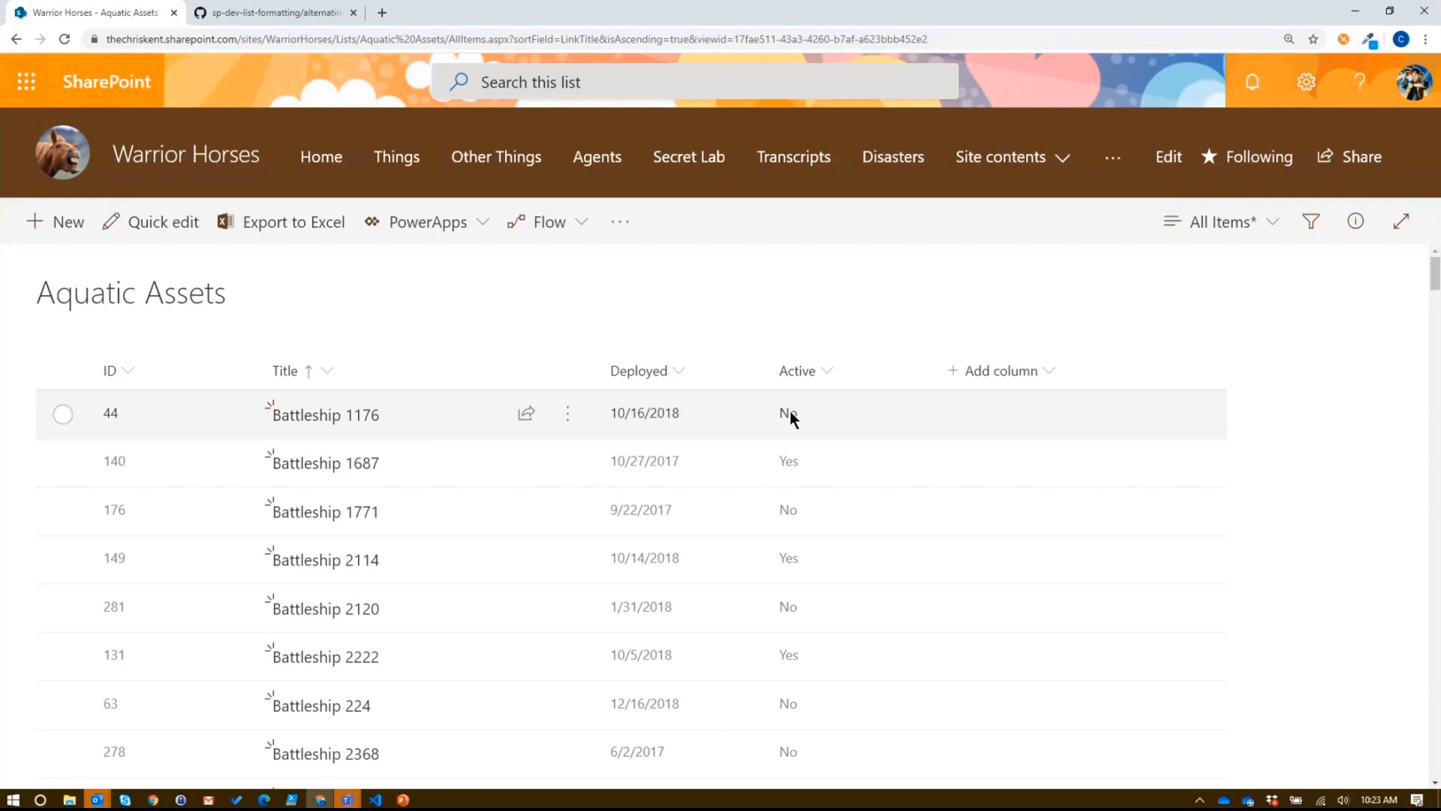
pyautogui.moveTo(671, 435)
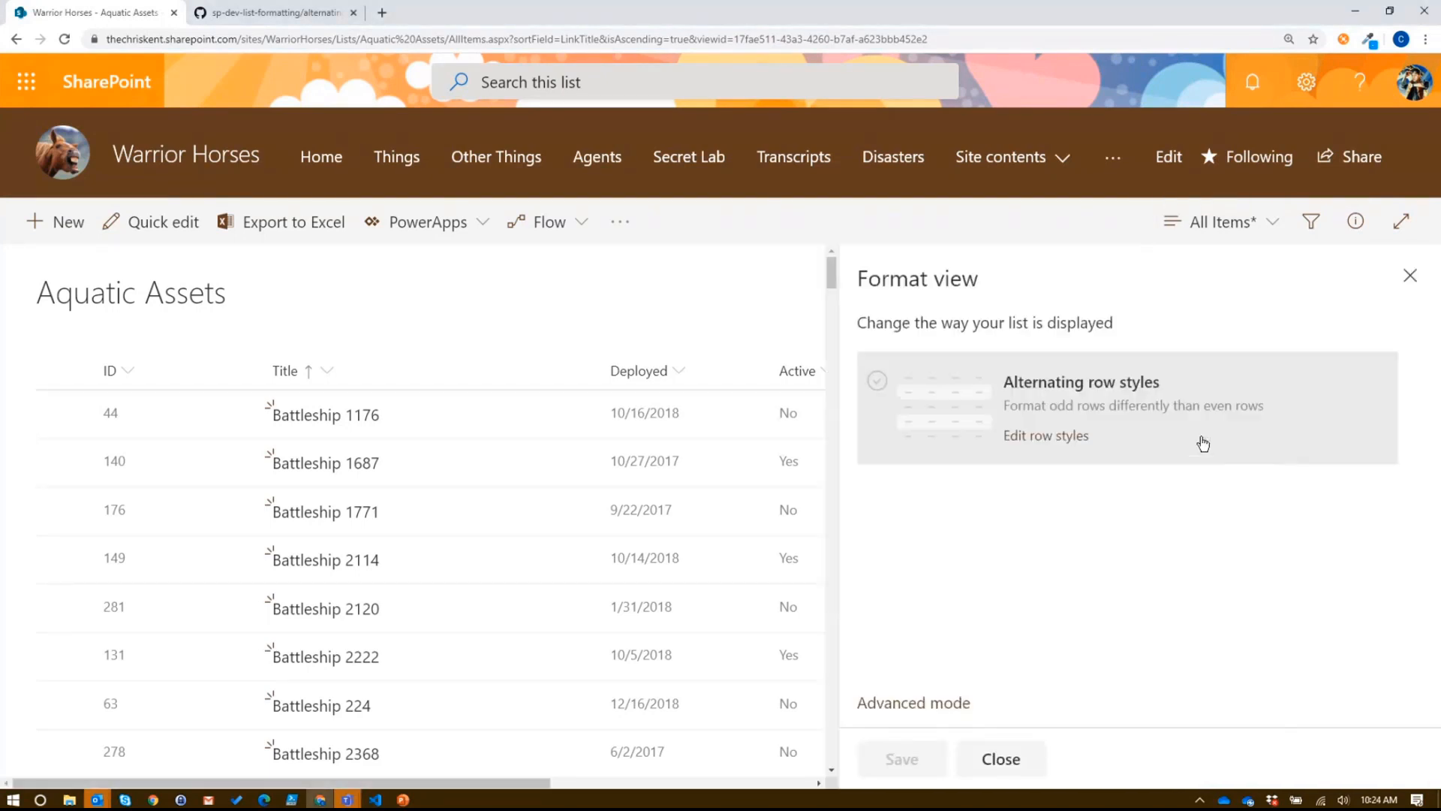
# Paste the title-and-date row formatter JSON in Advanced mode, save it and close the pane
pyautogui.click(913, 703)
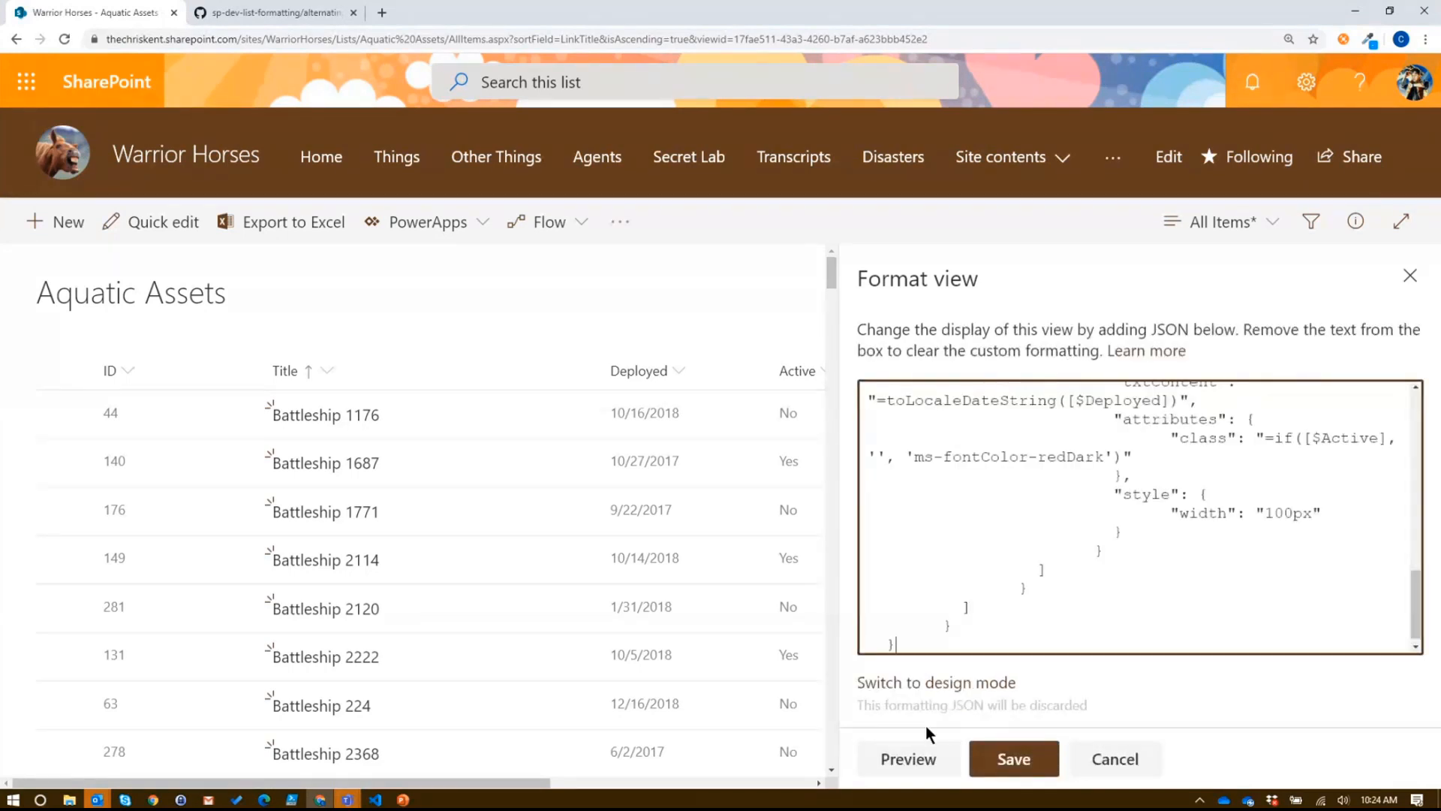
pyautogui.click(1013, 758)
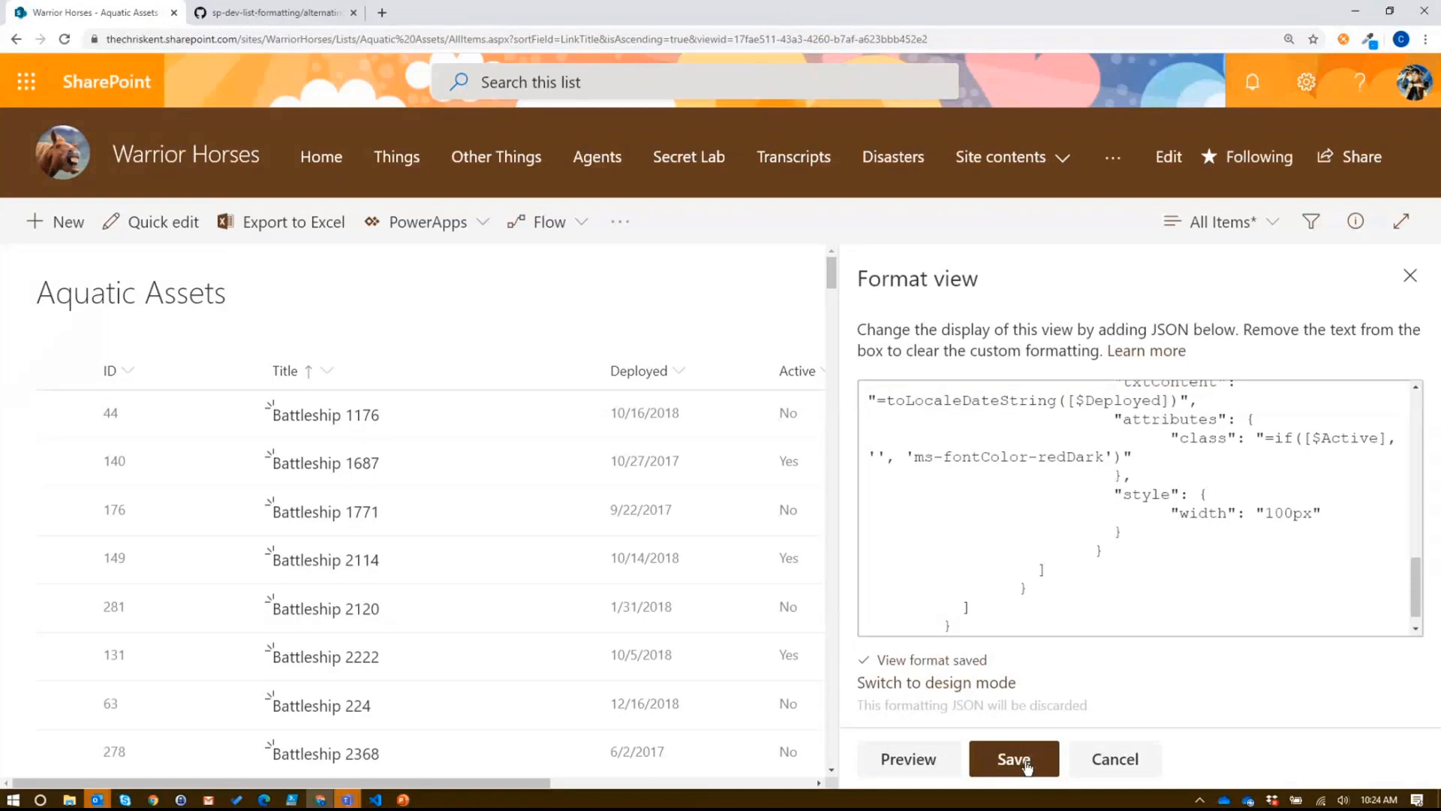
pyautogui.click(1014, 758)
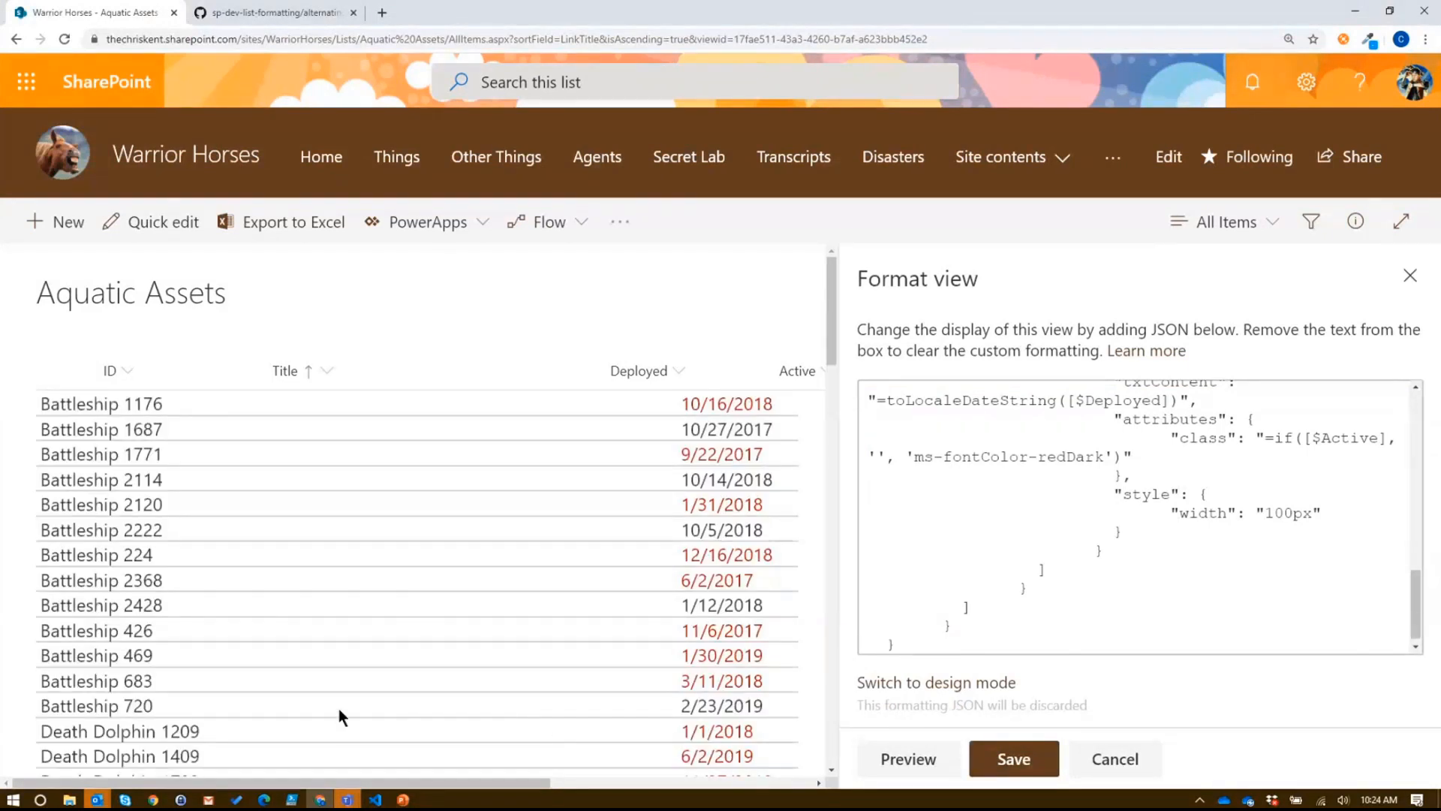
pyautogui.moveTo(317, 785)
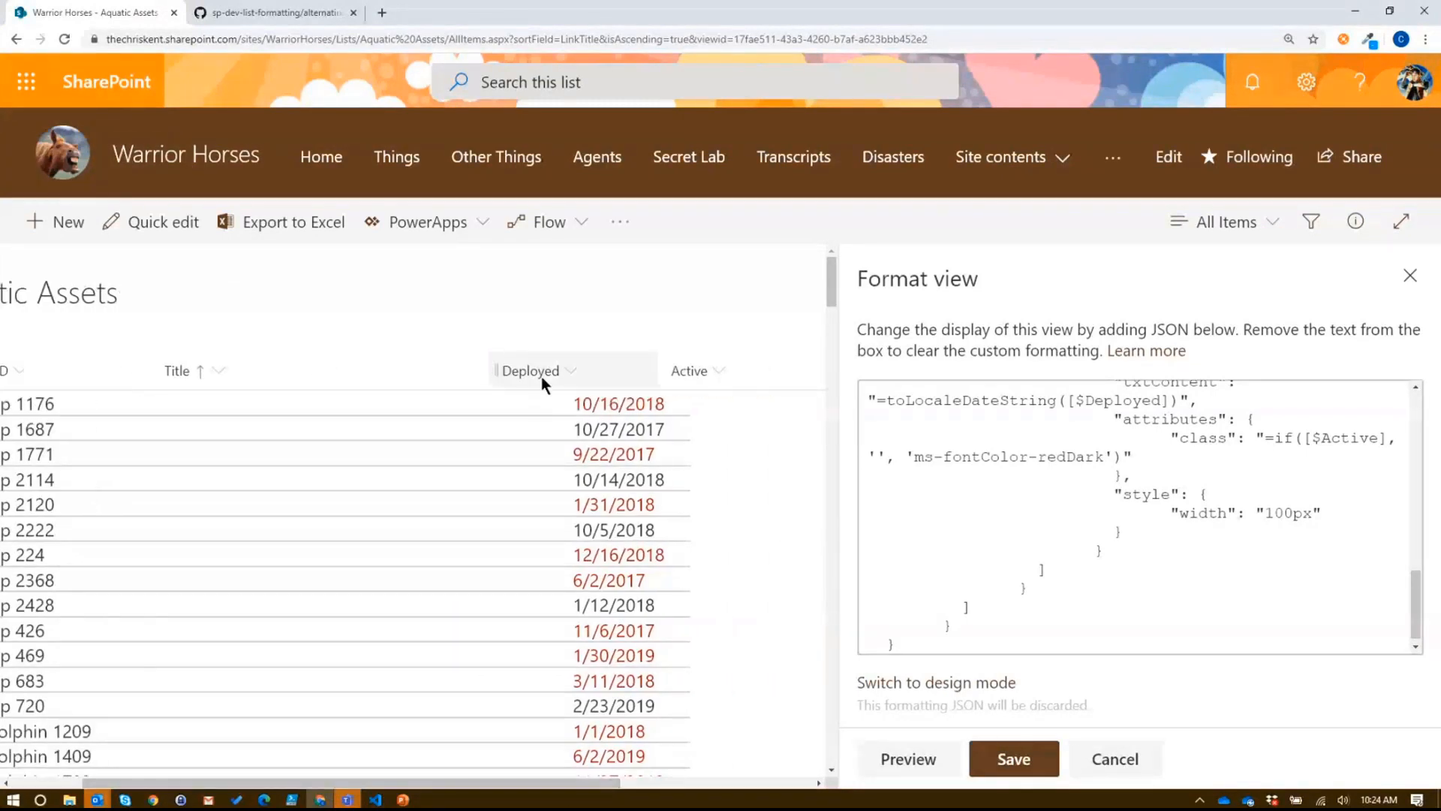
pyautogui.moveTo(668, 413)
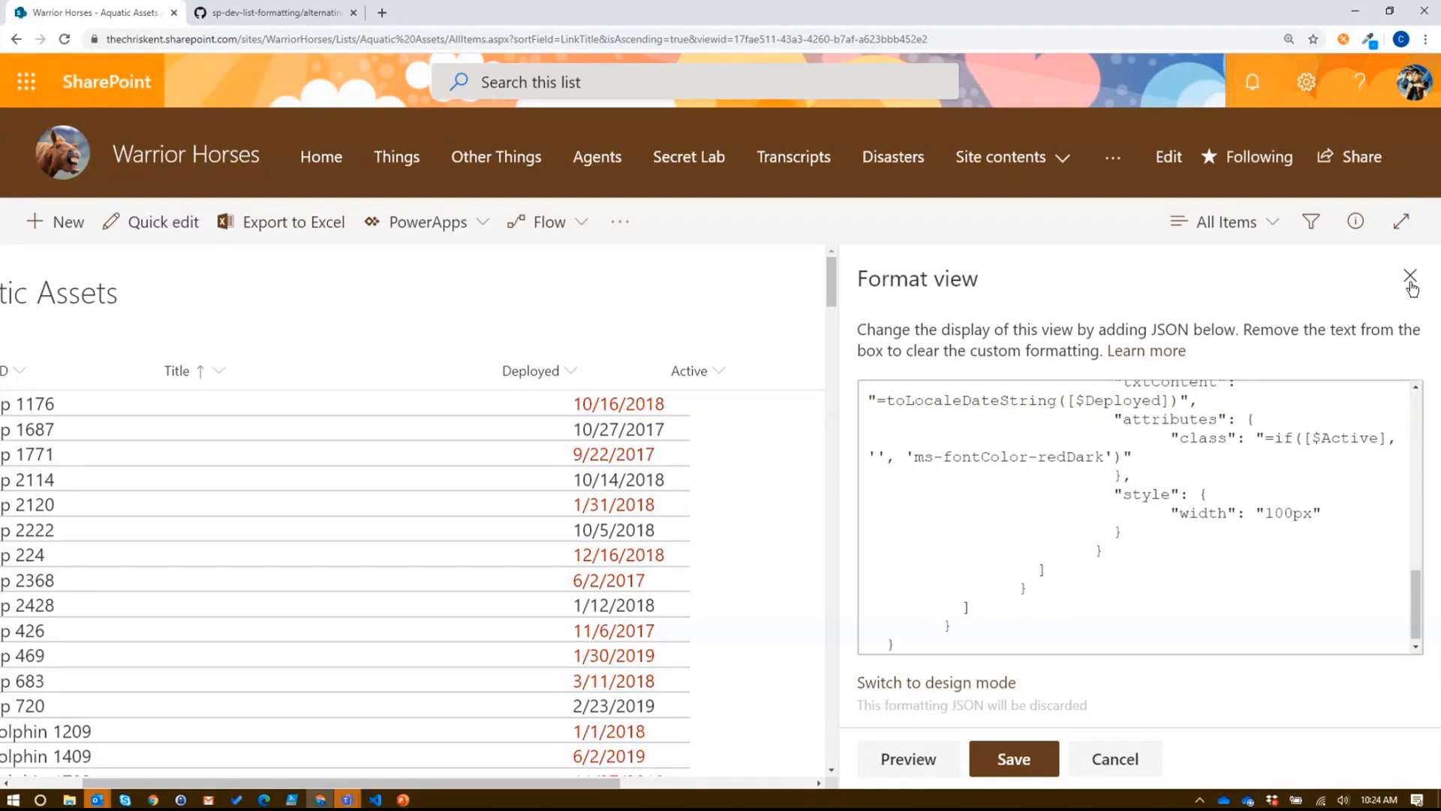
pyautogui.click(1410, 276)
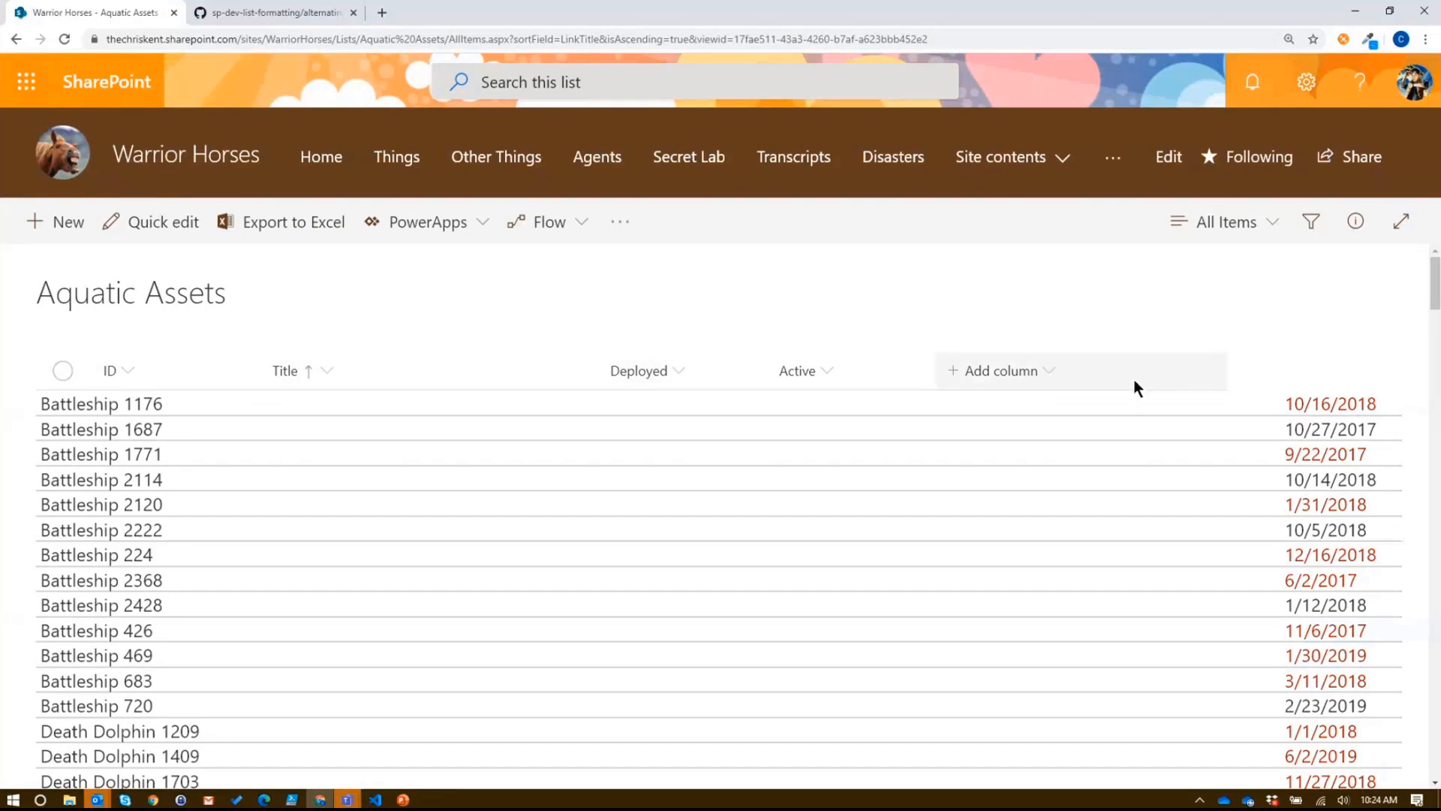
pyautogui.moveTo(335, 371)
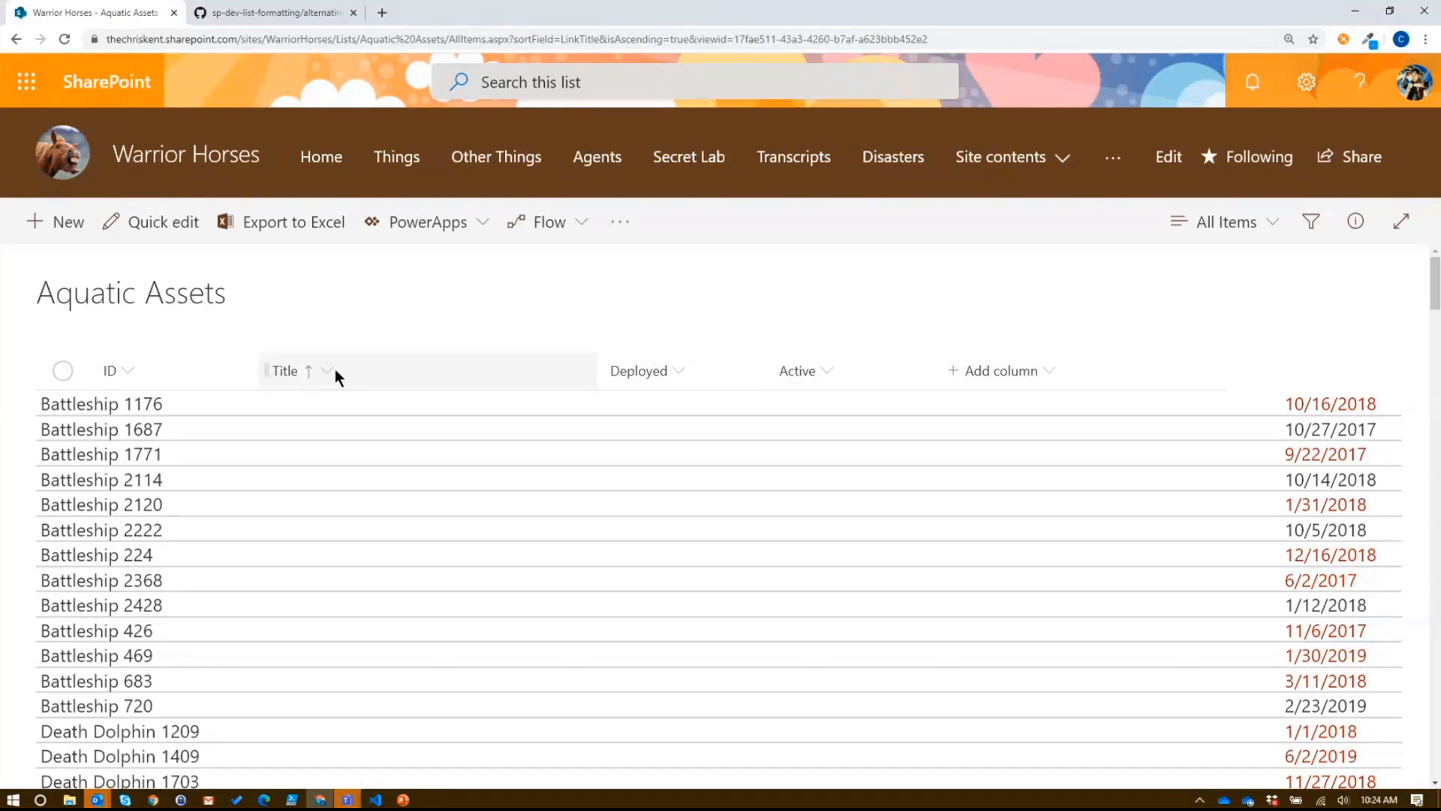
pyautogui.moveTo(947, 431)
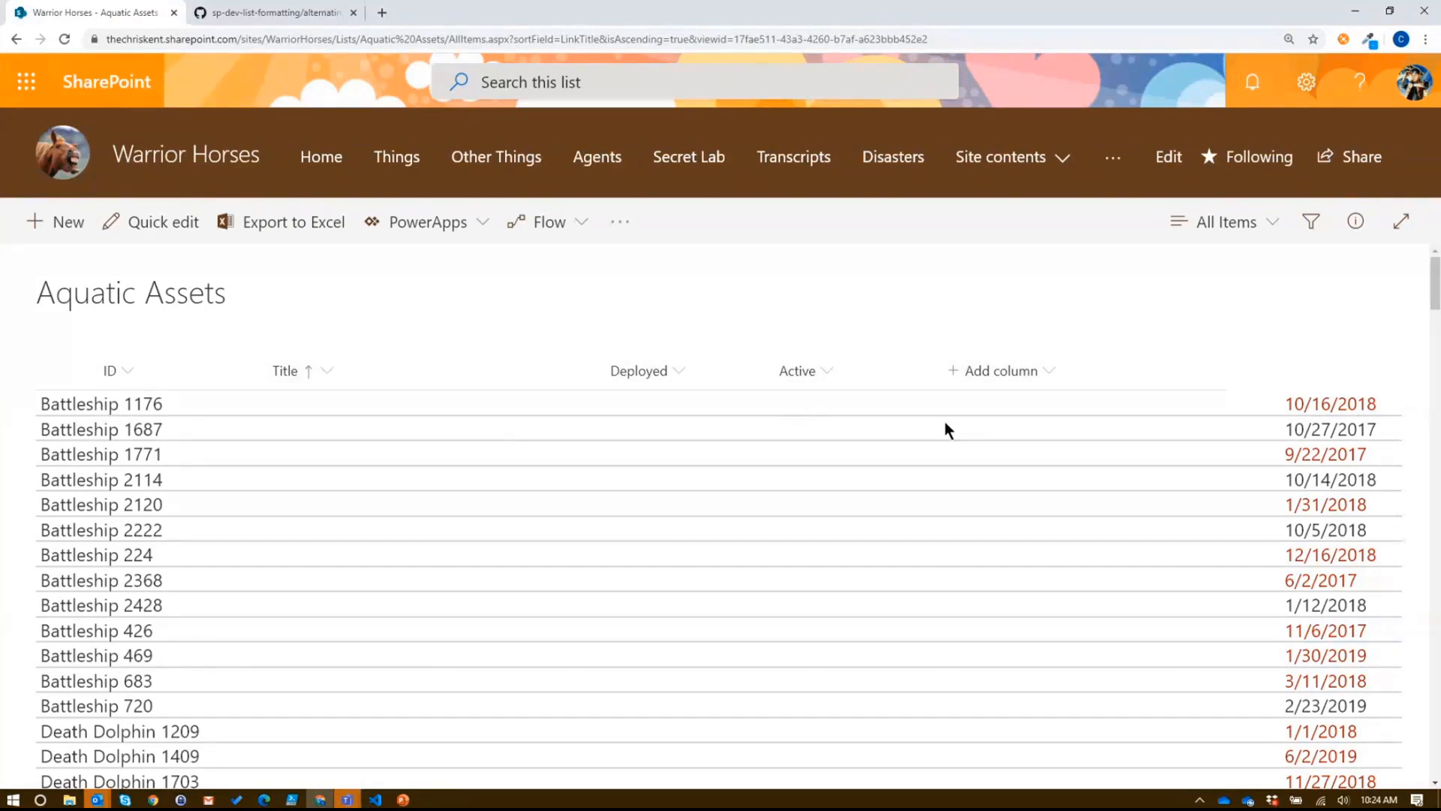
pyautogui.moveTo(1313, 220)
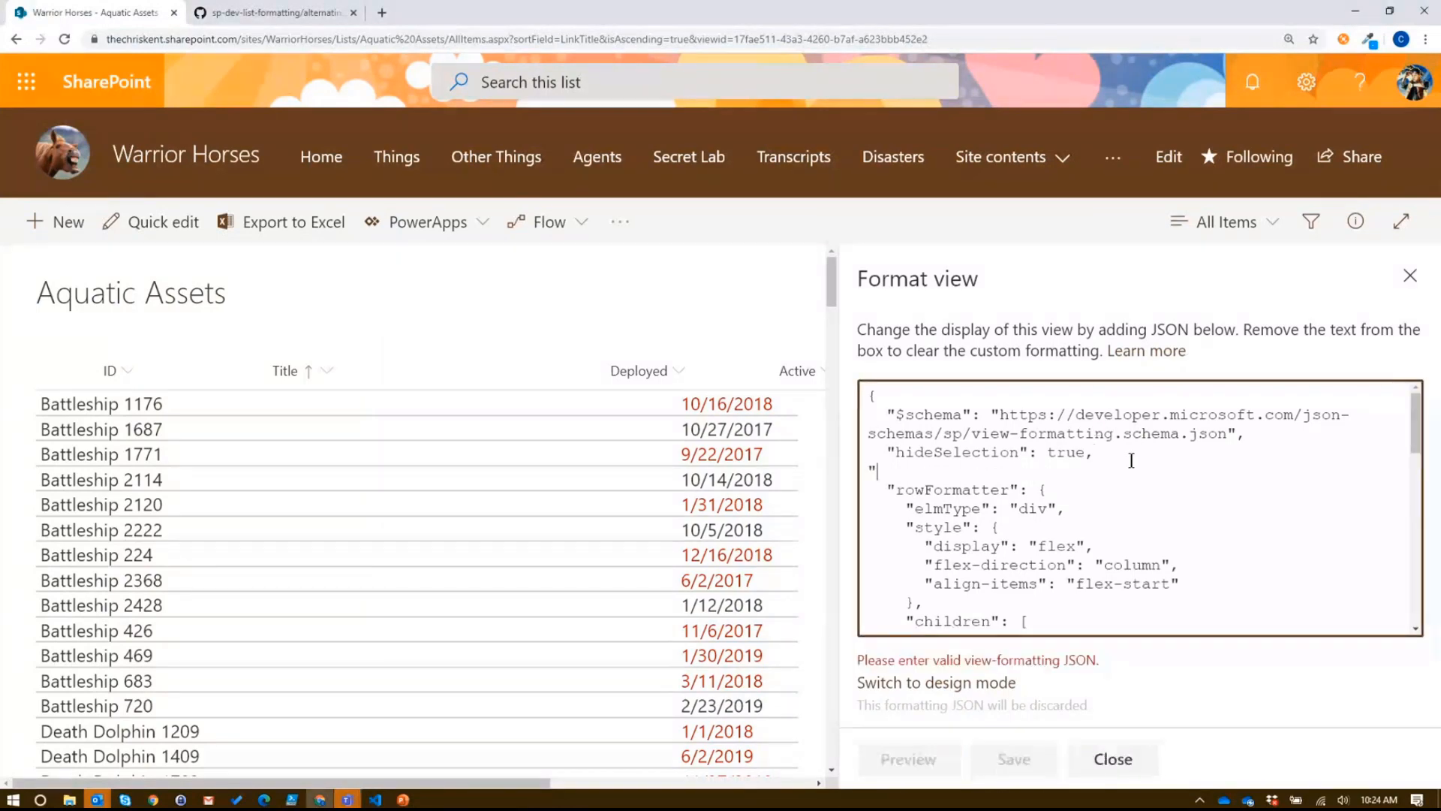
# Add "hideColumnHeader": true to the view JSON and preview the list without headers
pyautogui.write('hide')
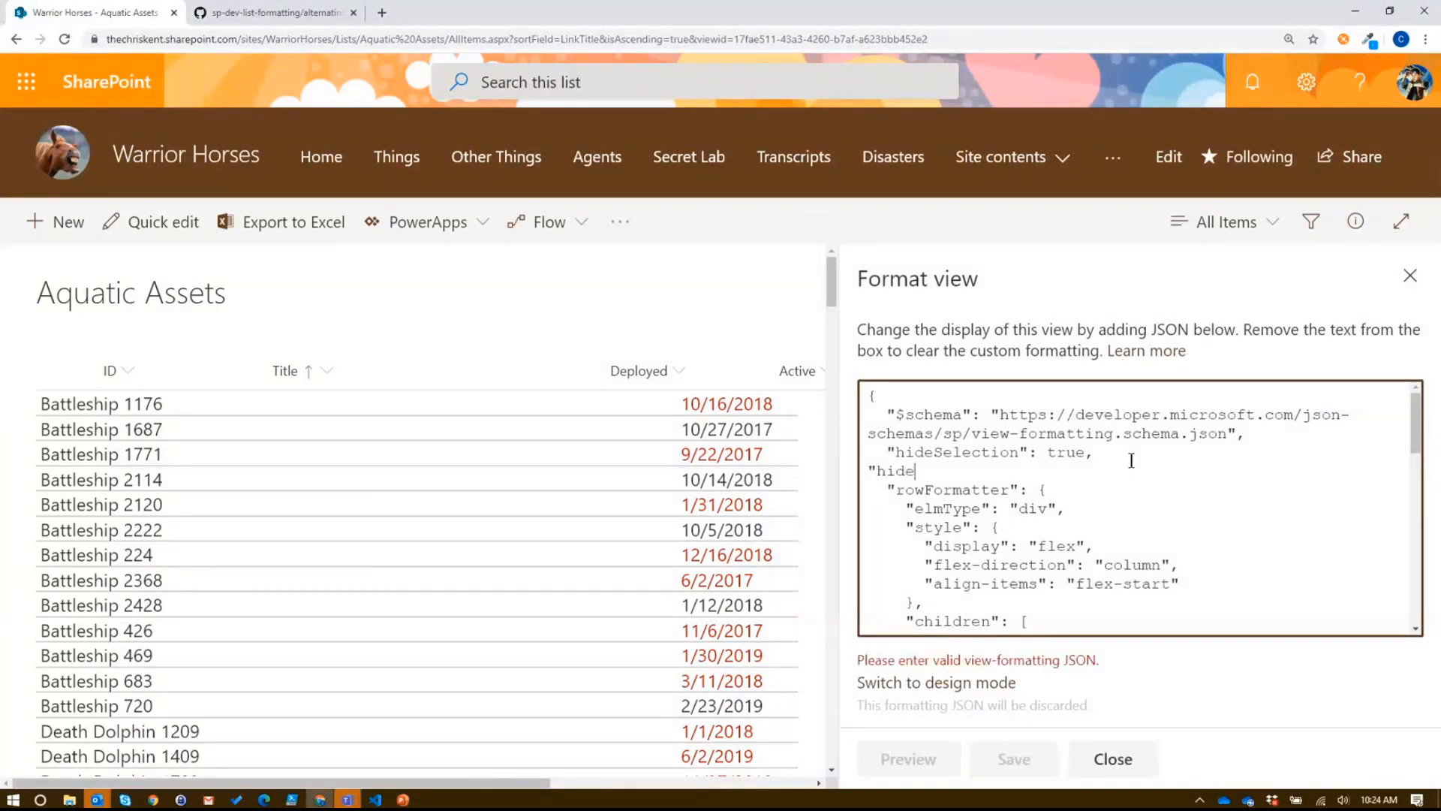
pyautogui.write('ColumnHeader": true,')
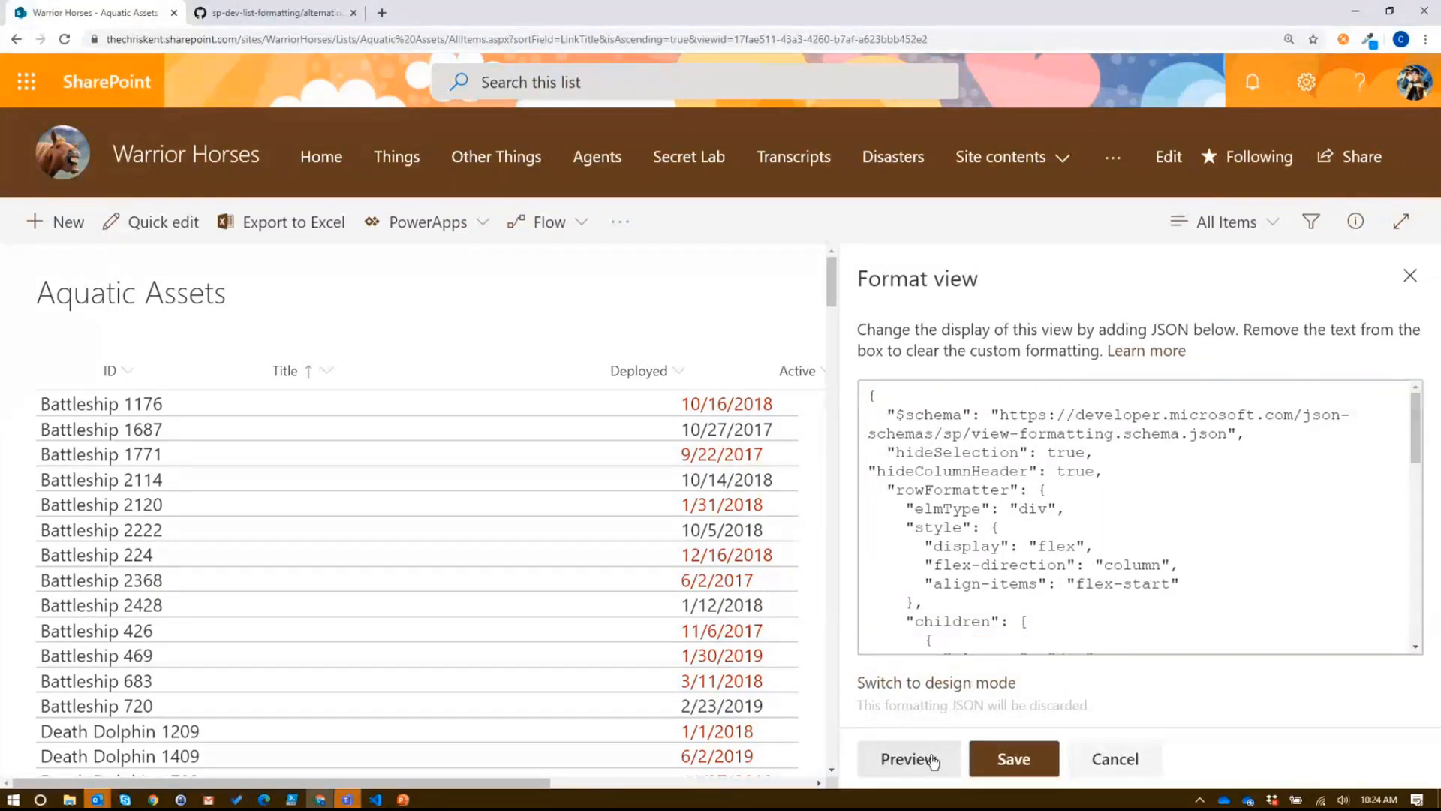
pyautogui.click(907, 758)
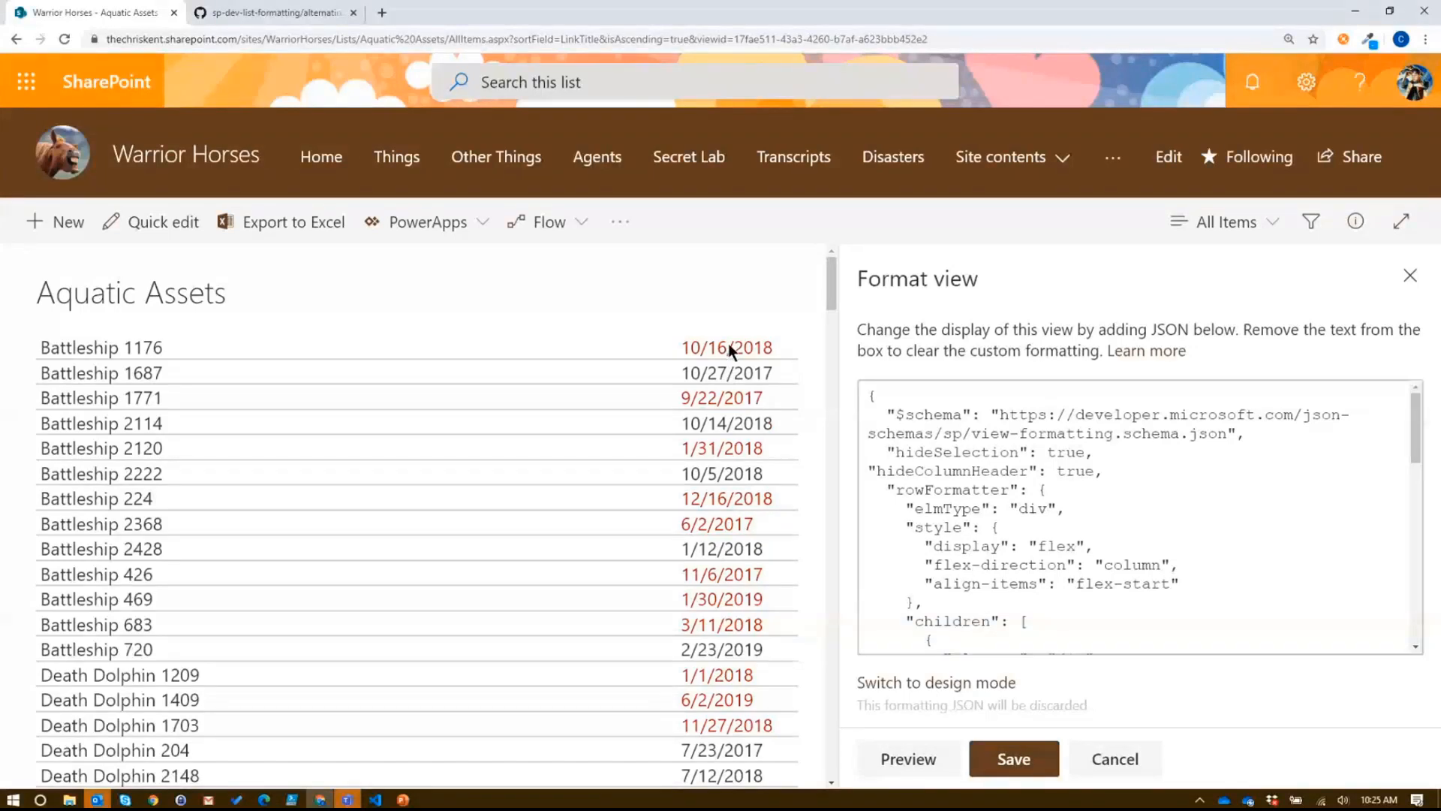
pyautogui.moveTo(641, 356)
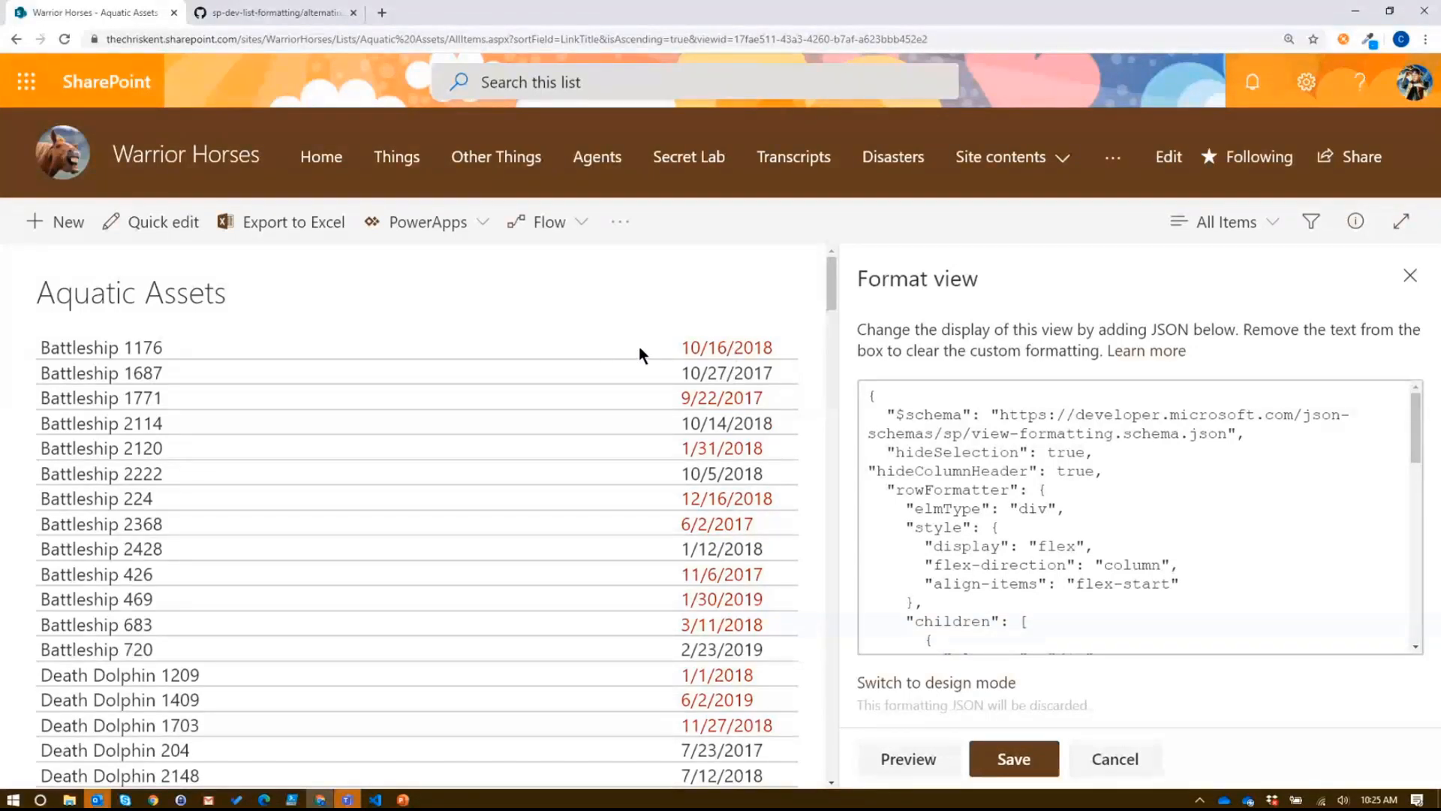
pyautogui.moveTo(616, 525)
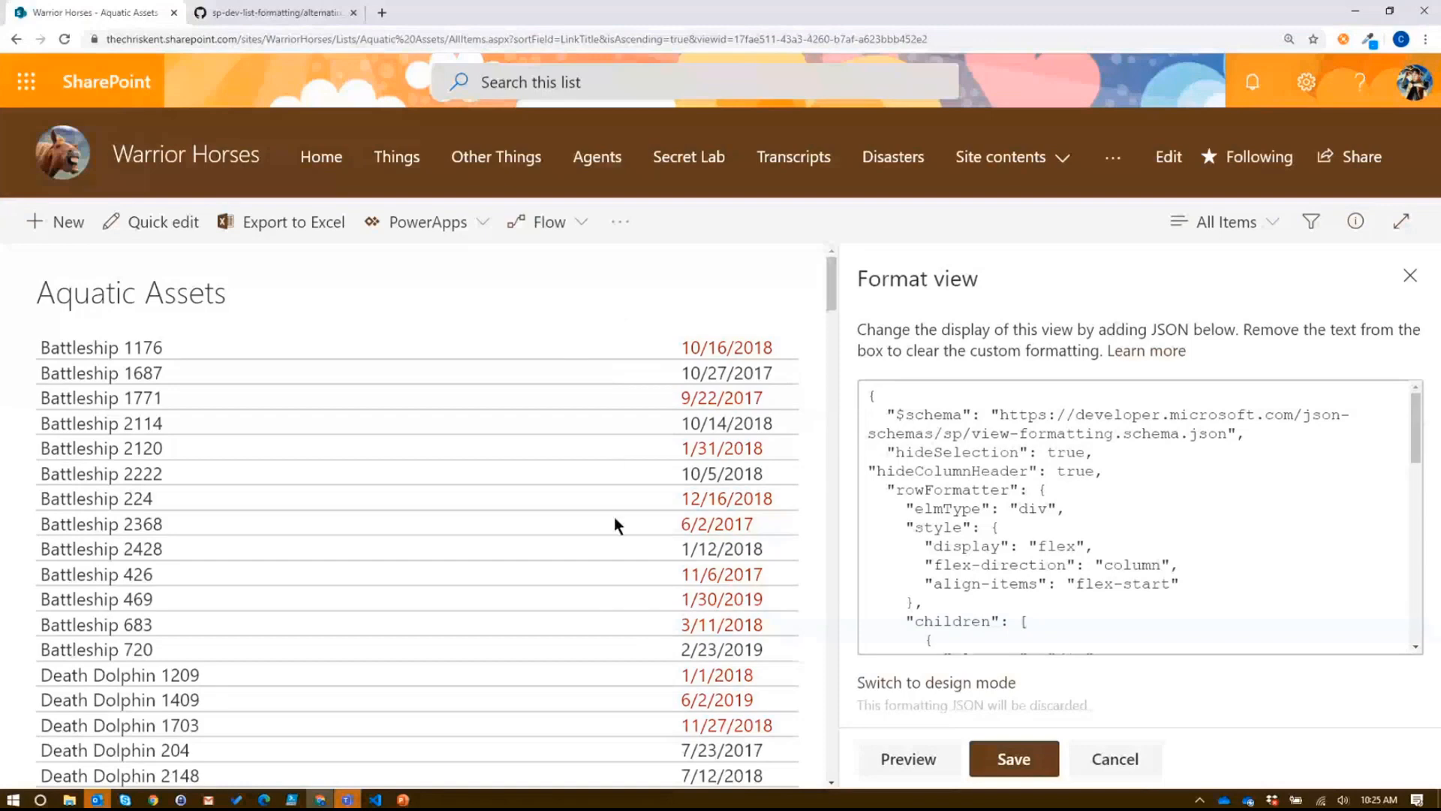
pyautogui.click(1108, 515)
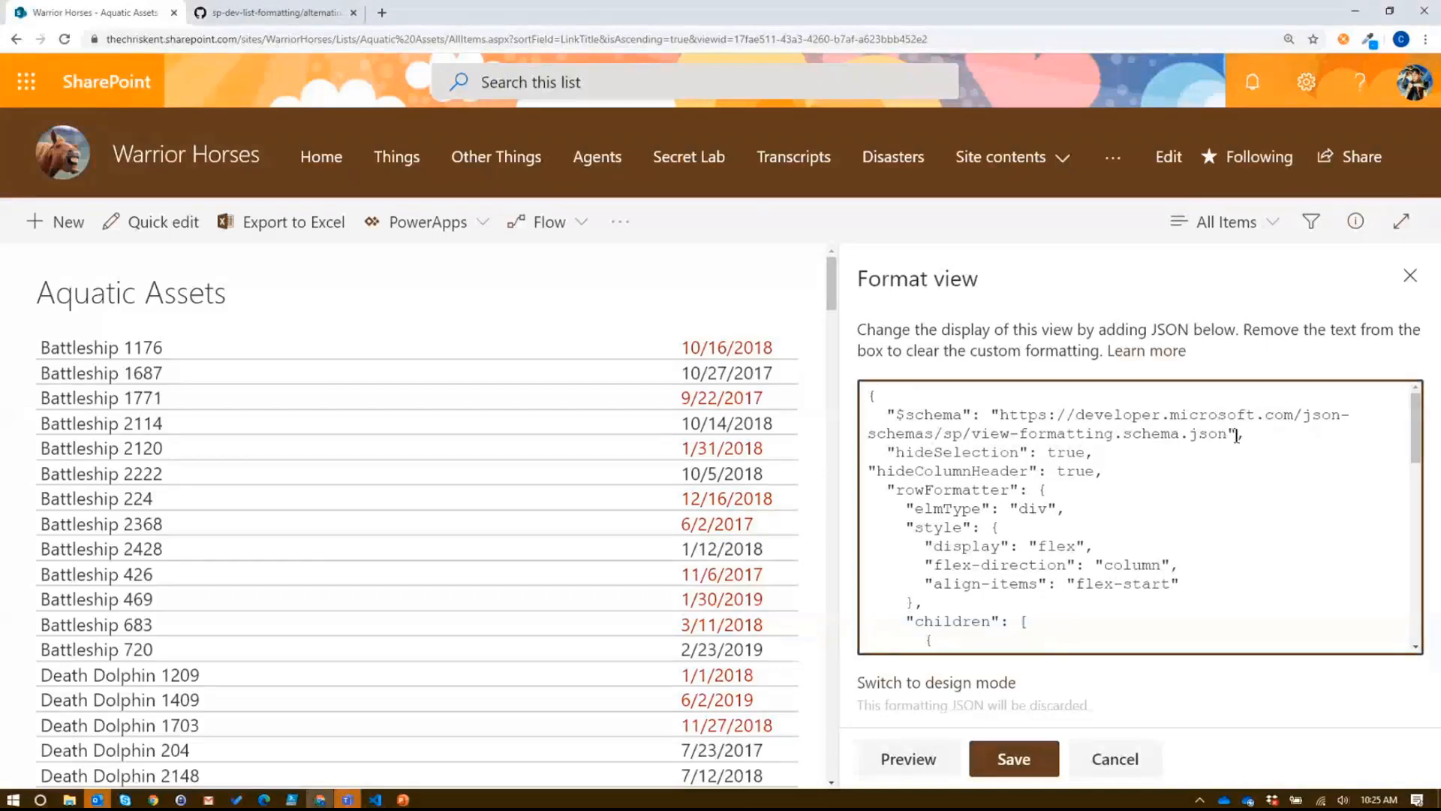
pyautogui.press('ctrl+a')
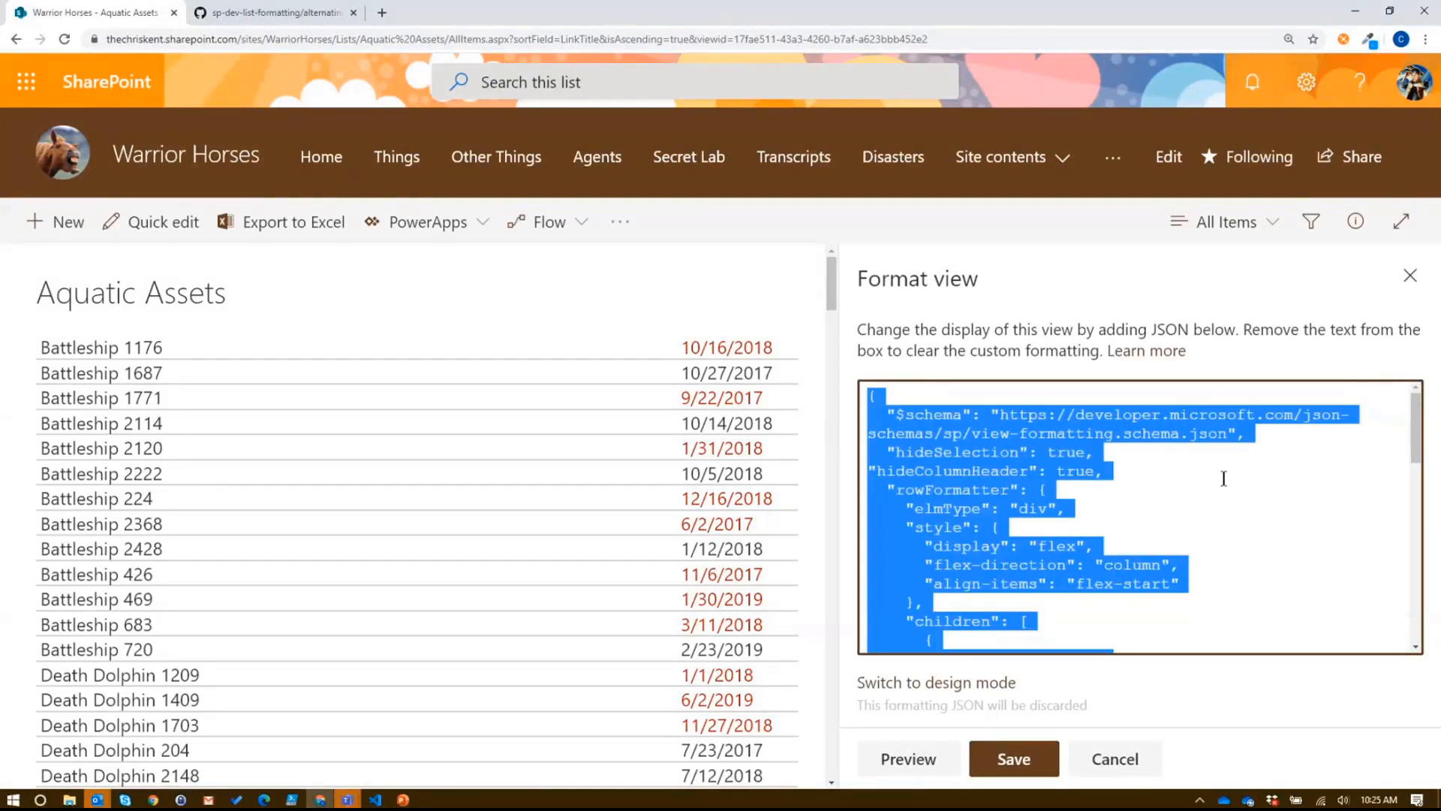
pyautogui.scroll(-3)
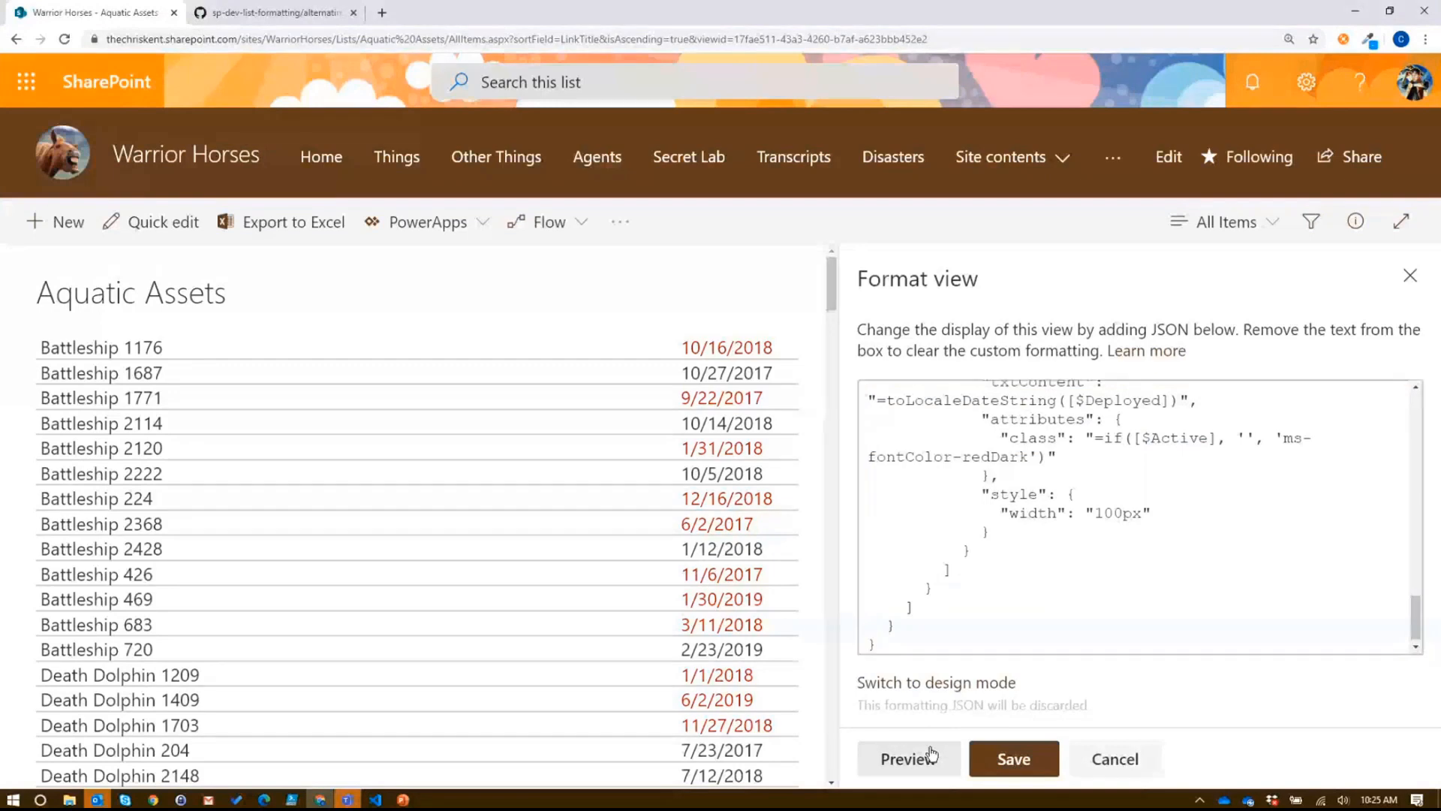
pyautogui.click(907, 758)
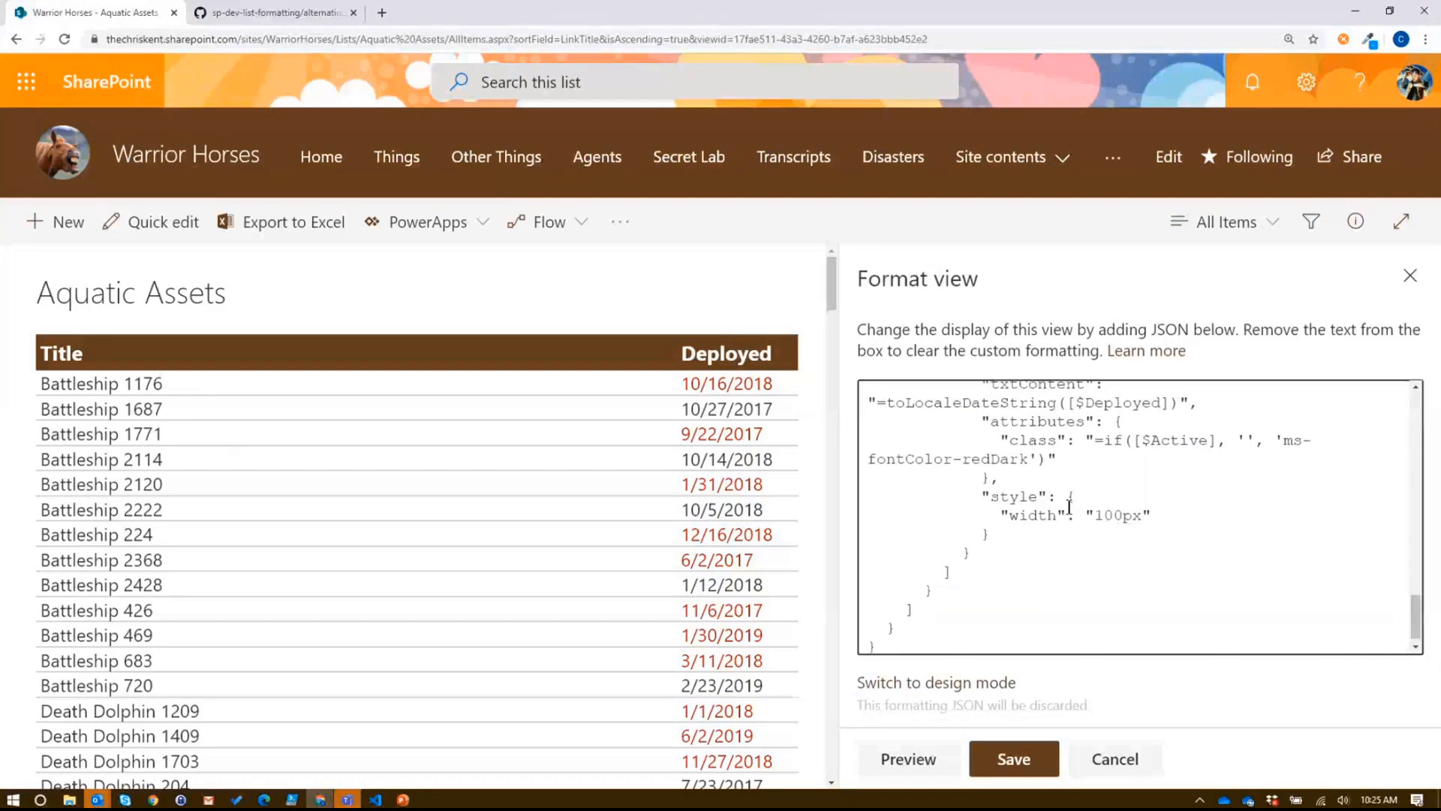
pyautogui.scroll(3)
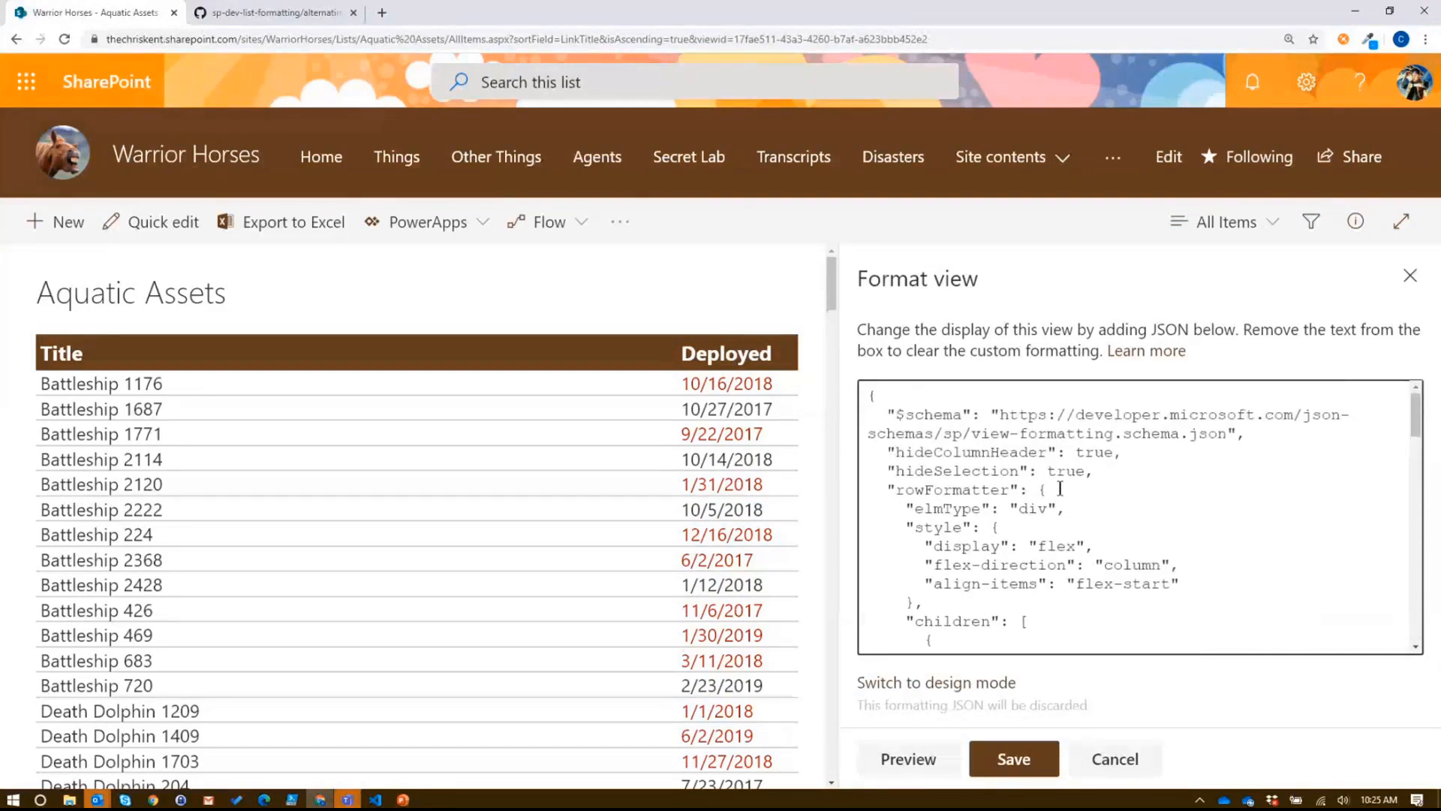
pyautogui.scroll(-3)
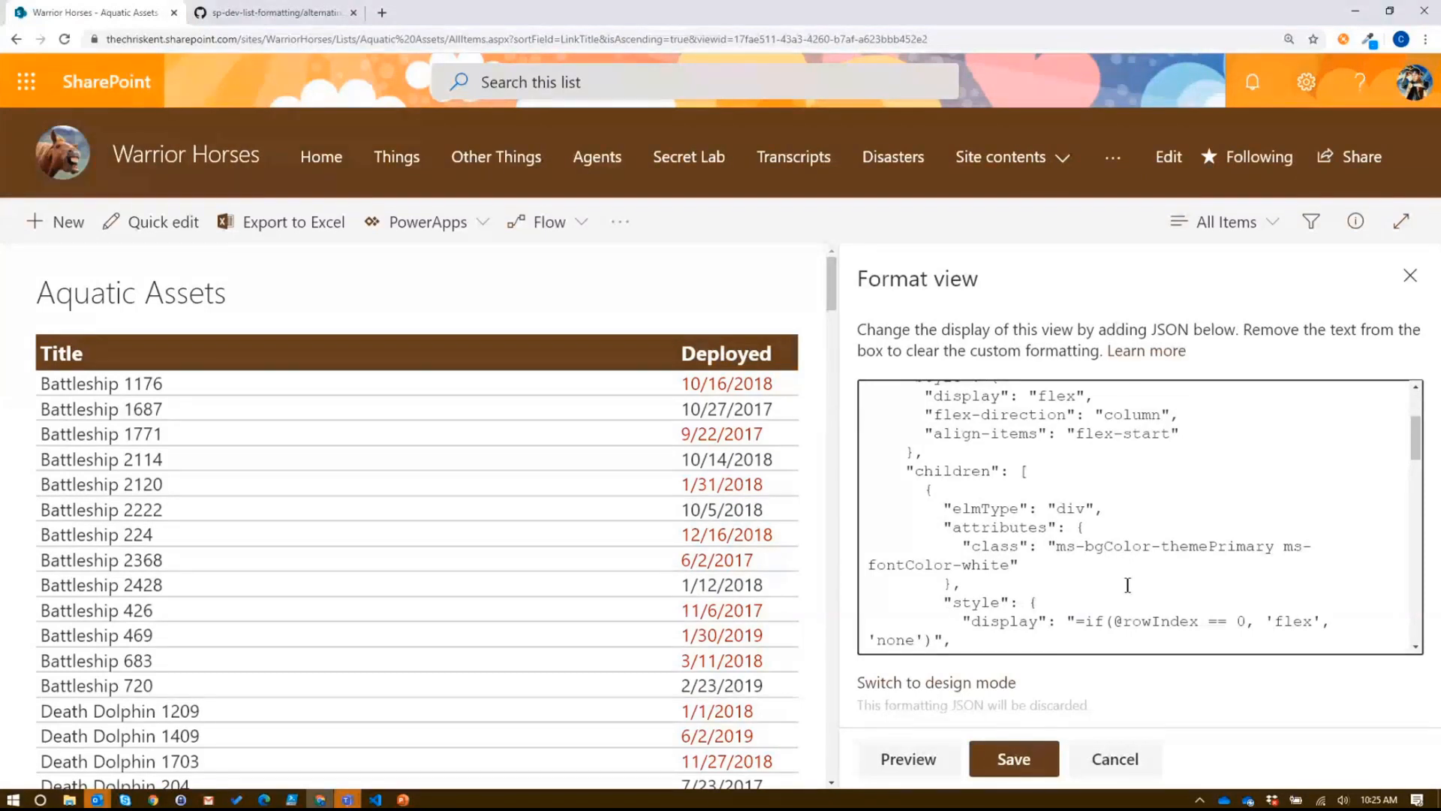
pyautogui.scroll(-3)
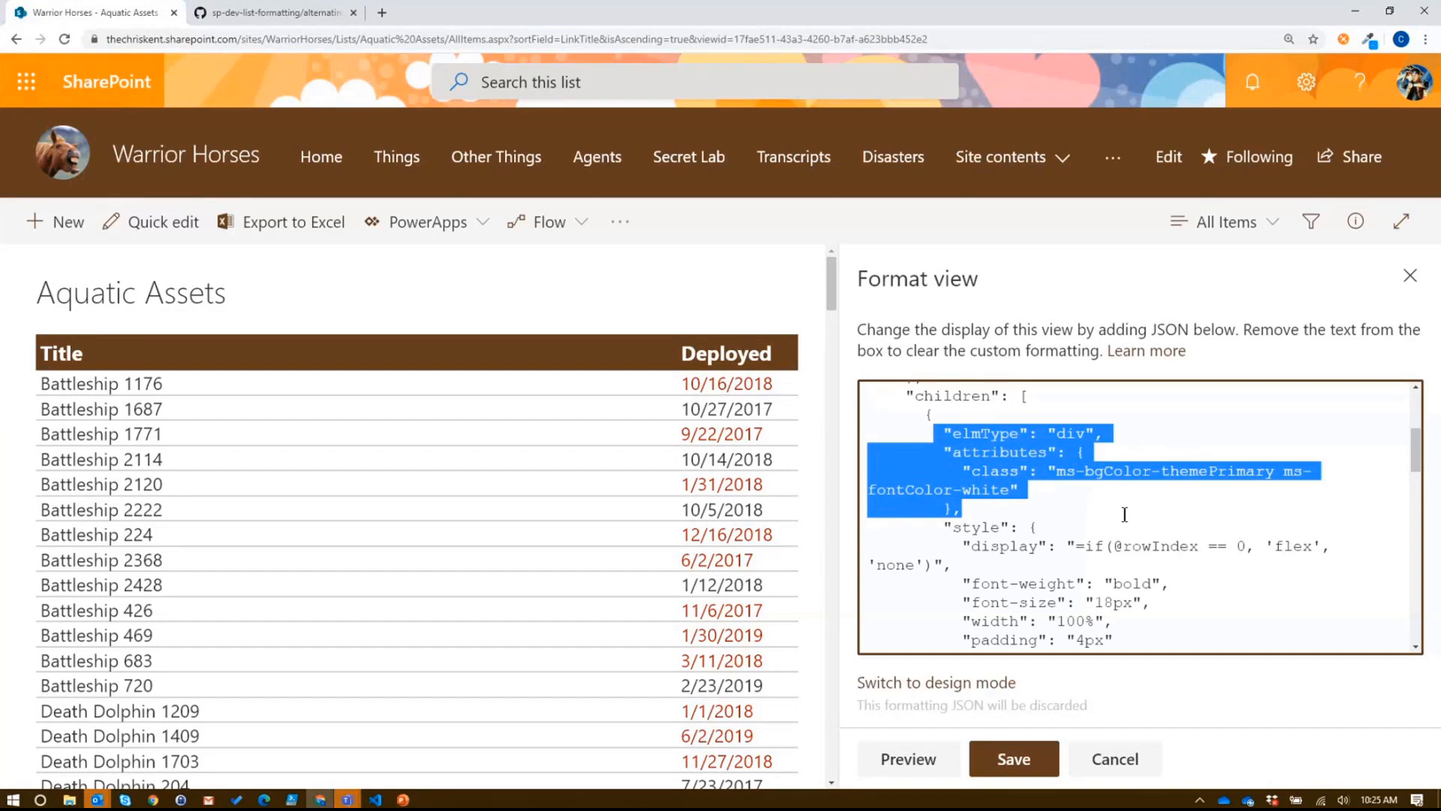
pyautogui.click(1116, 602)
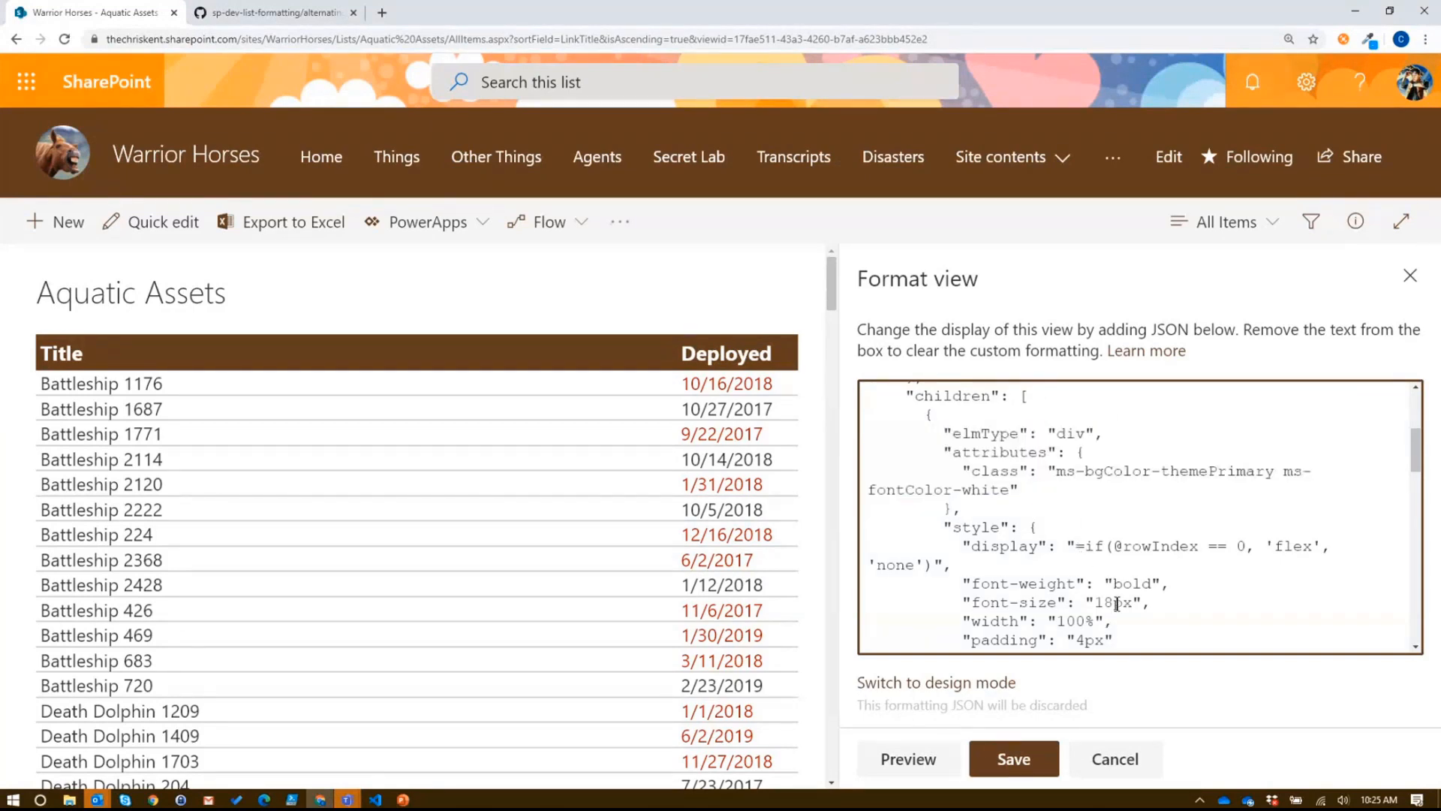
pyautogui.moveTo(1103, 583)
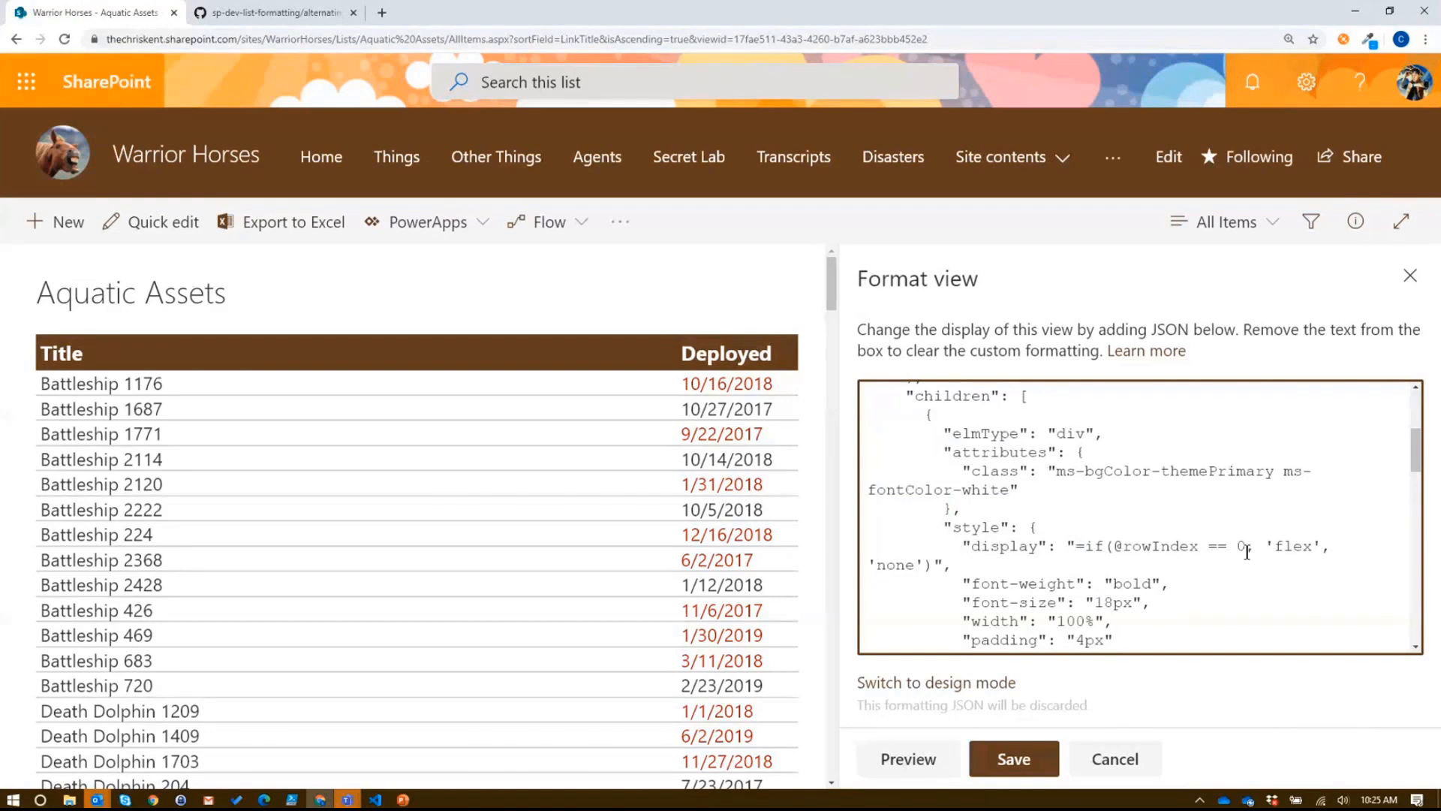
pyautogui.moveTo(1276, 546)
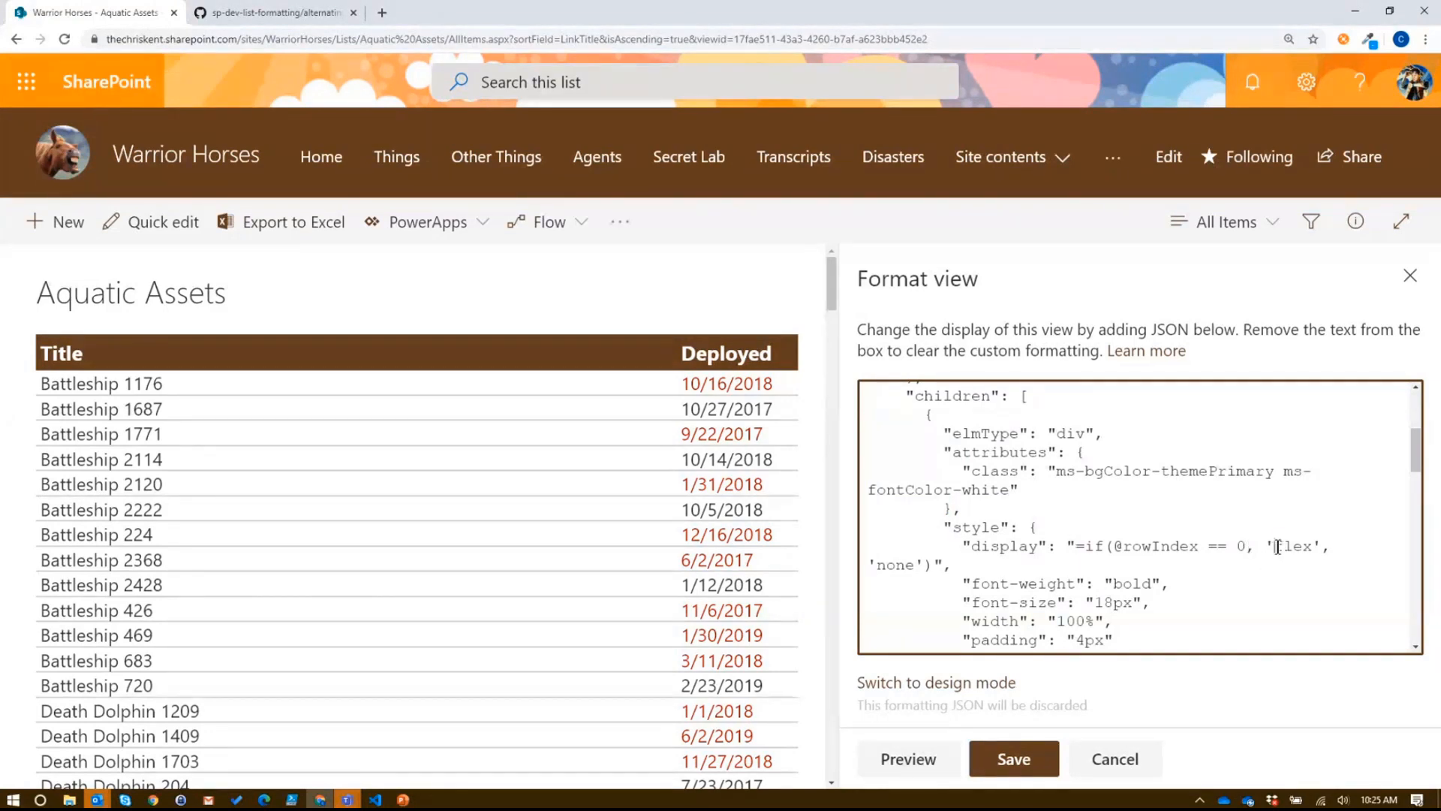
pyautogui.doubleClick(895, 564)
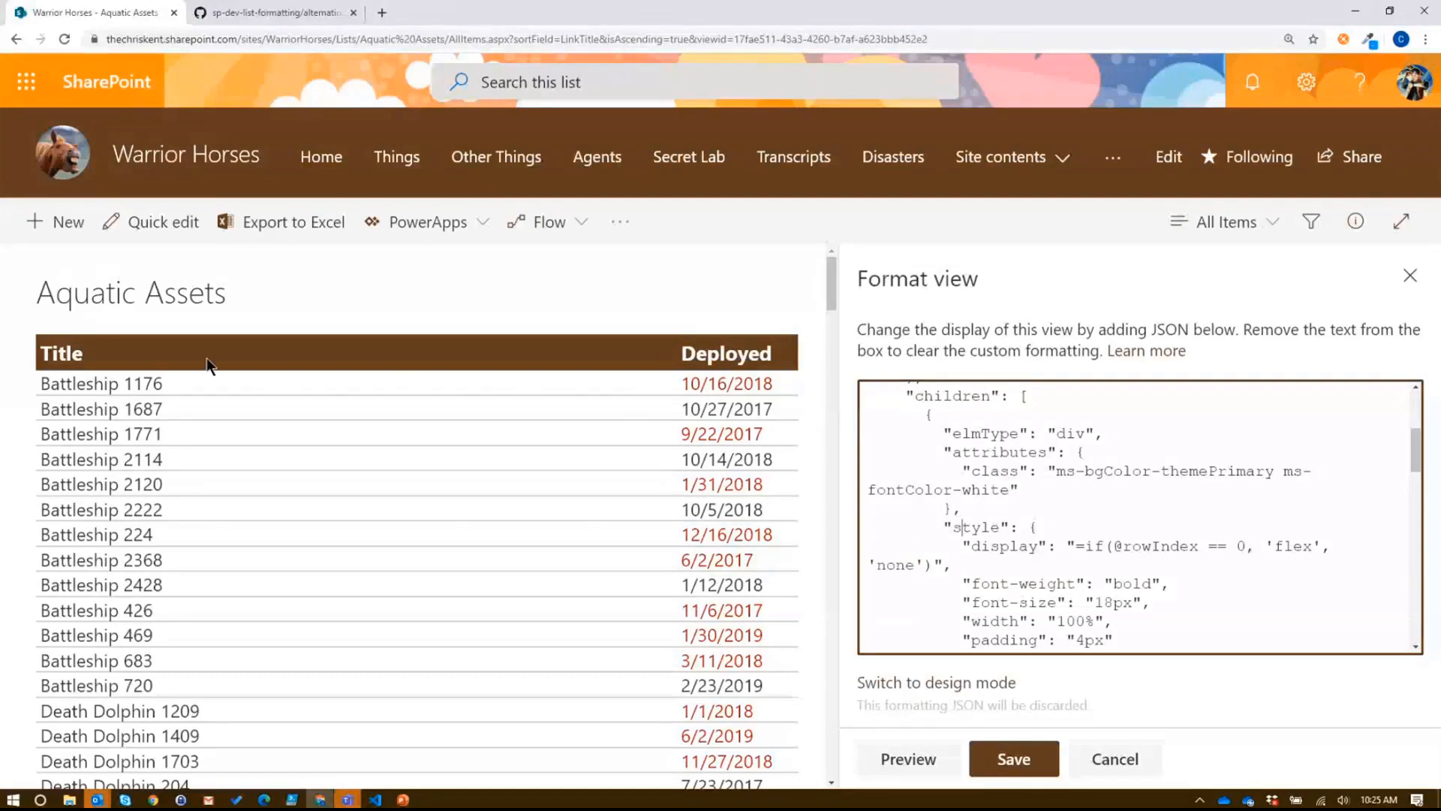
pyautogui.moveTo(746, 359)
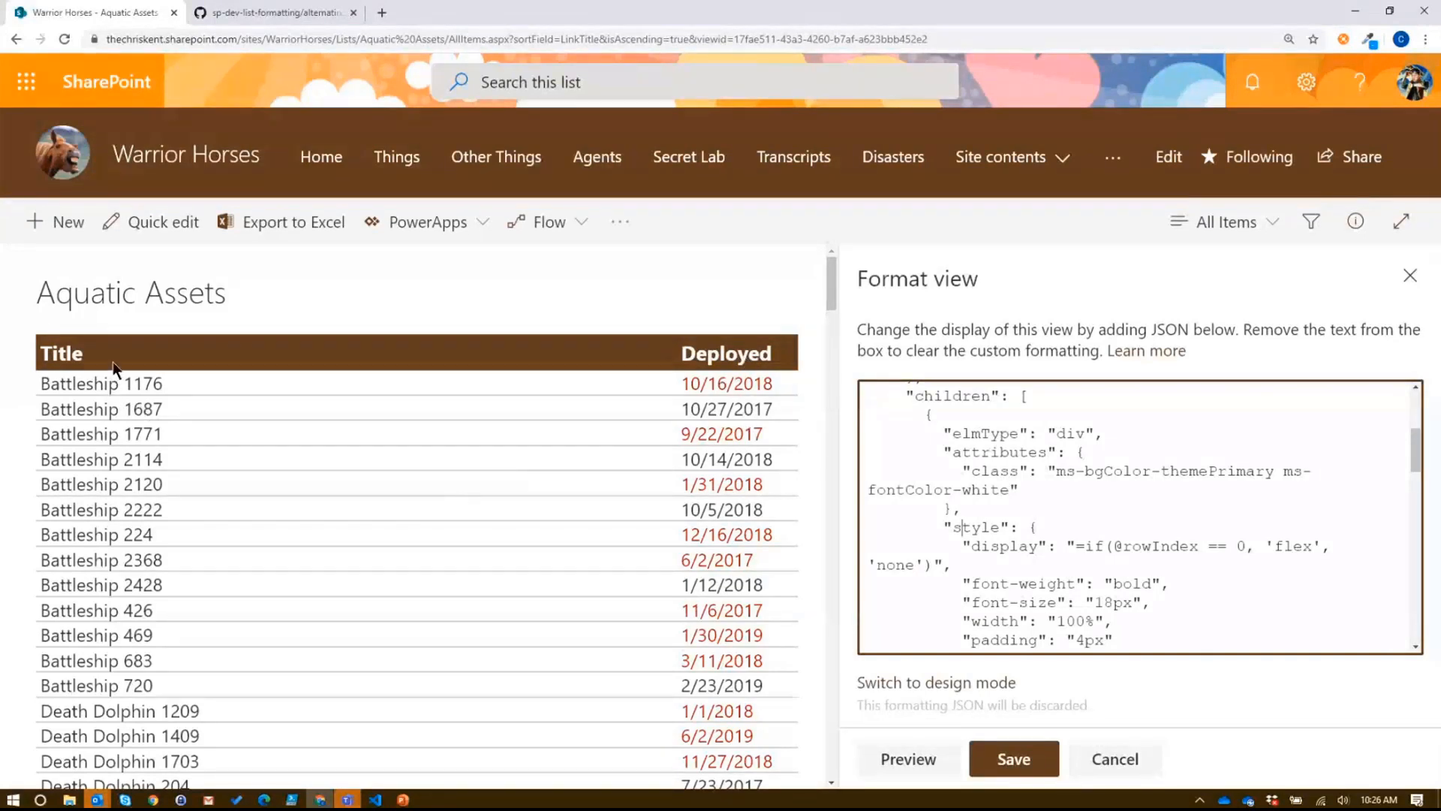
pyautogui.moveTo(772, 347)
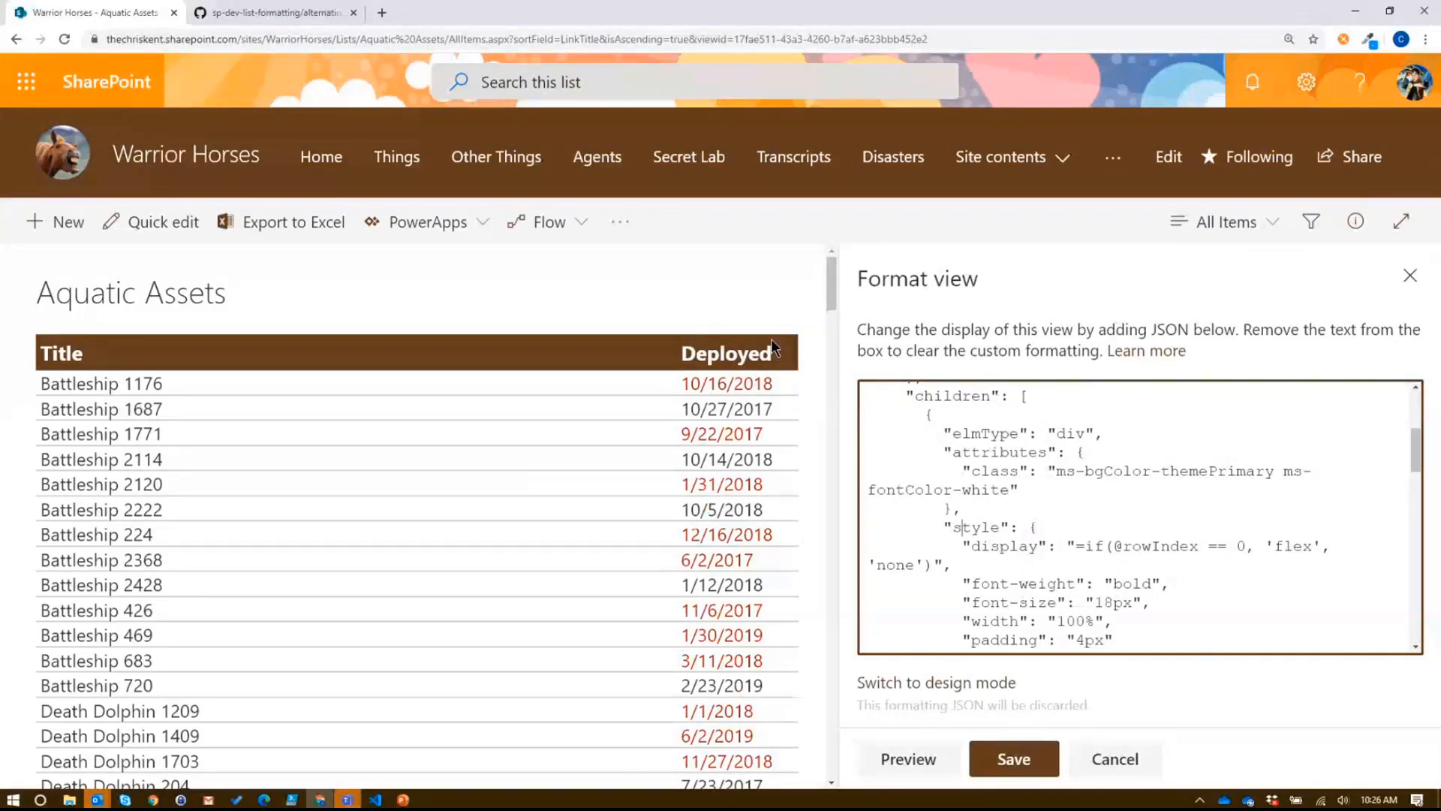
pyautogui.moveTo(731, 363)
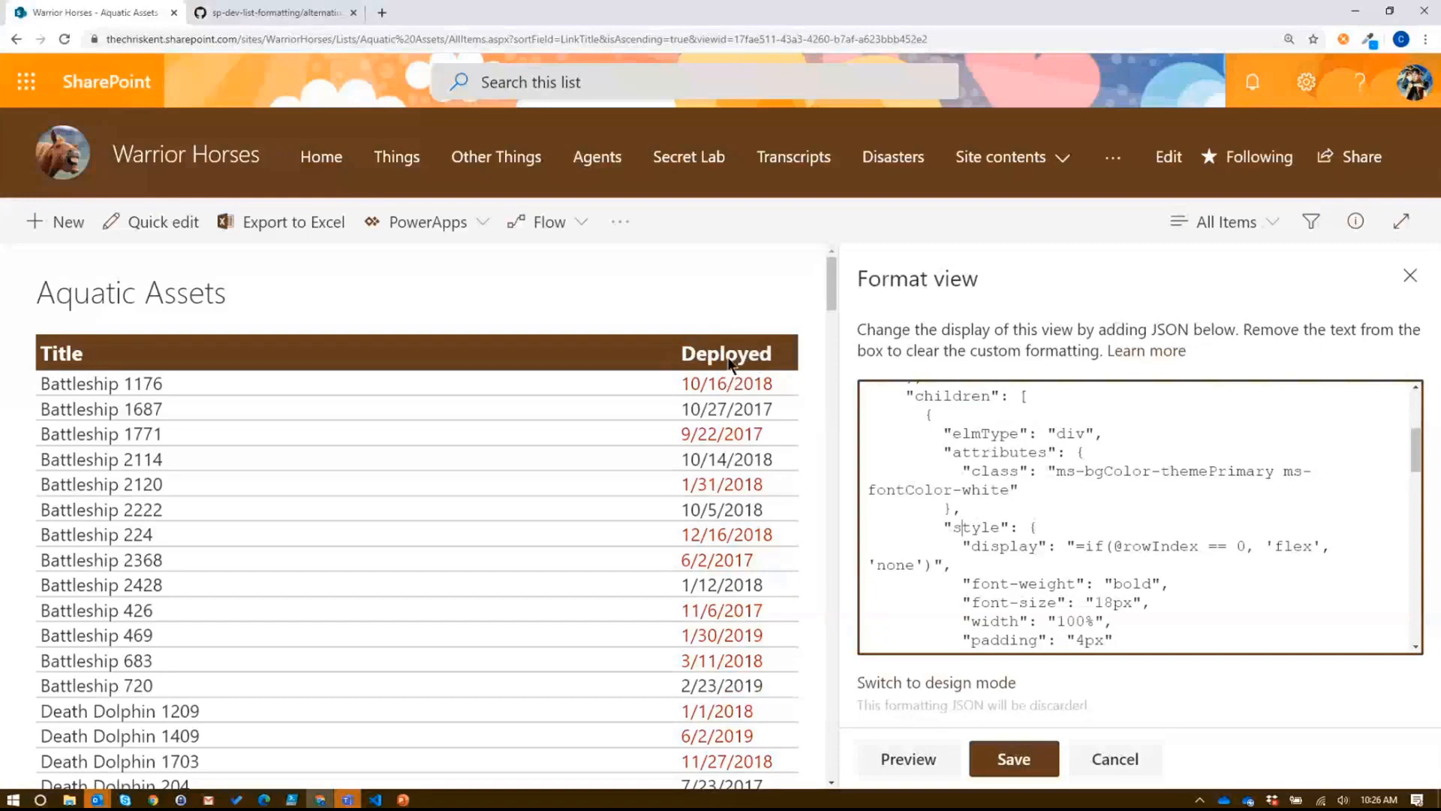
pyautogui.scroll(-3)
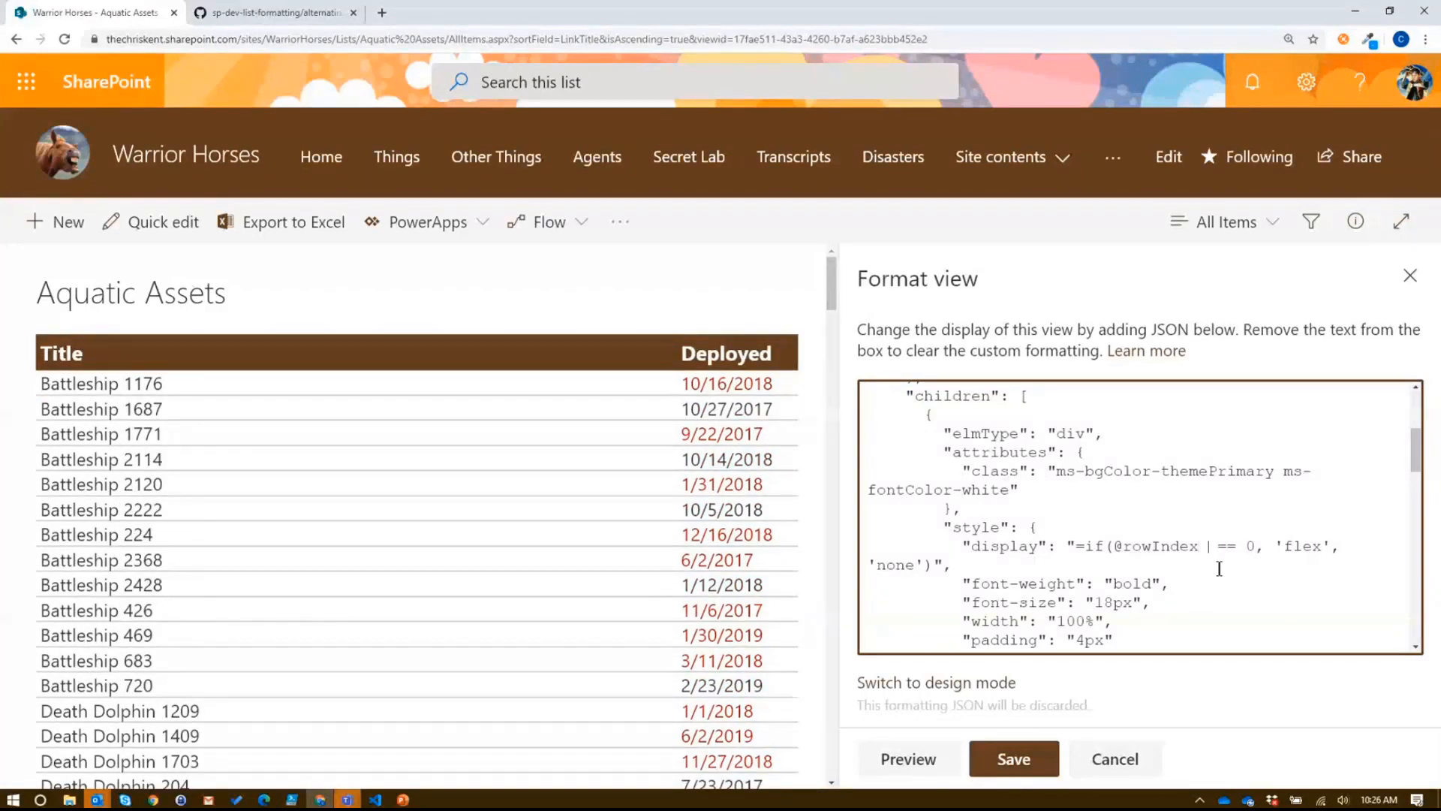
pyautogui.write('% 30')
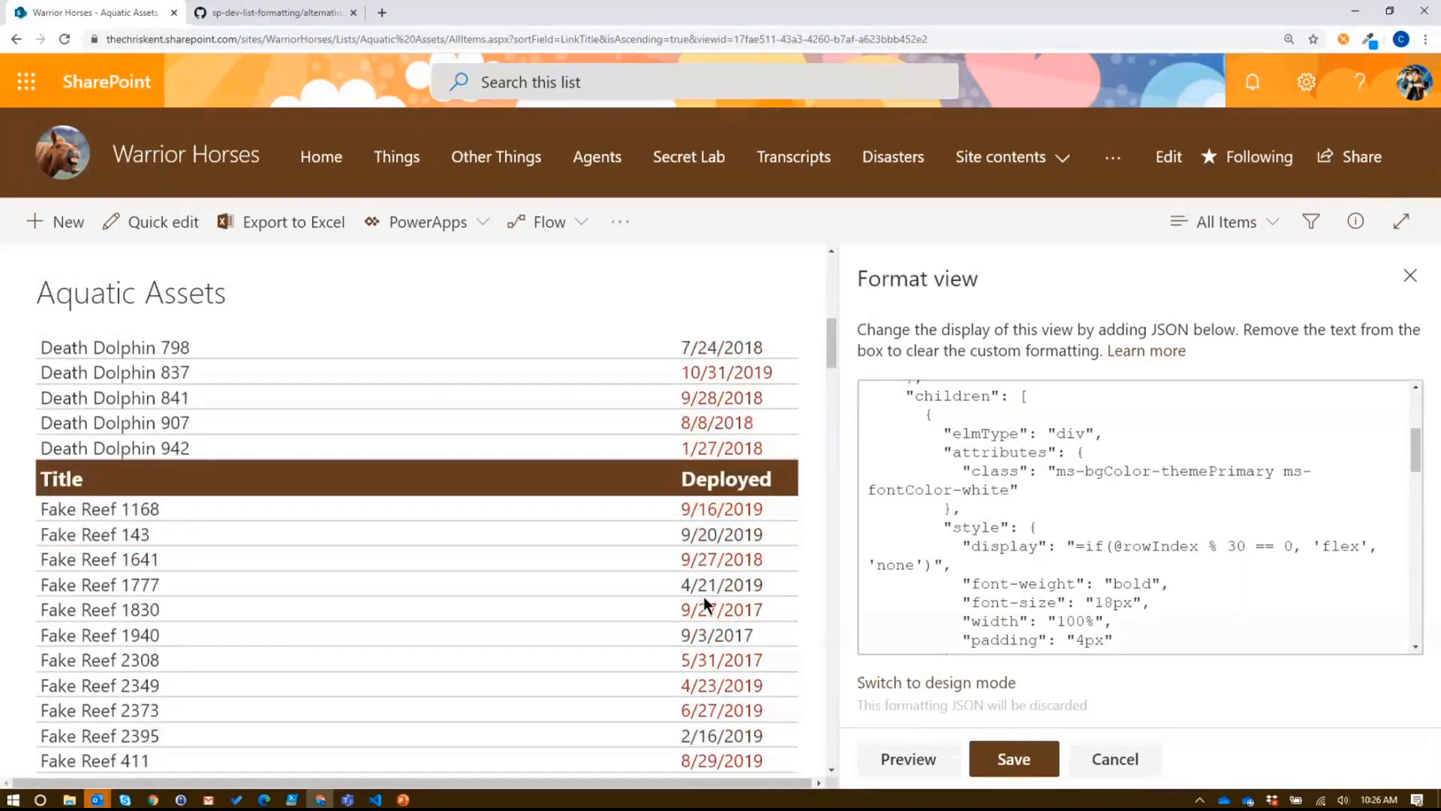
pyautogui.scroll(-3)
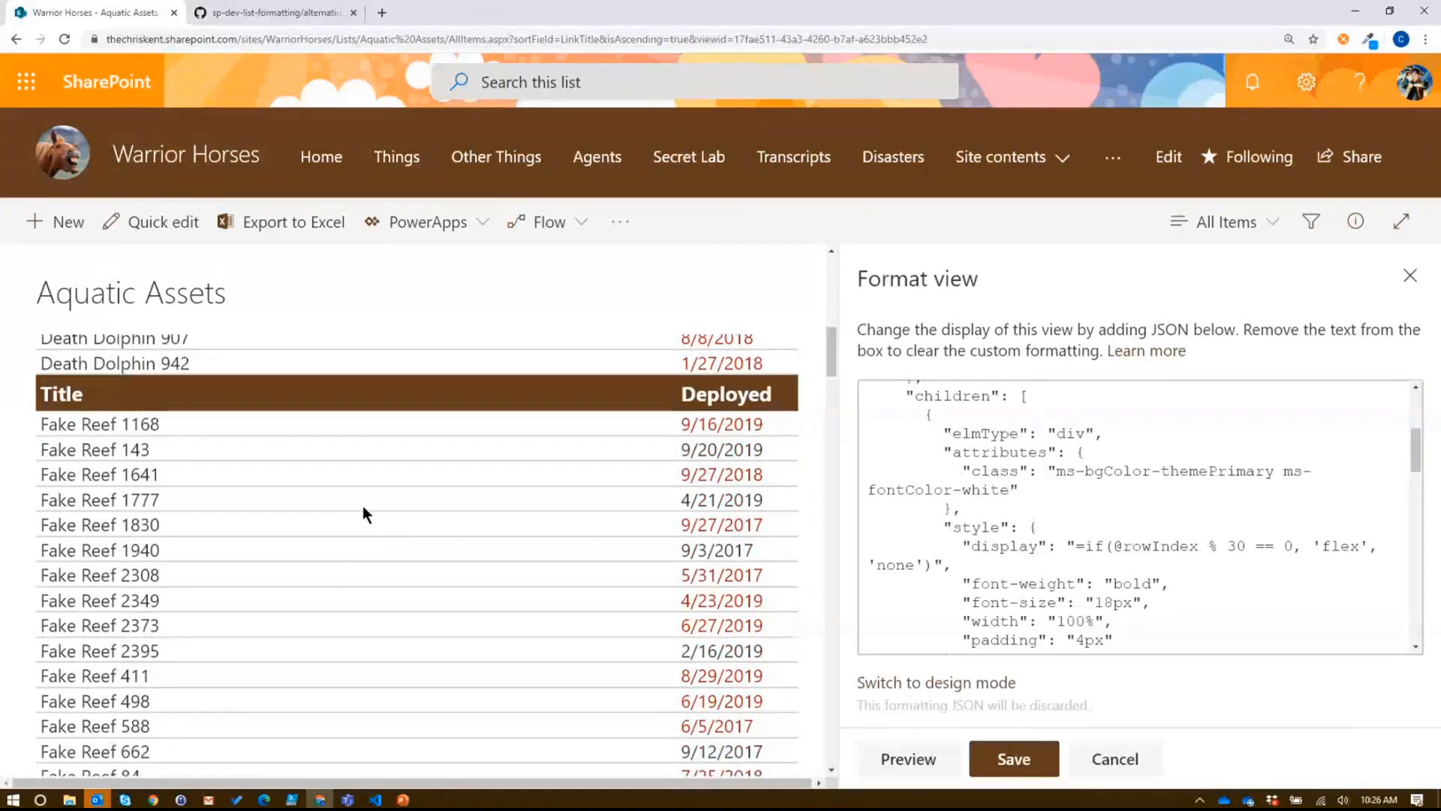
pyautogui.moveTo(359, 499)
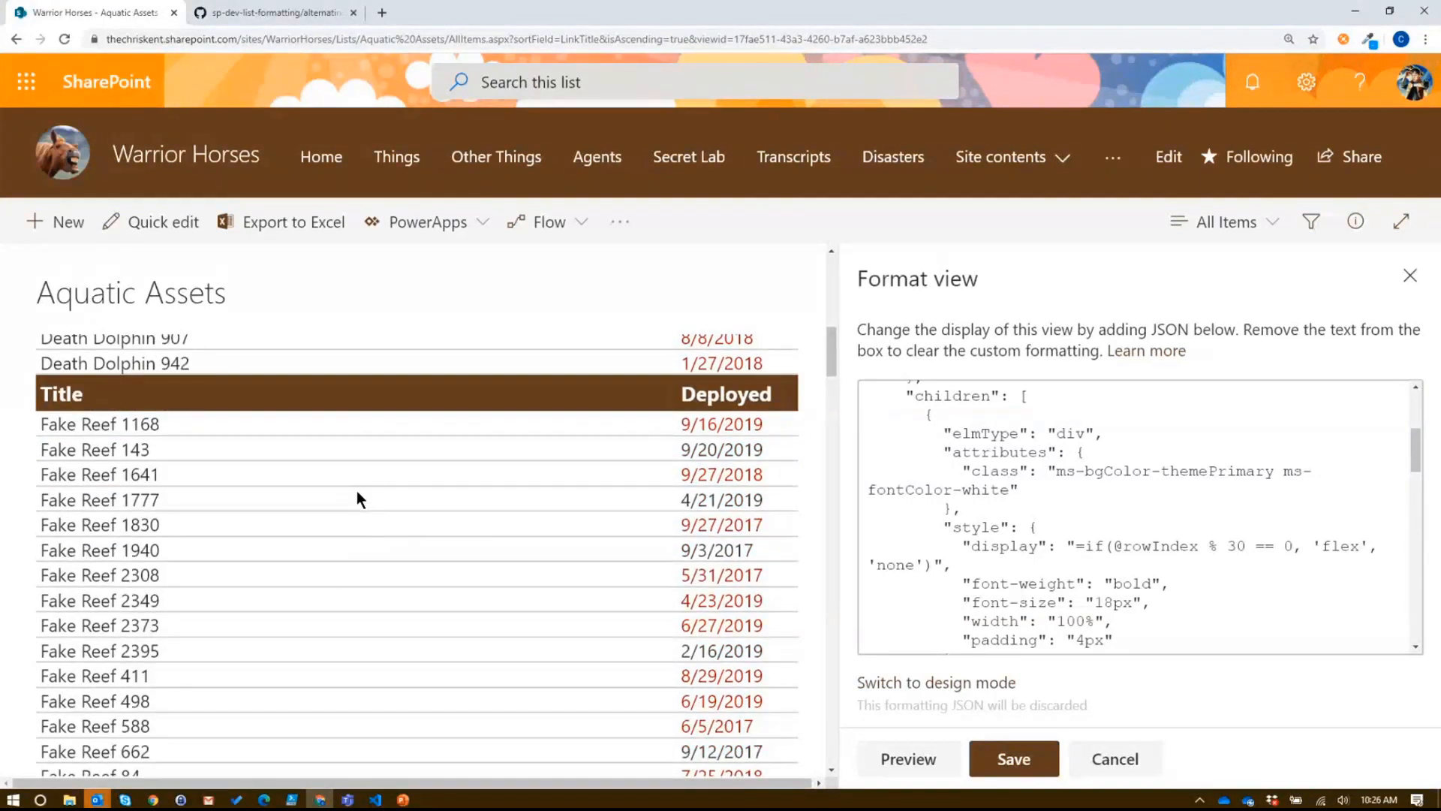
pyautogui.moveTo(381, 520)
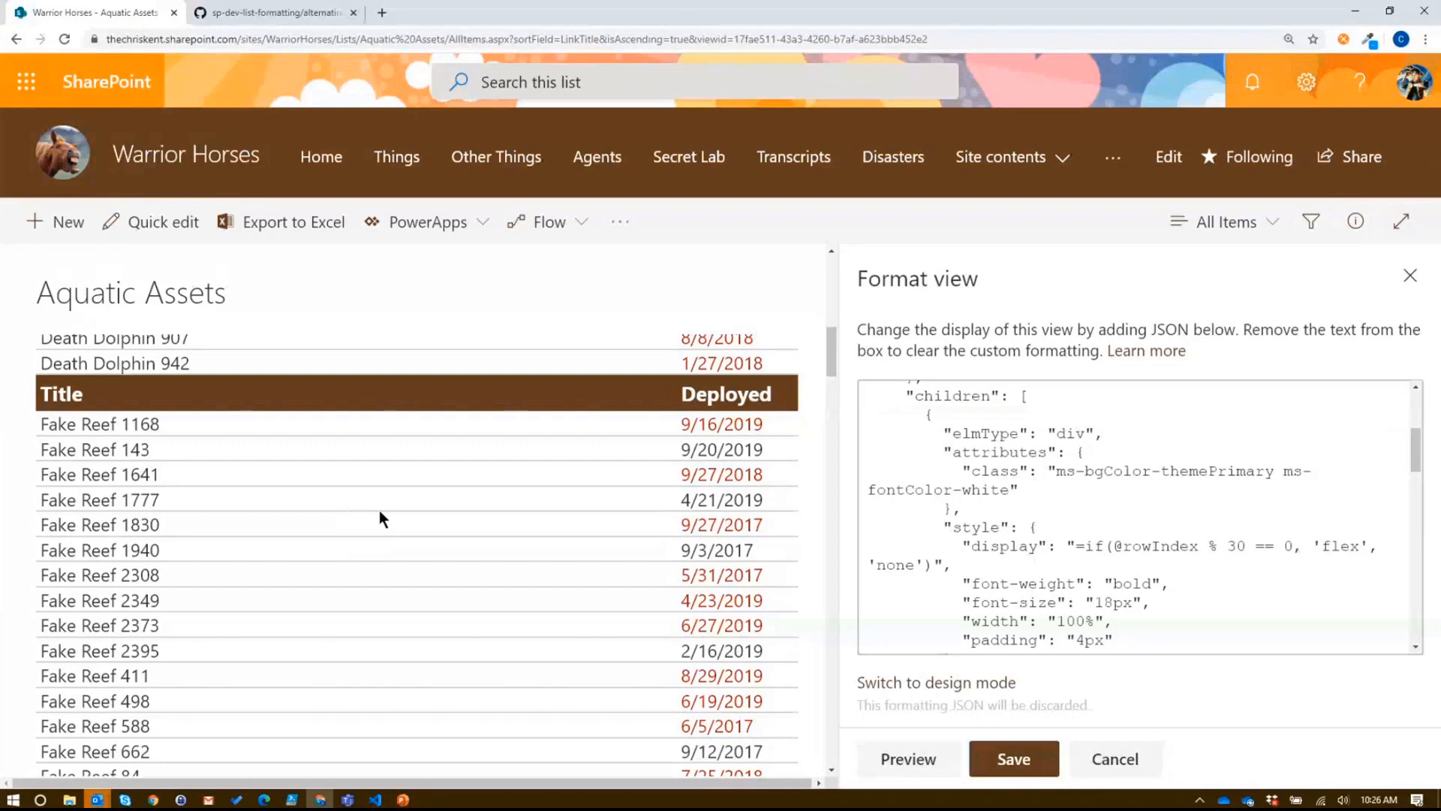
pyautogui.scroll(3)
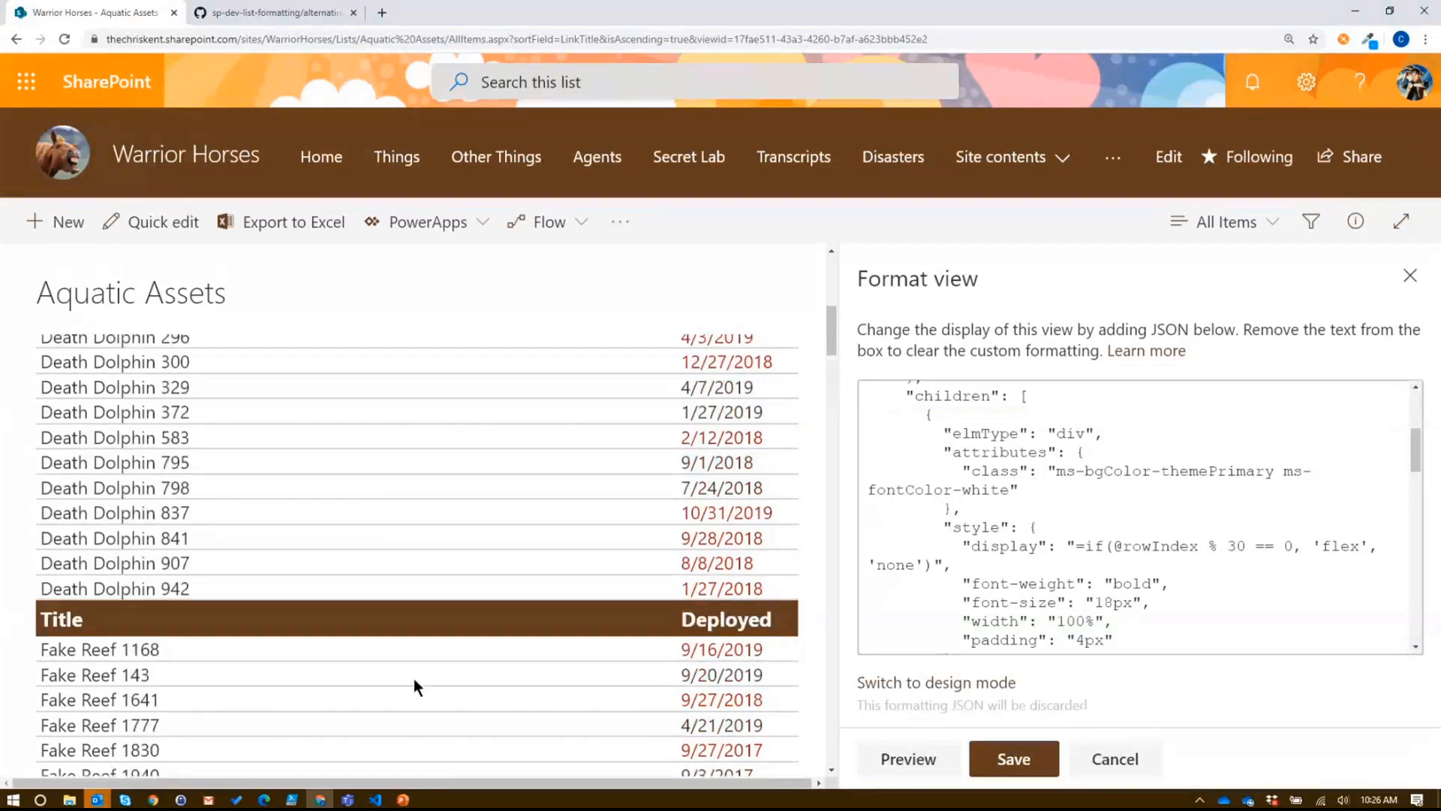
pyautogui.moveTo(644, 584)
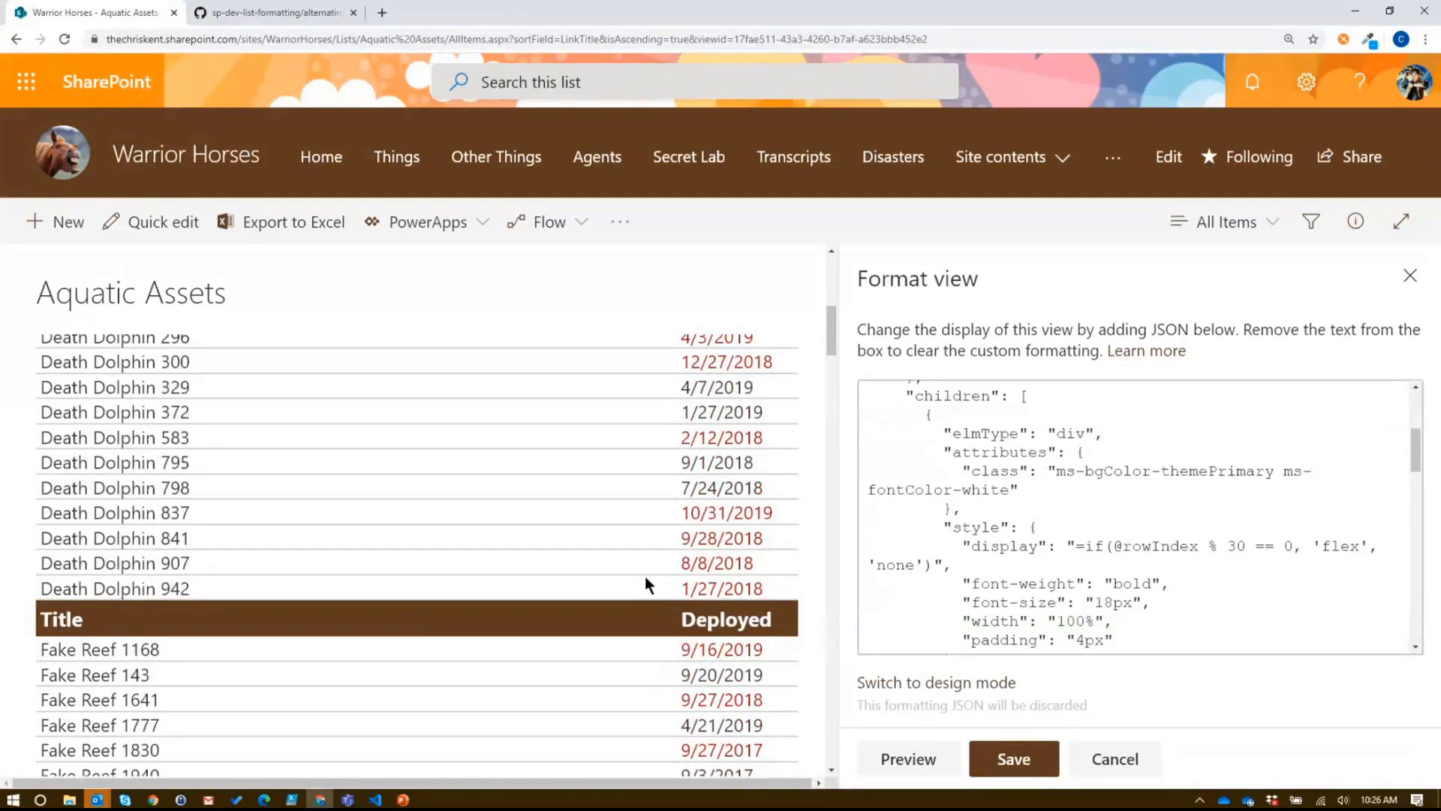
pyautogui.scroll(3)
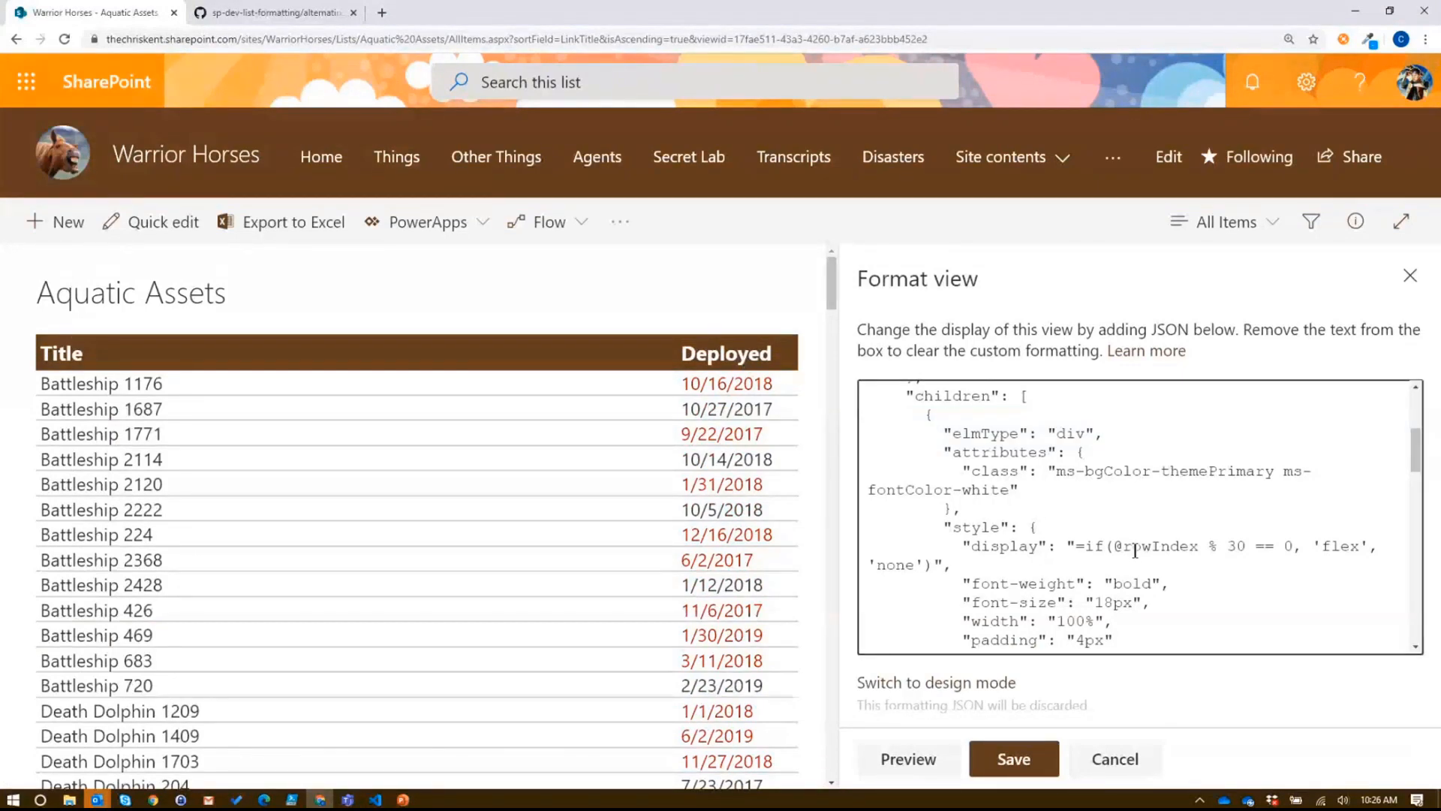
# Clear all the view formatting JSON, save it and close the Format view pane
pyautogui.press('ctrl+a')
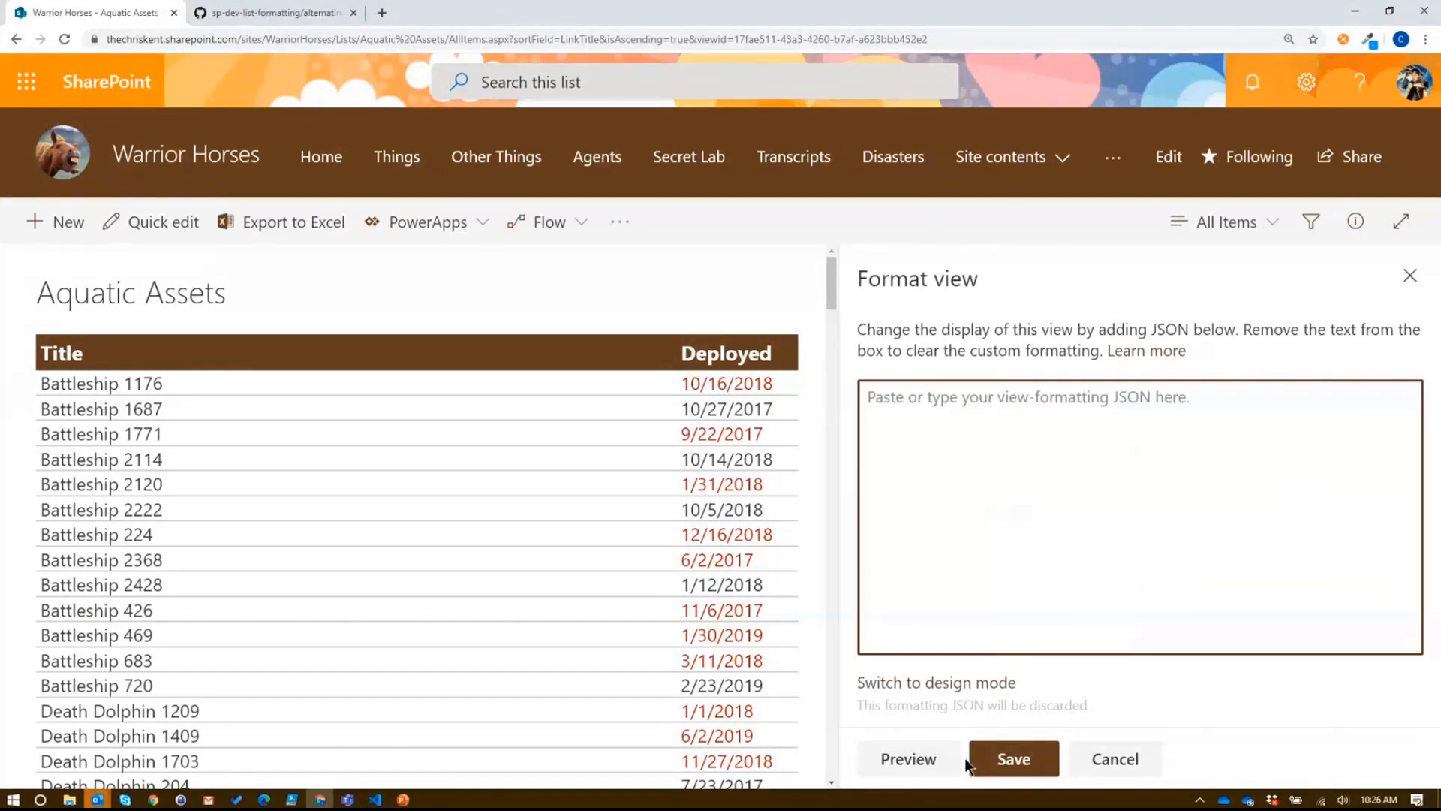
pyautogui.click(1014, 758)
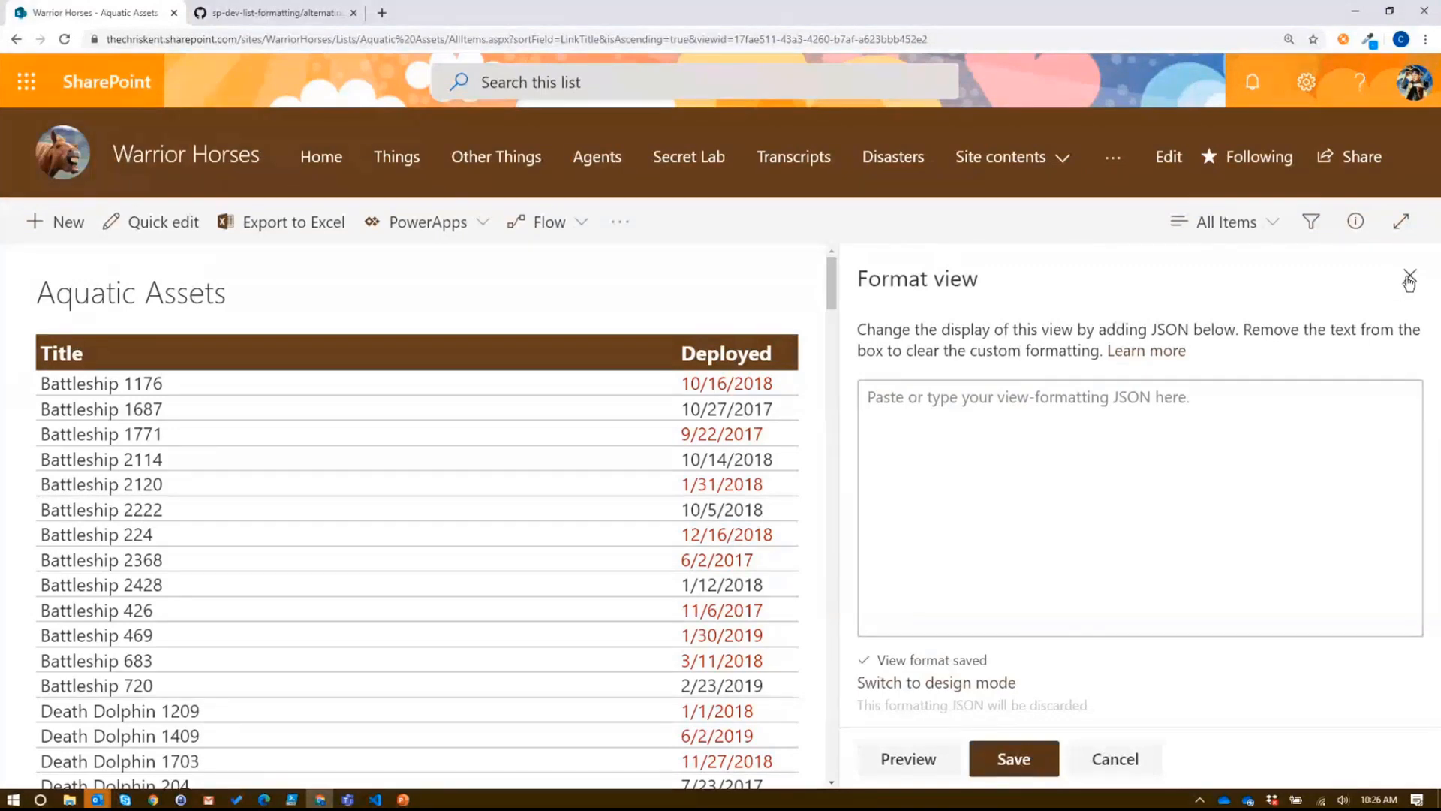
pyautogui.click(1410, 279)
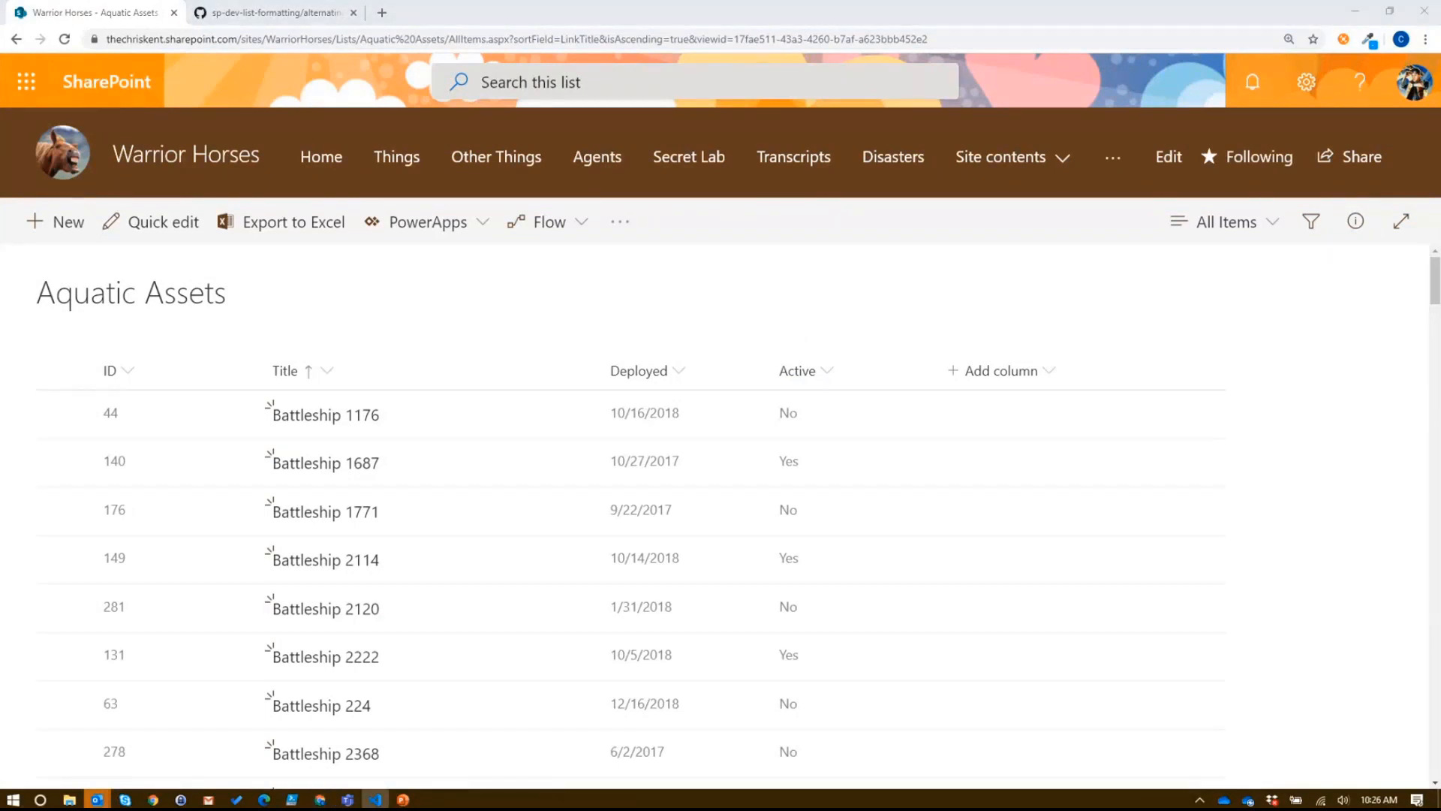
pyautogui.moveTo(797, 370)
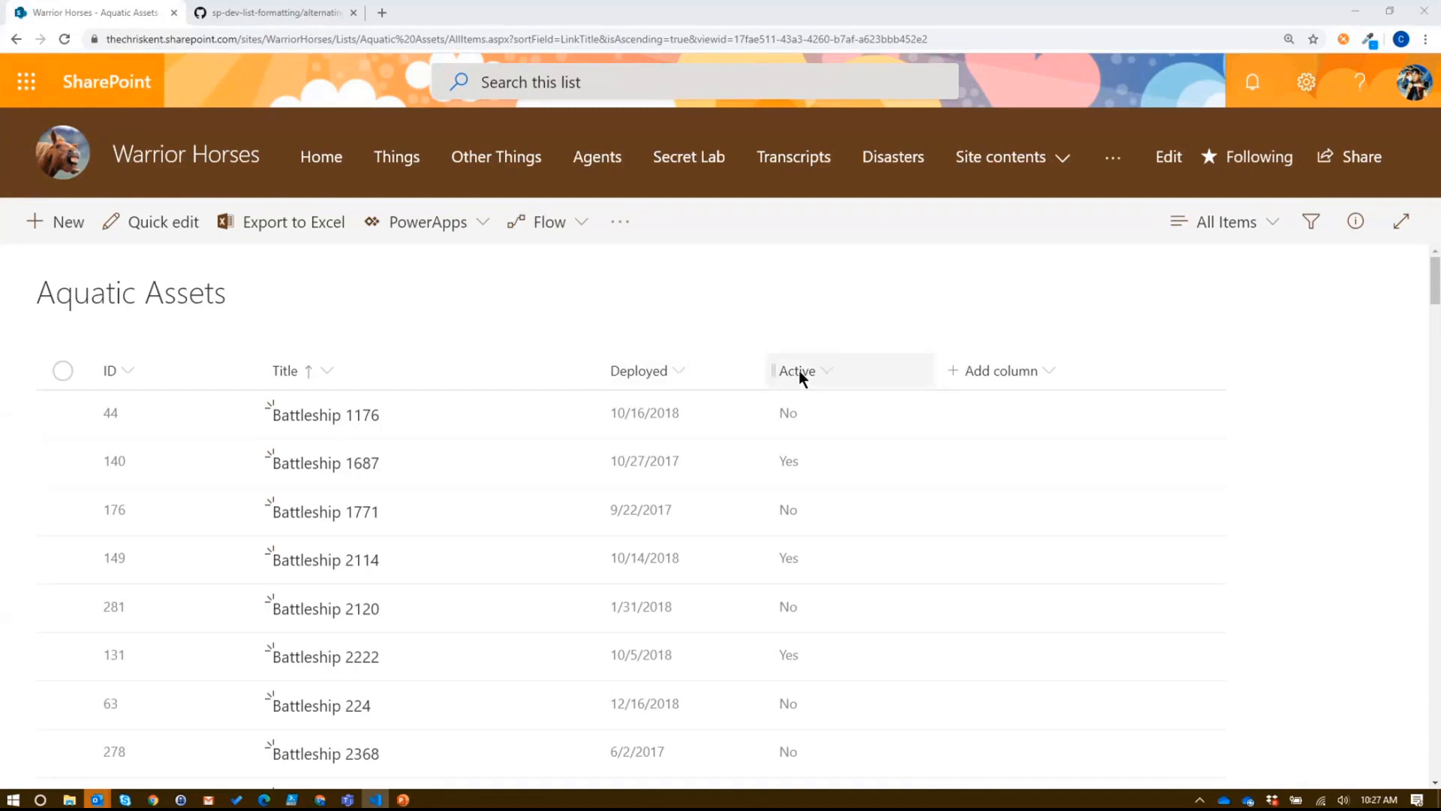
# Format the Active column with the ocean-scene JSON, preview it and save
pyautogui.click(800, 371)
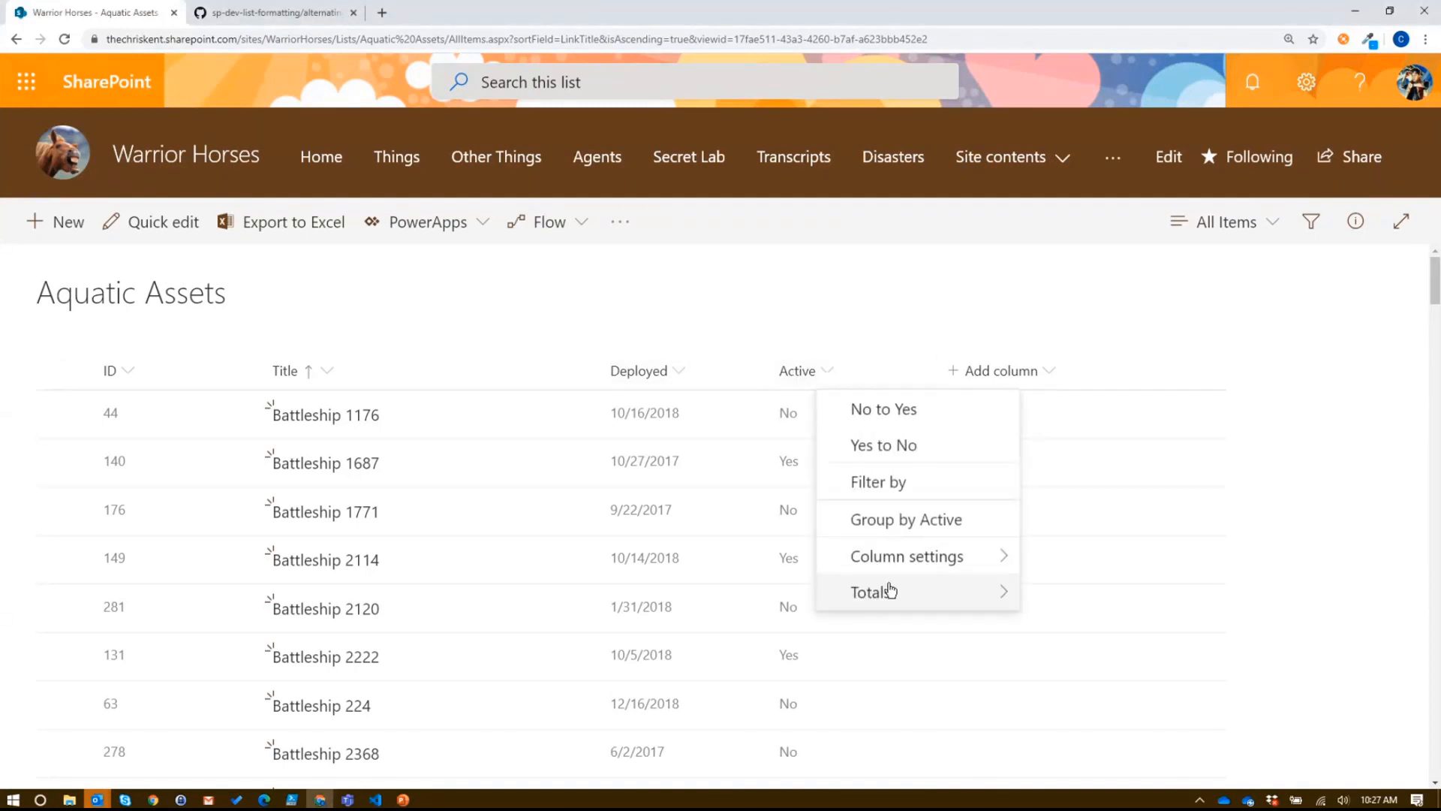
pyautogui.click(907, 556)
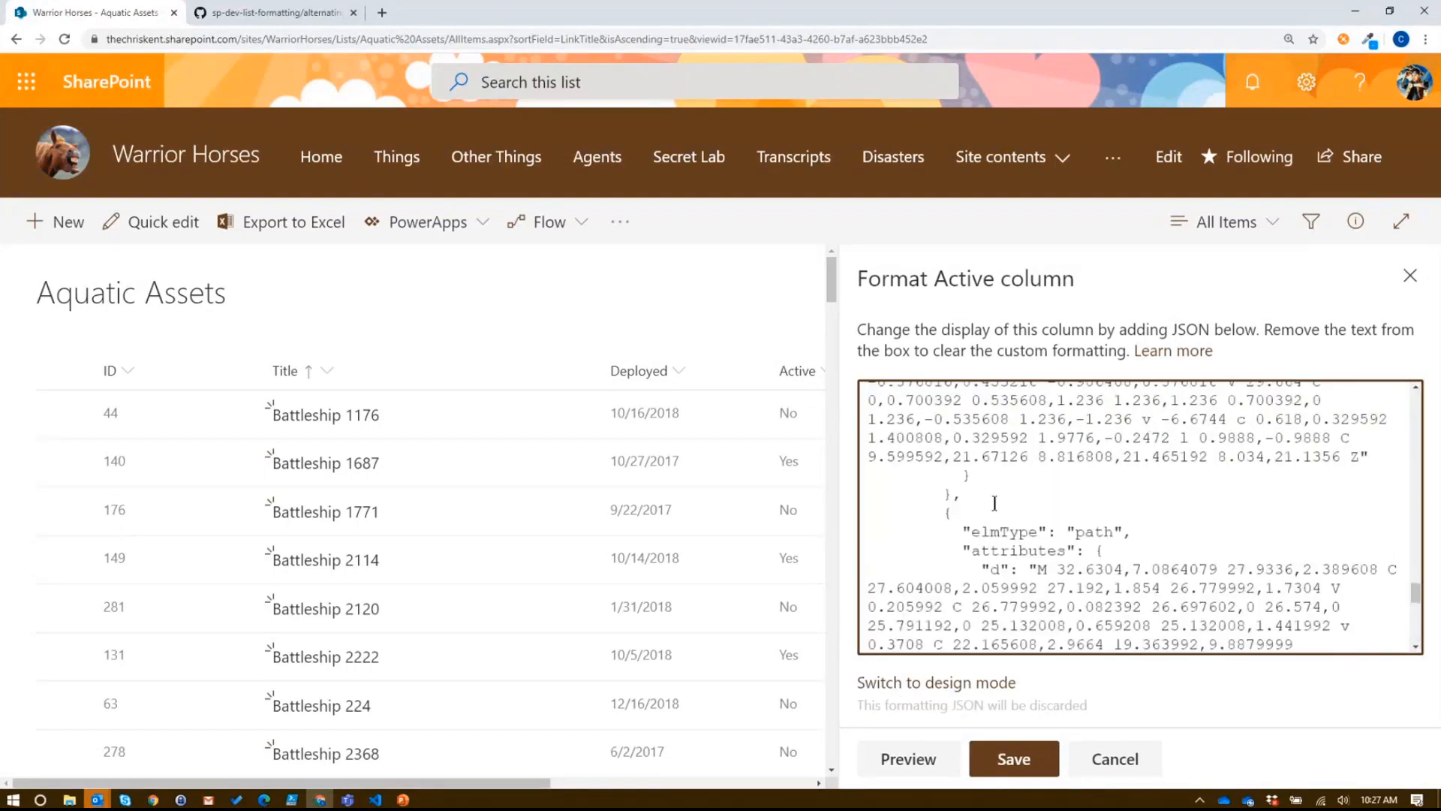
pyautogui.scroll(-3)
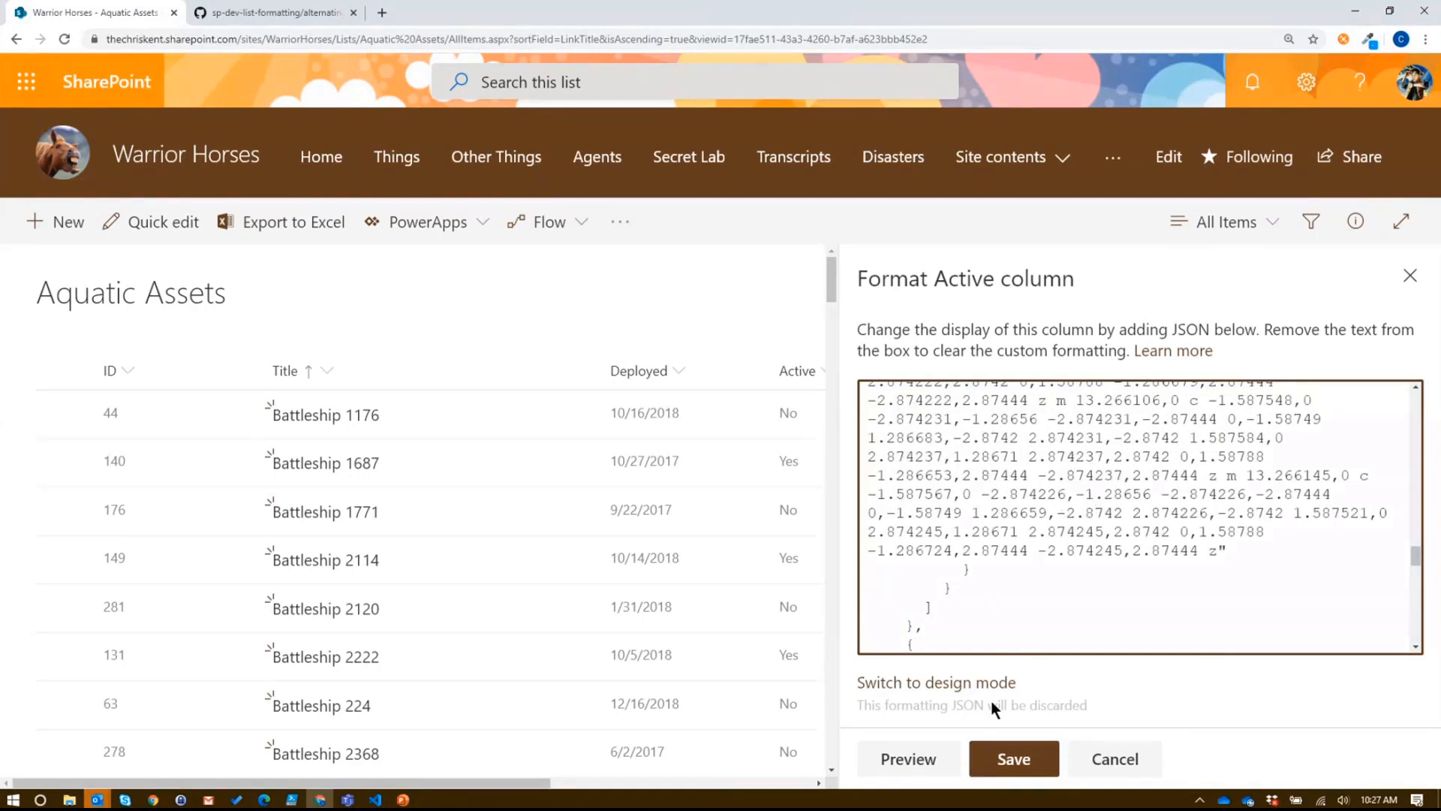
pyautogui.moveTo(908, 758)
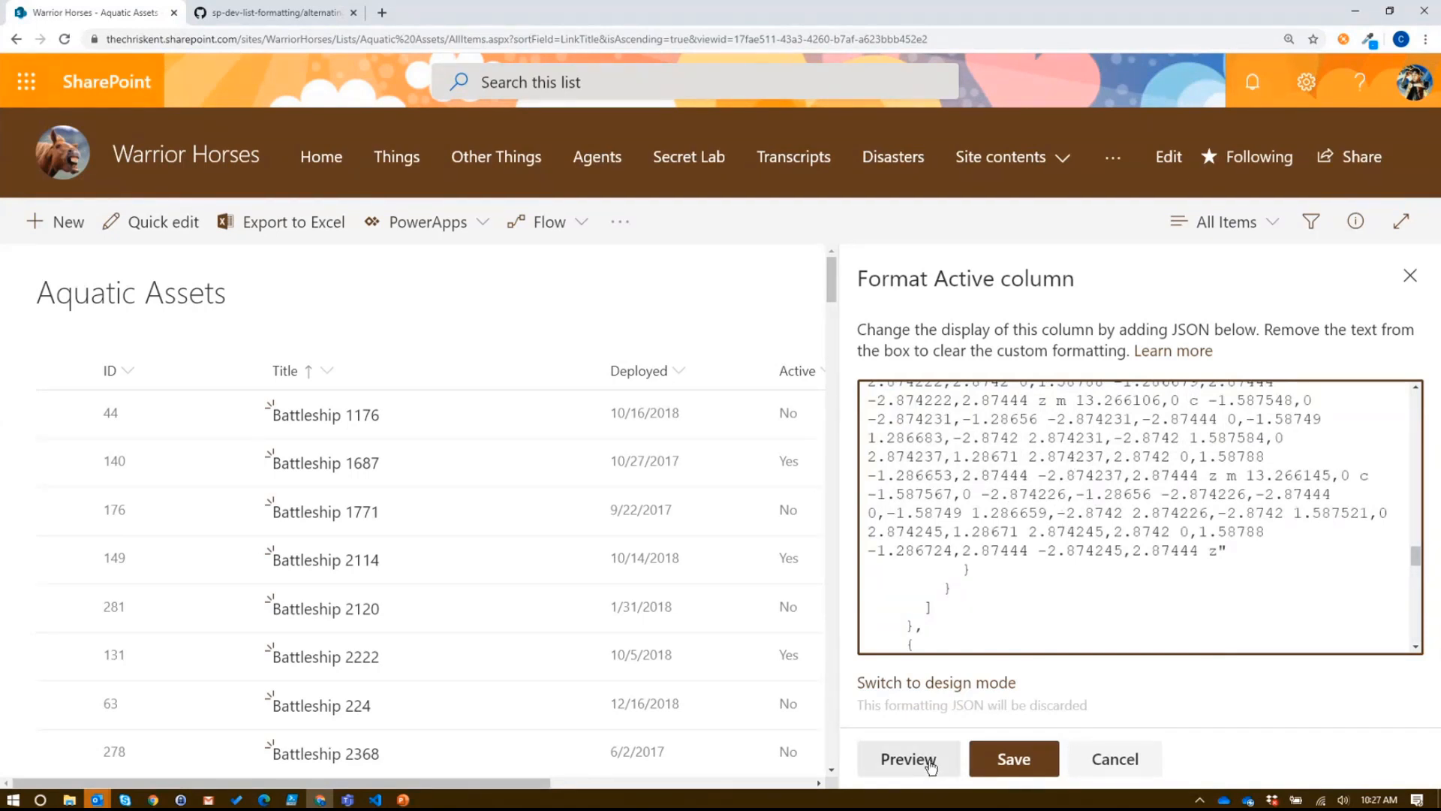
pyautogui.click(907, 758)
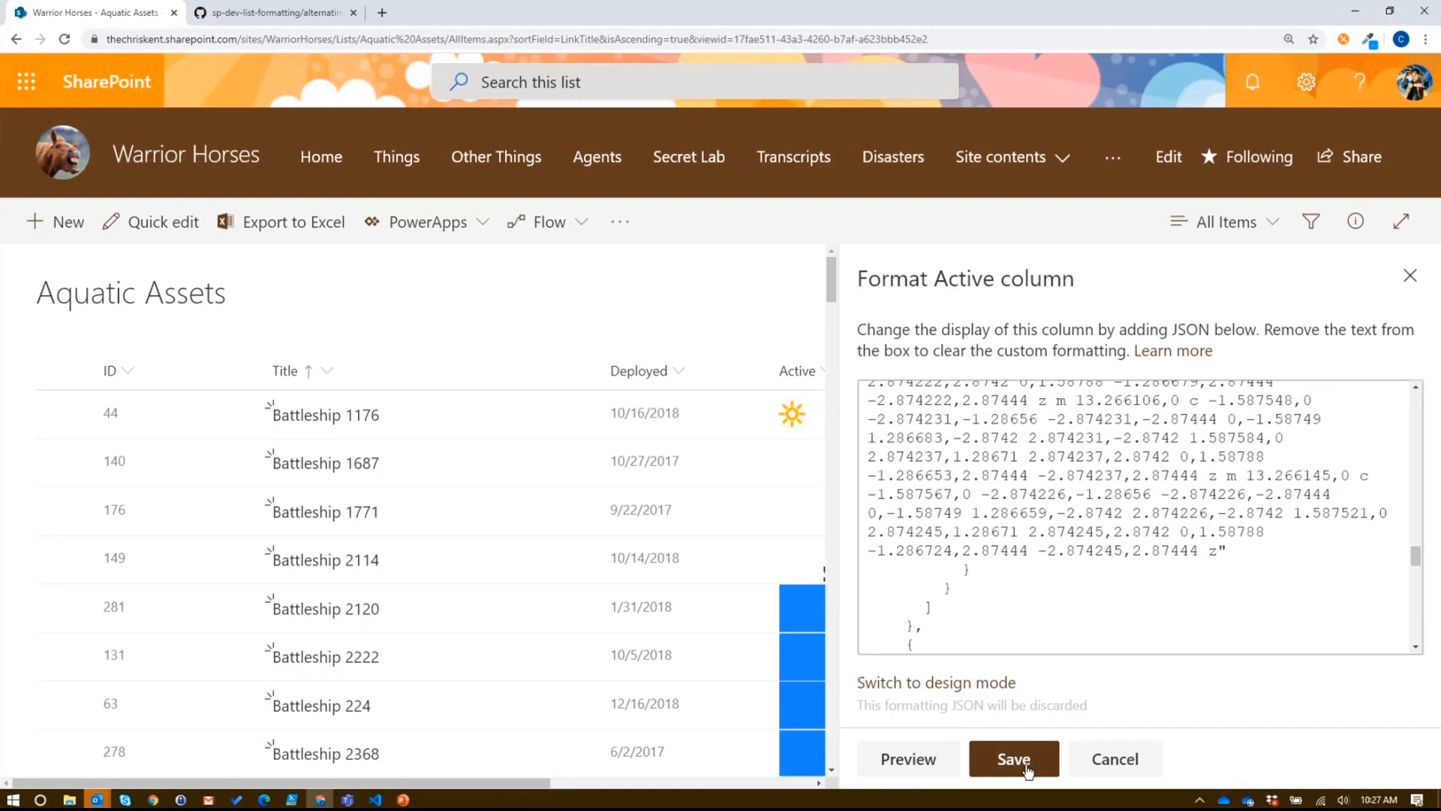
pyautogui.click(1014, 758)
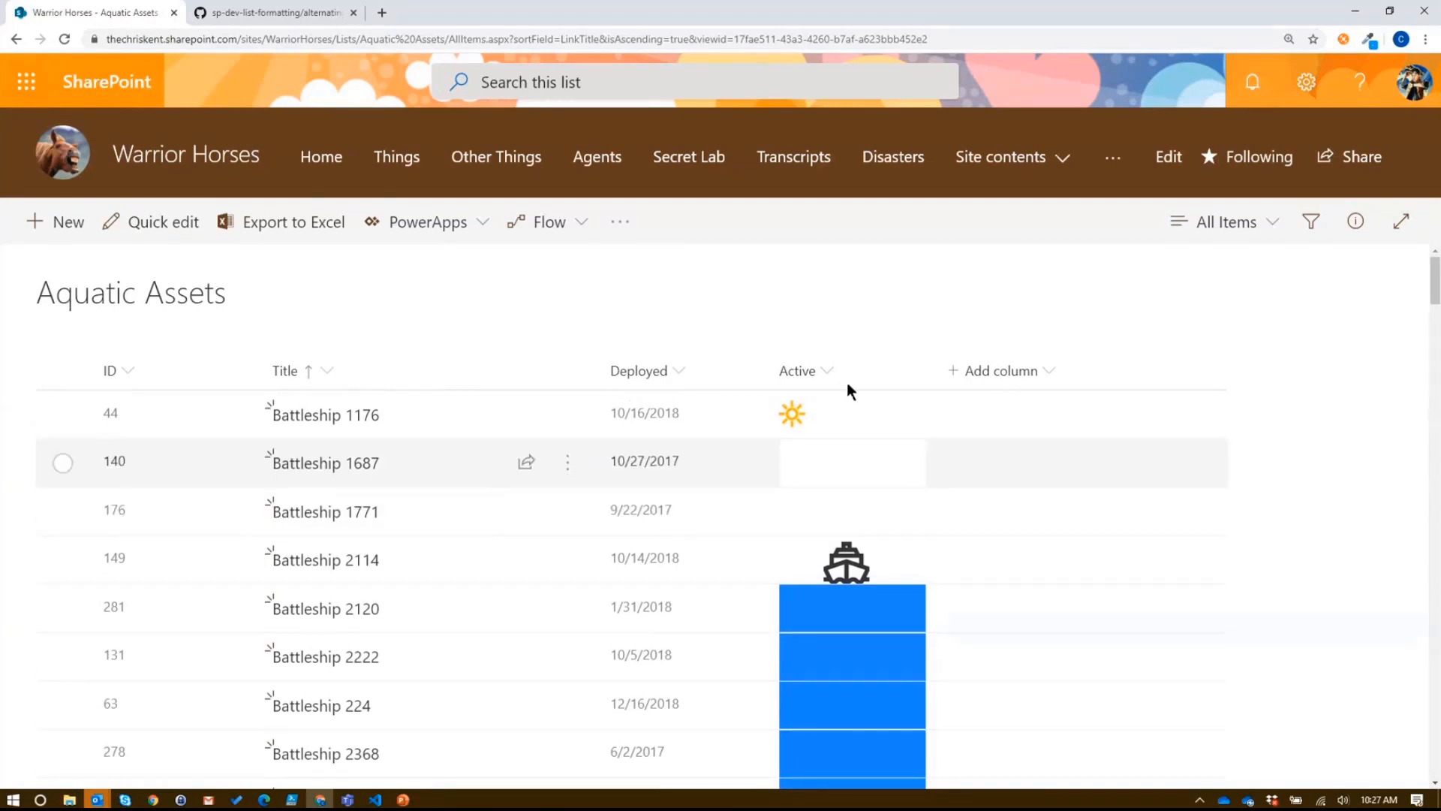
pyautogui.moveTo(836, 576)
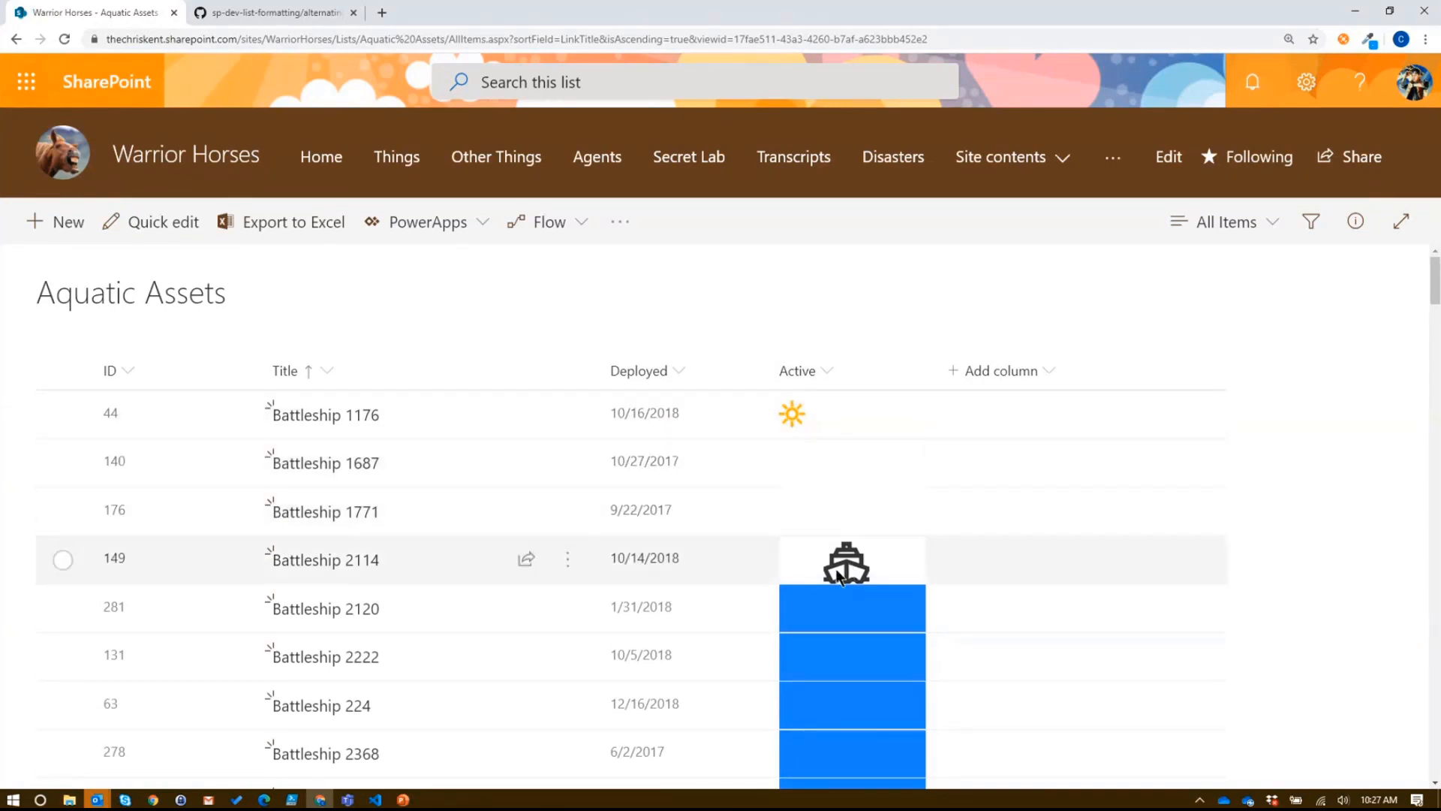
# Scroll down Aquatic Assets past the fish and submarine to the Sea Horse rows
pyautogui.scroll(-3)
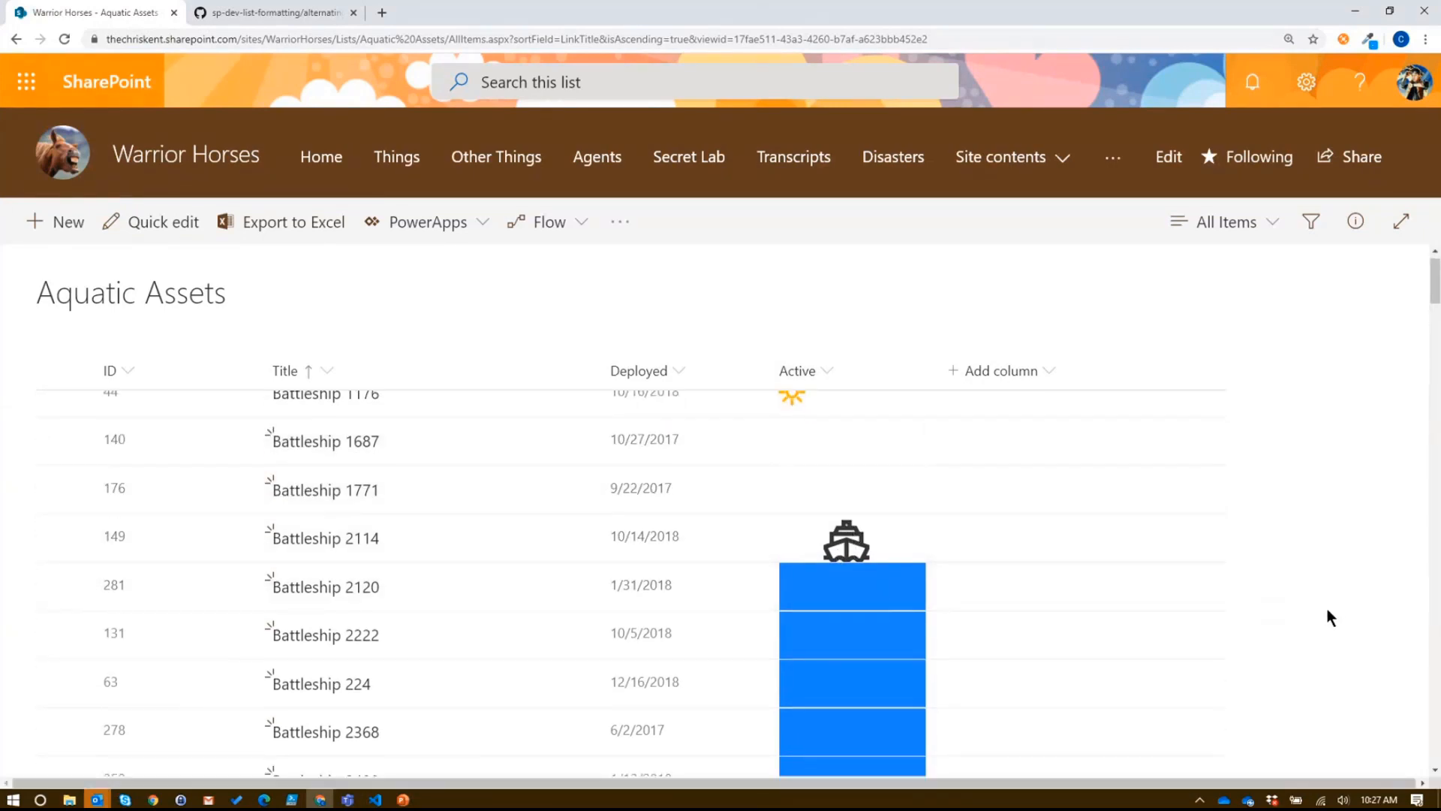
pyautogui.scroll(-3)
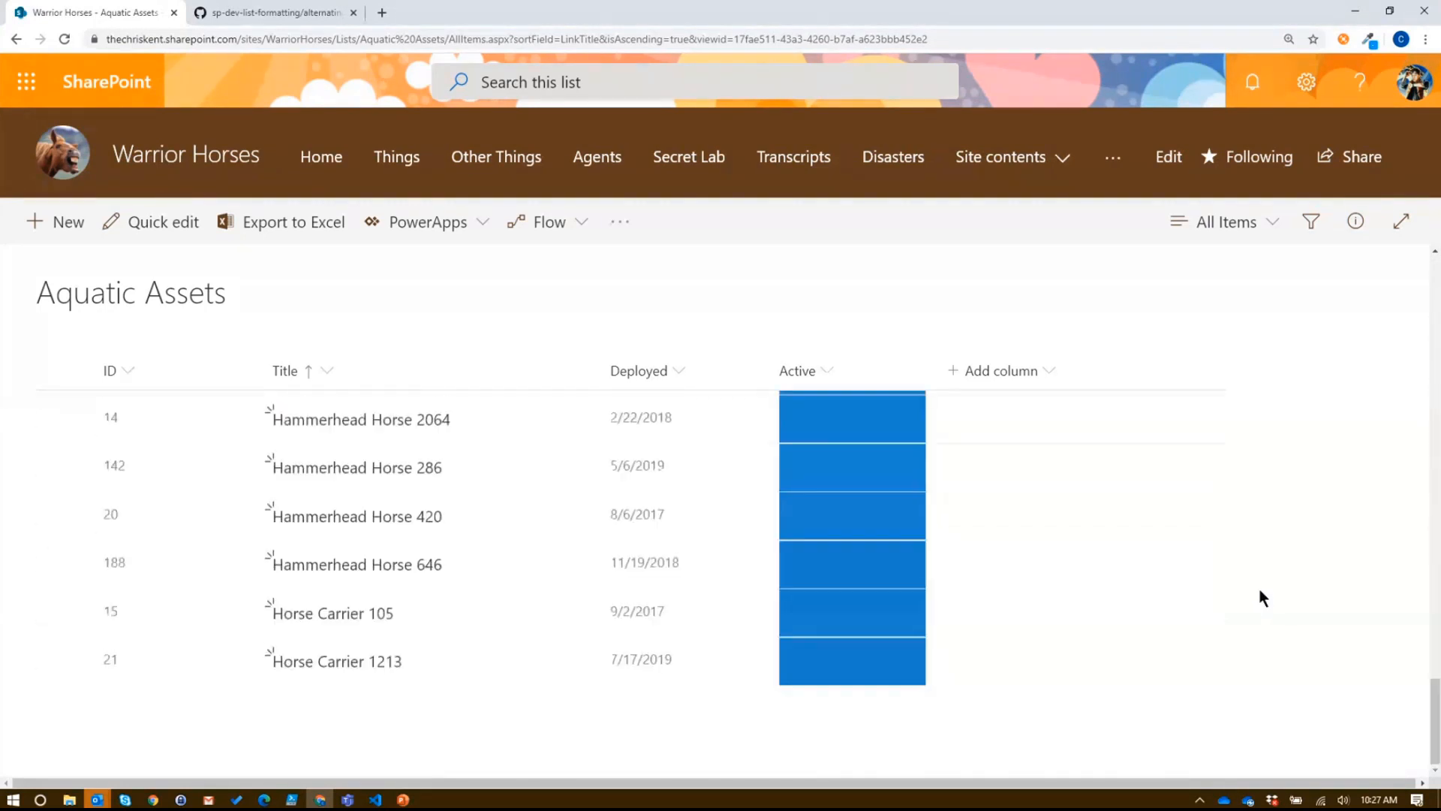
pyautogui.scroll(-3)
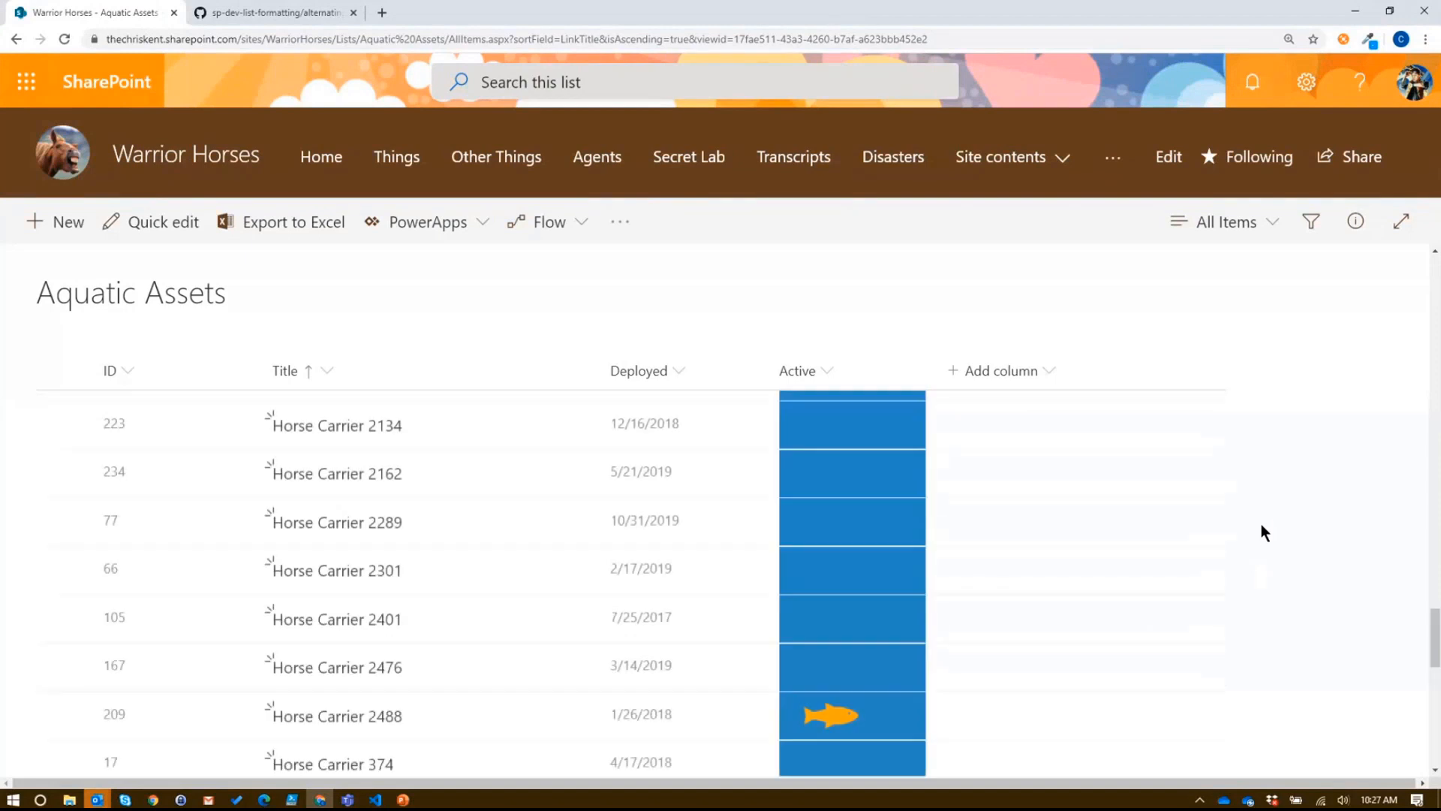
pyautogui.scroll(-3)
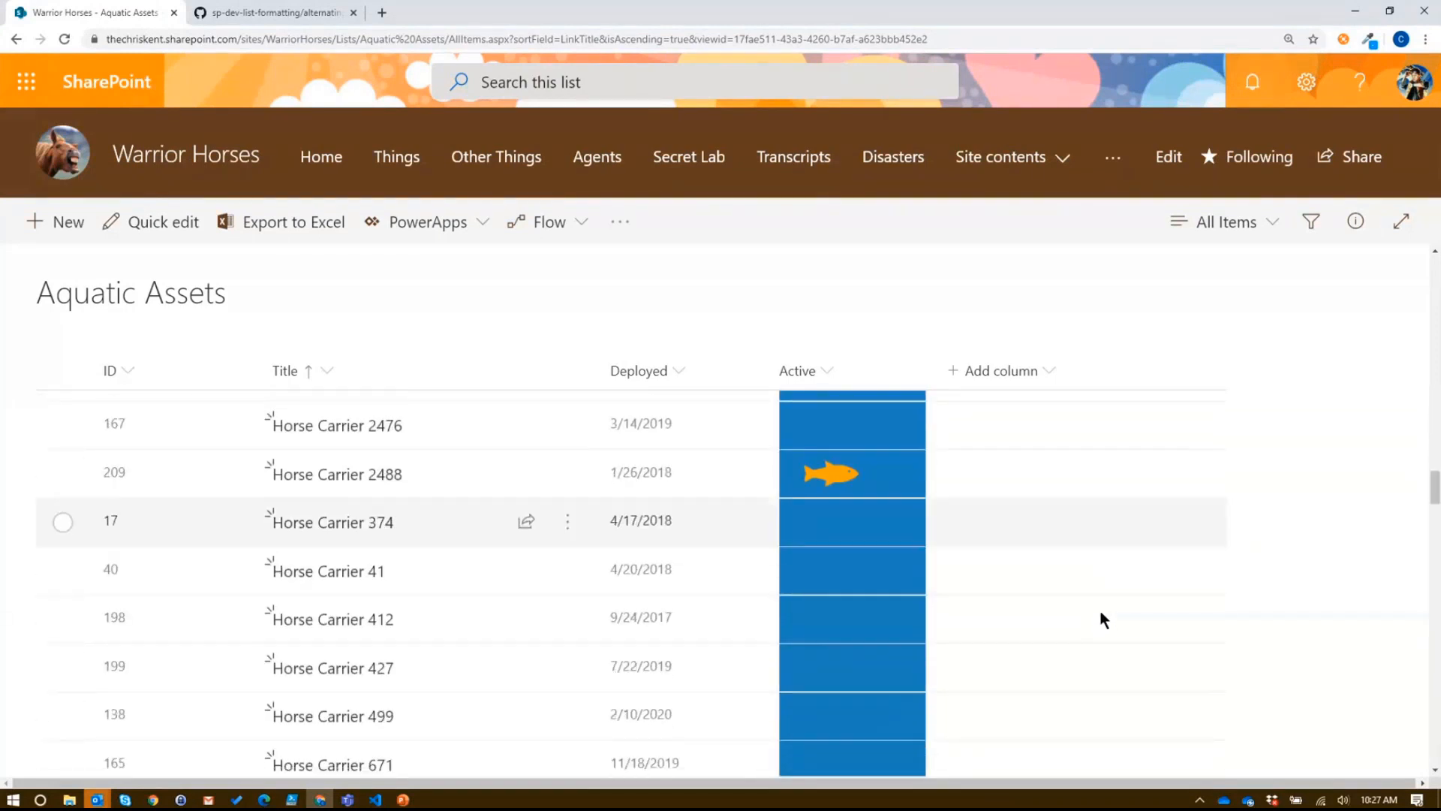
pyautogui.scroll(-3)
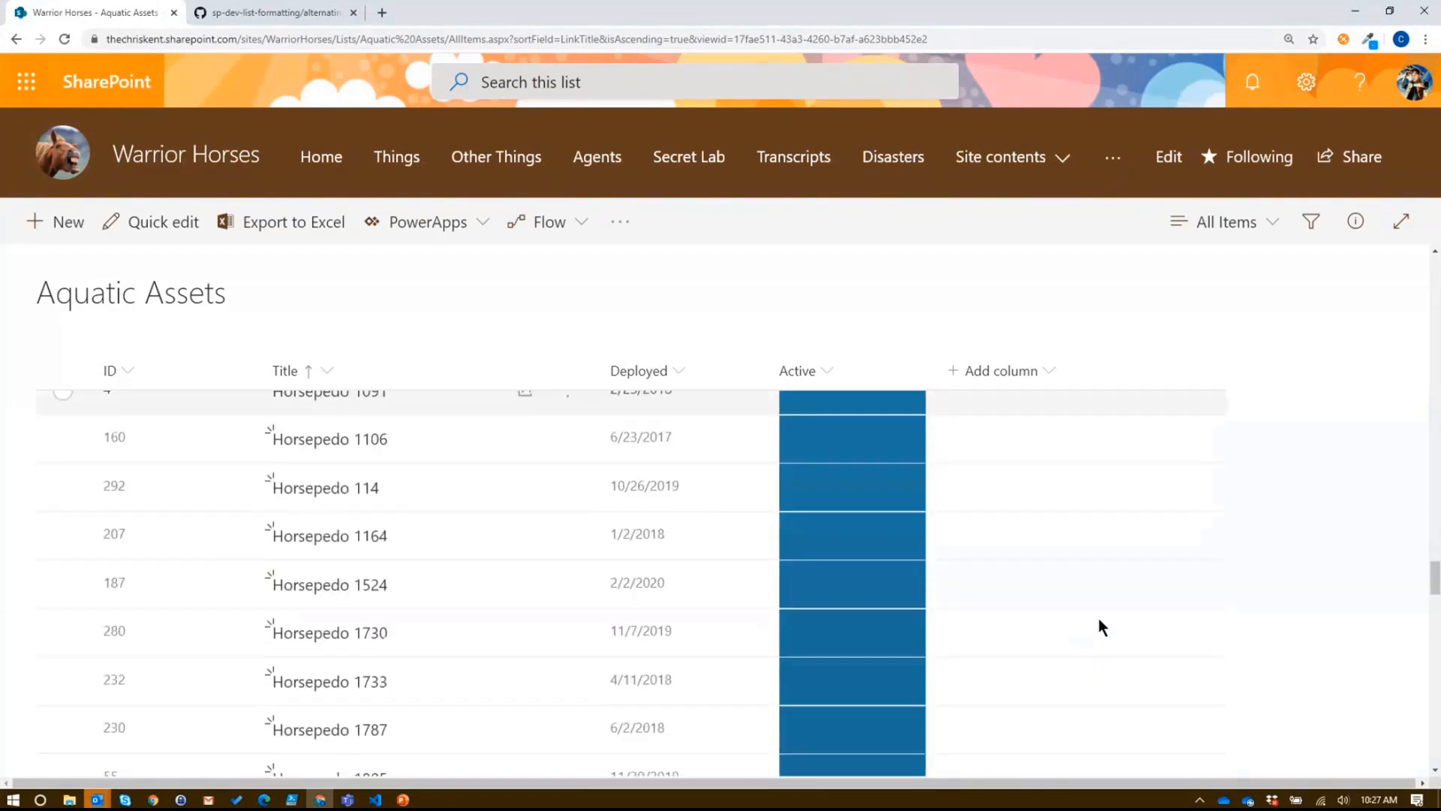
pyautogui.scroll(-3)
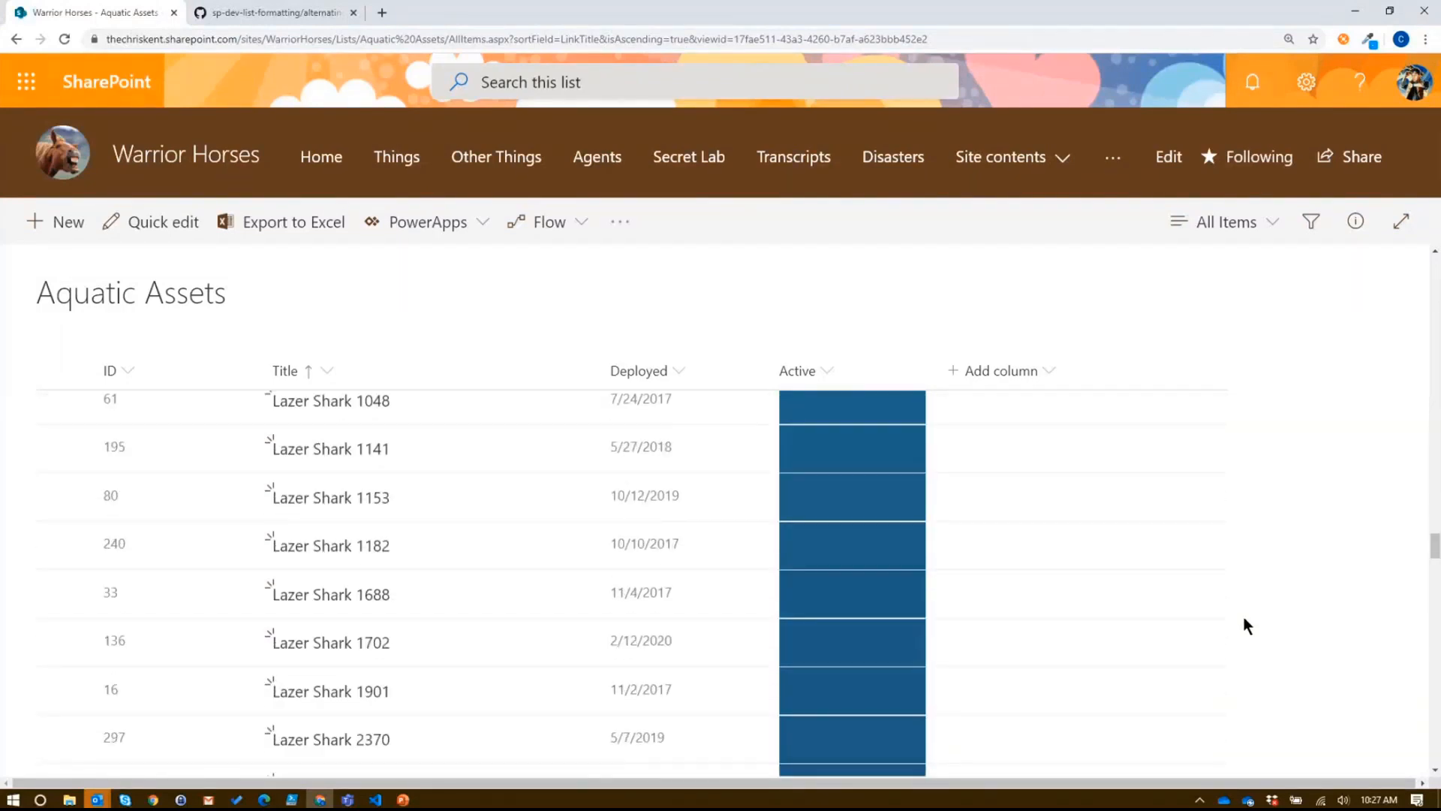
pyautogui.scroll(-3)
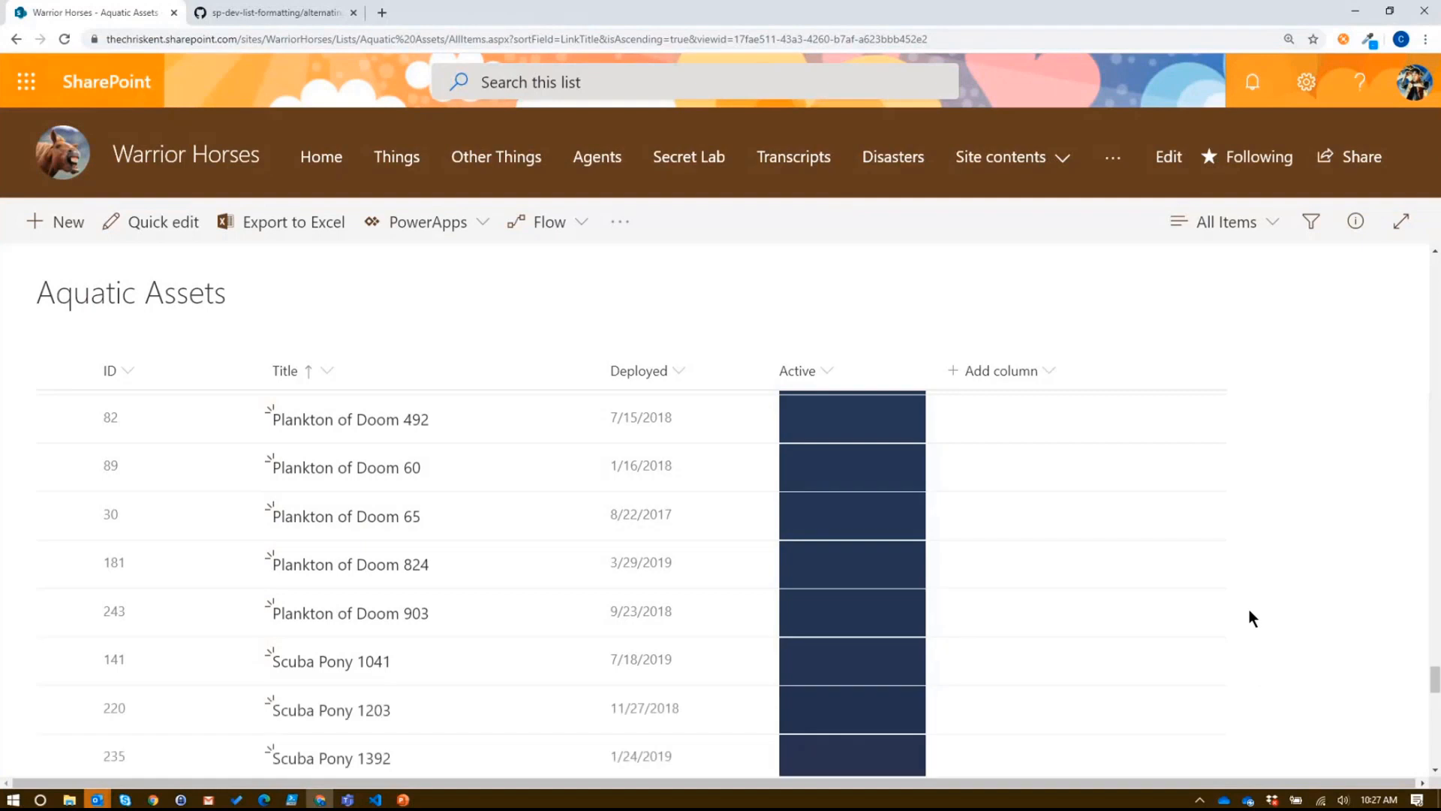
pyautogui.moveTo(1131, 623)
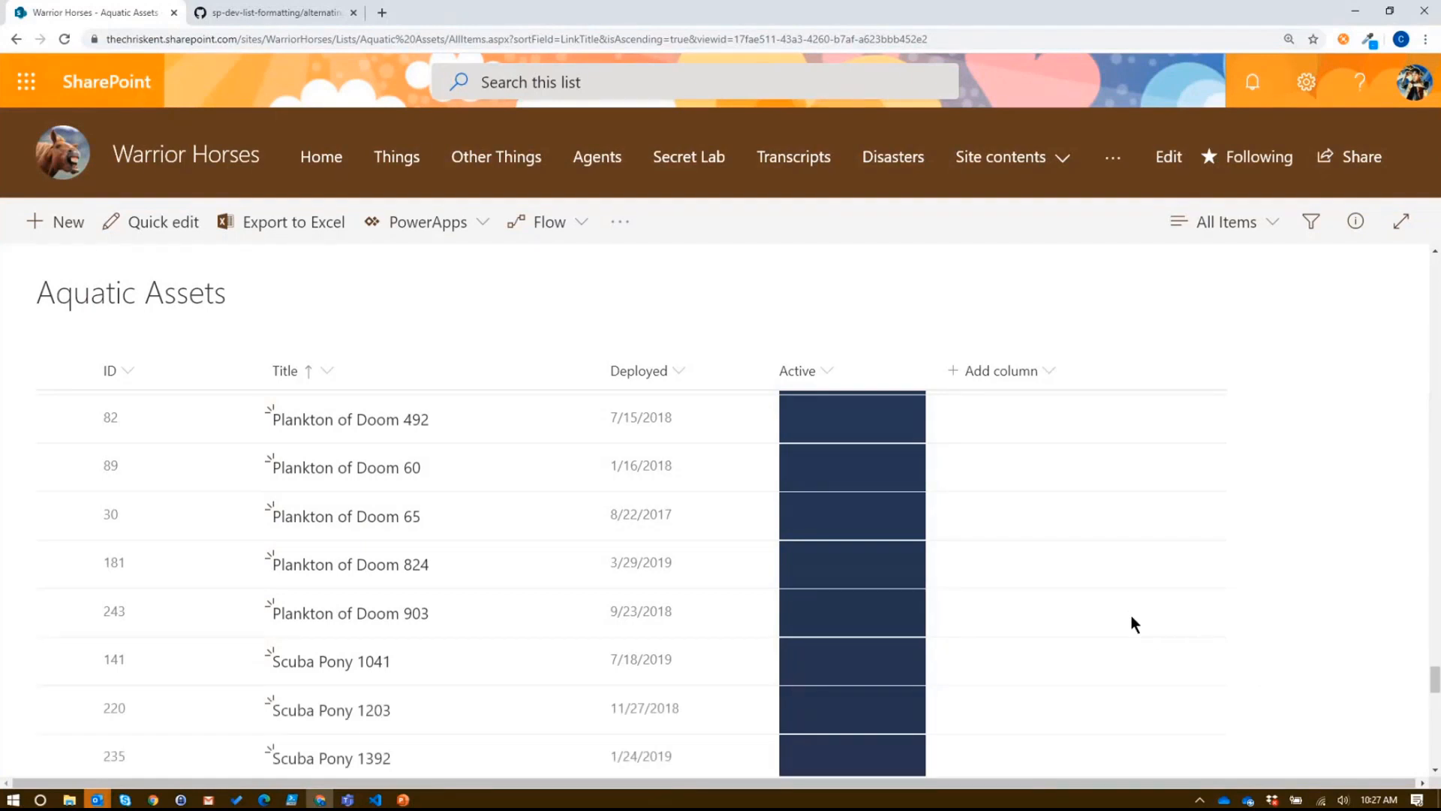
pyautogui.scroll(-3)
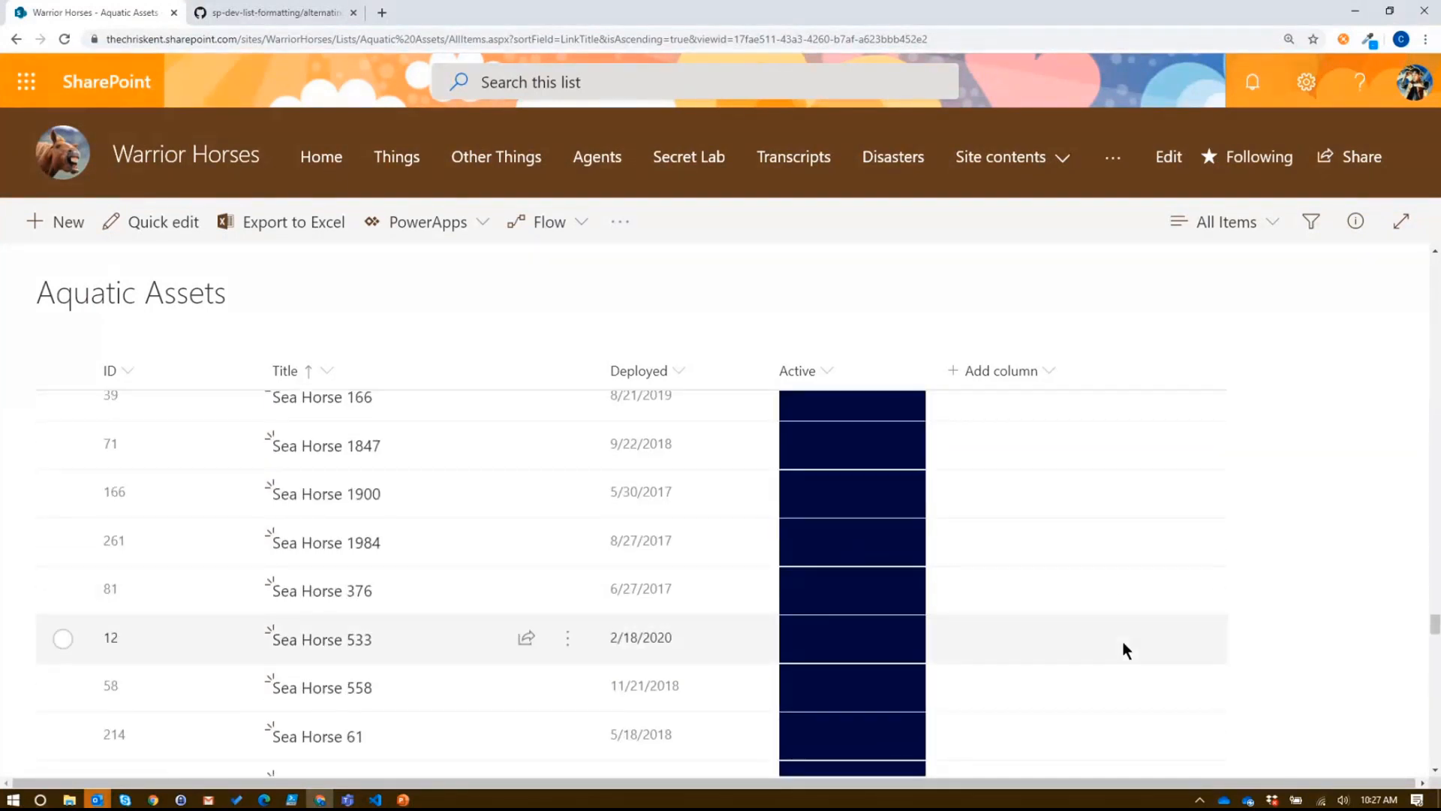
pyautogui.scroll(-3)
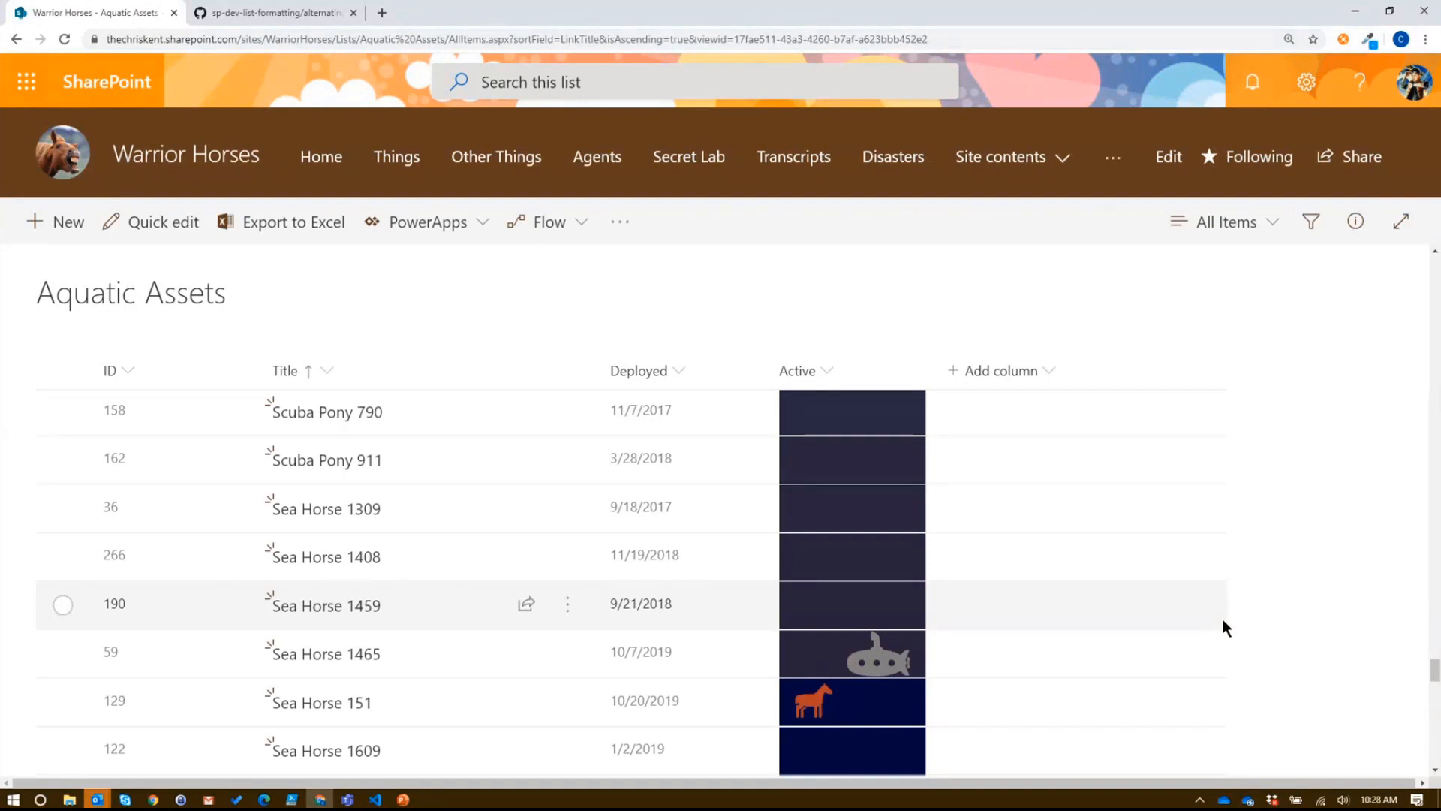
pyautogui.moveTo(843, 611)
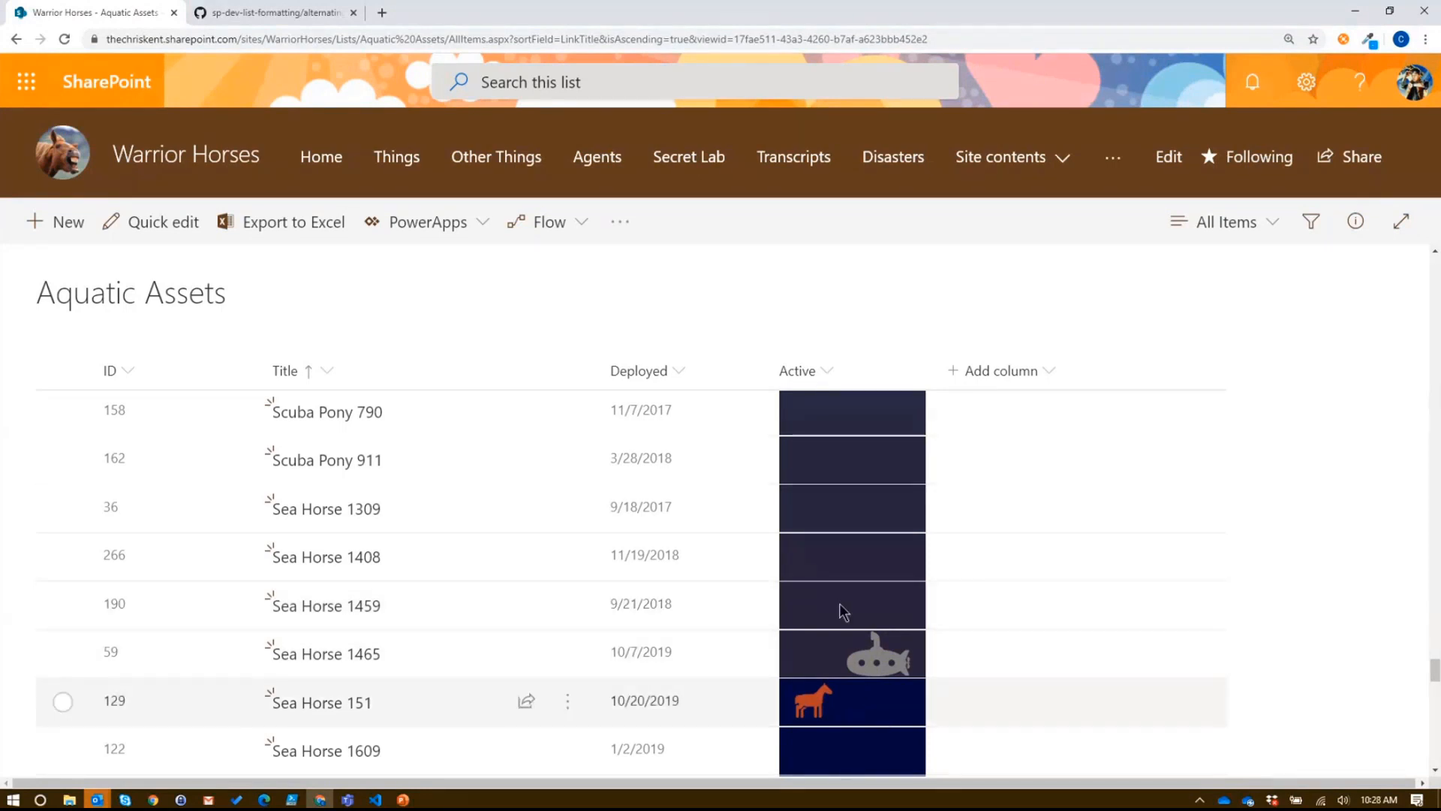
pyautogui.moveTo(835, 384)
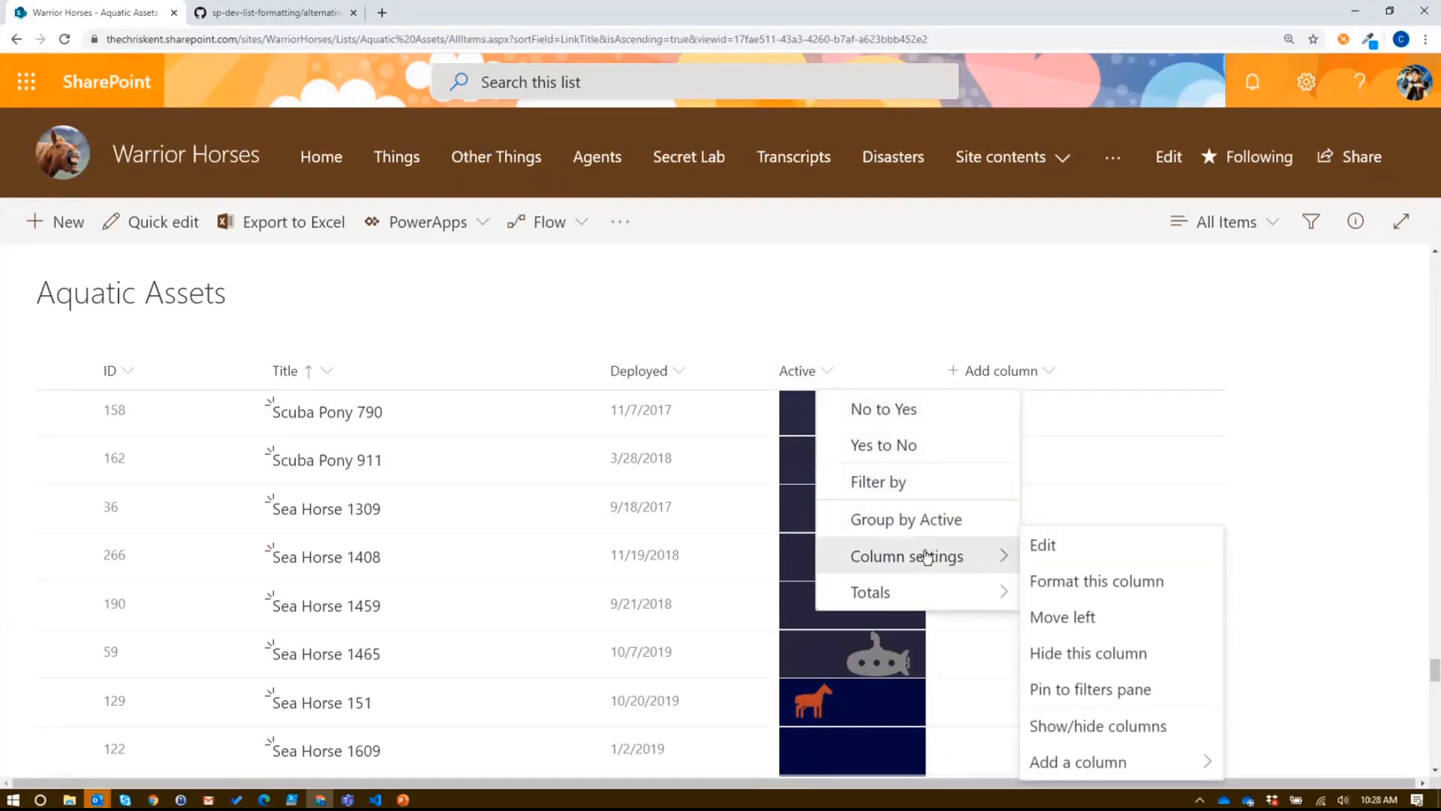
# Bring up the Active column's formatting JSON in Advanced mode and scroll through its rules
pyautogui.click(1096, 581)
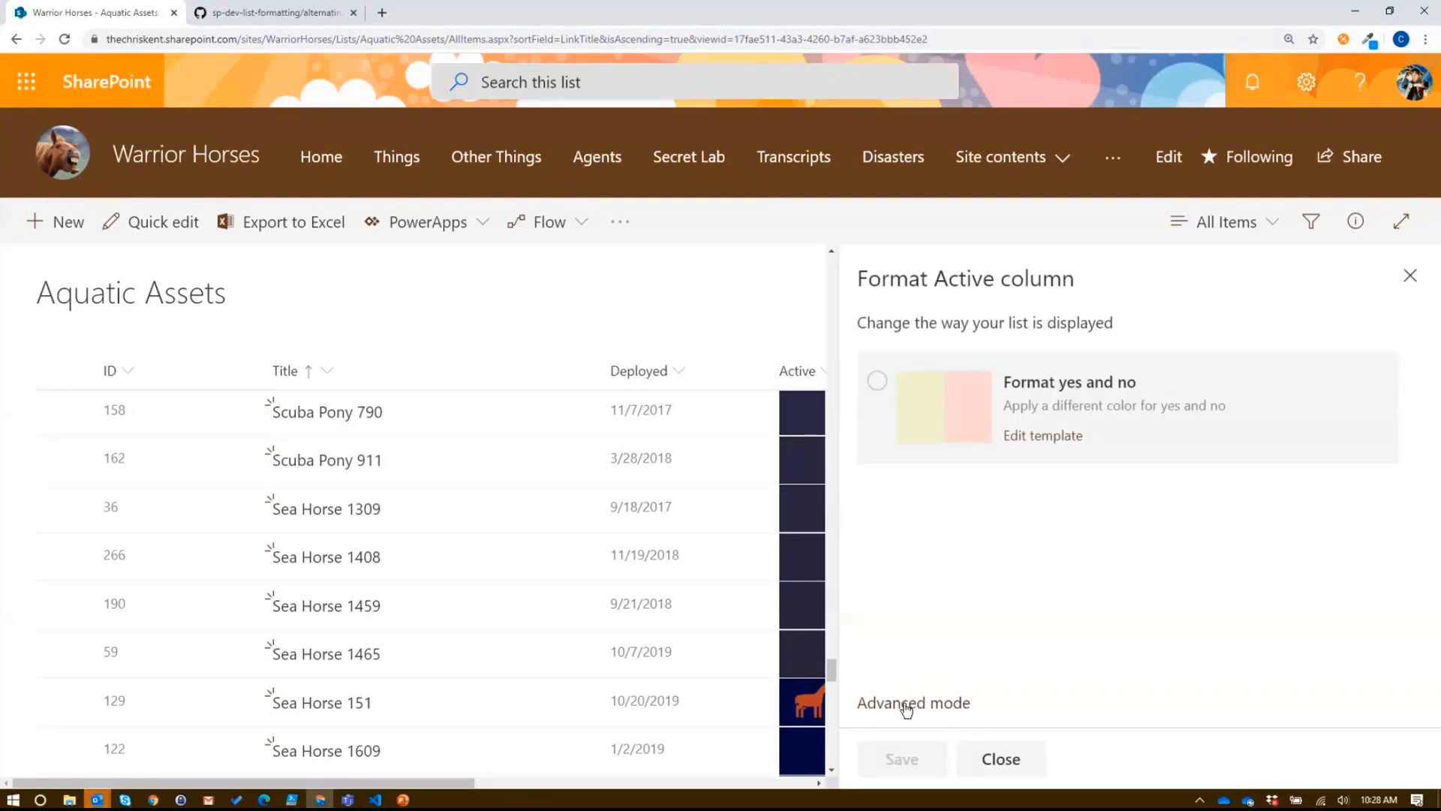
pyautogui.click(913, 702)
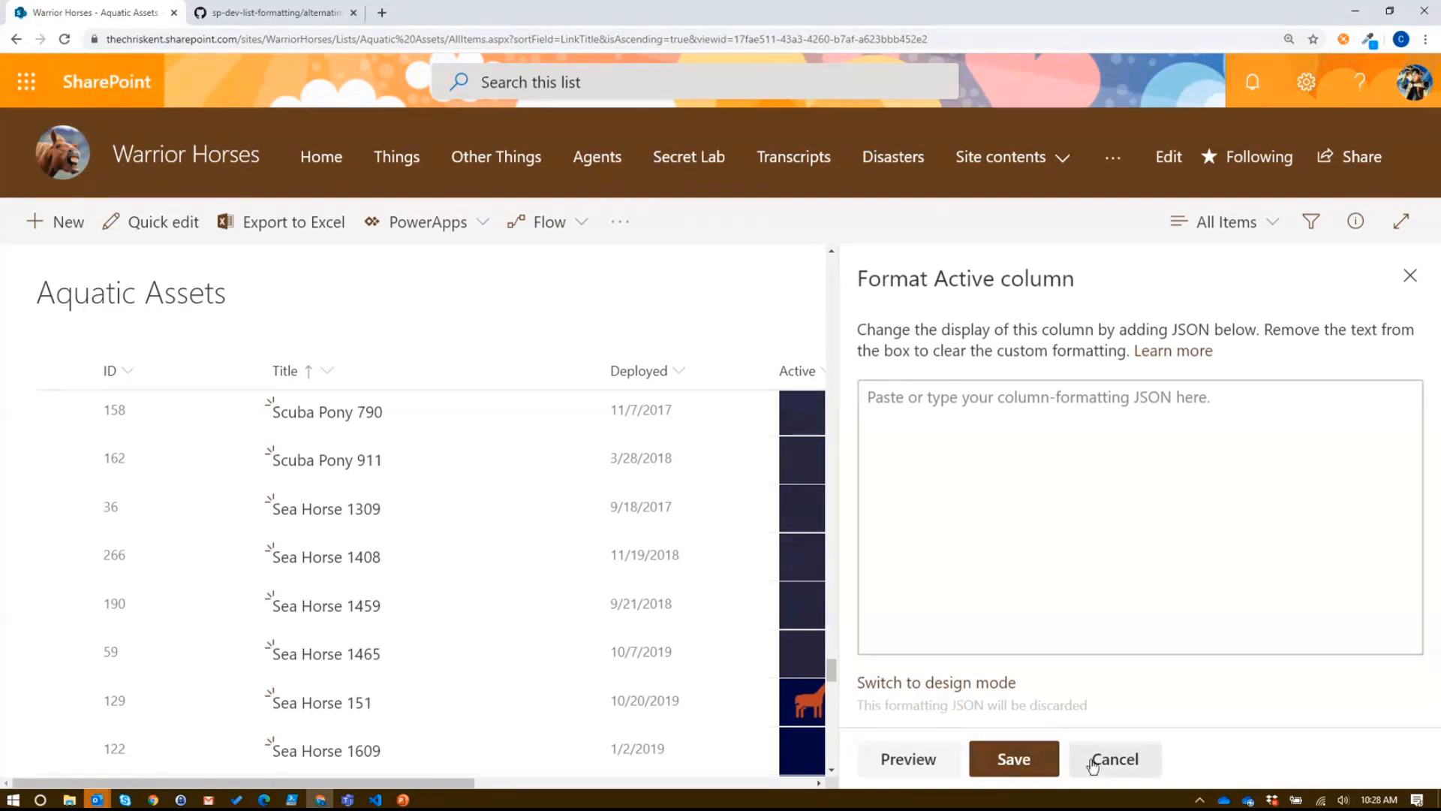
pyautogui.click(1007, 489)
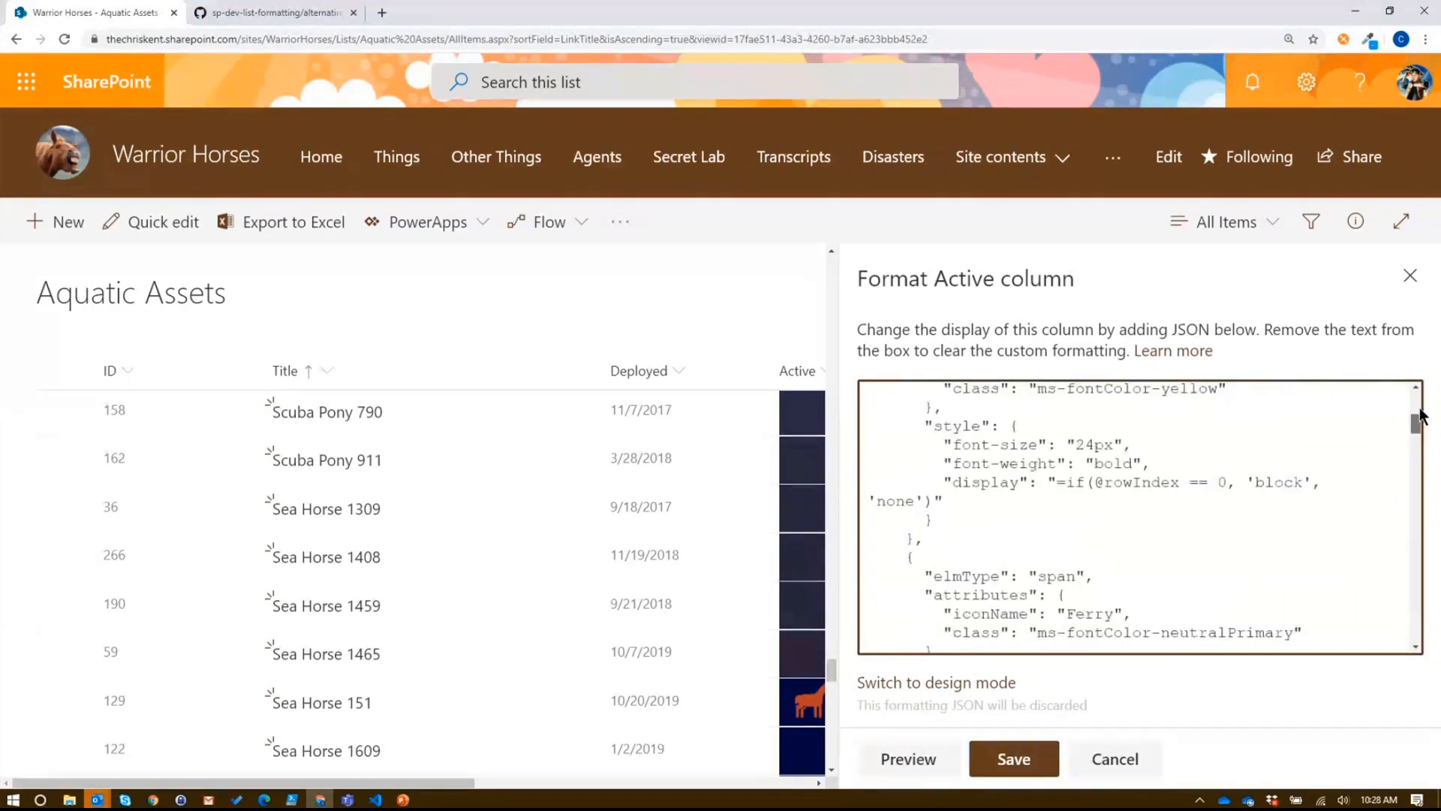
pyautogui.scroll(3)
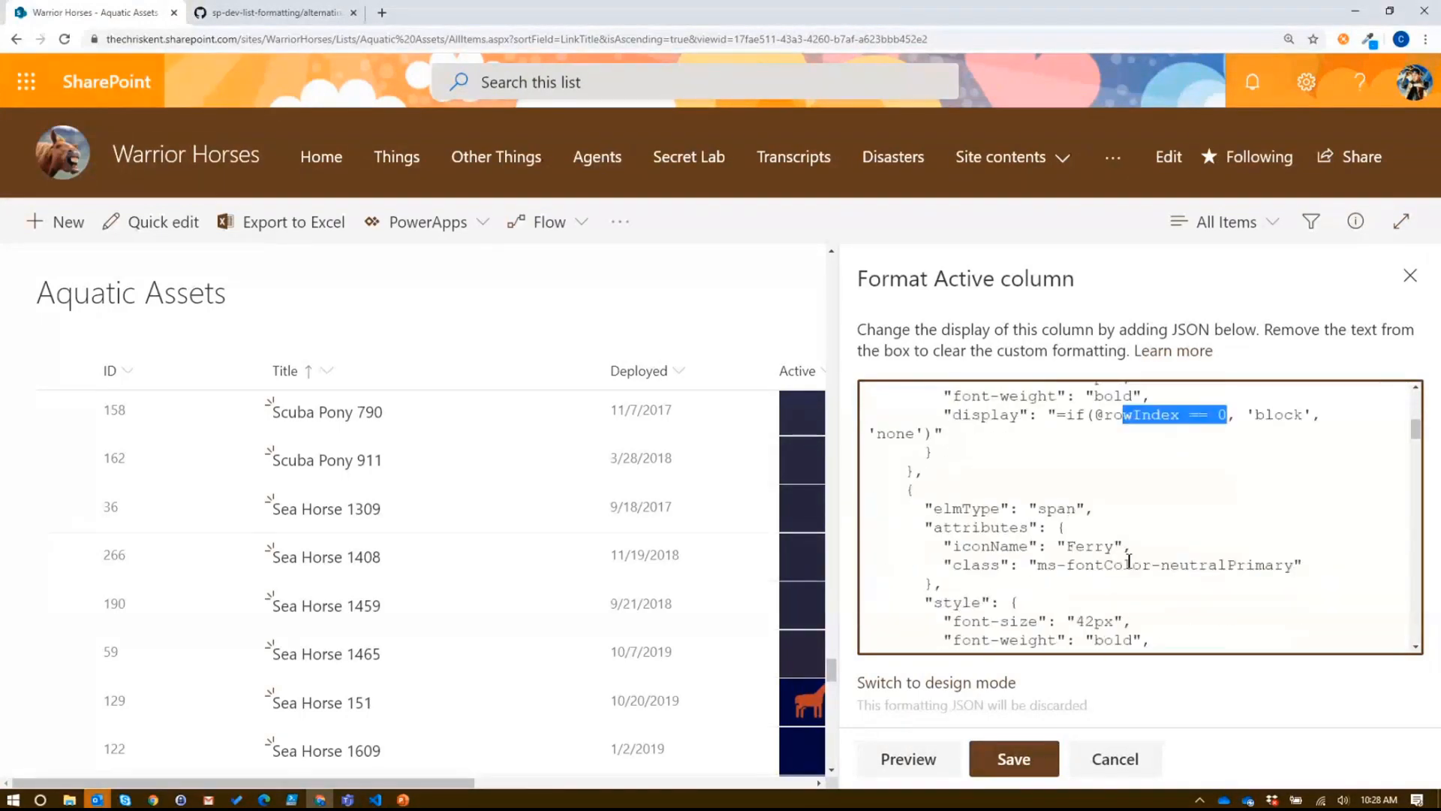
pyautogui.scroll(-3)
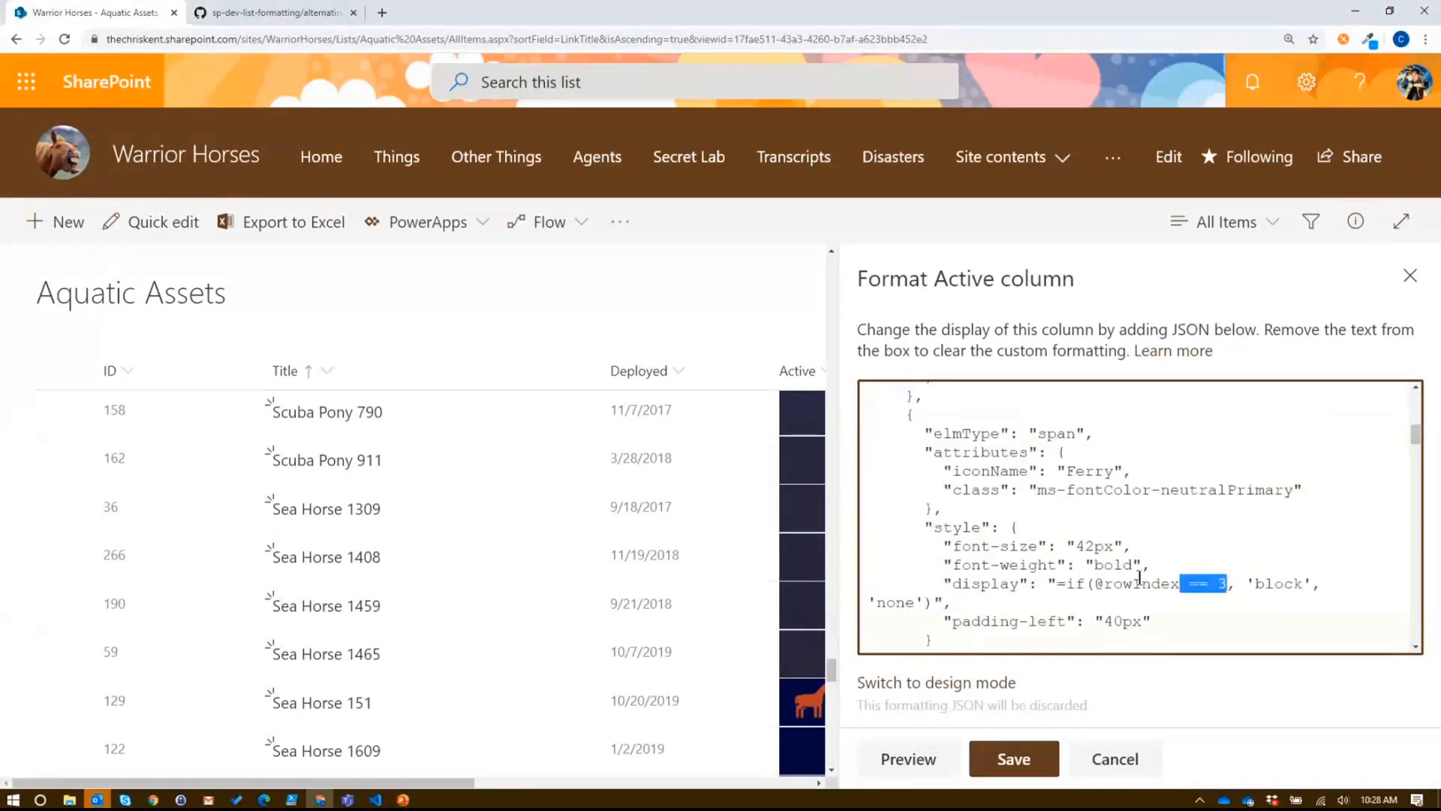
pyautogui.scroll(-3)
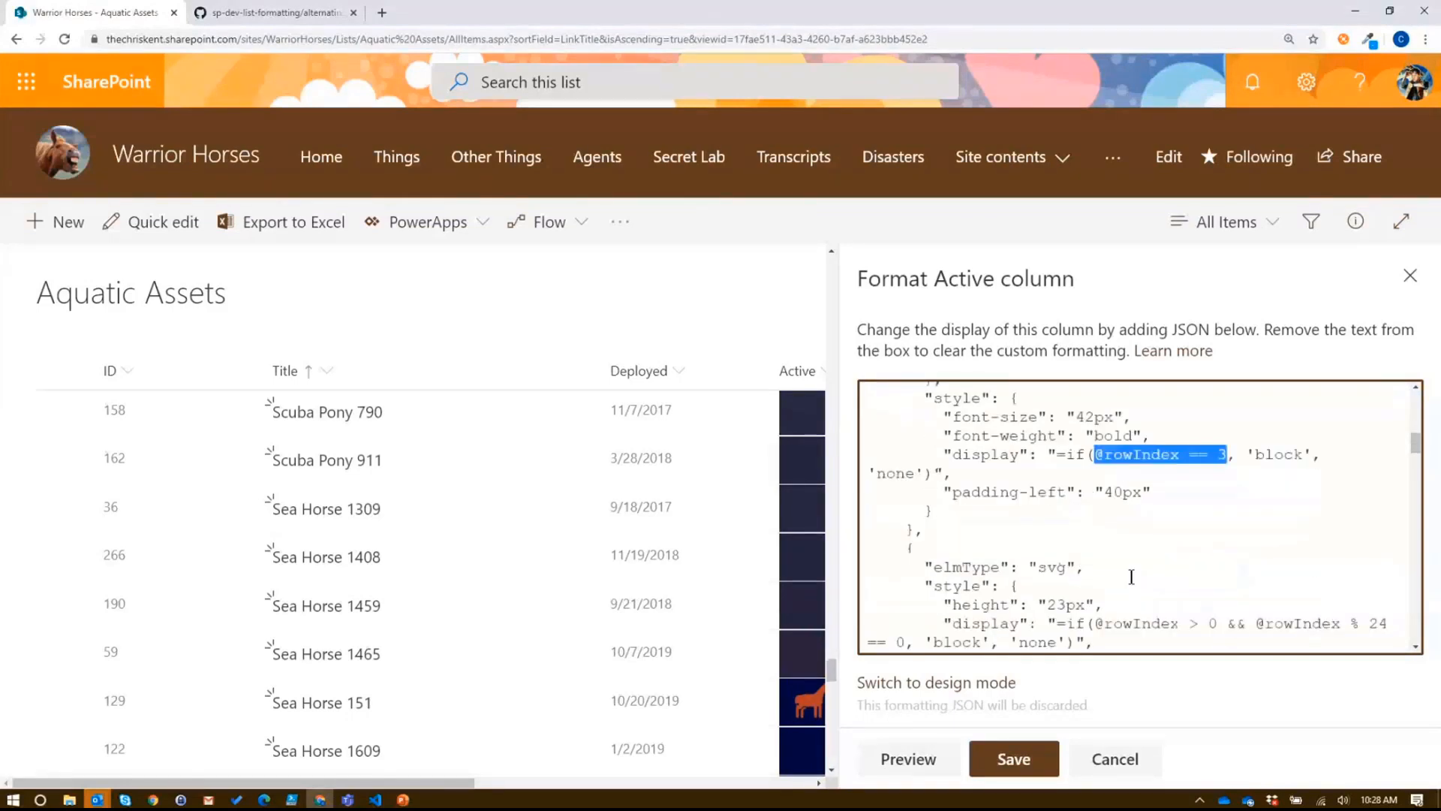
pyautogui.scroll(-3)
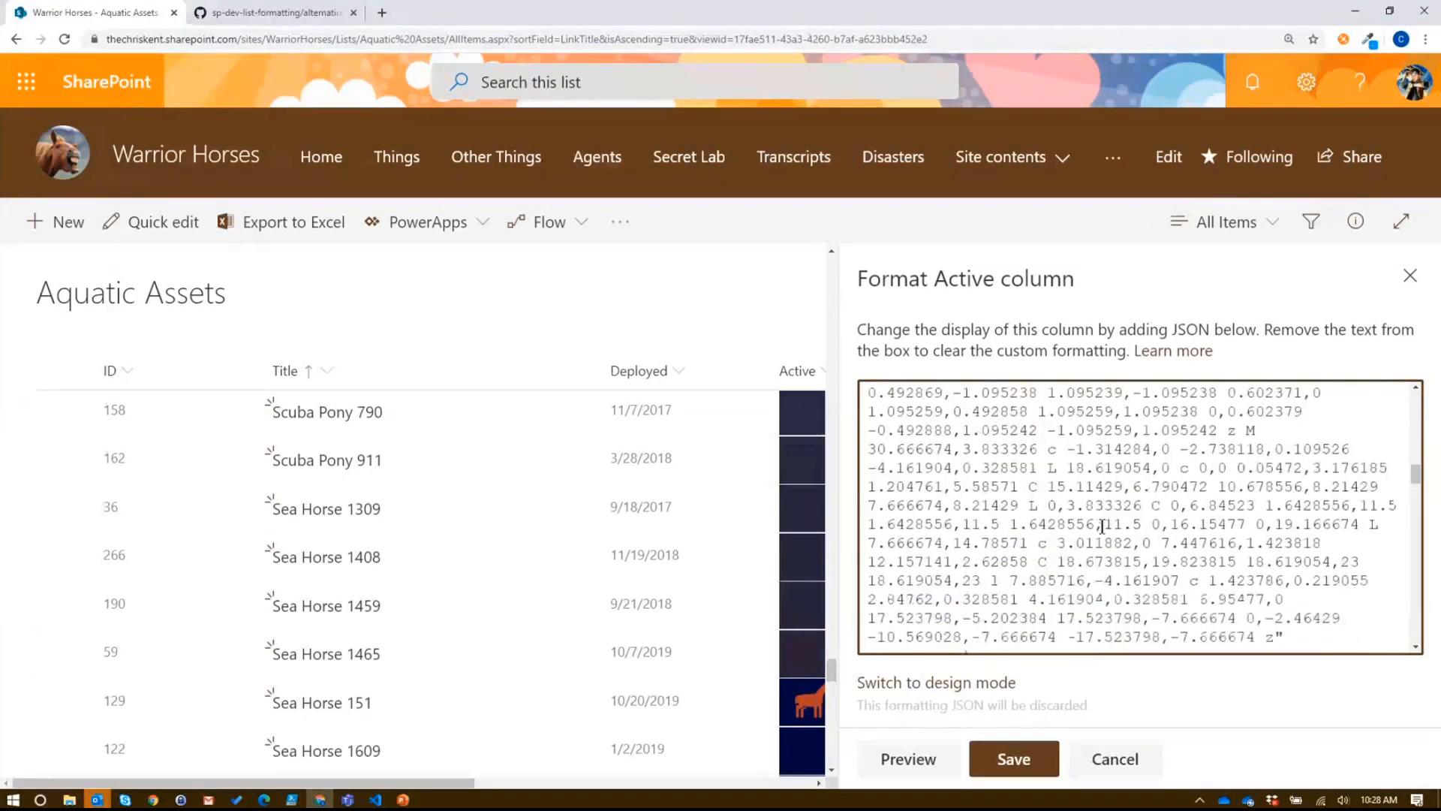
pyautogui.scroll(3)
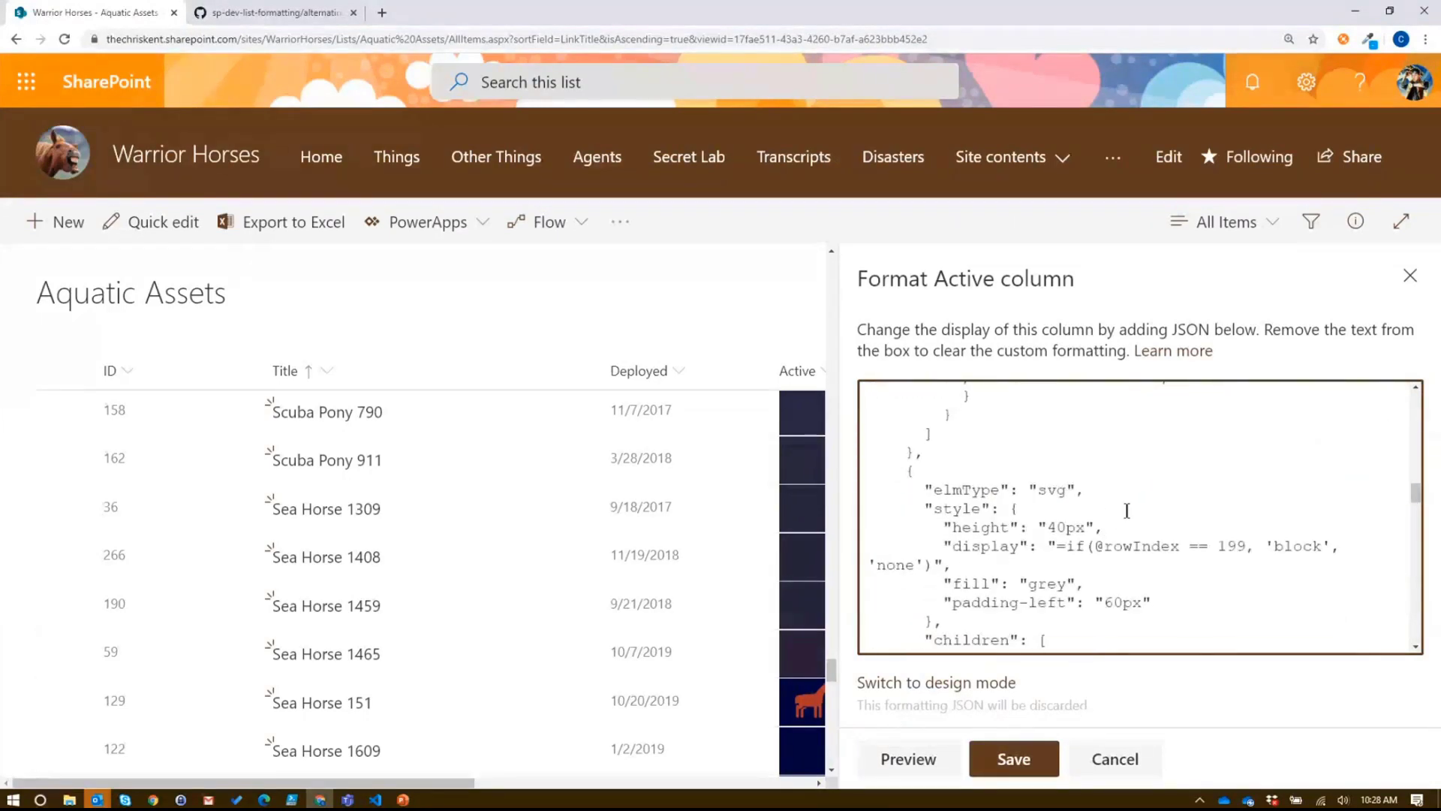
pyautogui.click(1246, 545)
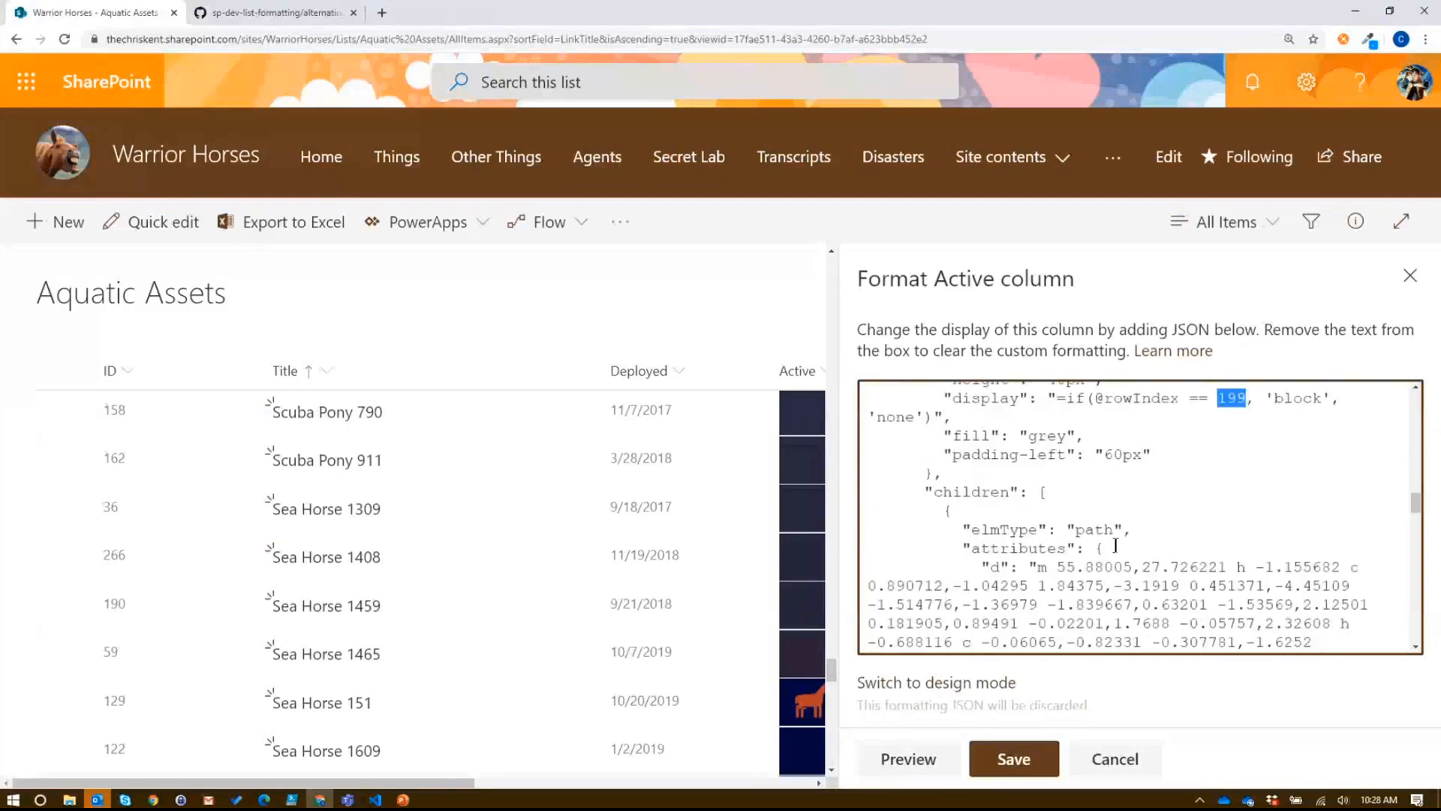
pyautogui.scroll(3)
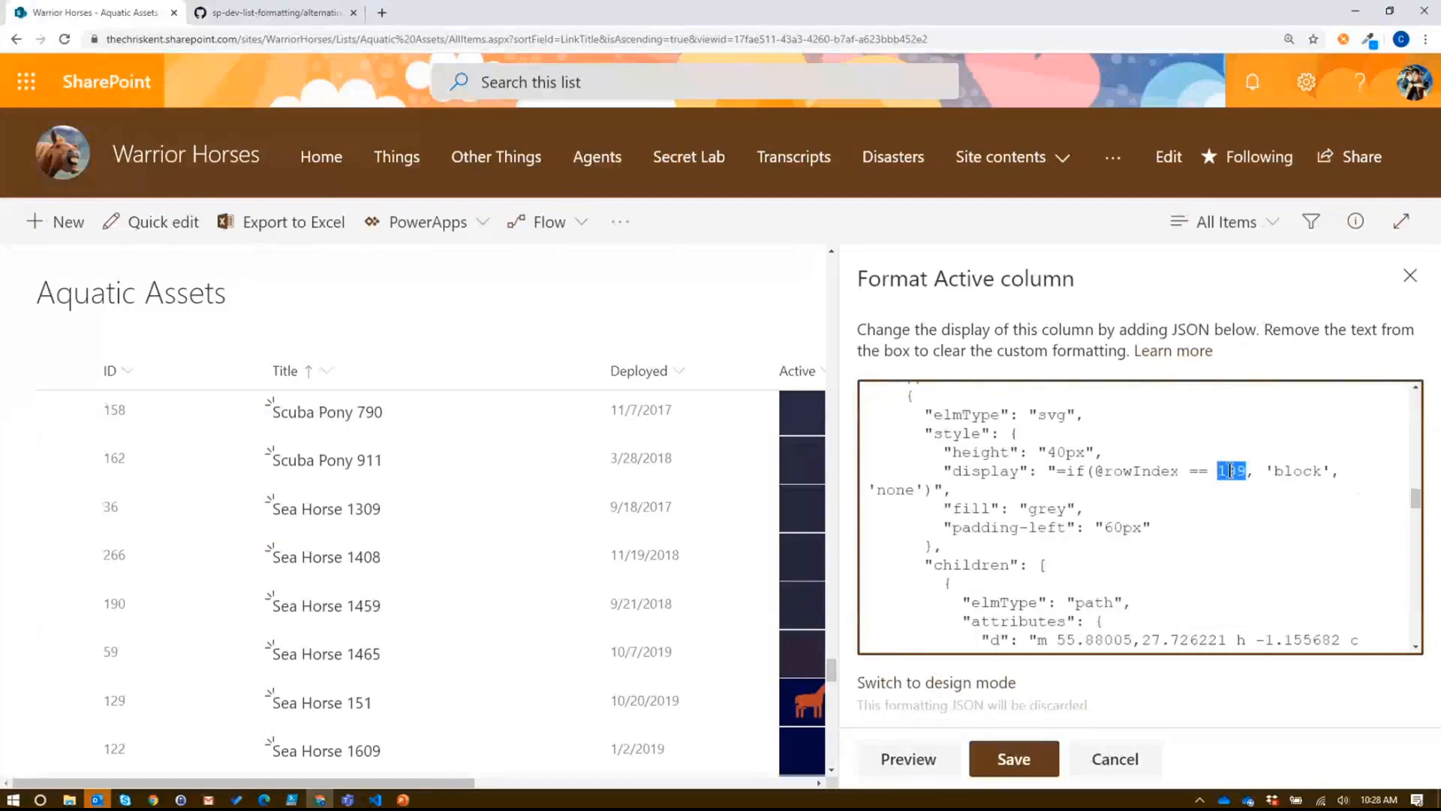
pyautogui.scroll(-3)
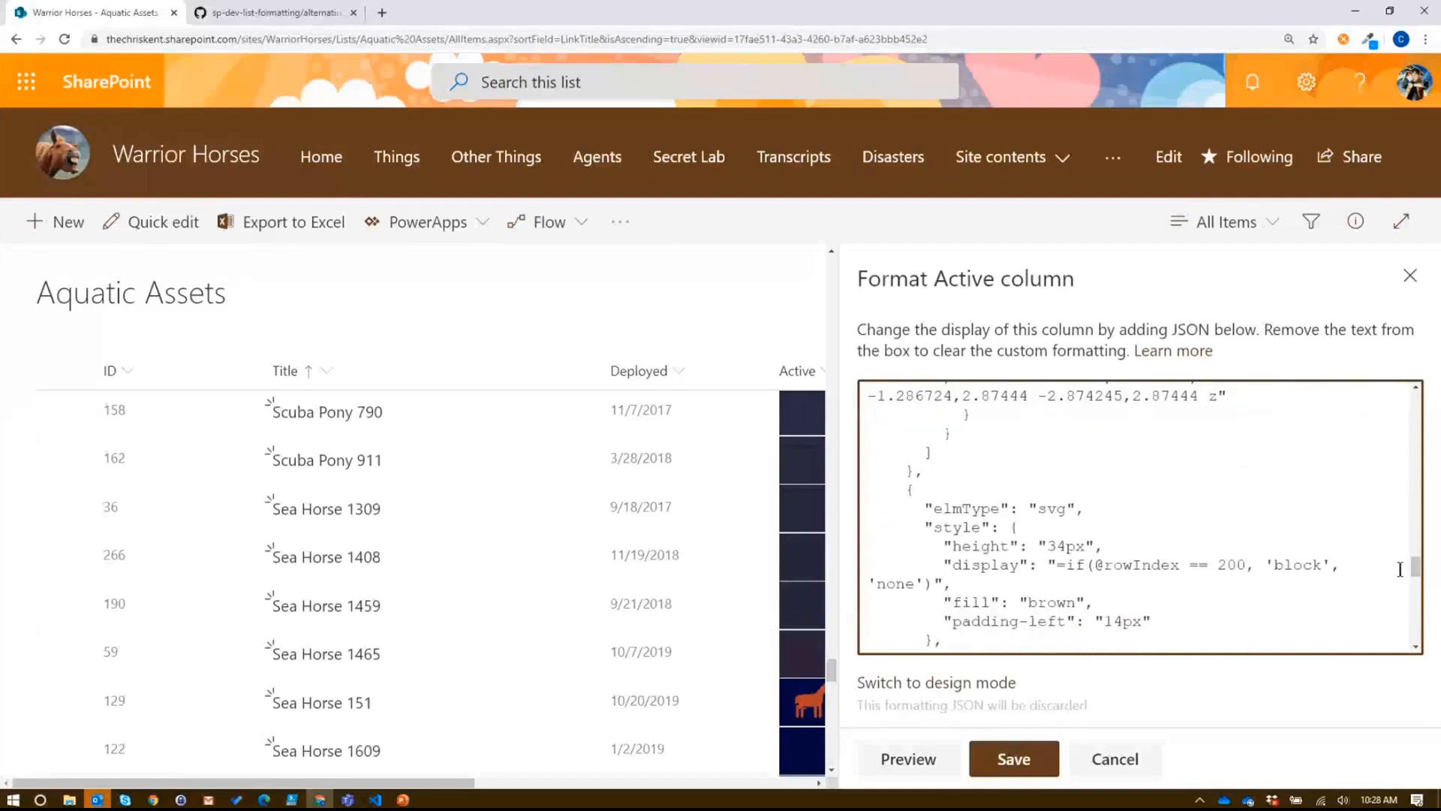
pyautogui.scroll(3)
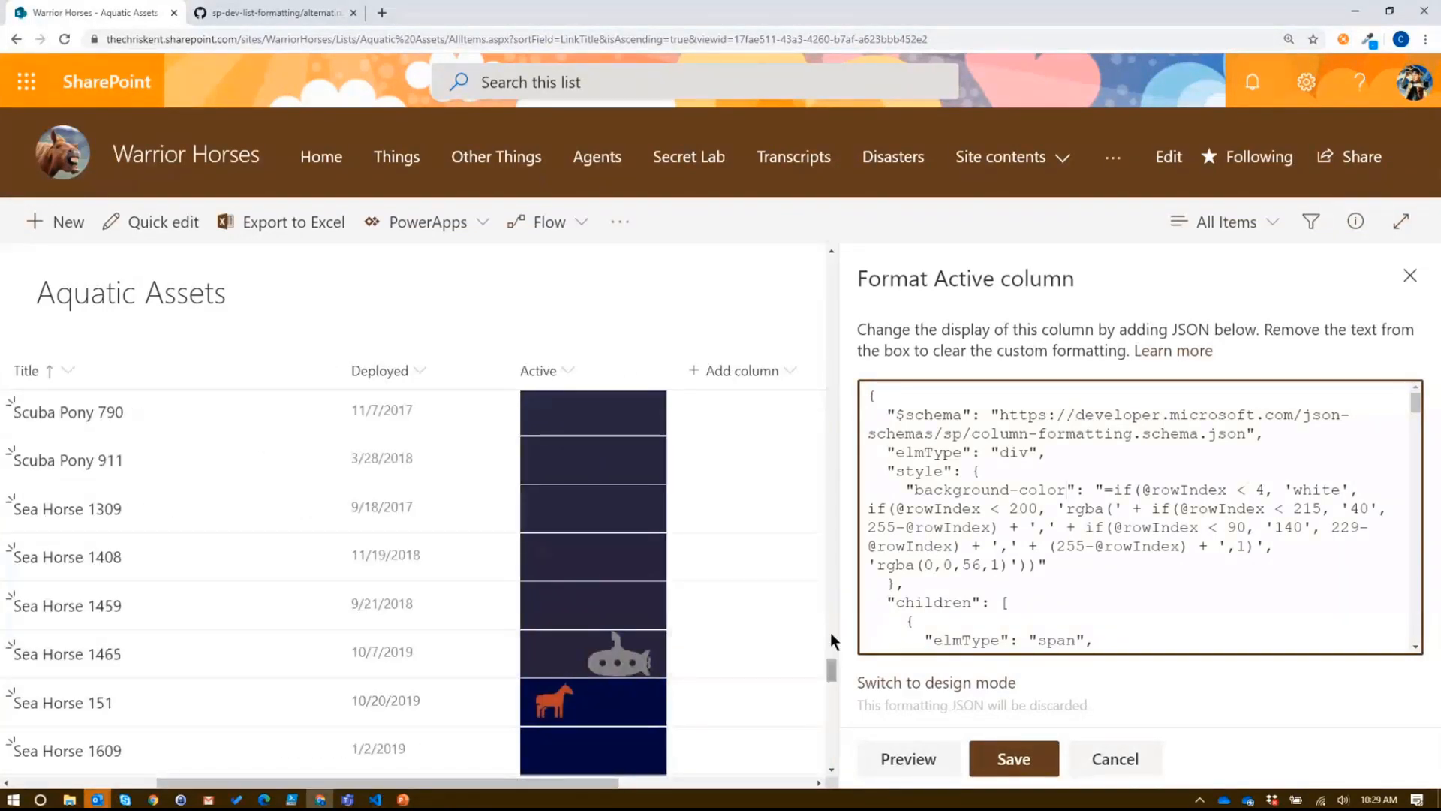
pyautogui.scroll(-3)
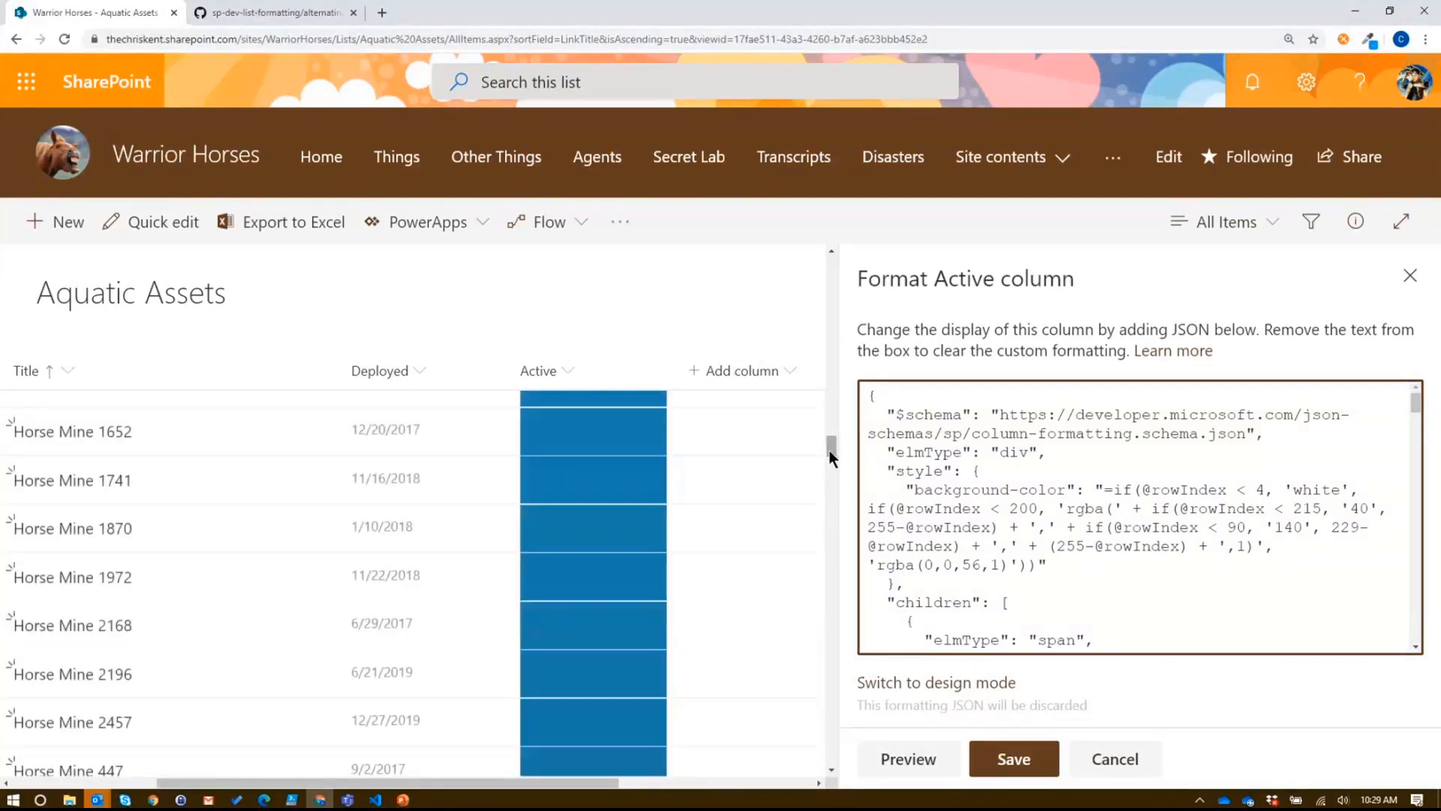
pyautogui.scroll(3)
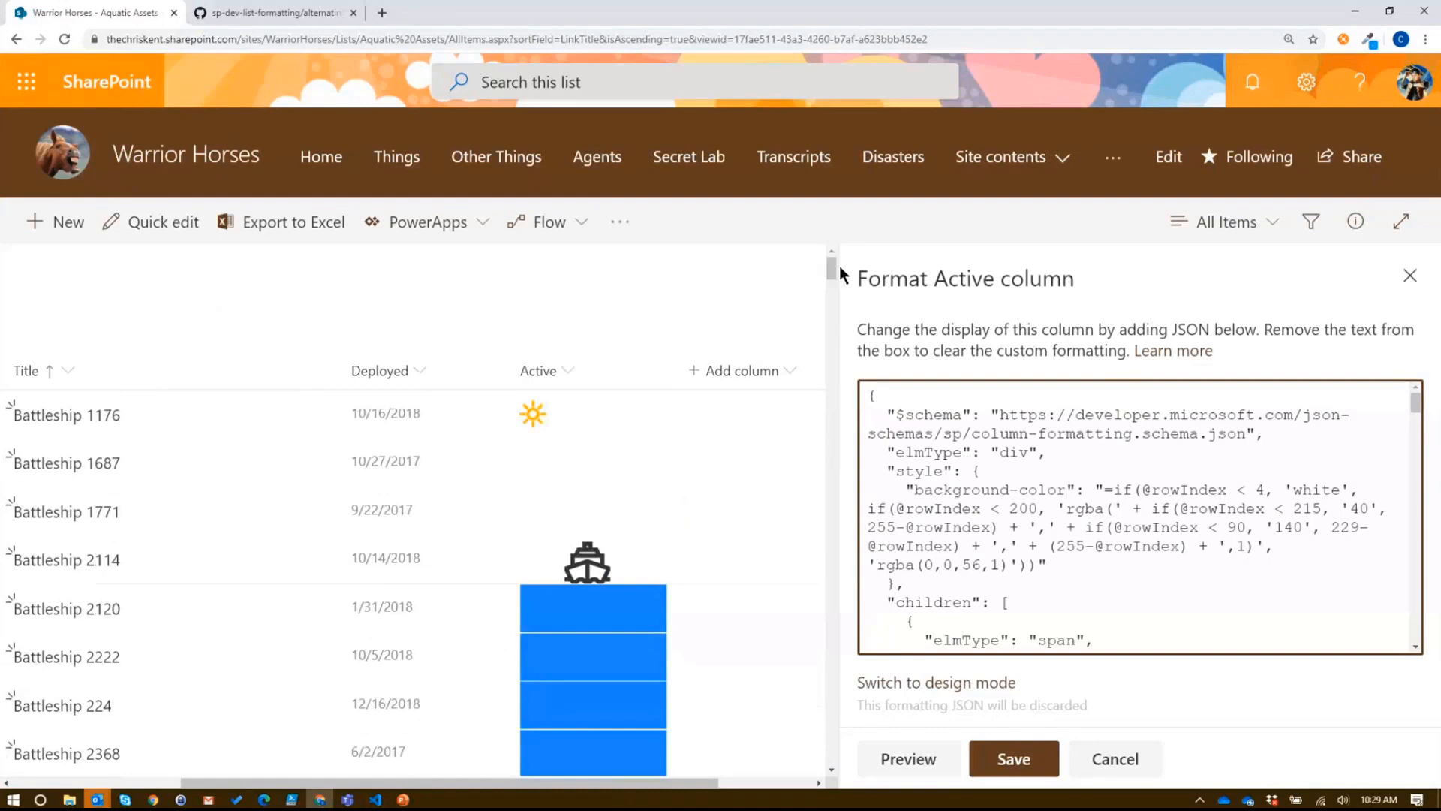
pyautogui.moveTo(1000, 575)
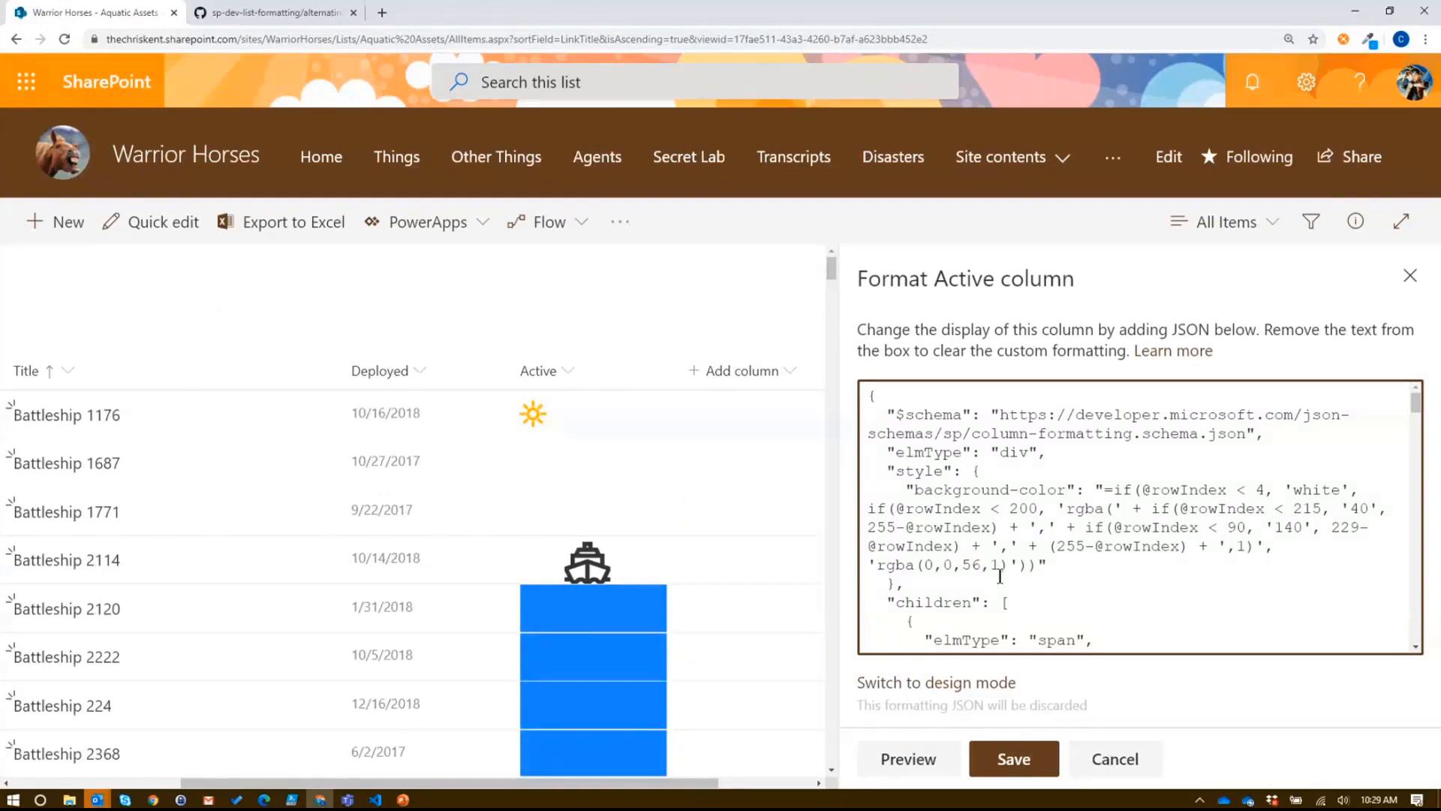
pyautogui.click(404, 797)
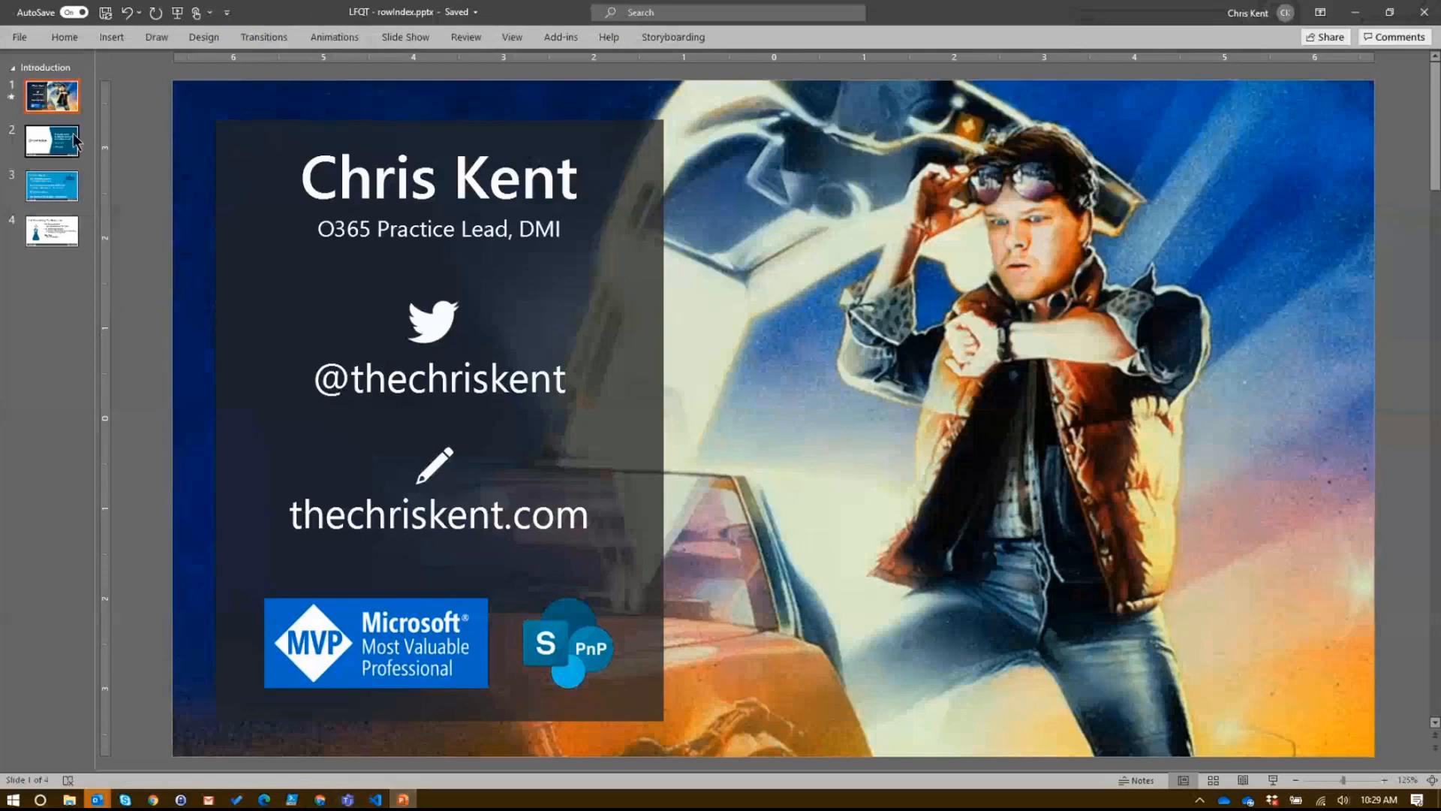
pyautogui.click(51, 141)
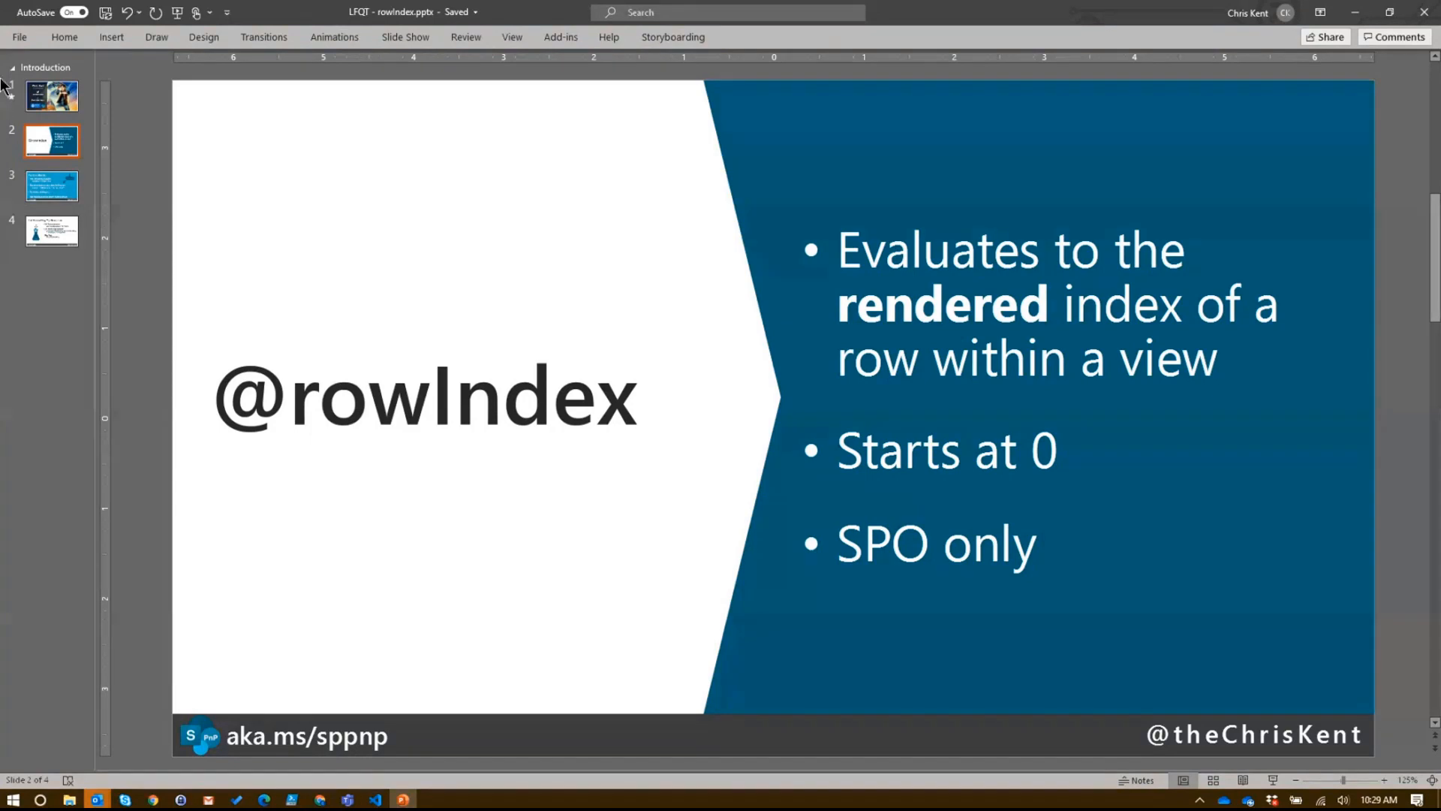
pyautogui.click(51, 186)
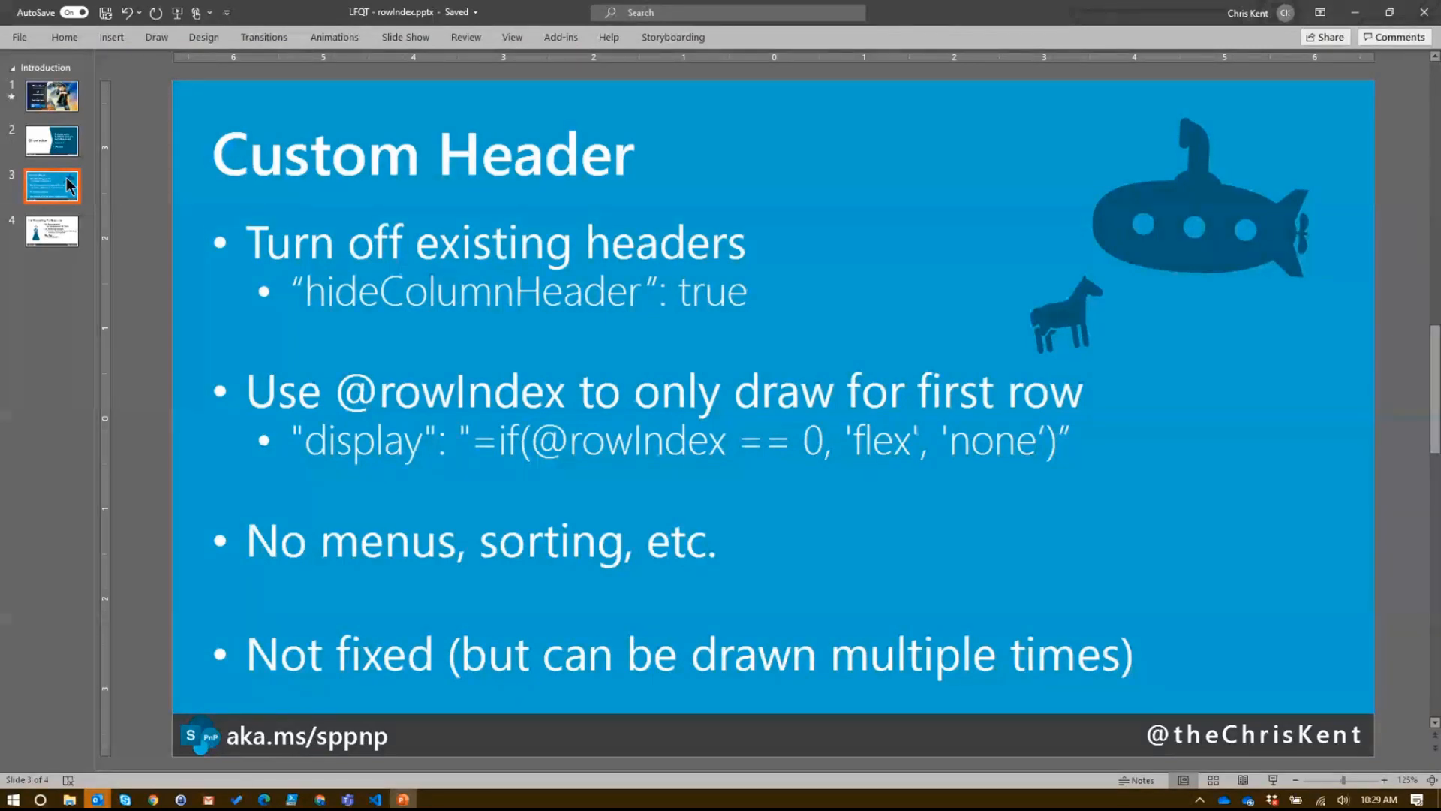
pyautogui.click(51, 231)
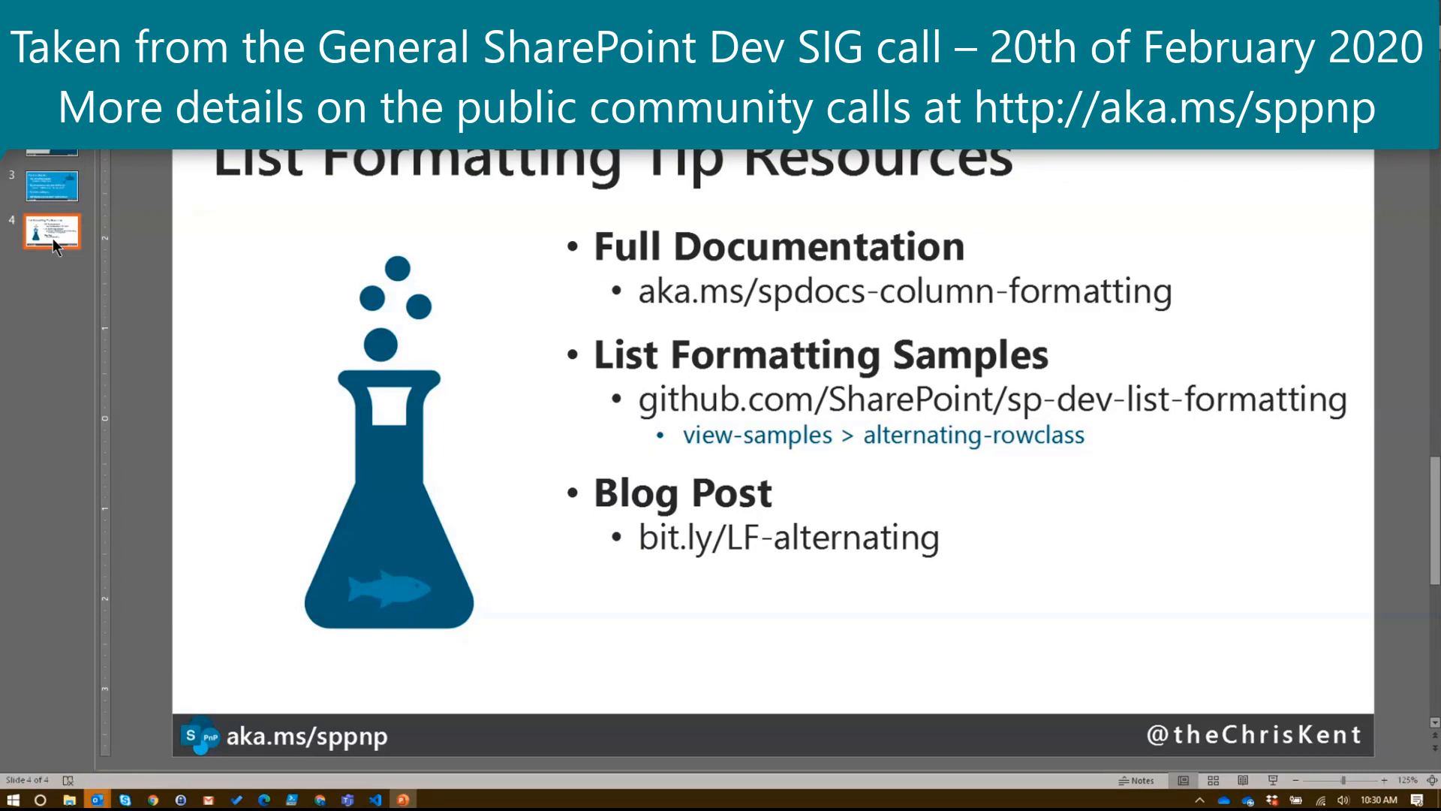
pyautogui.moveTo(87, 444)
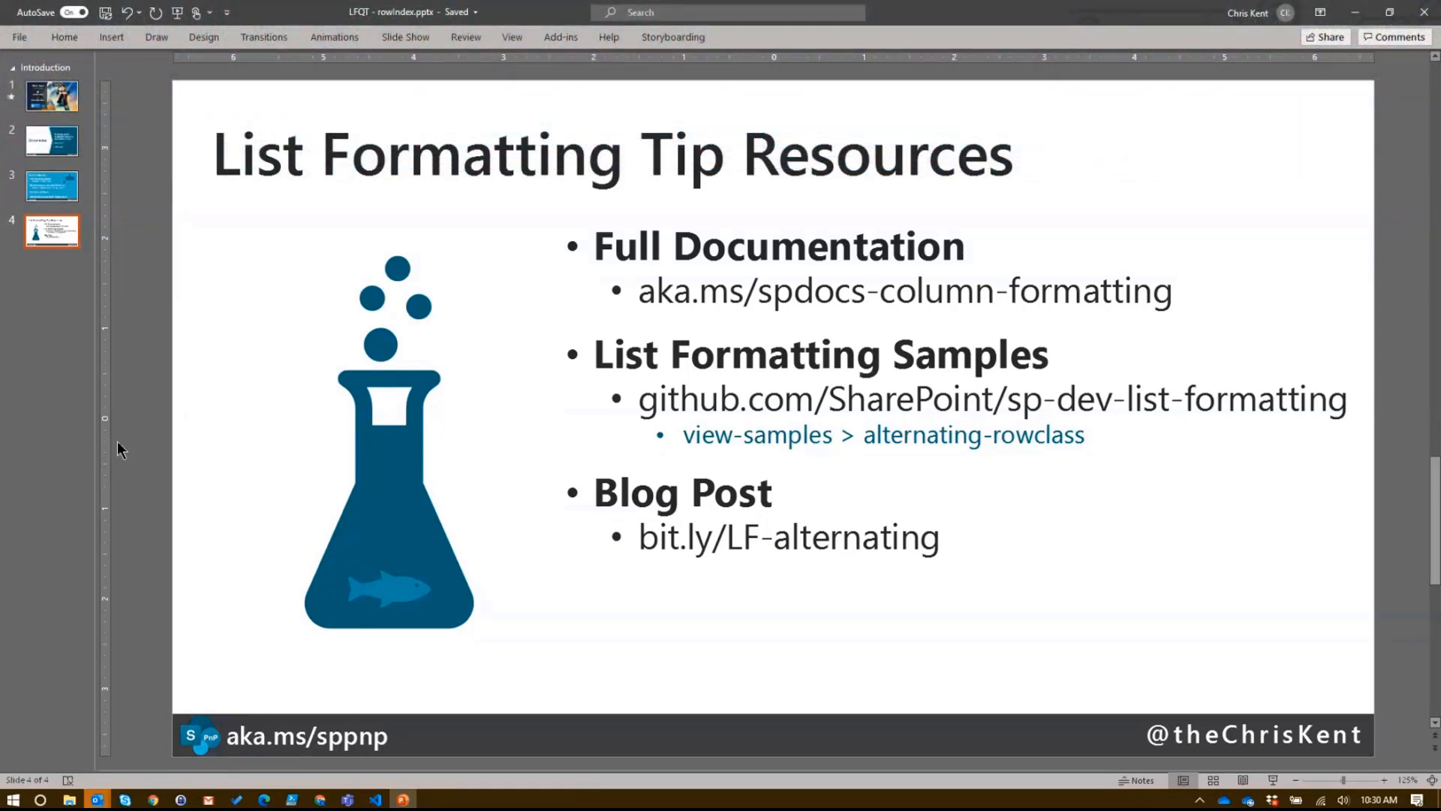
pyautogui.moveTo(240, 676)
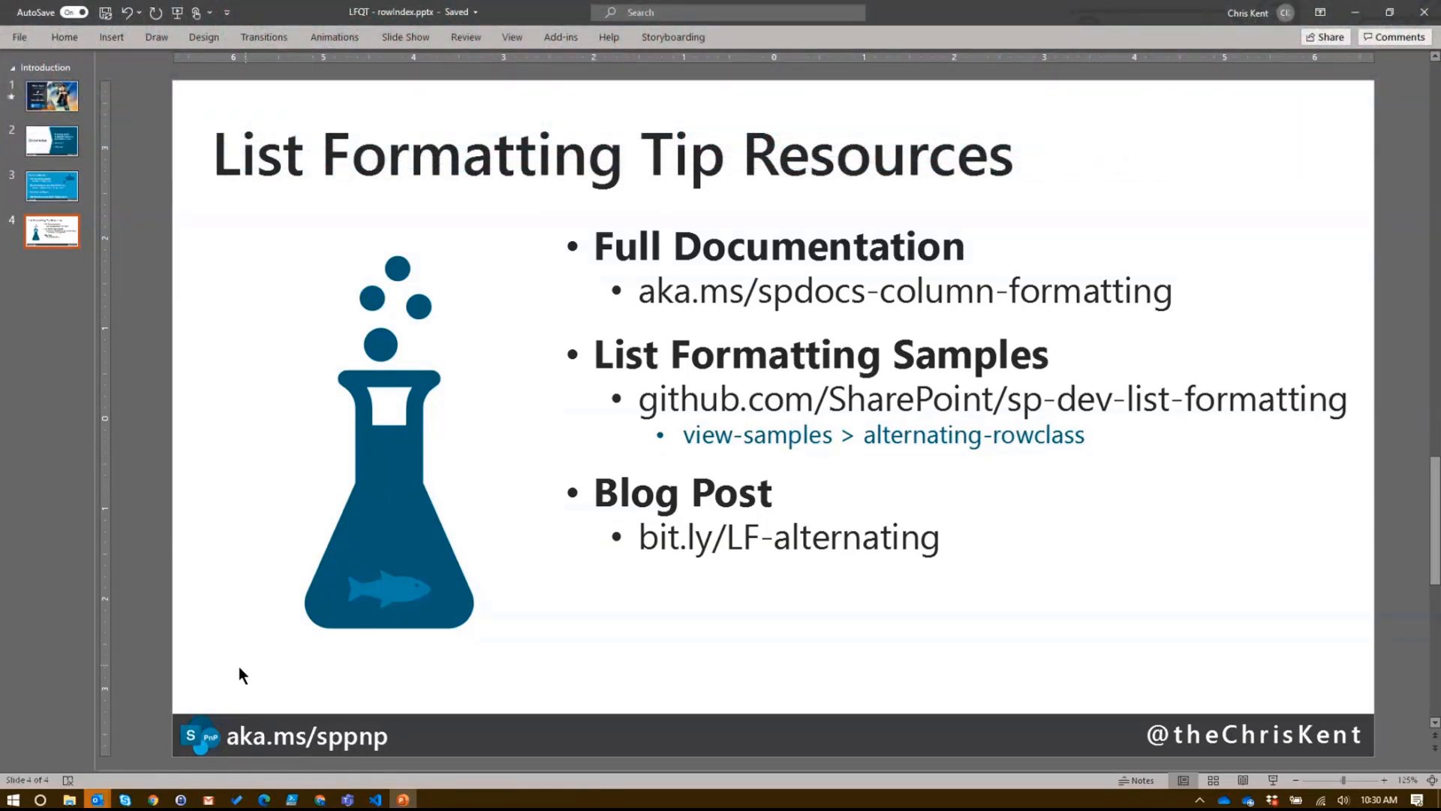
pyautogui.moveTo(253, 664)
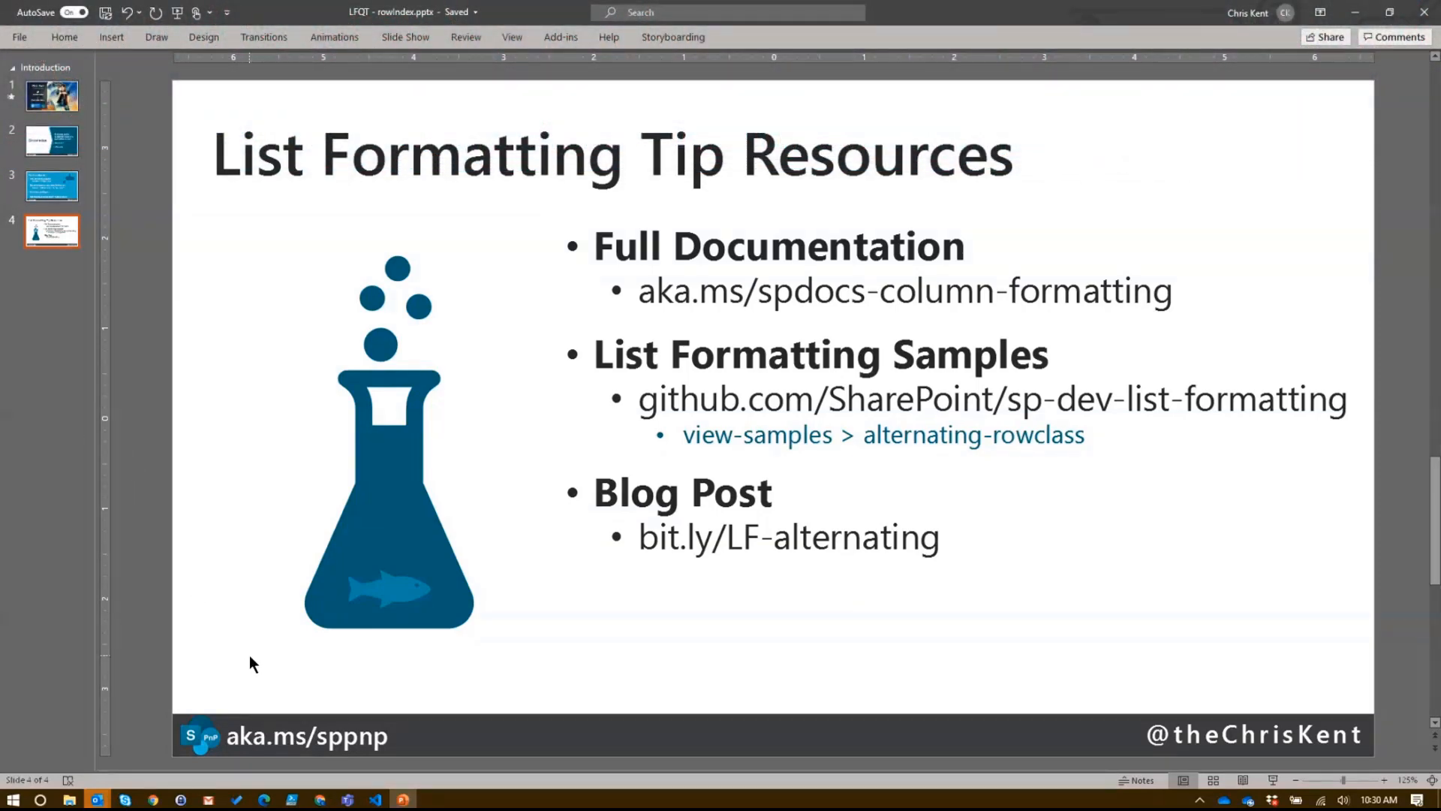